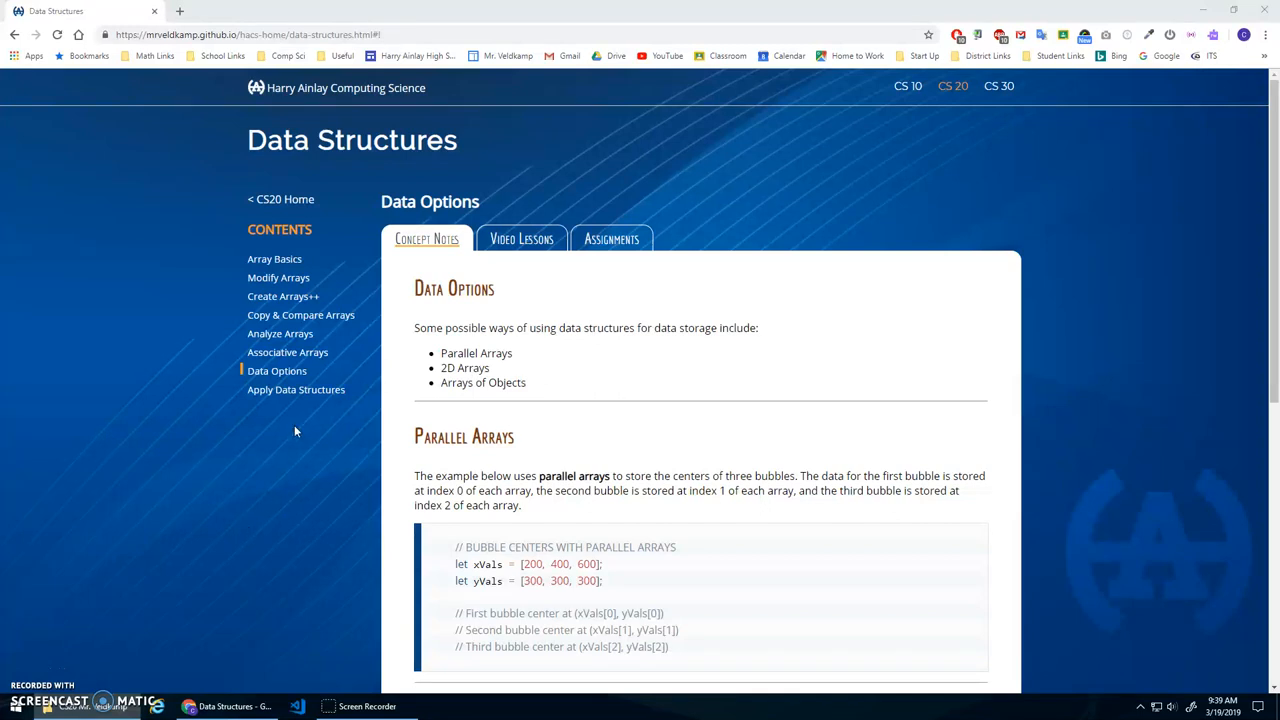
mouse_move(277, 315)
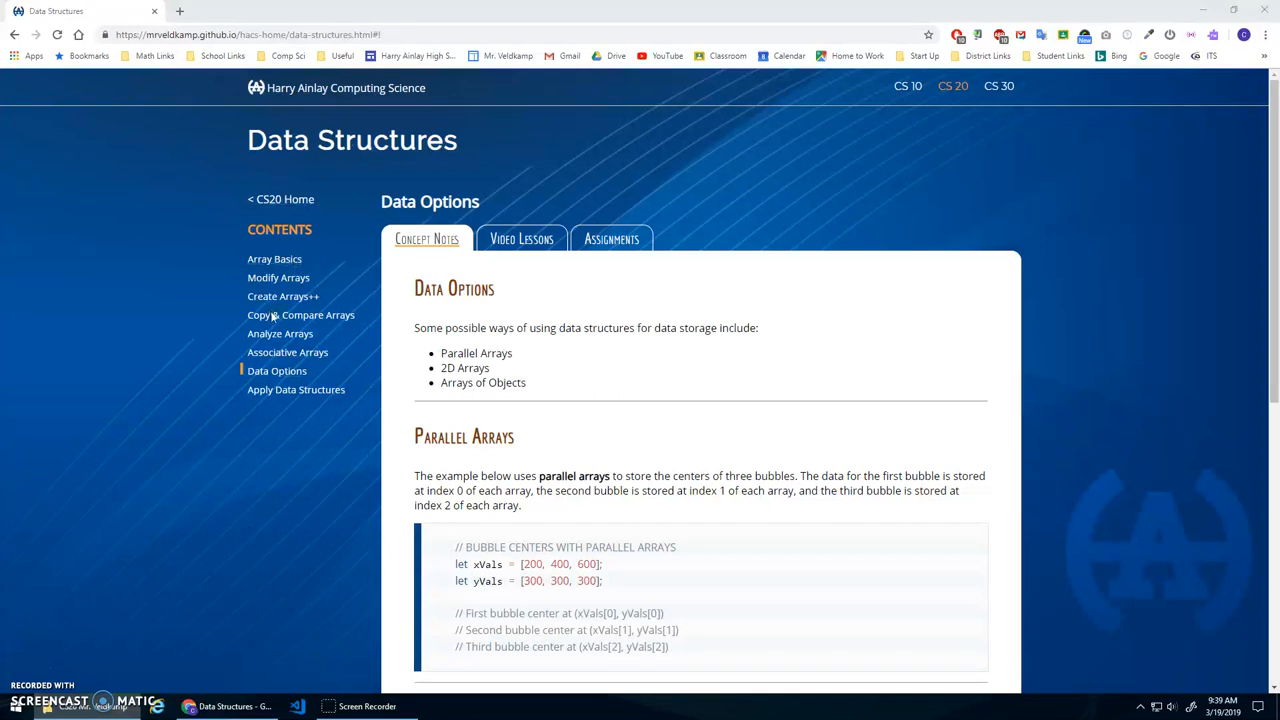
mouse_move(274, 259)
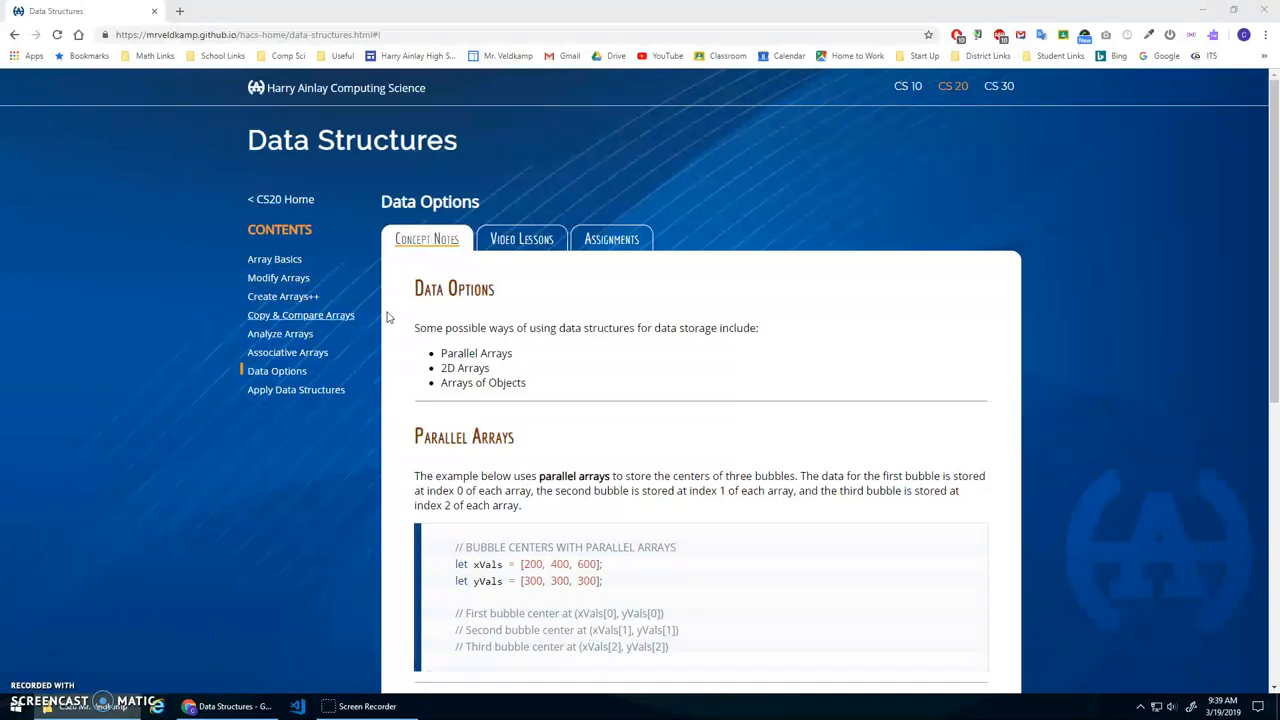
mouse_move(780, 322)
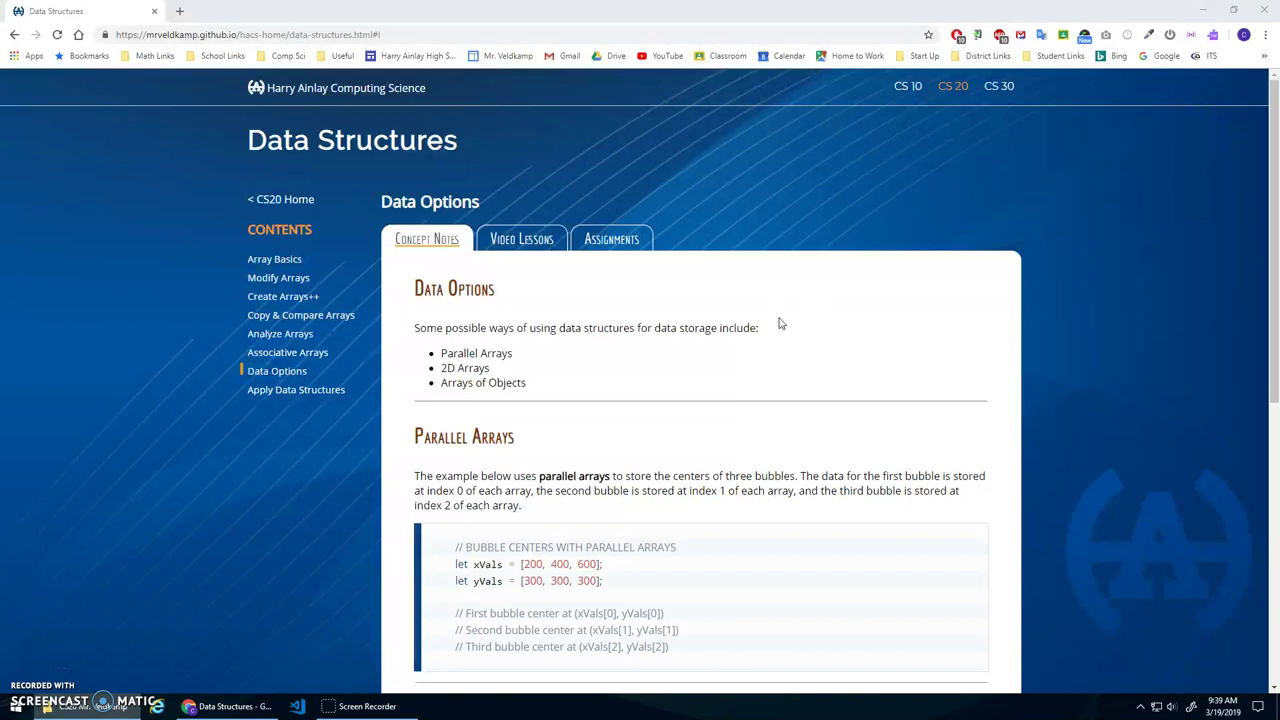
mouse_move(918, 356)
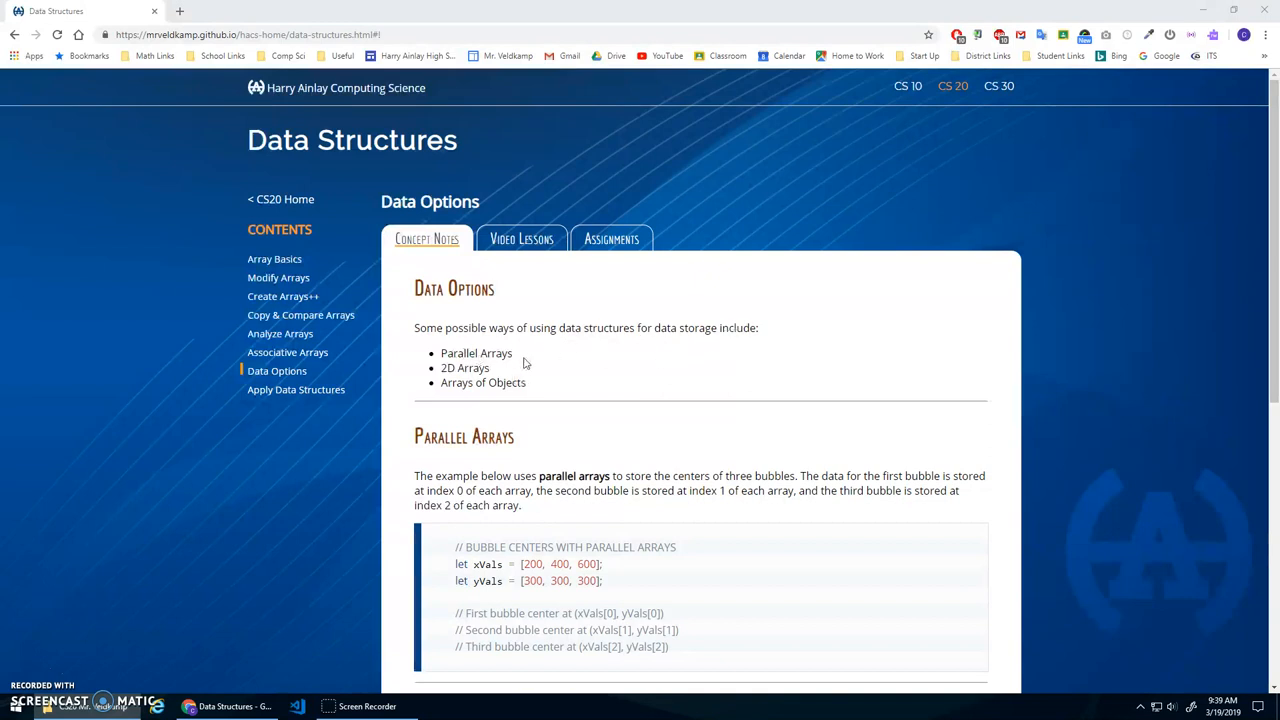
mouse_move(525, 365)
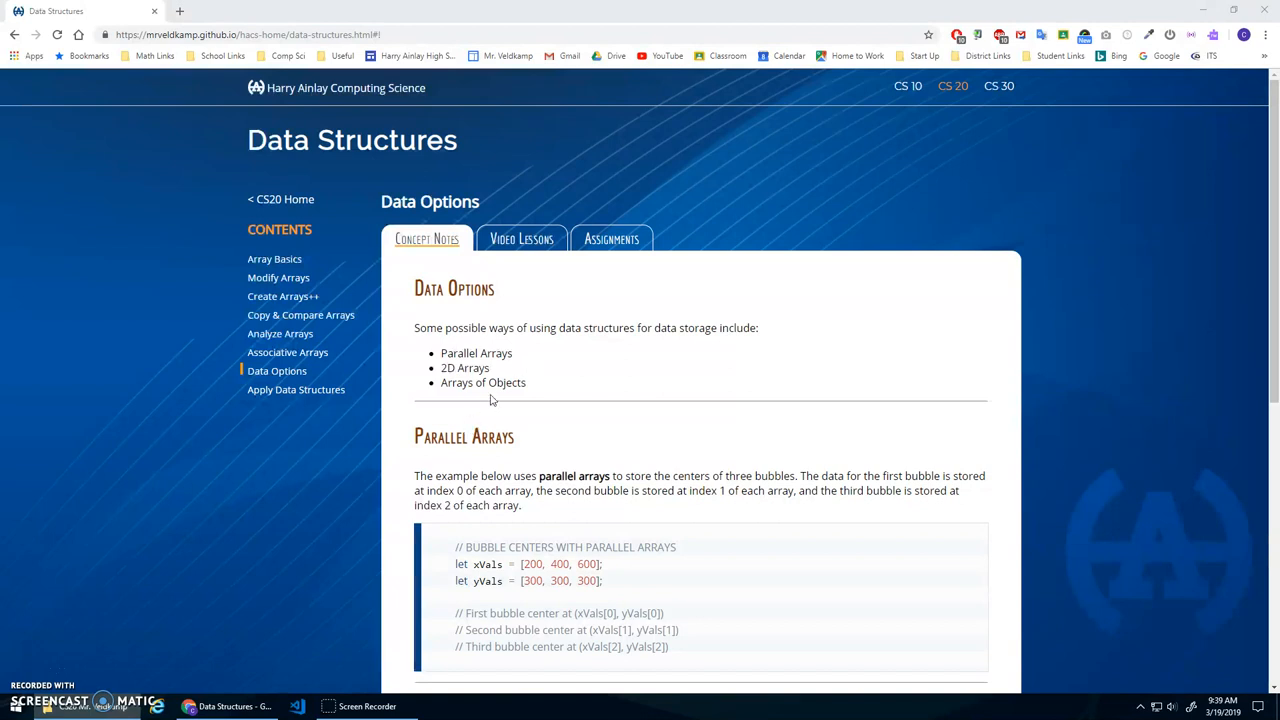
mouse_move(502, 372)
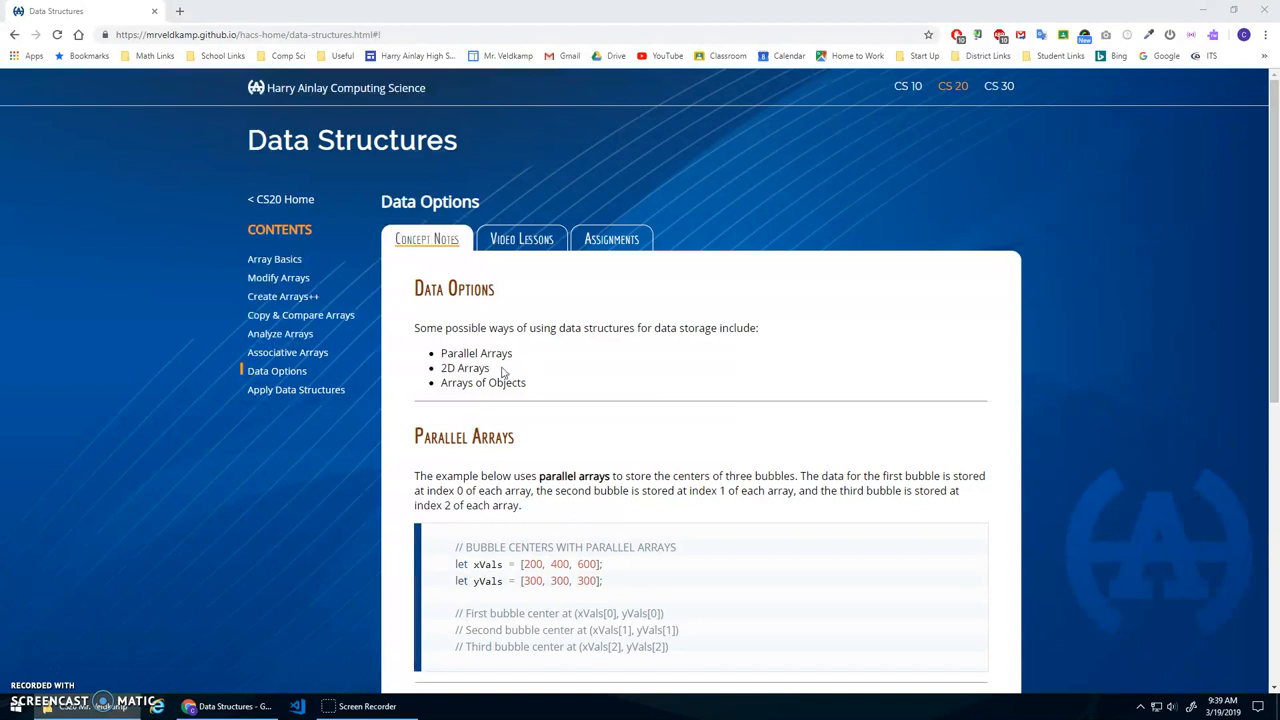
mouse_move(443, 353)
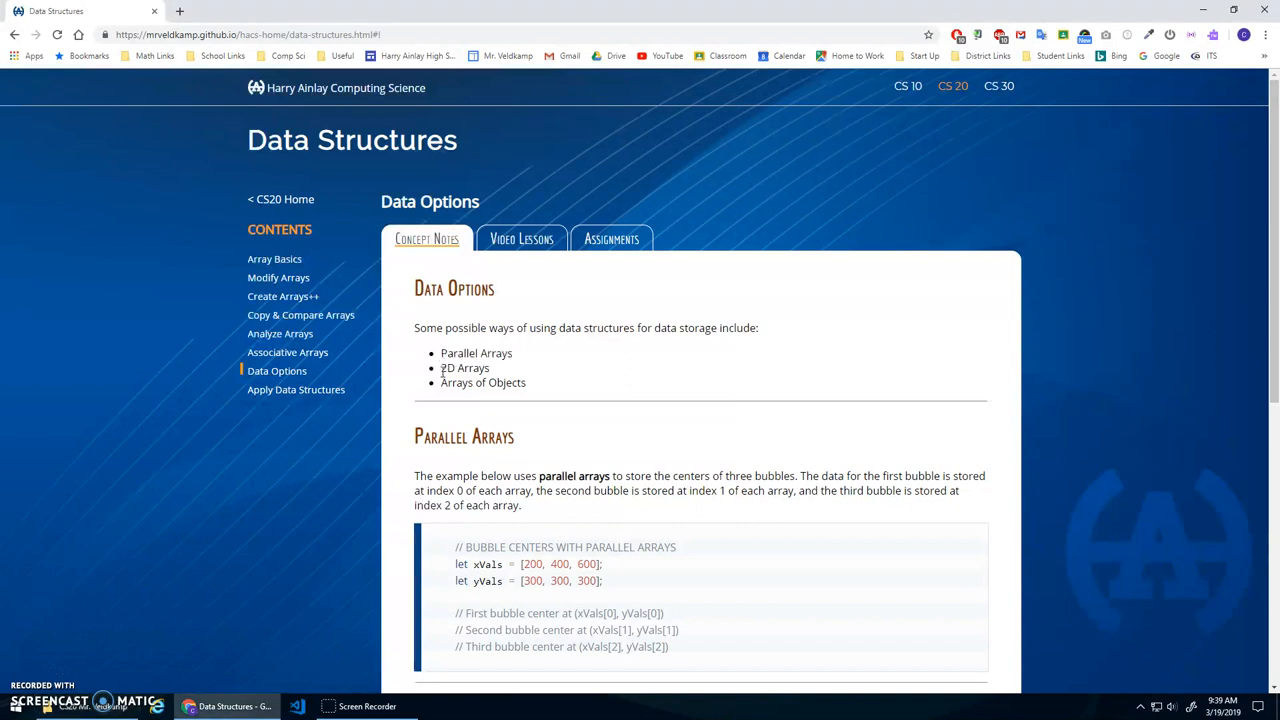
Review the options list, highlighting the word Objects and the second y value, 300.
double_click(483, 382)
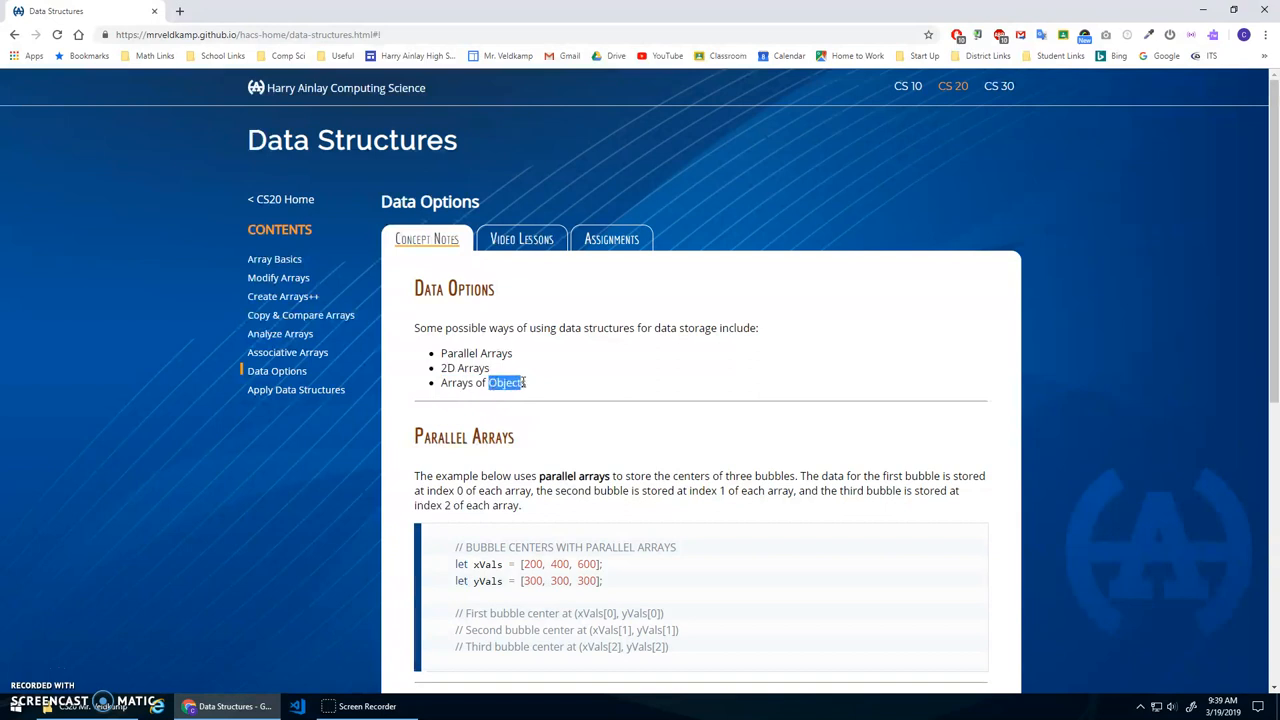
click(470, 367)
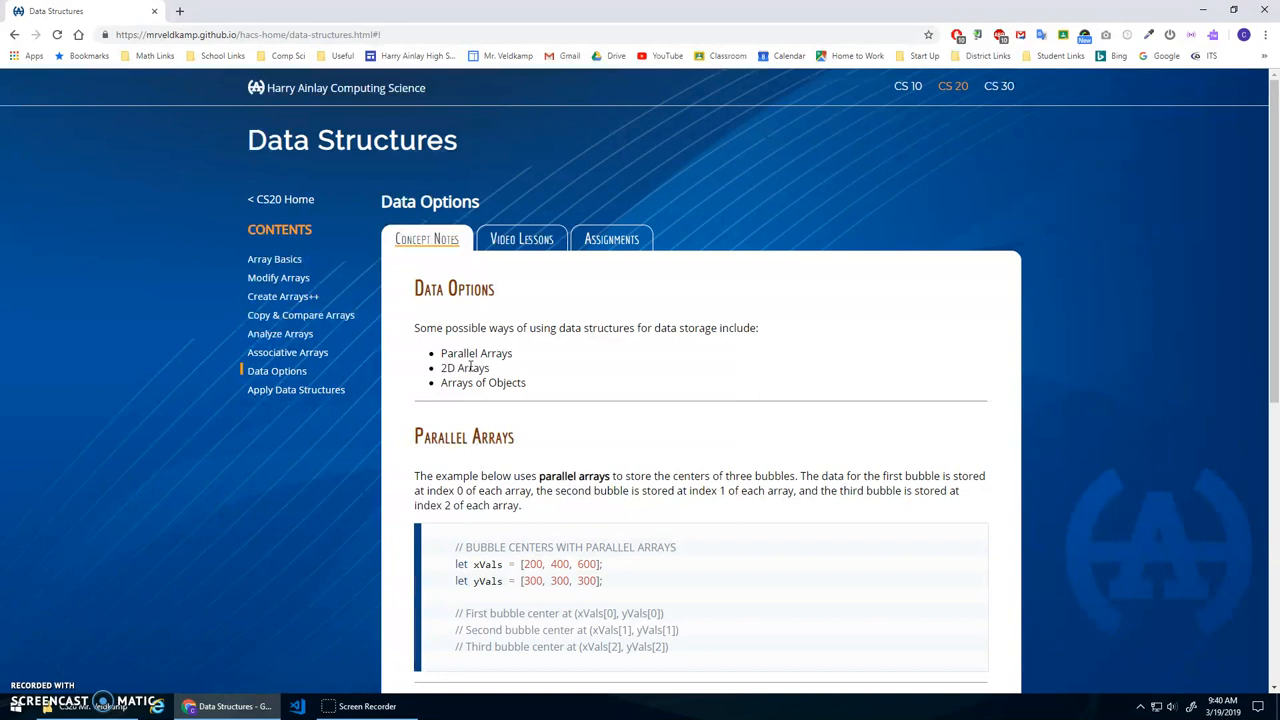
mouse_move(773, 366)
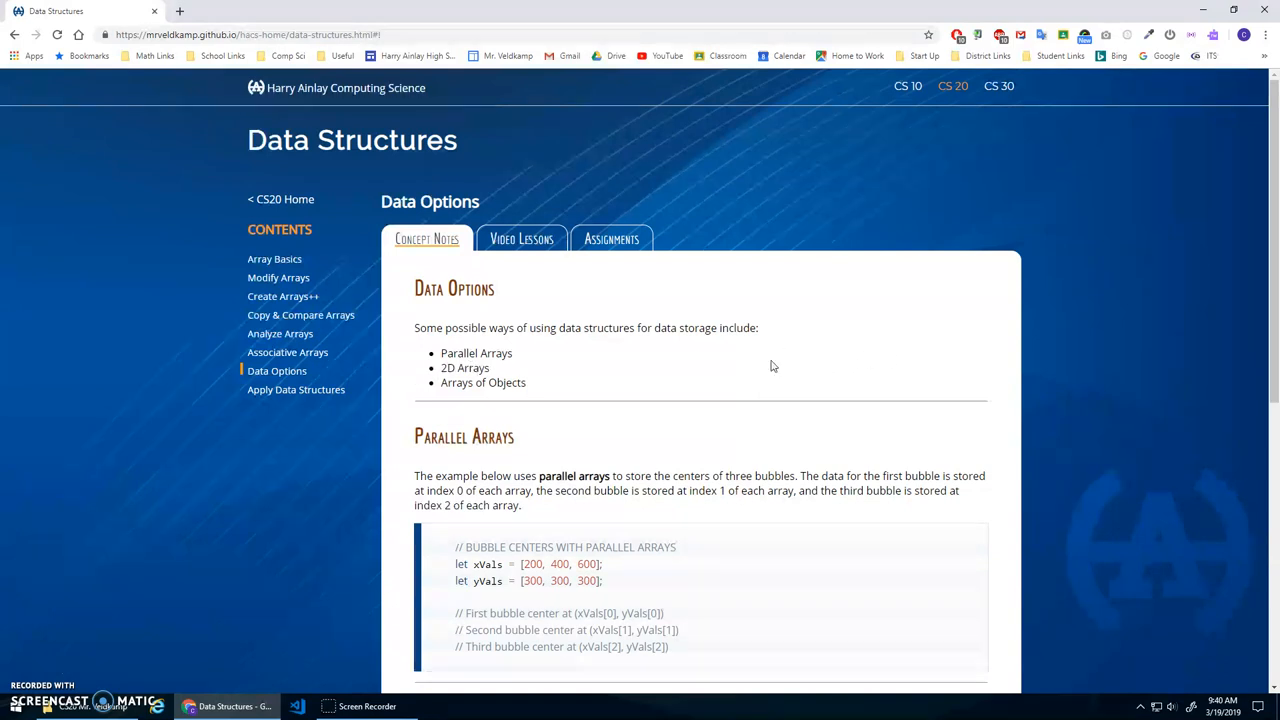
mouse_move(603, 413)
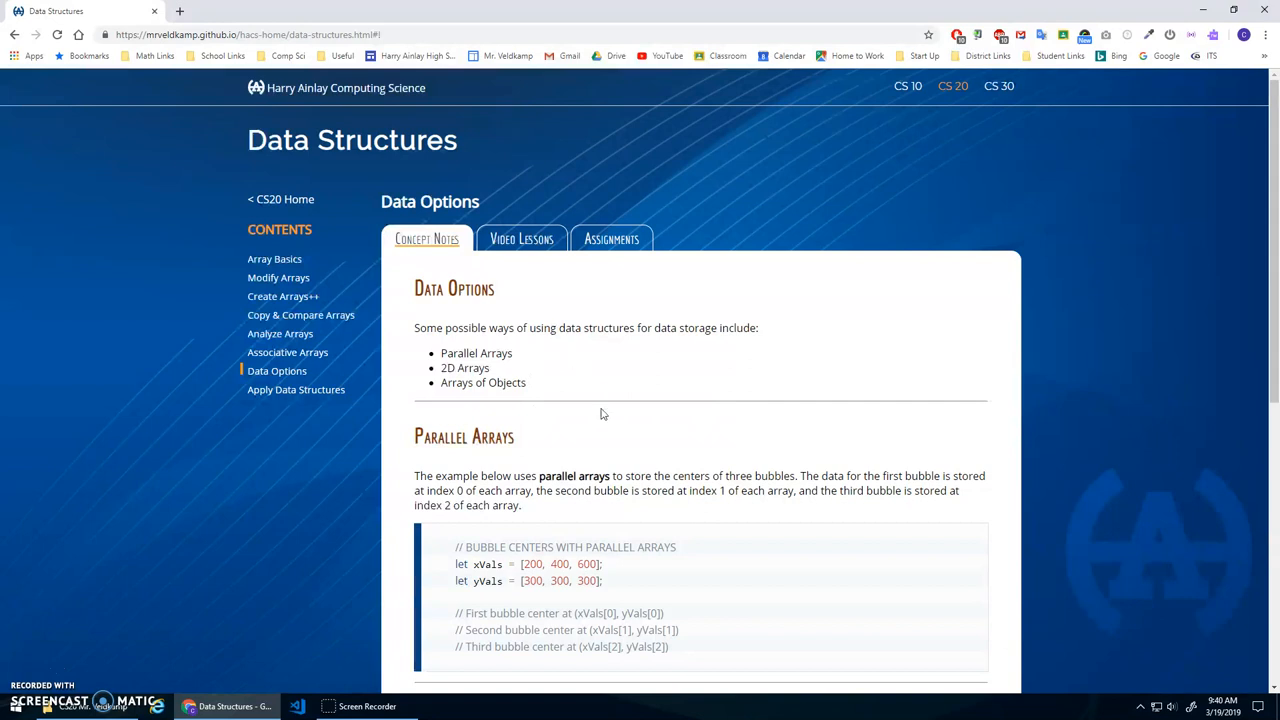
scroll(down, 3)
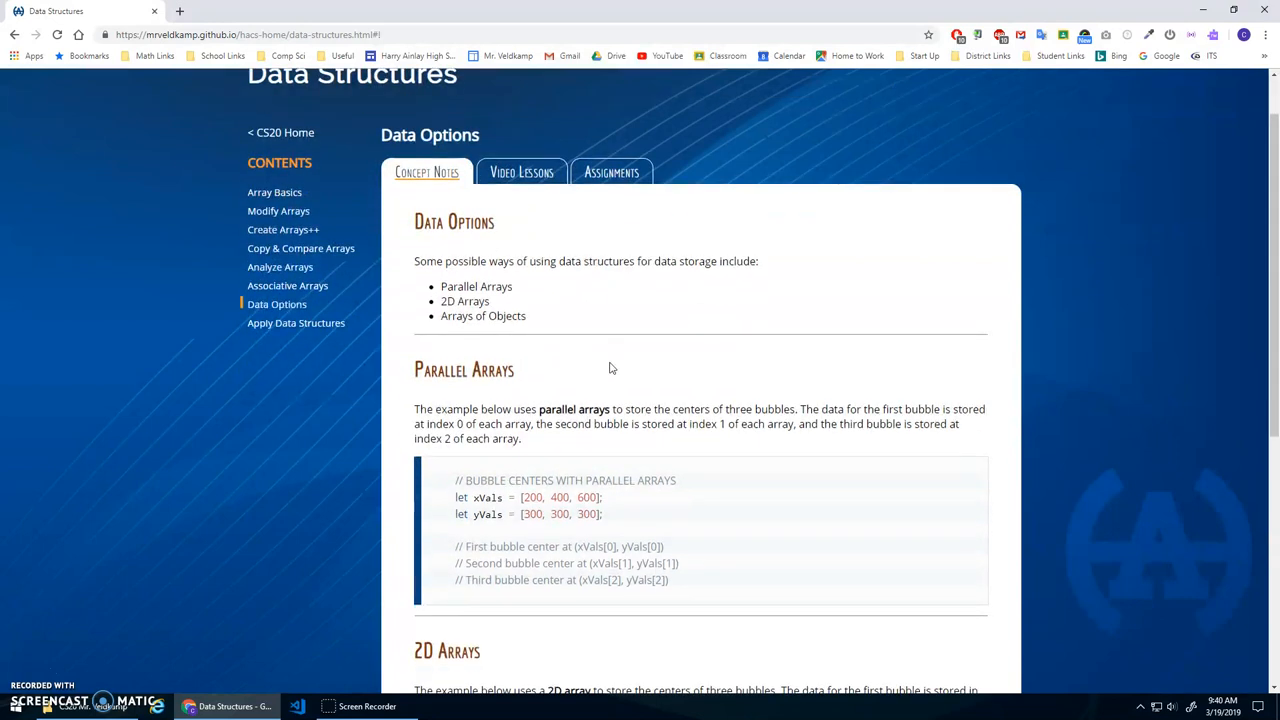
scroll(down, 3)
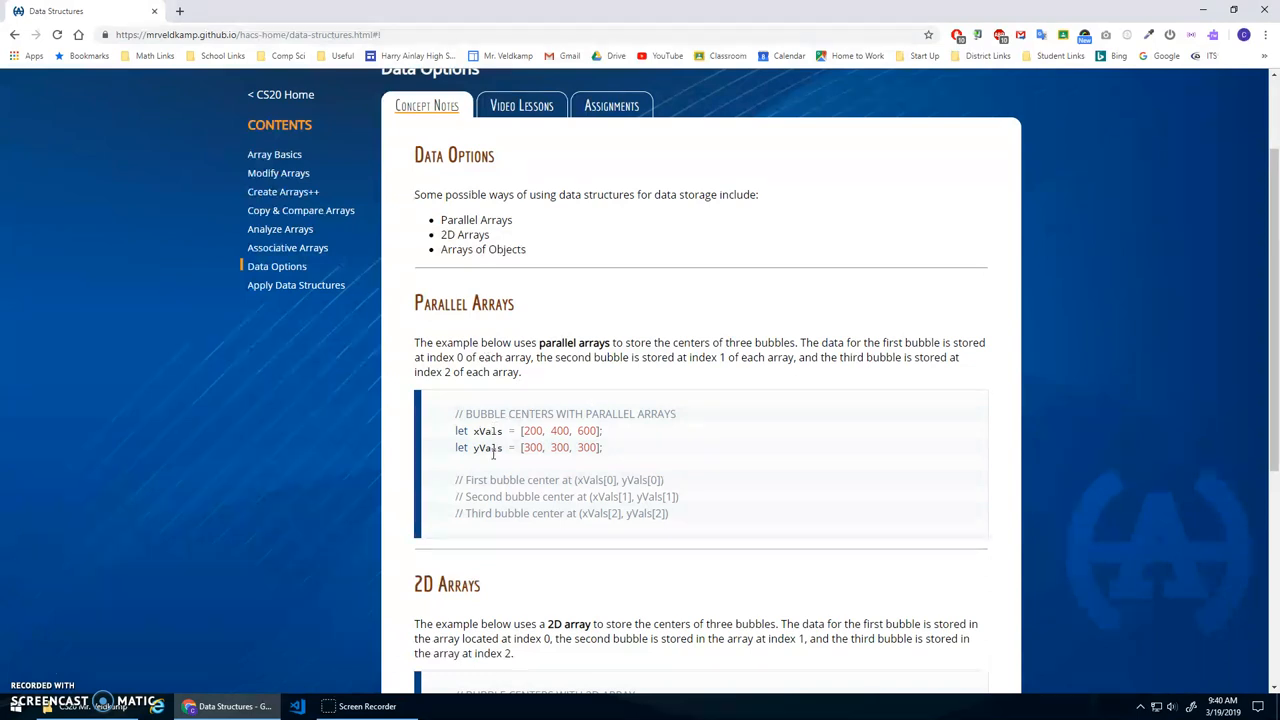
mouse_move(488, 447)
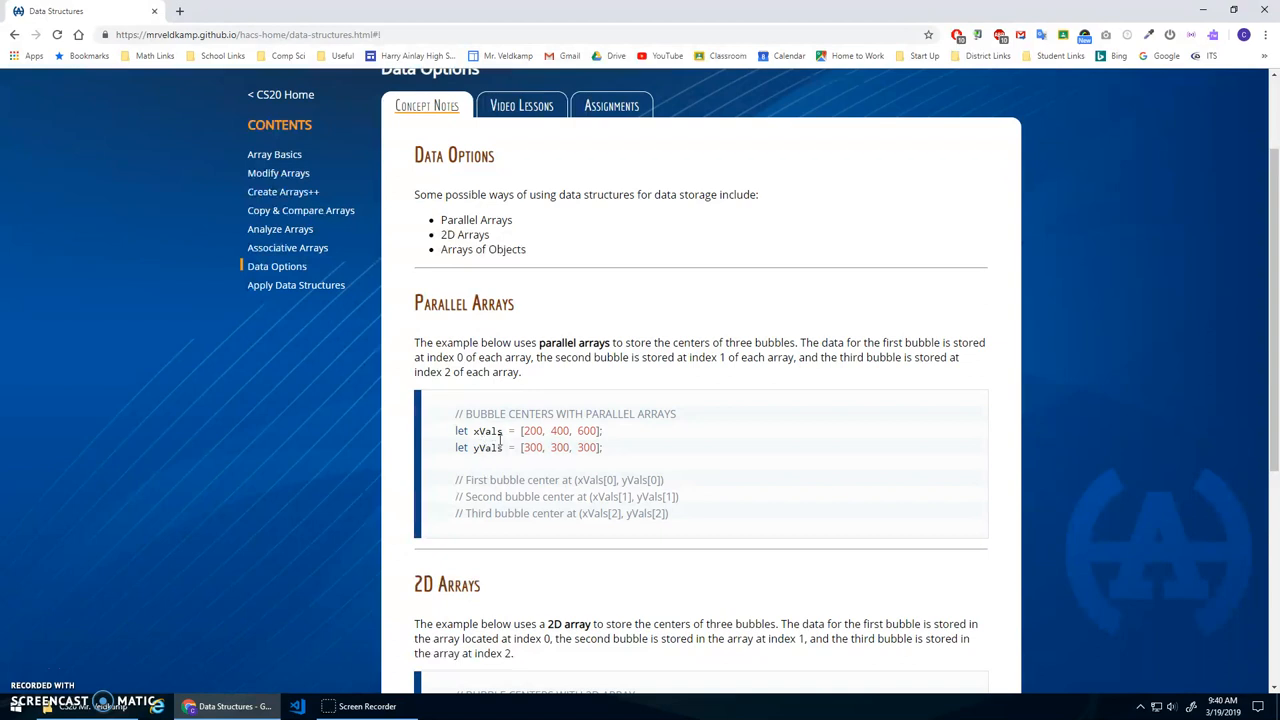
mouse_move(530, 430)
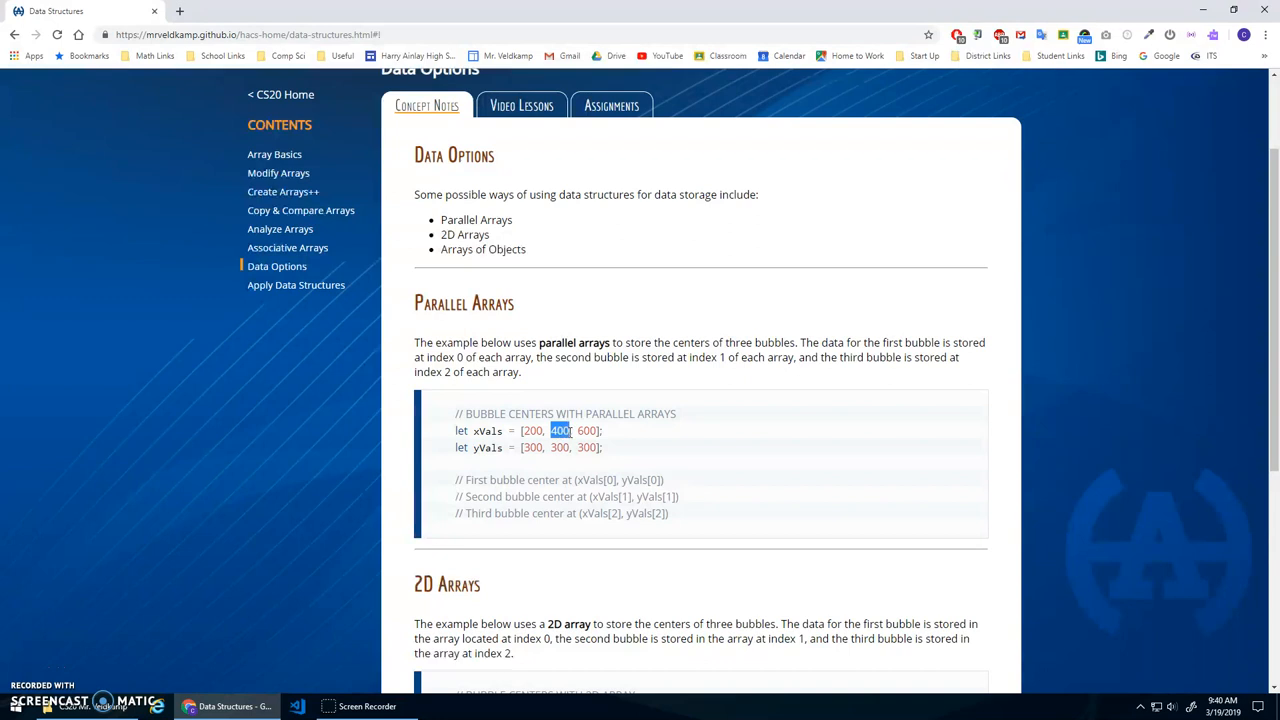
double_click(555, 447)
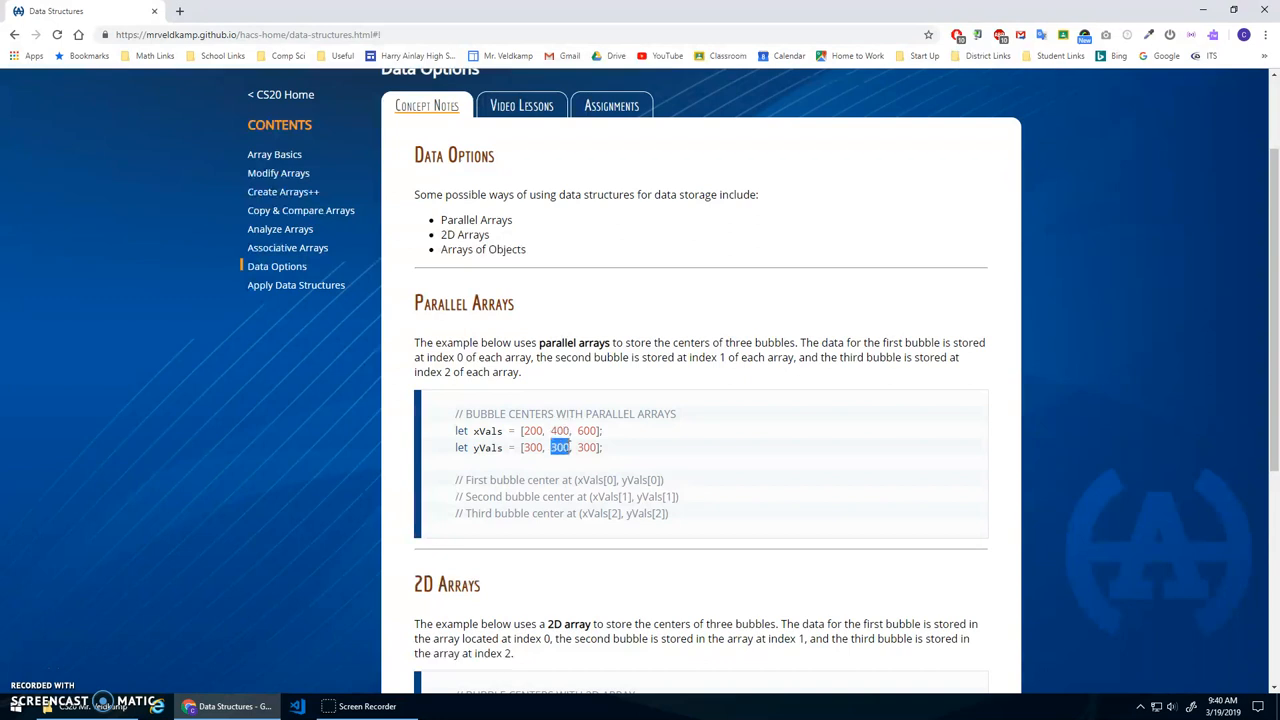
scroll(down, 3)
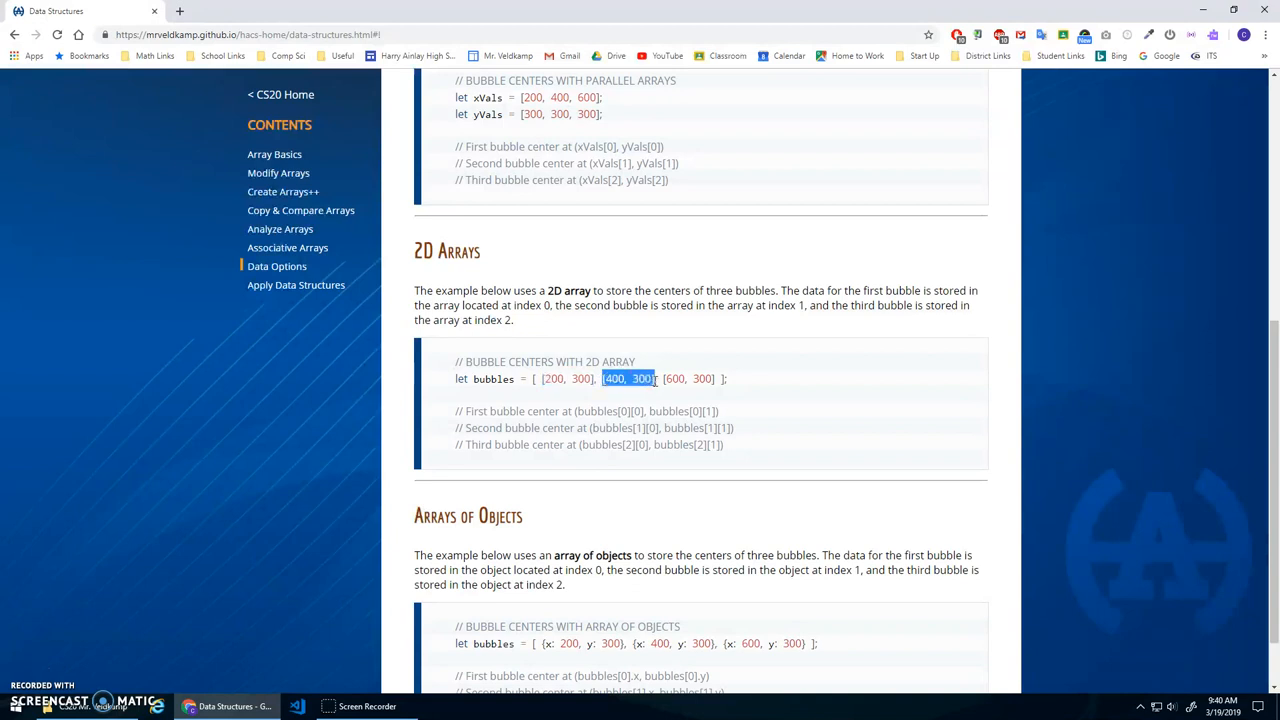
mouse_move(670, 378)
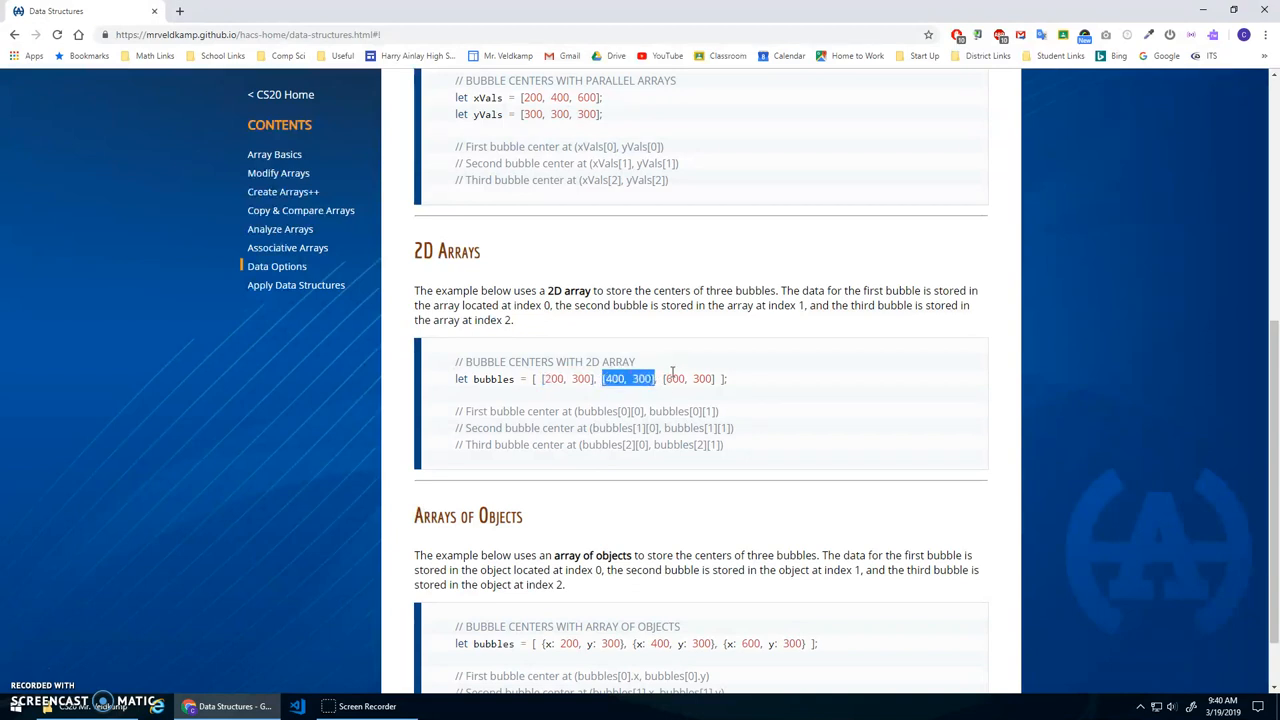
scroll(down, 3)
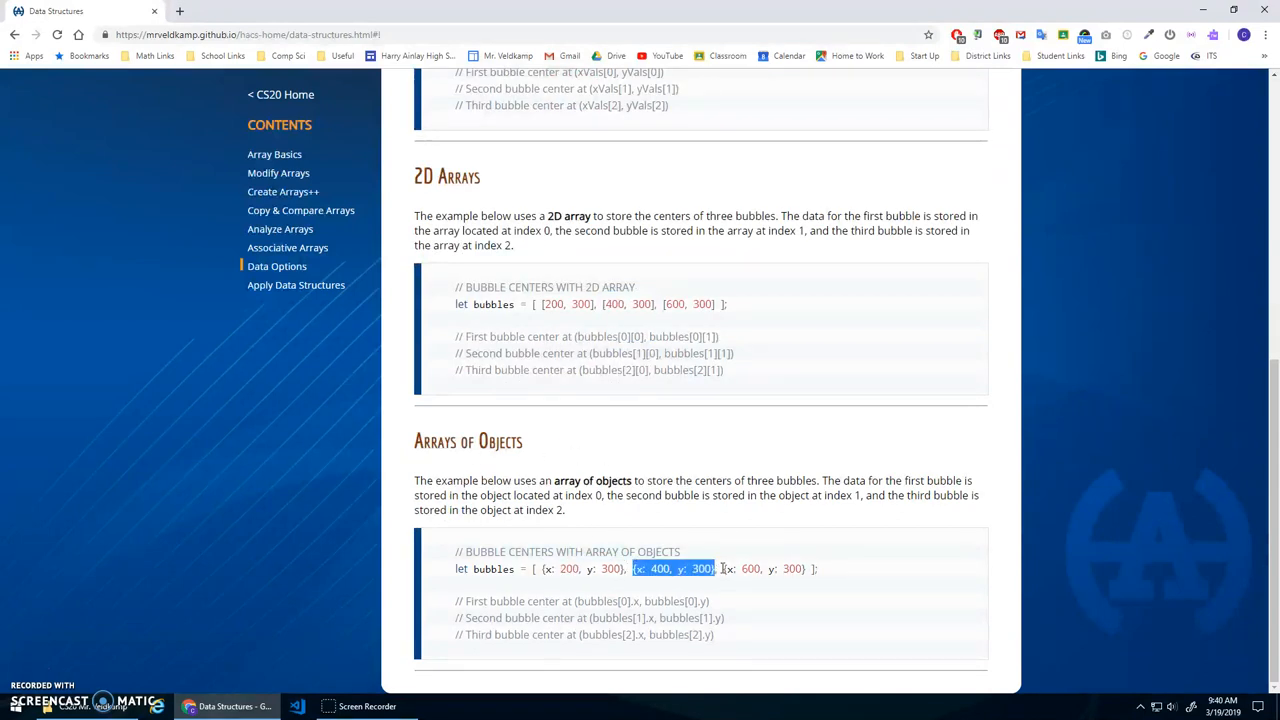
click(817, 520)
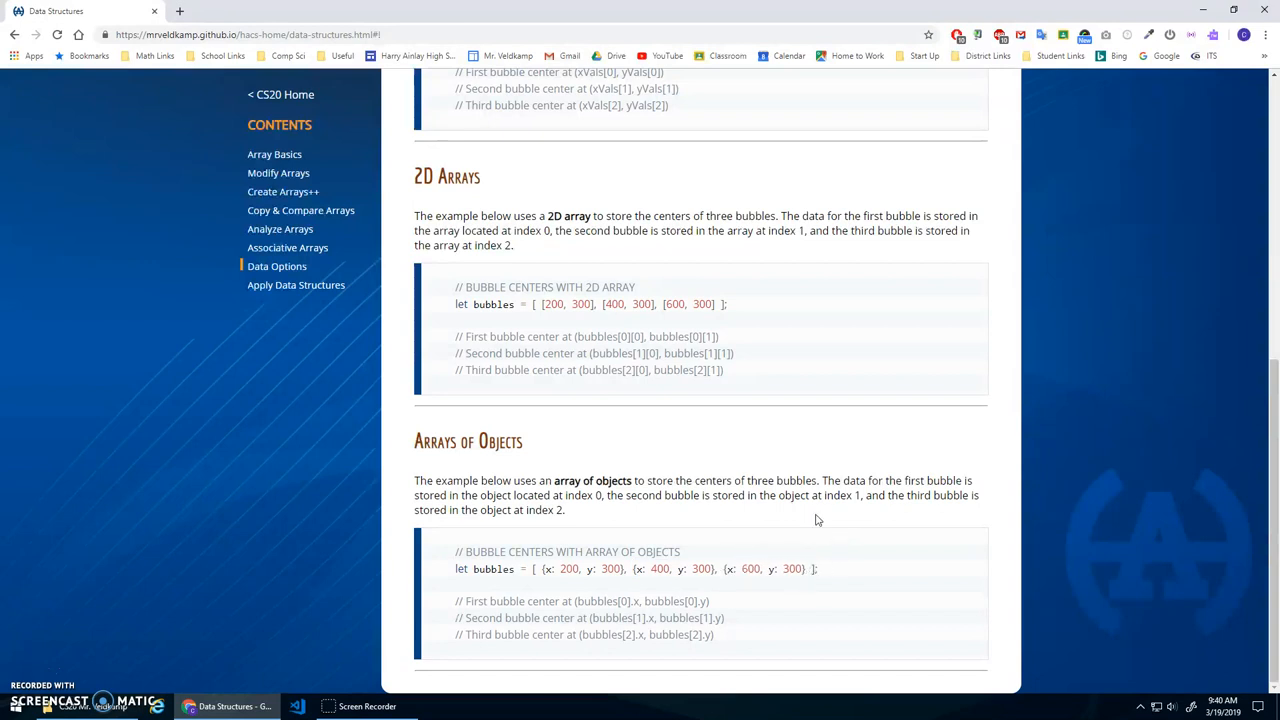
mouse_move(735, 480)
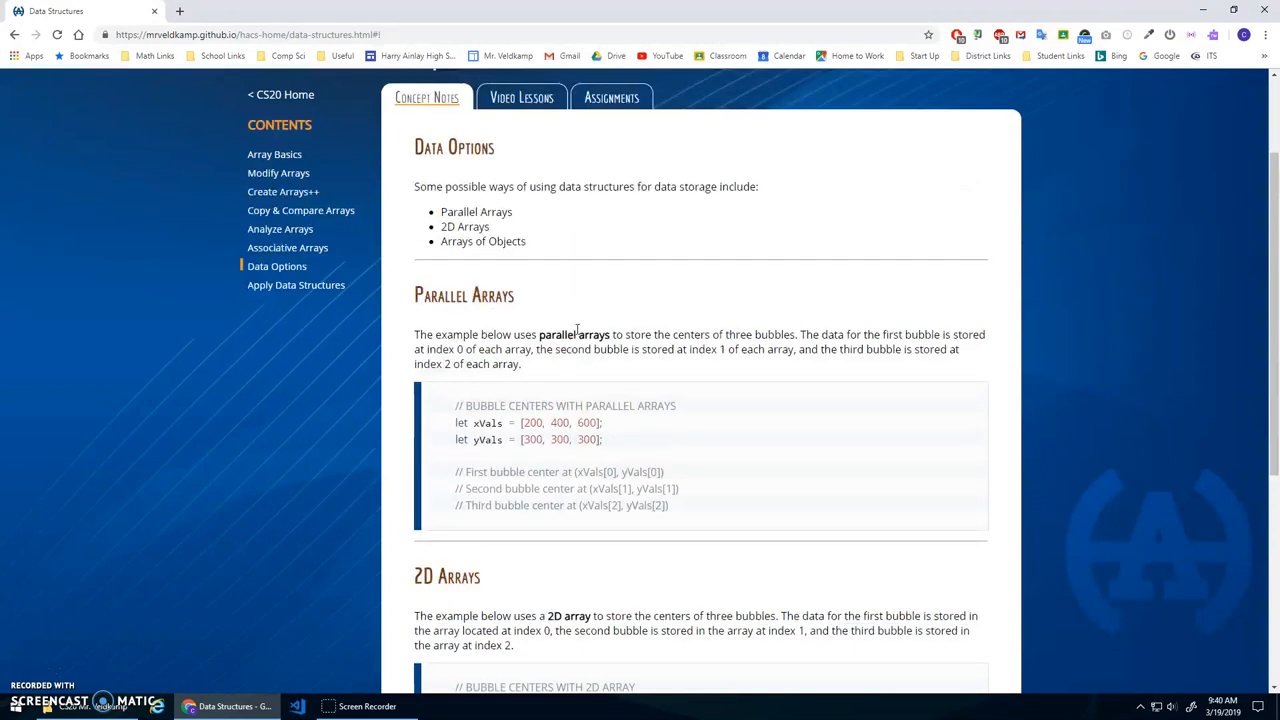
mouse_move(622, 218)
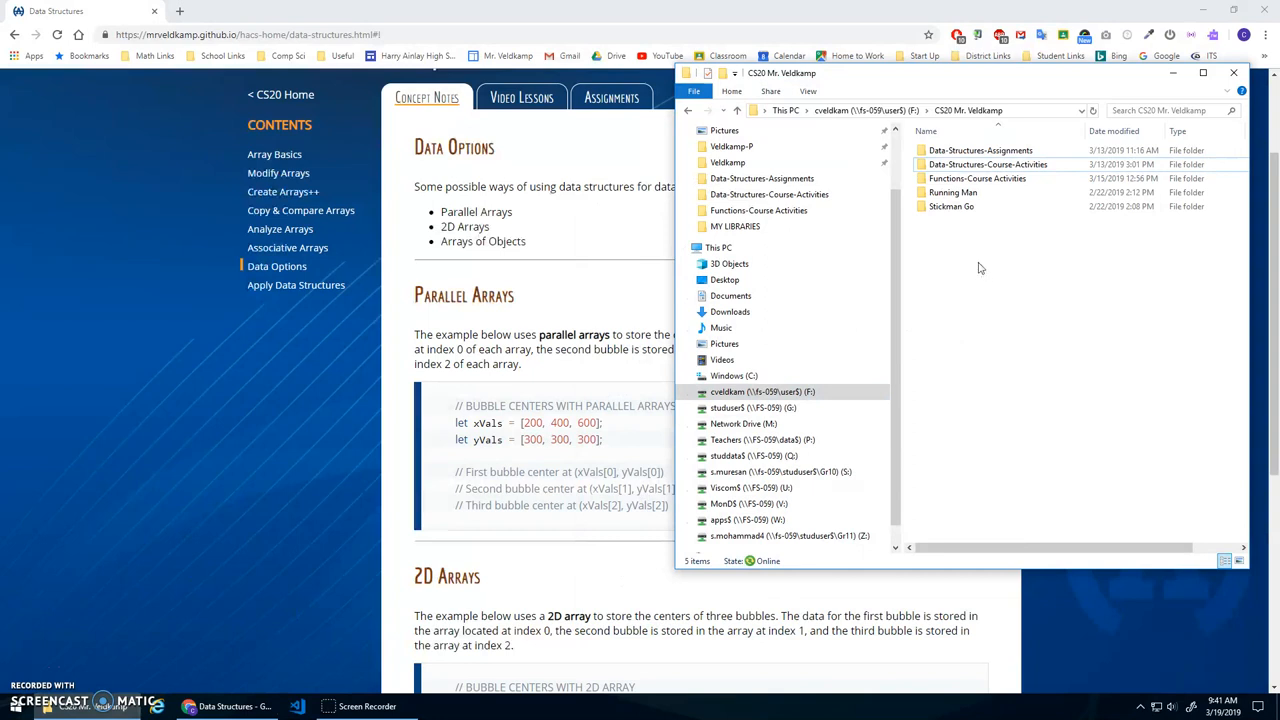
Duplicate Canvas Animation Template as bubbles-data-options and open it in Visual Studio Code.
click(988, 164)
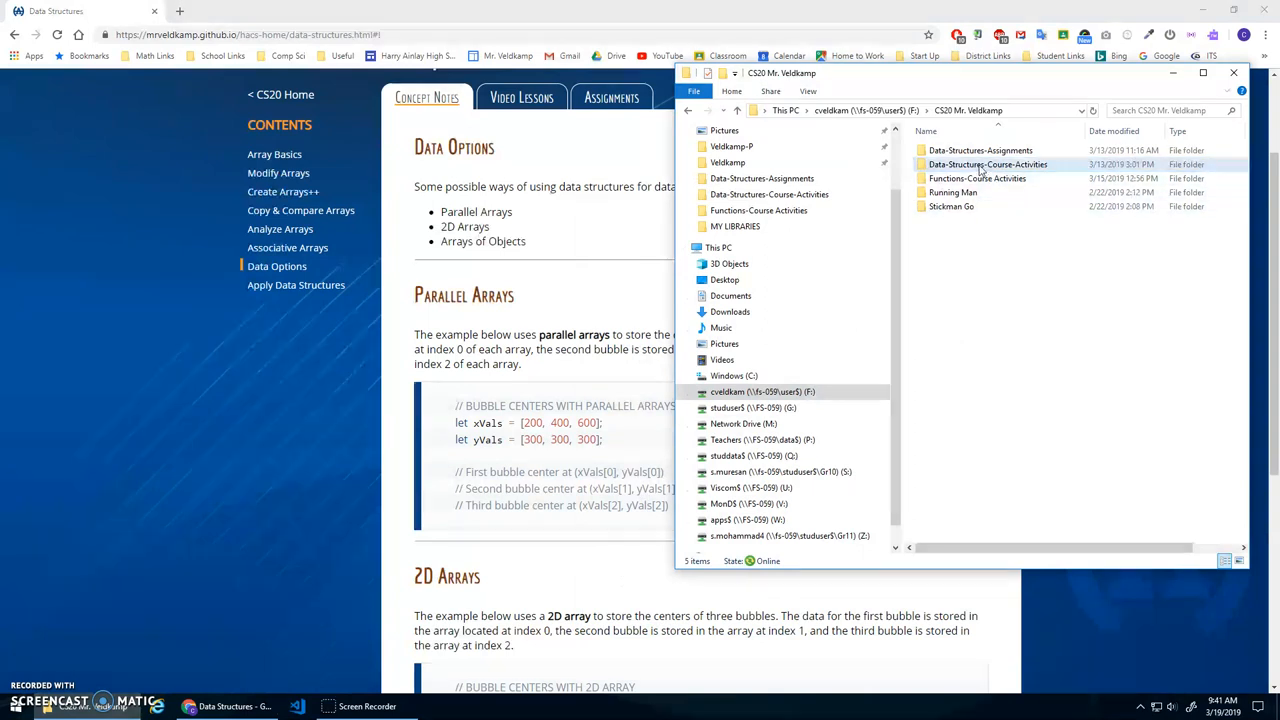
double_click(988, 164)
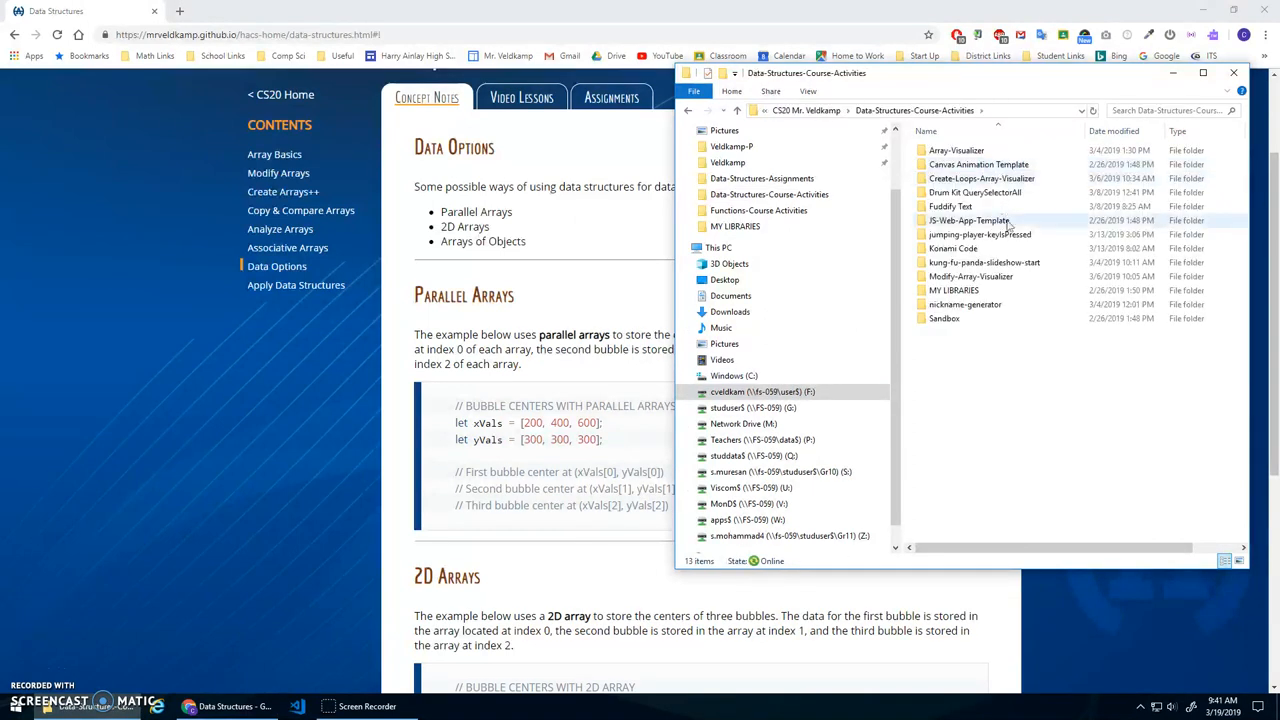
click(980, 164)
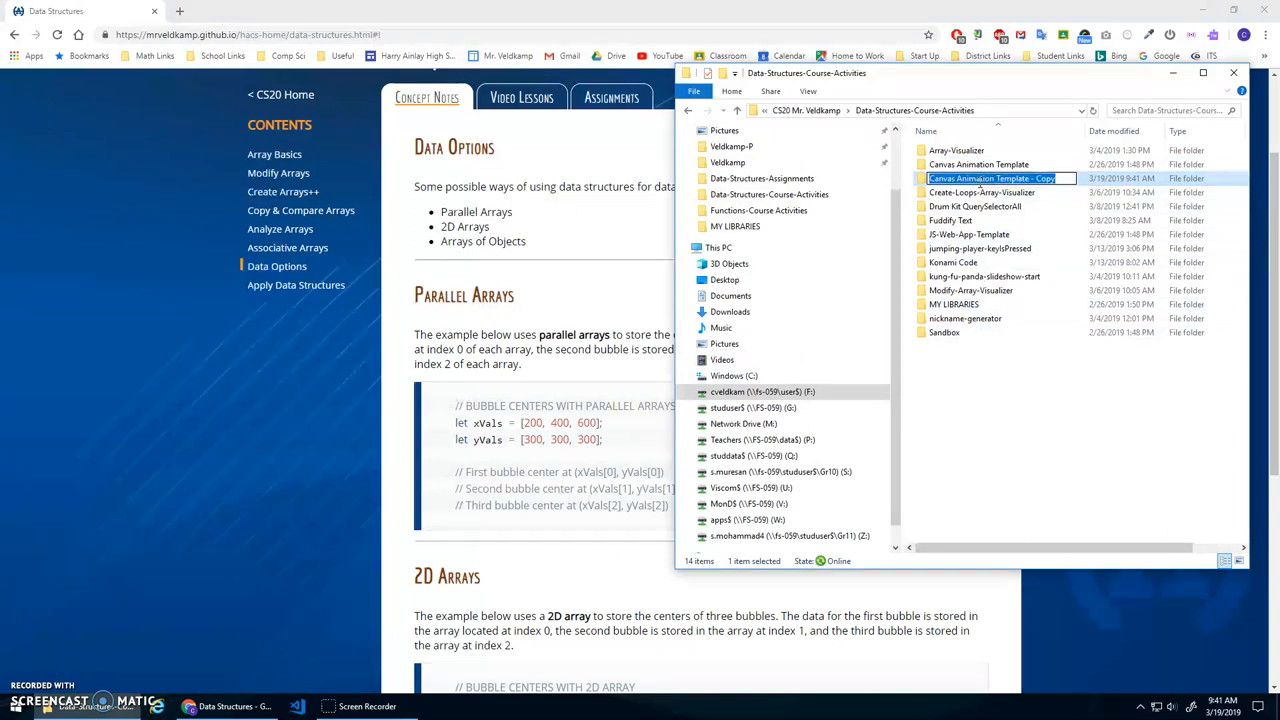
text(Bubbles)
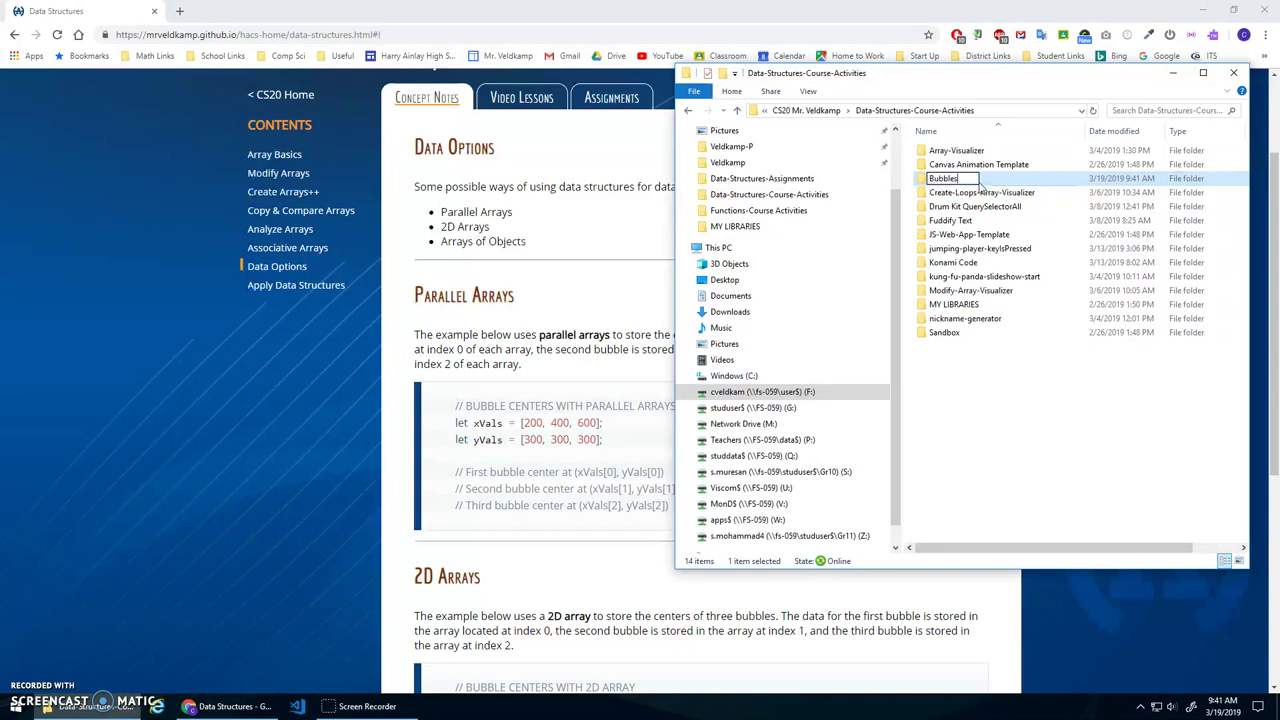
key(Backspace)
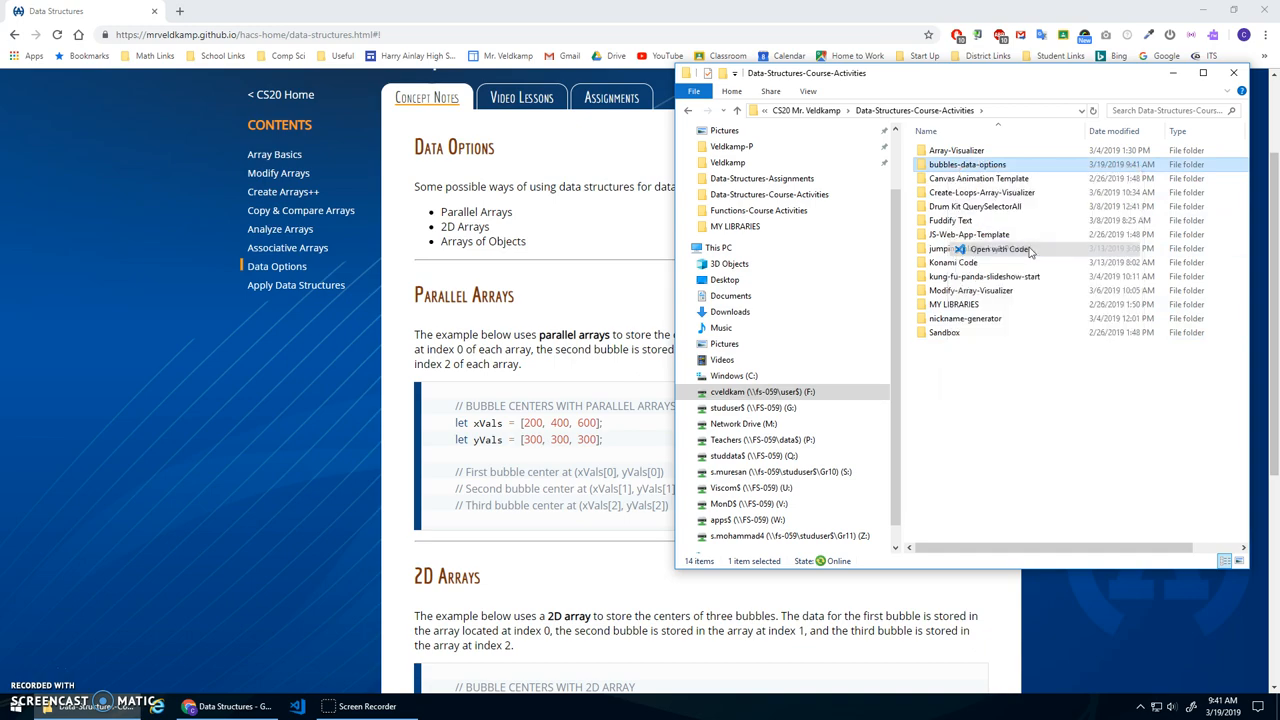
click(998, 249)
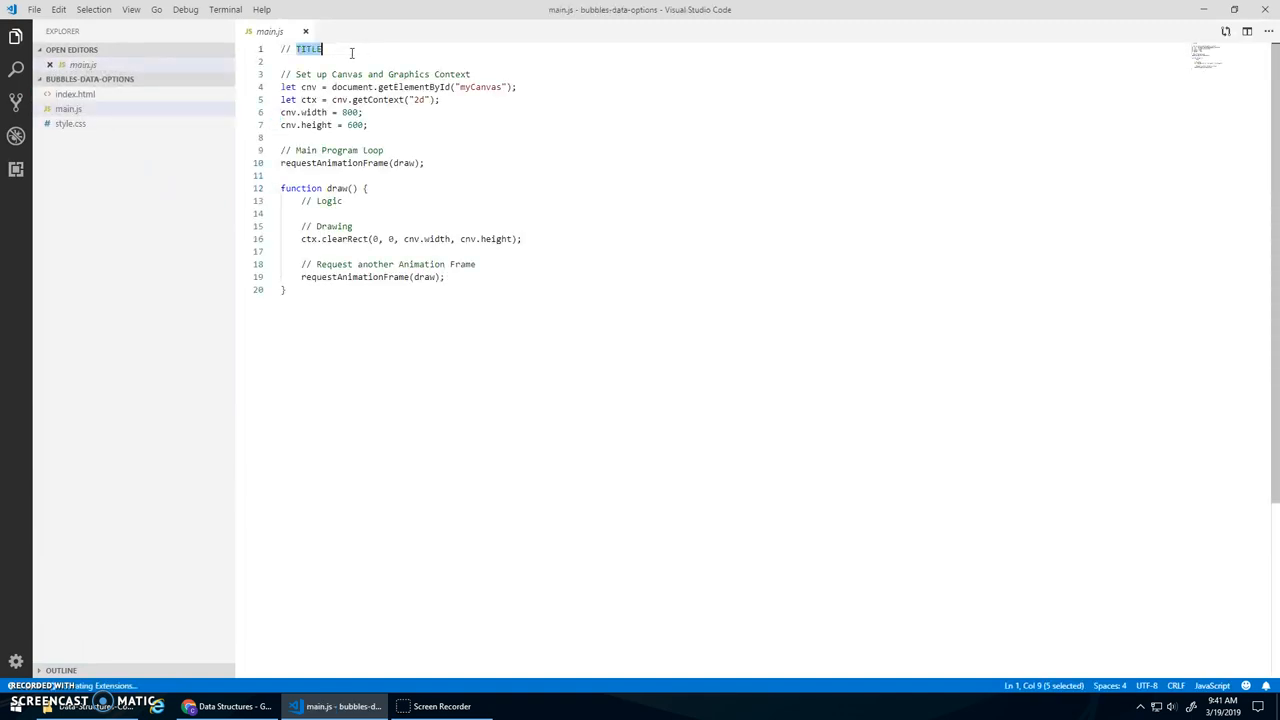
Retitle the main.js header comment to '// BUBBLE OPTIONS'.
text(BBB)
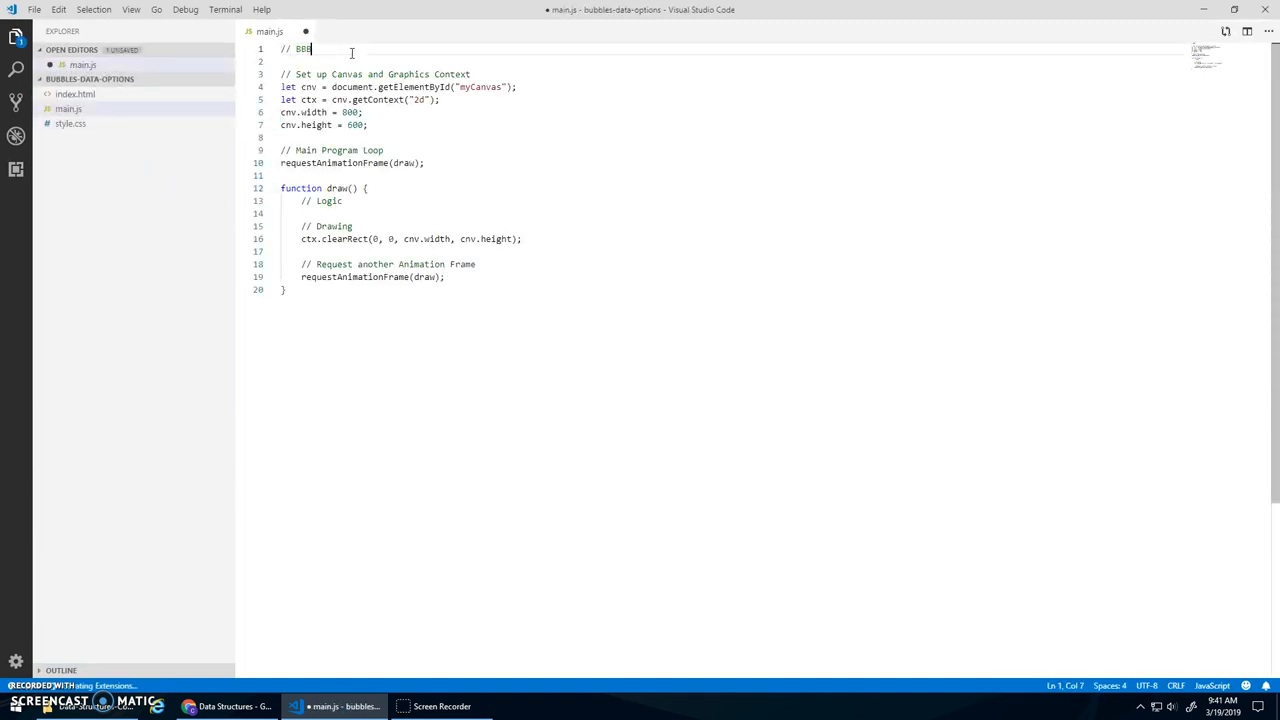
text(UBBLE OBJEC)
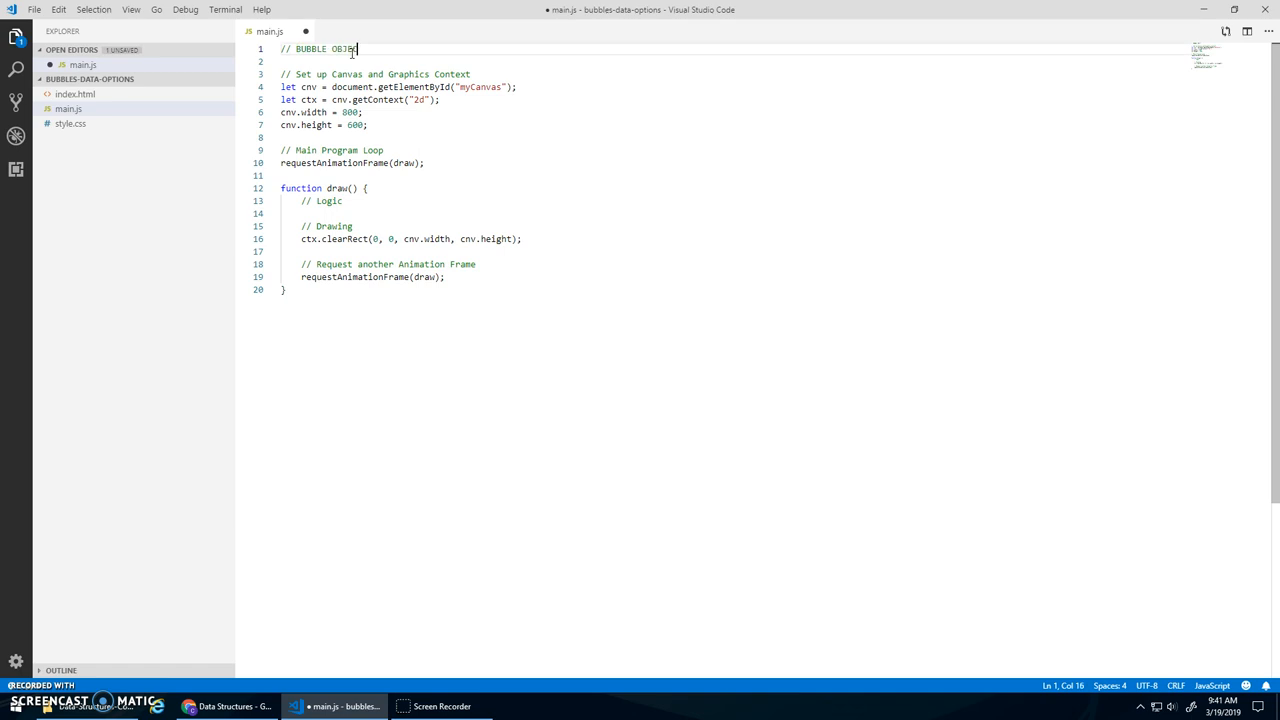
text(PTIONS)
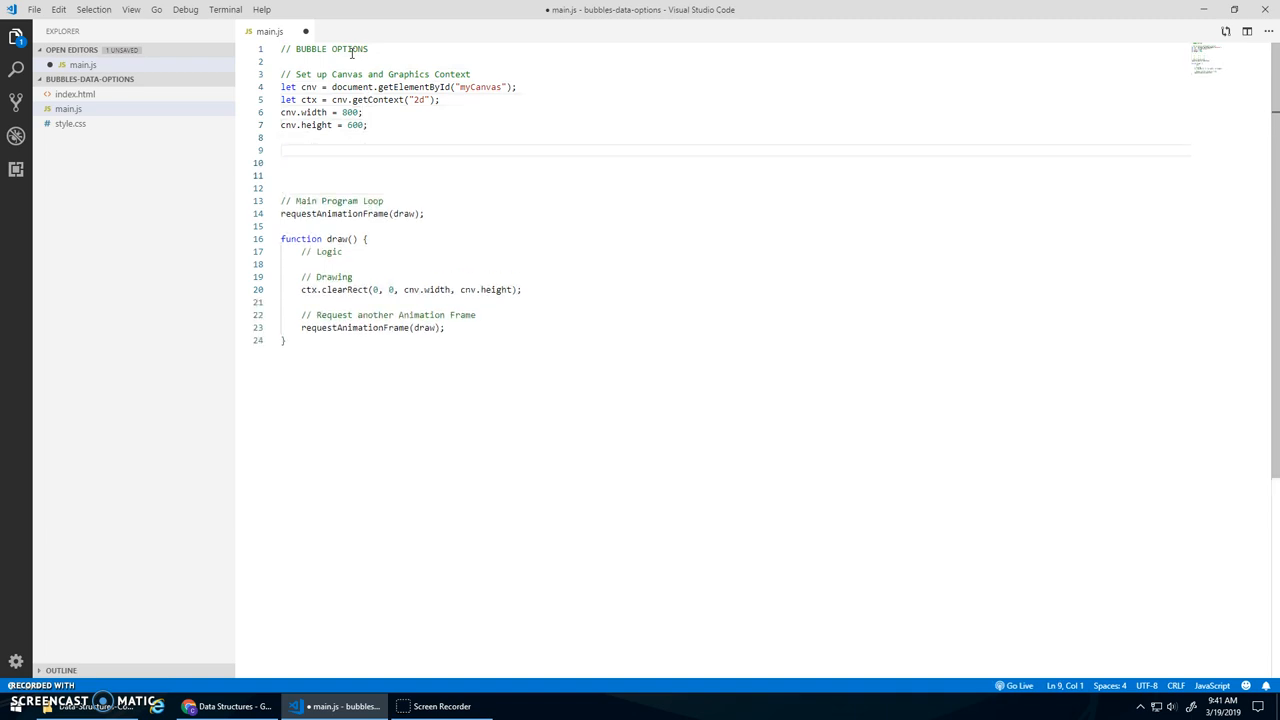
Add a '// Global Variables' comment below the canvas setup.
text(// d)
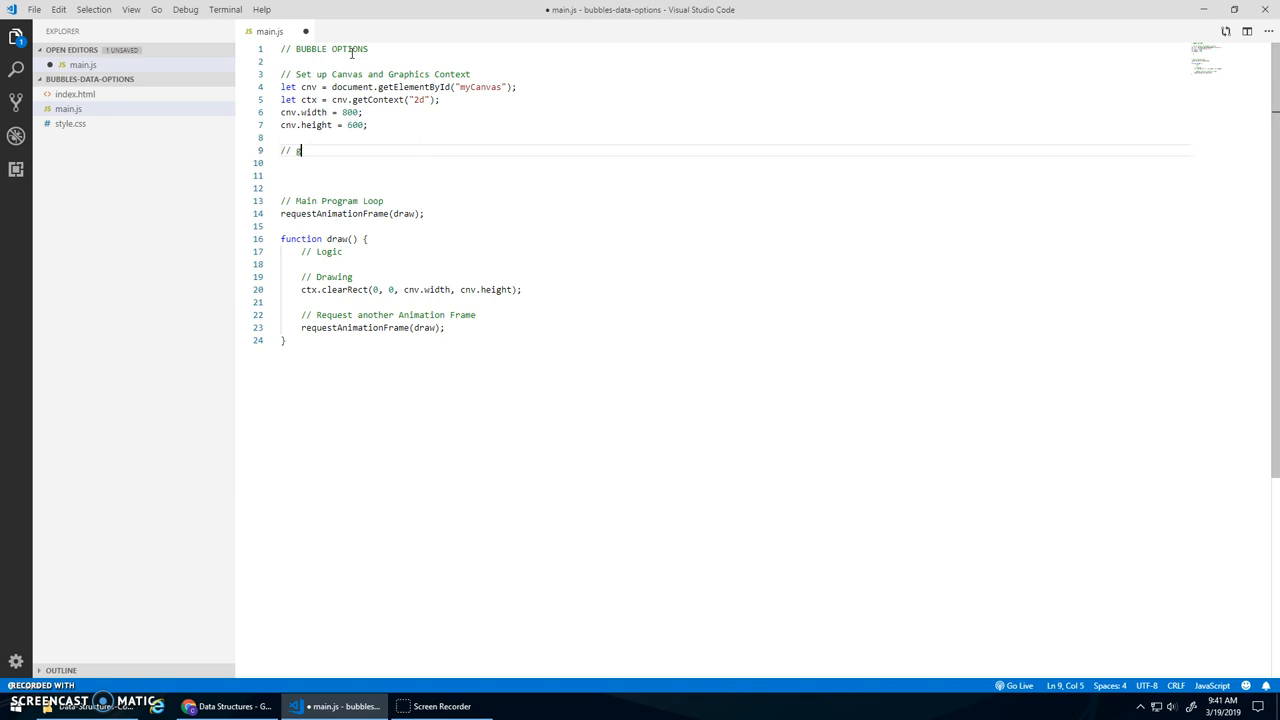
text(Global)
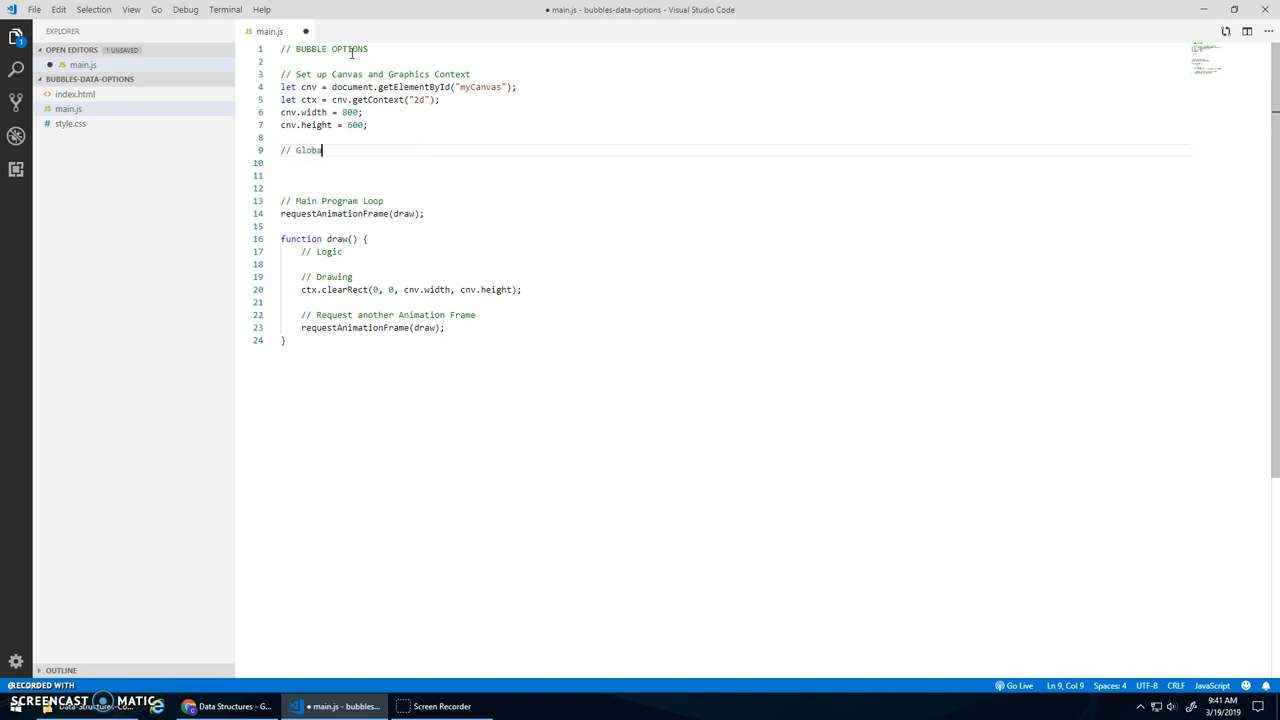
text(Variables)
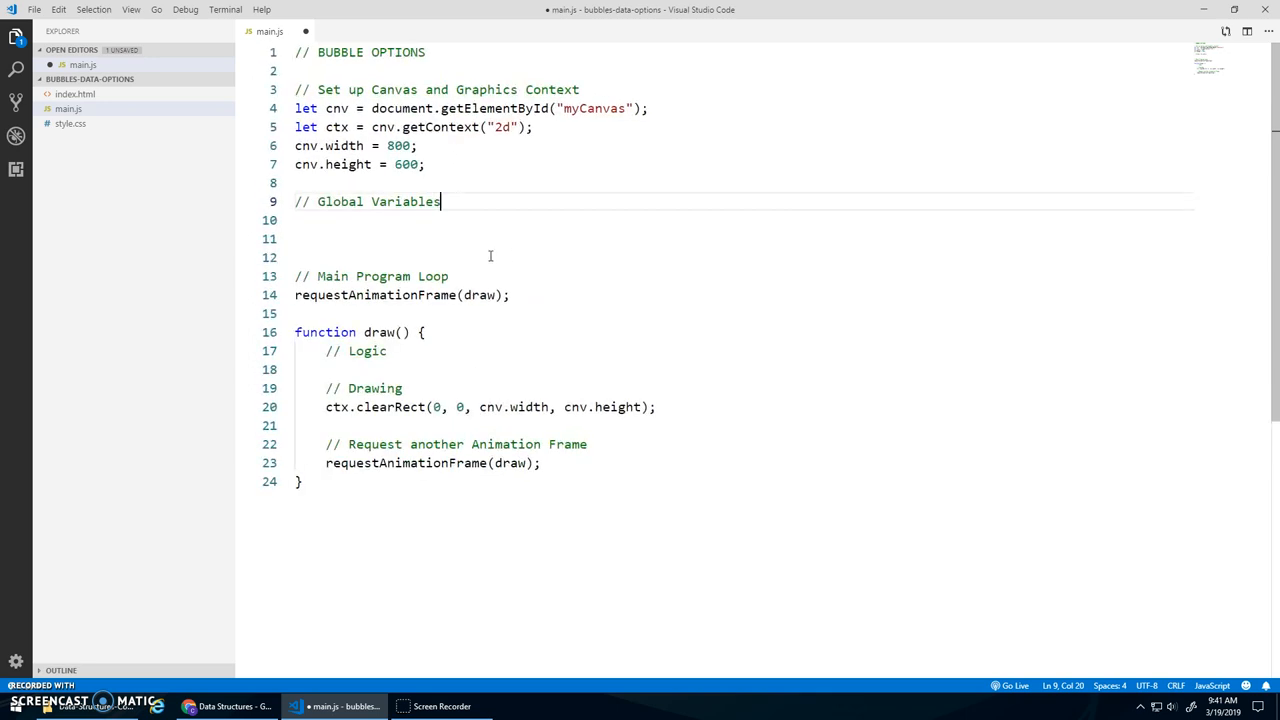
Declare 'let xVals = [200];' and 'let yVals = [300];', then add a blank line in draw().
key(Enter)
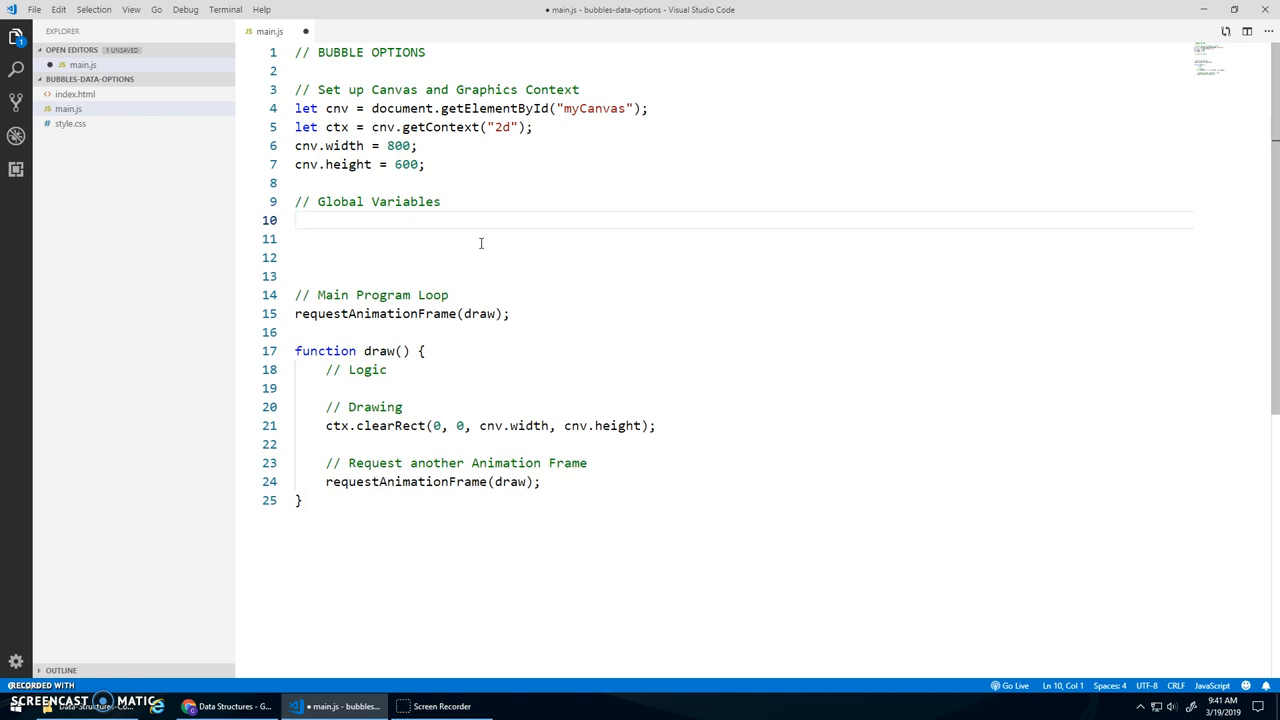
text(let)
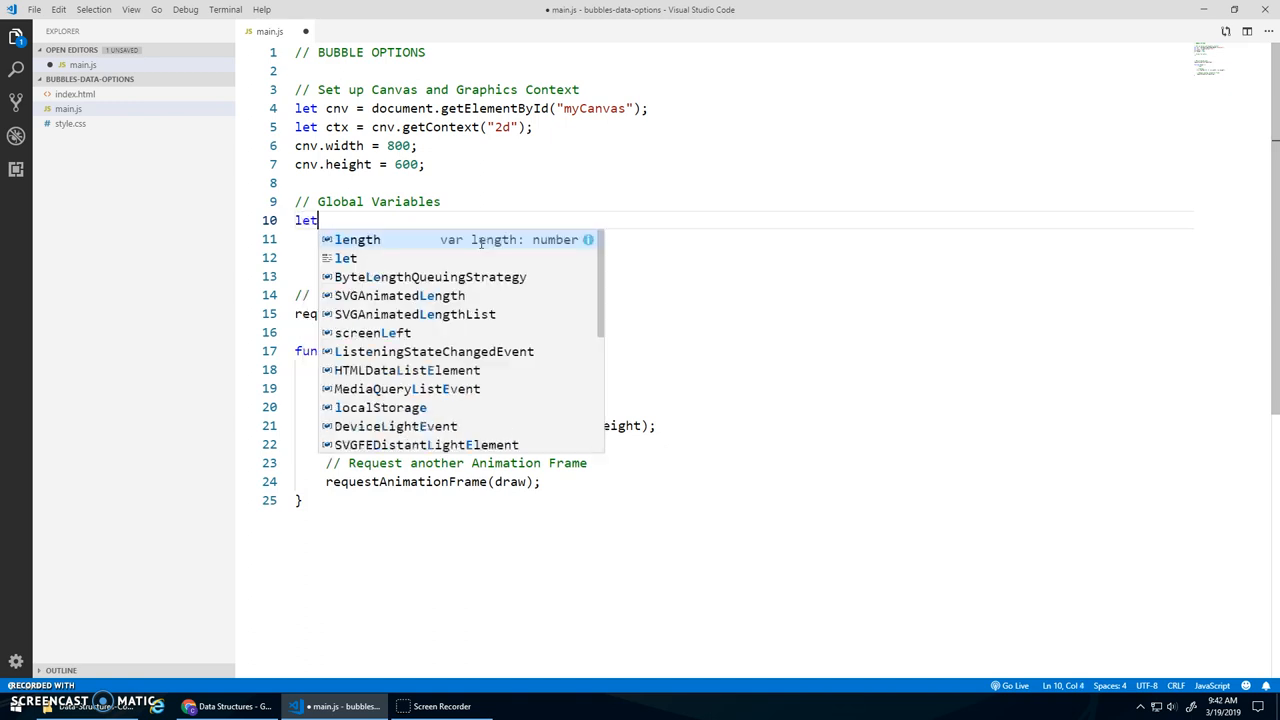
text(xVals)
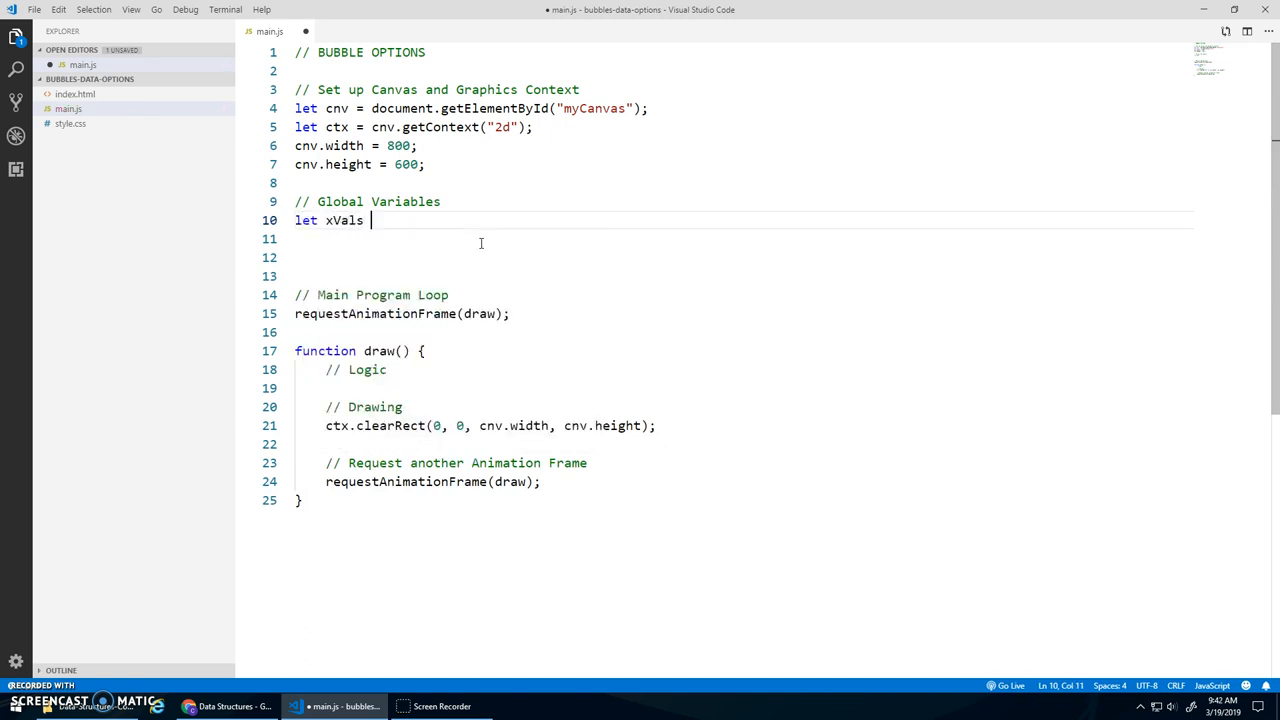
text(= [];)
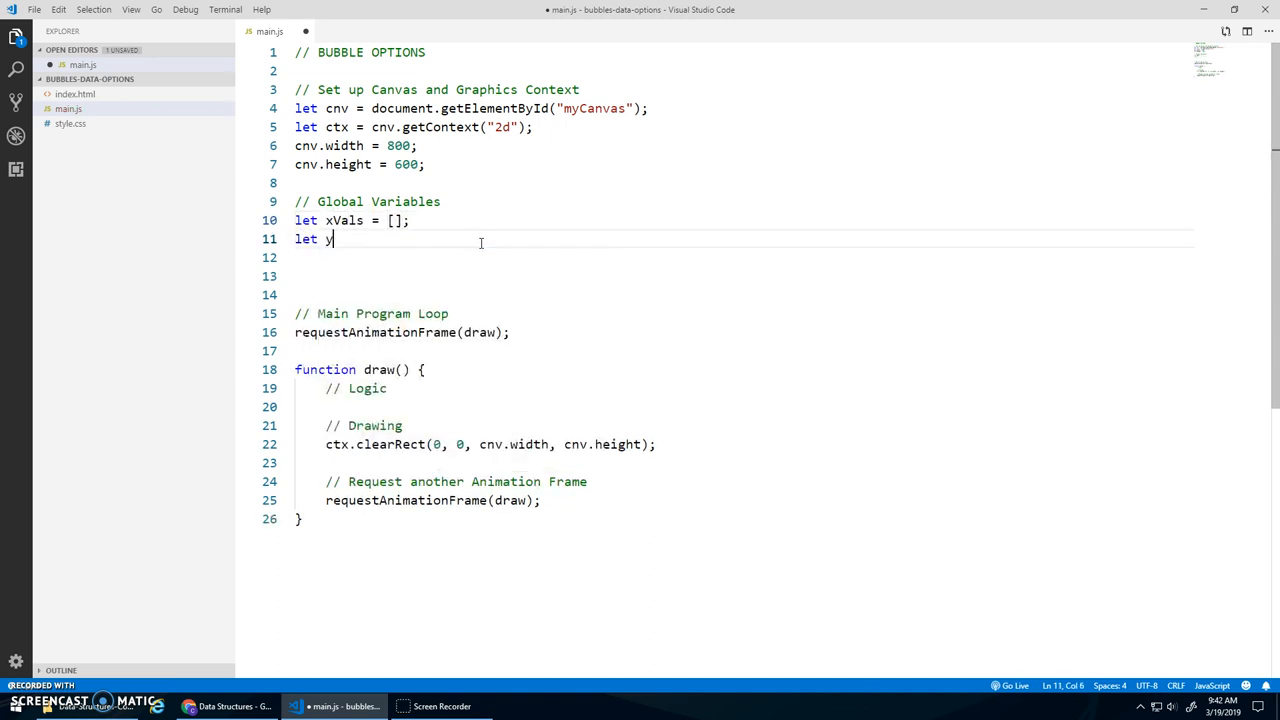
text(Vals = [];)
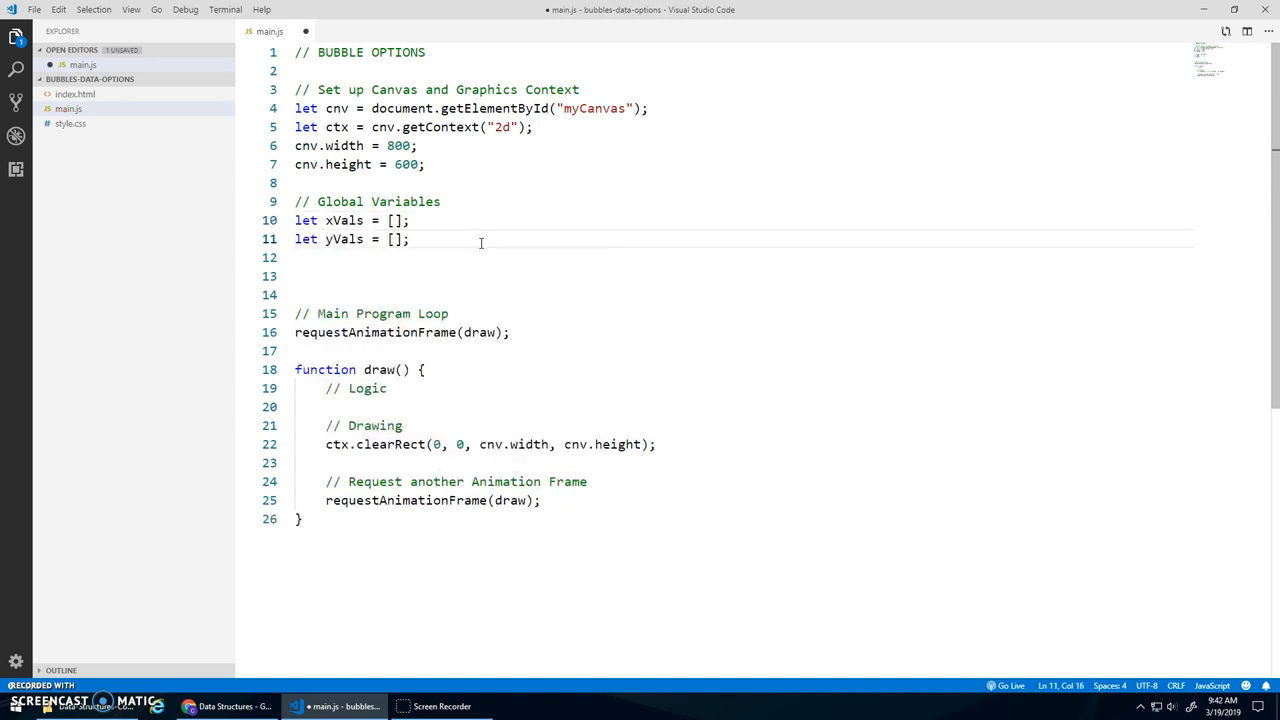
text(200)
text(300)
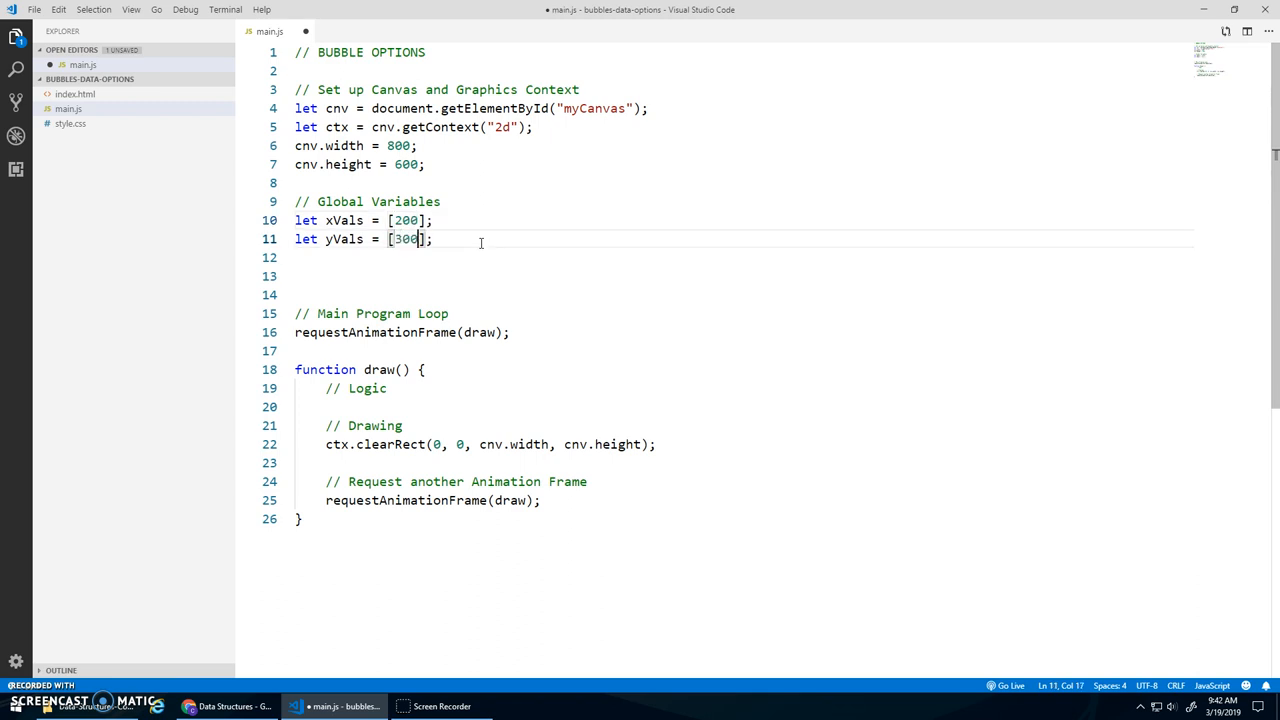
double_click(401, 220)
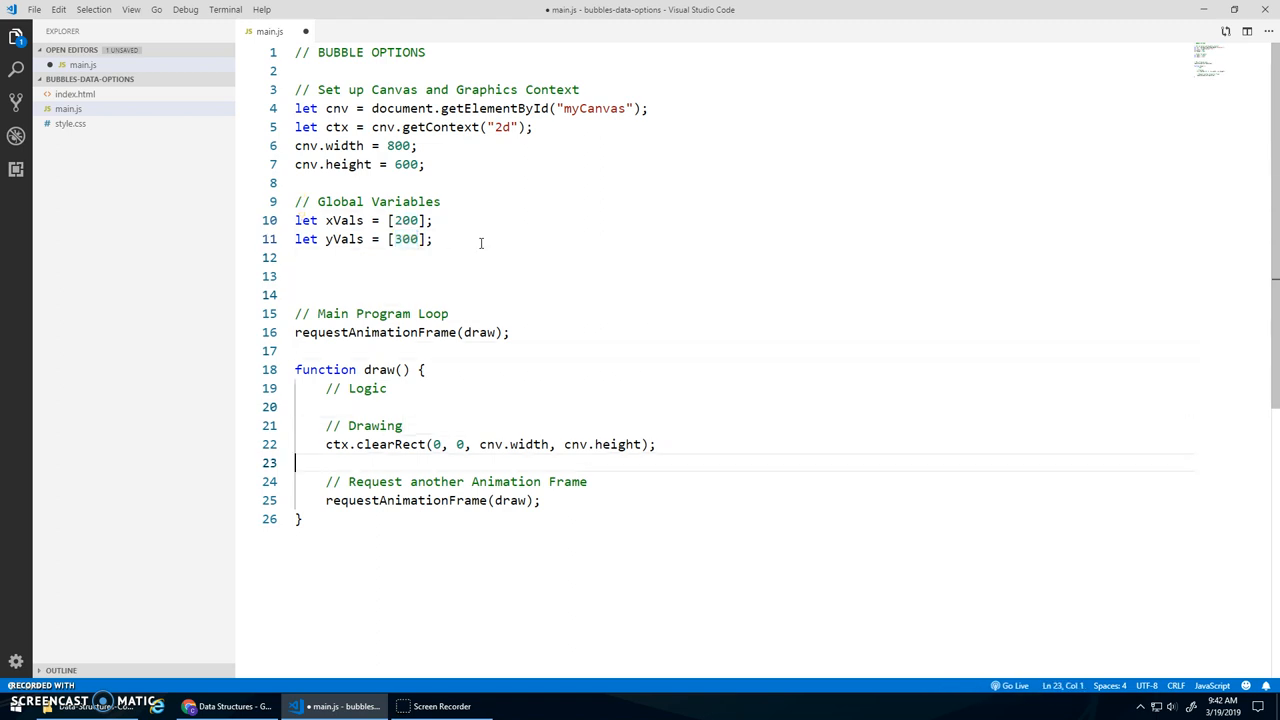
key(Enter)
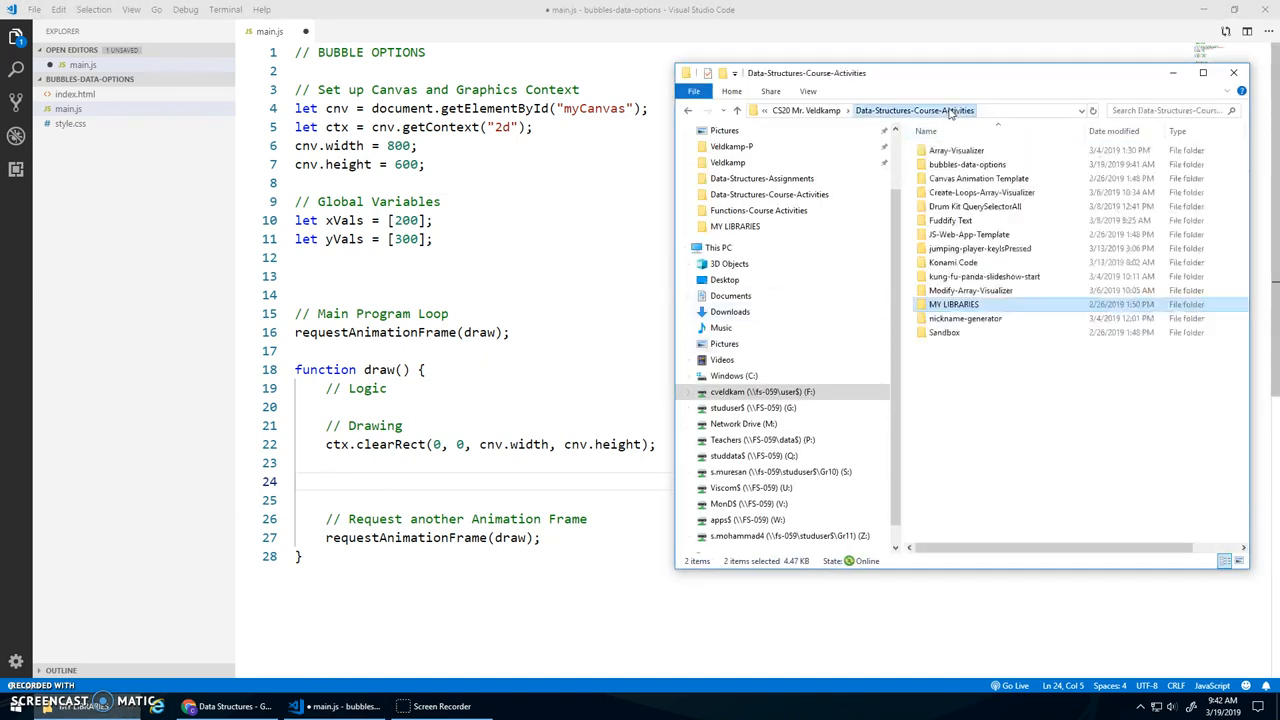
Open bubbles-data-options, enter the new js folder, then return to the project folder.
double_click(969, 164)
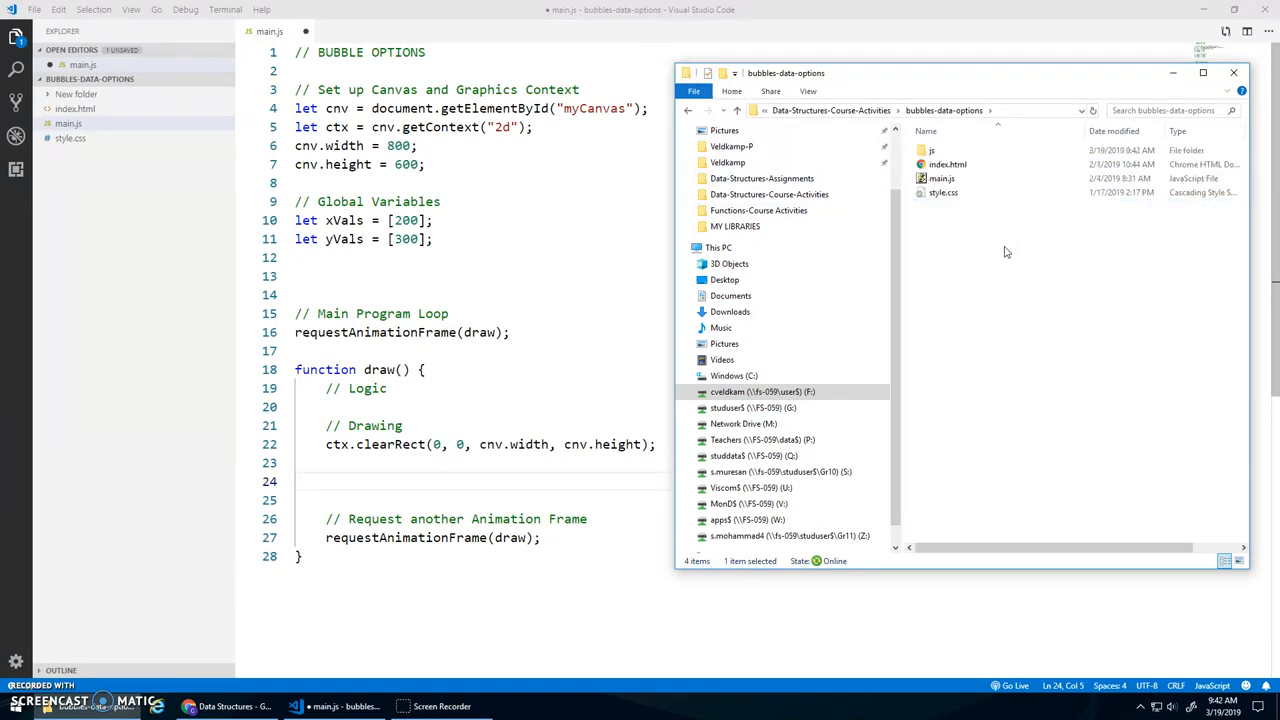
double_click(928, 150)
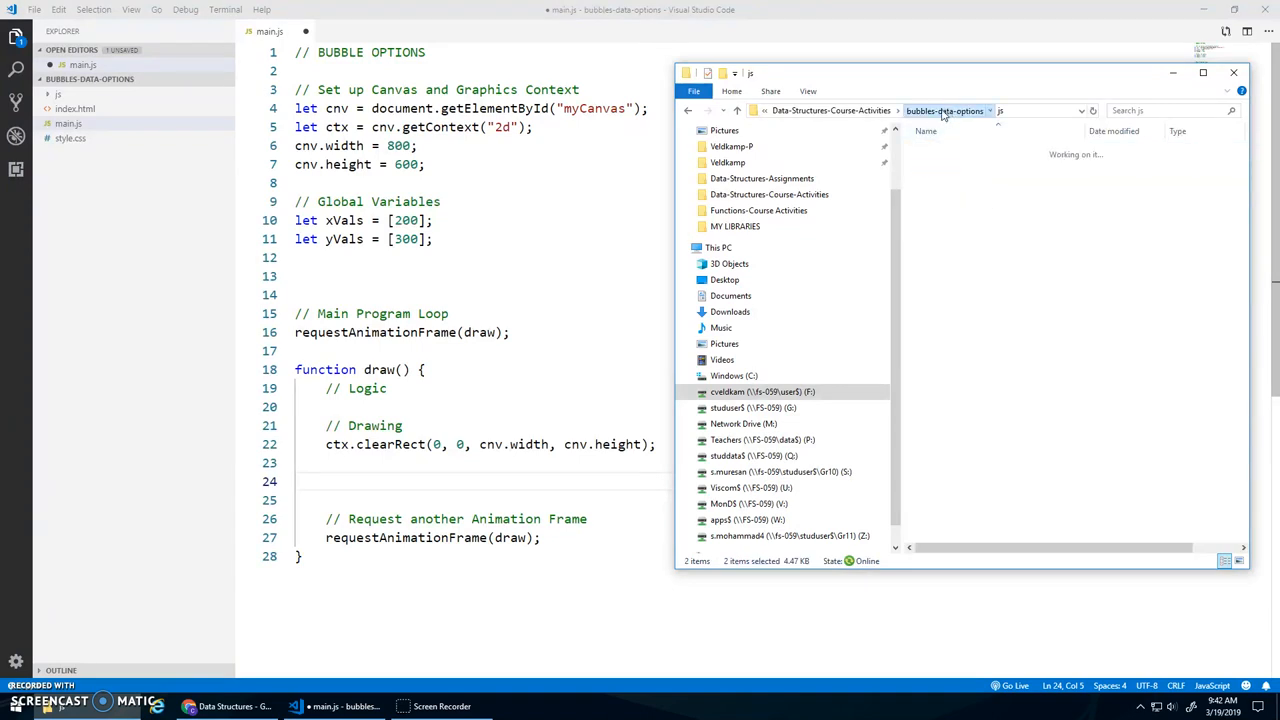
click(947, 110)
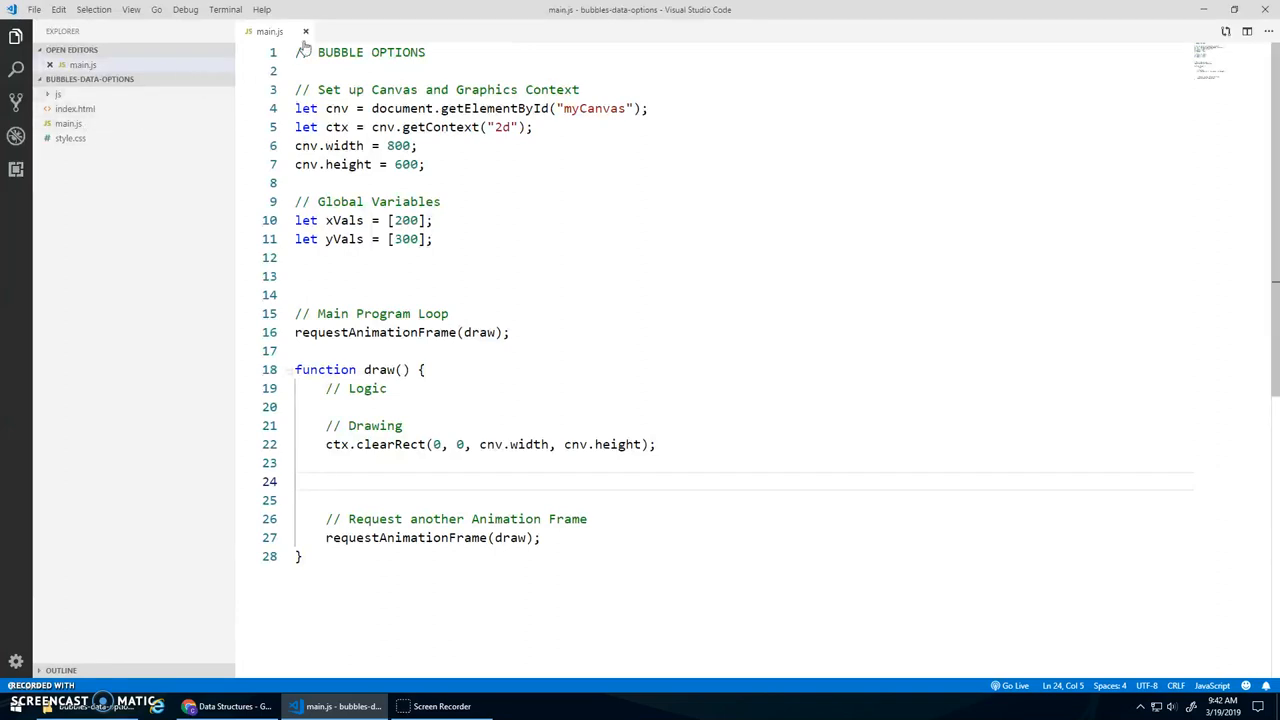
Permanently delete the root-level main.js, keeping js/main.js.
click(303, 31)
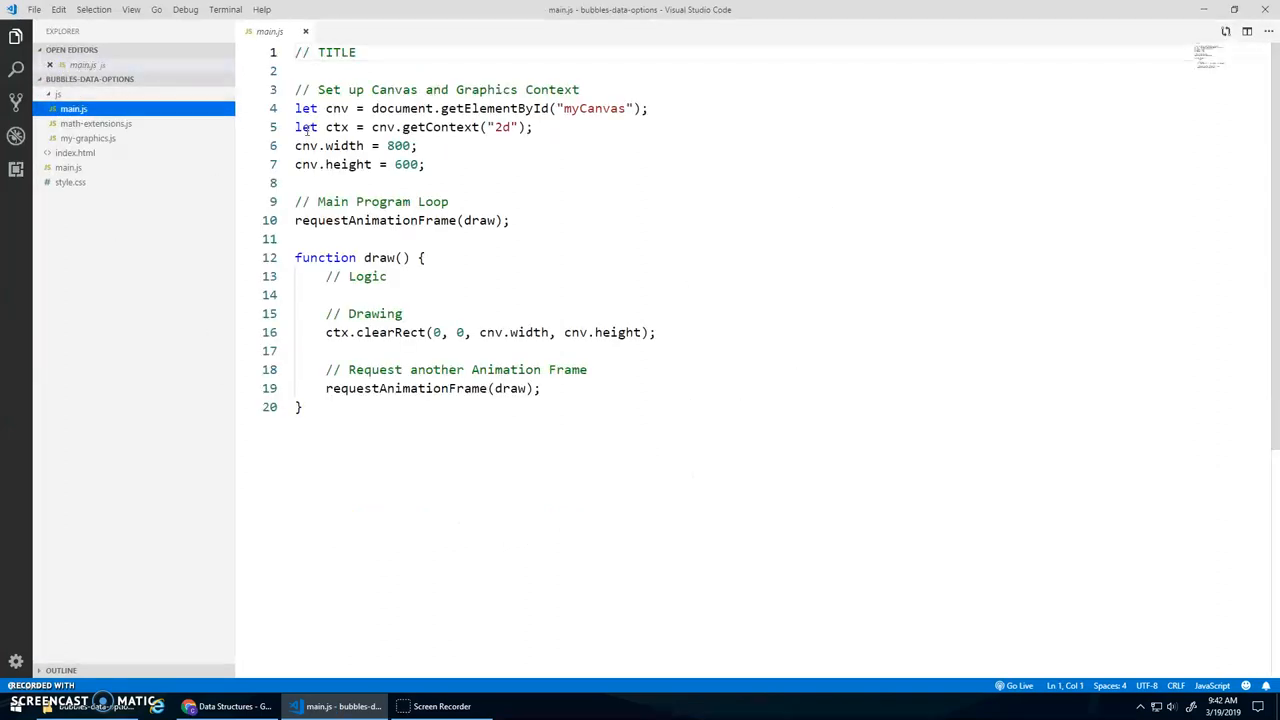
right_click(68, 167)
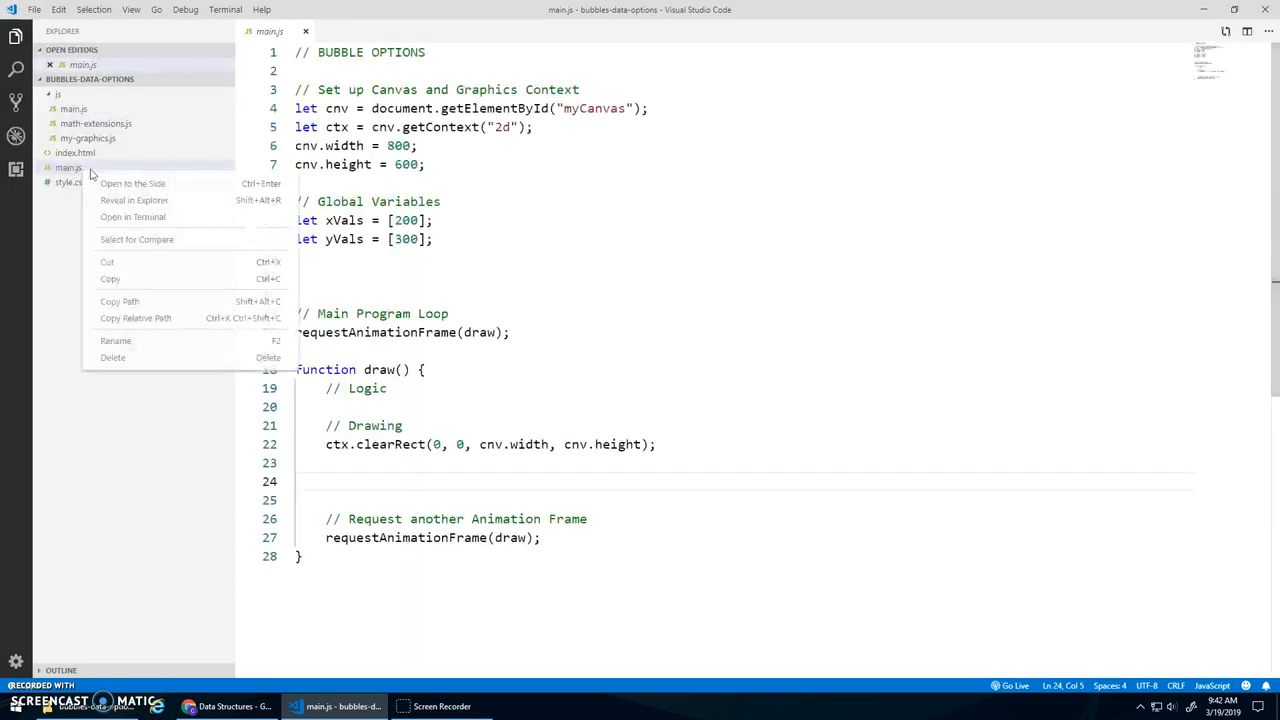
click(112, 357)
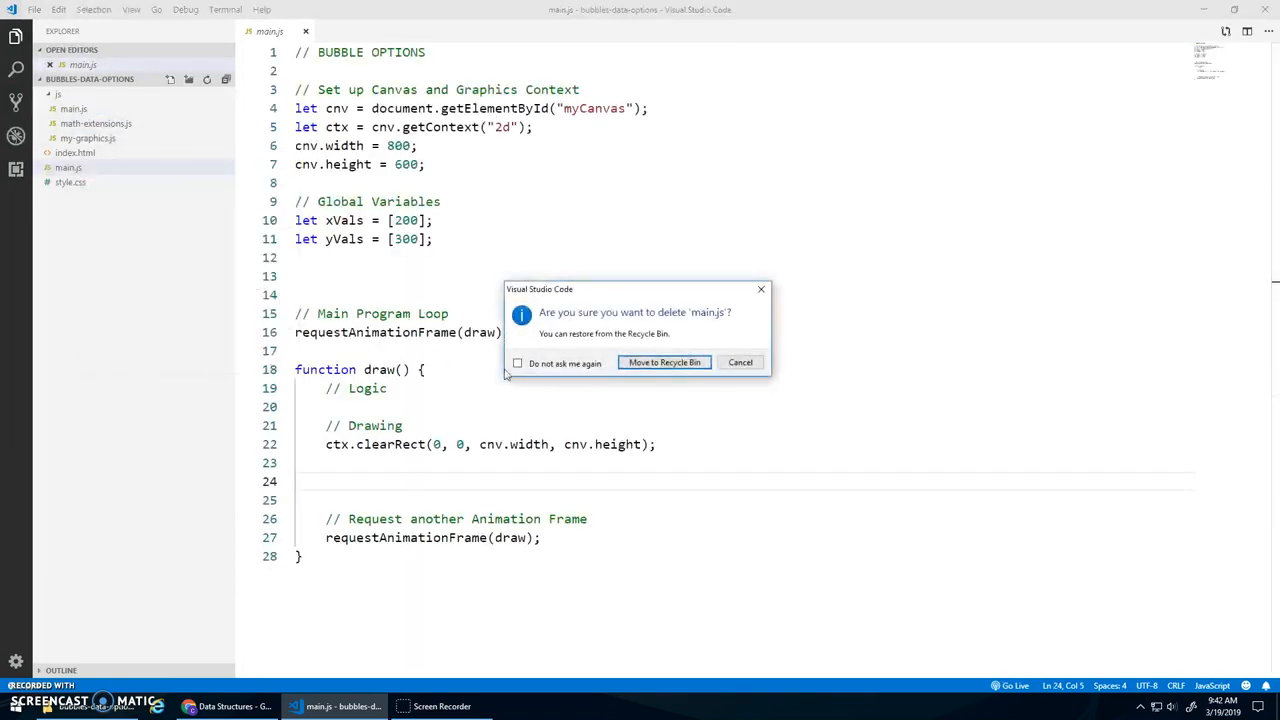
click(663, 362)
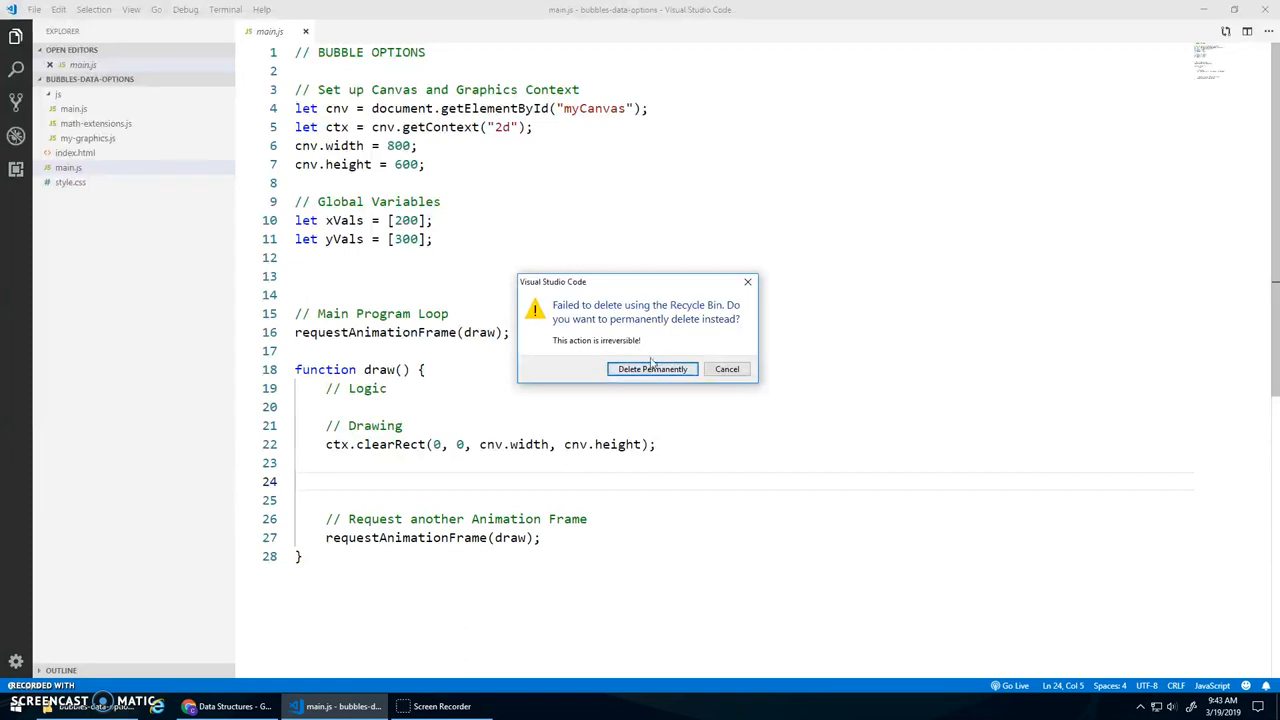
click(652, 369)
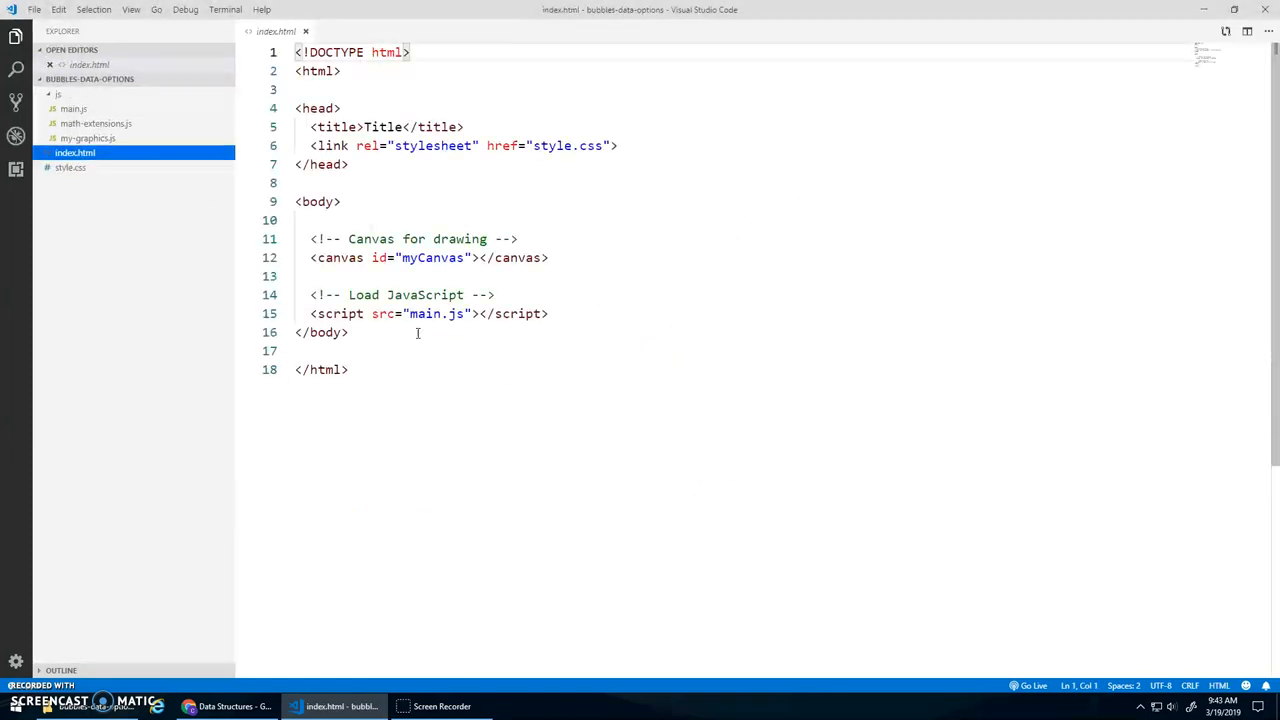
Point index.html scripts to js/math-extensions.js, js/my-graphics.js and js/main.js, and save.
text(js/)
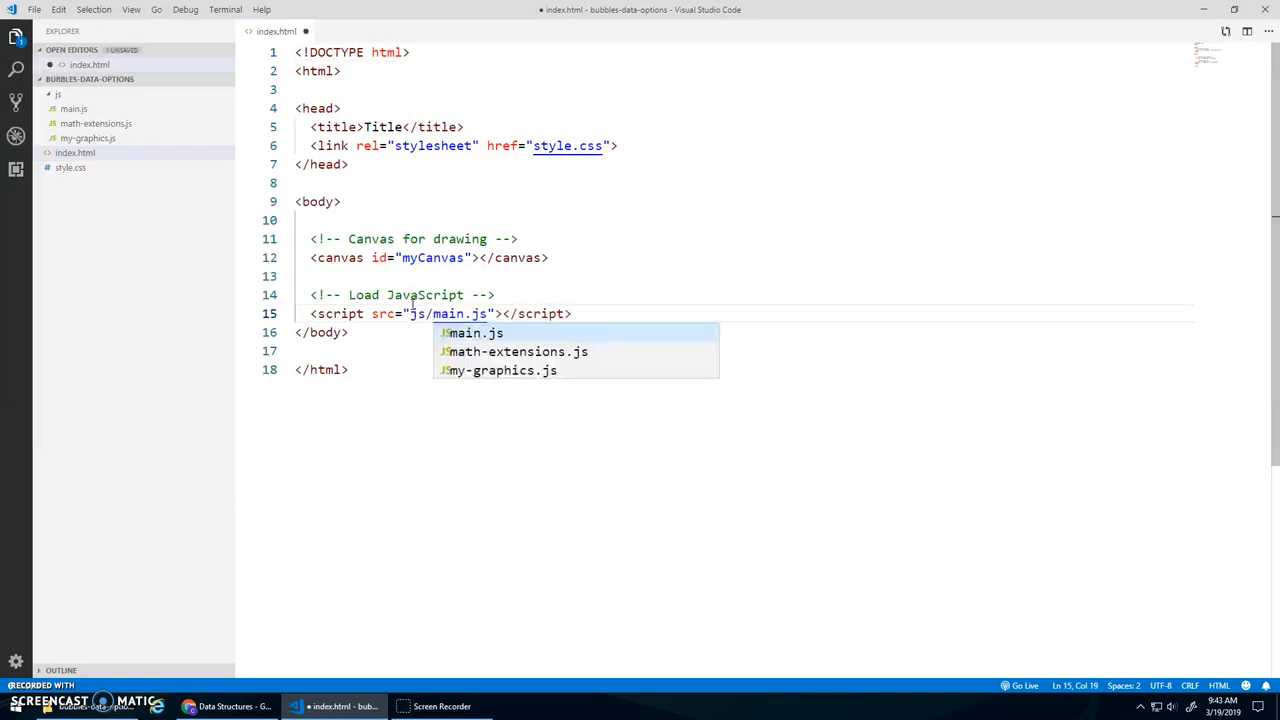
key(Escape)
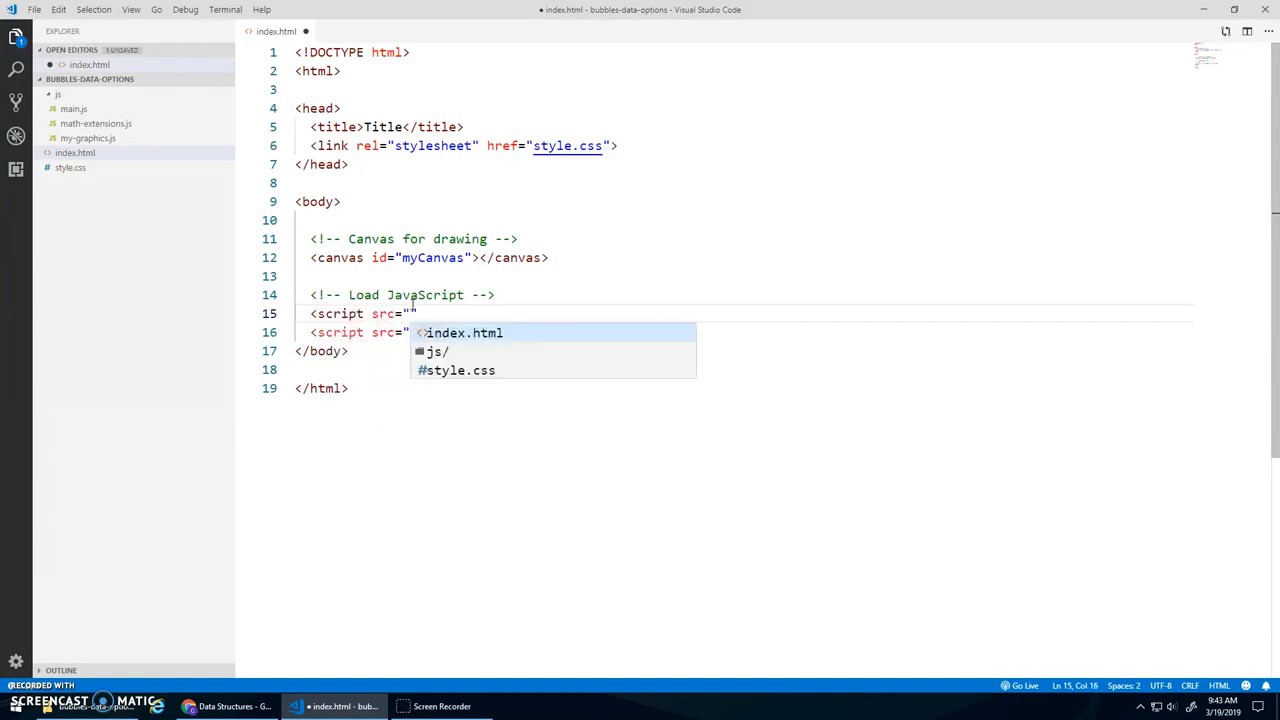
text(js/math-extensions.js)
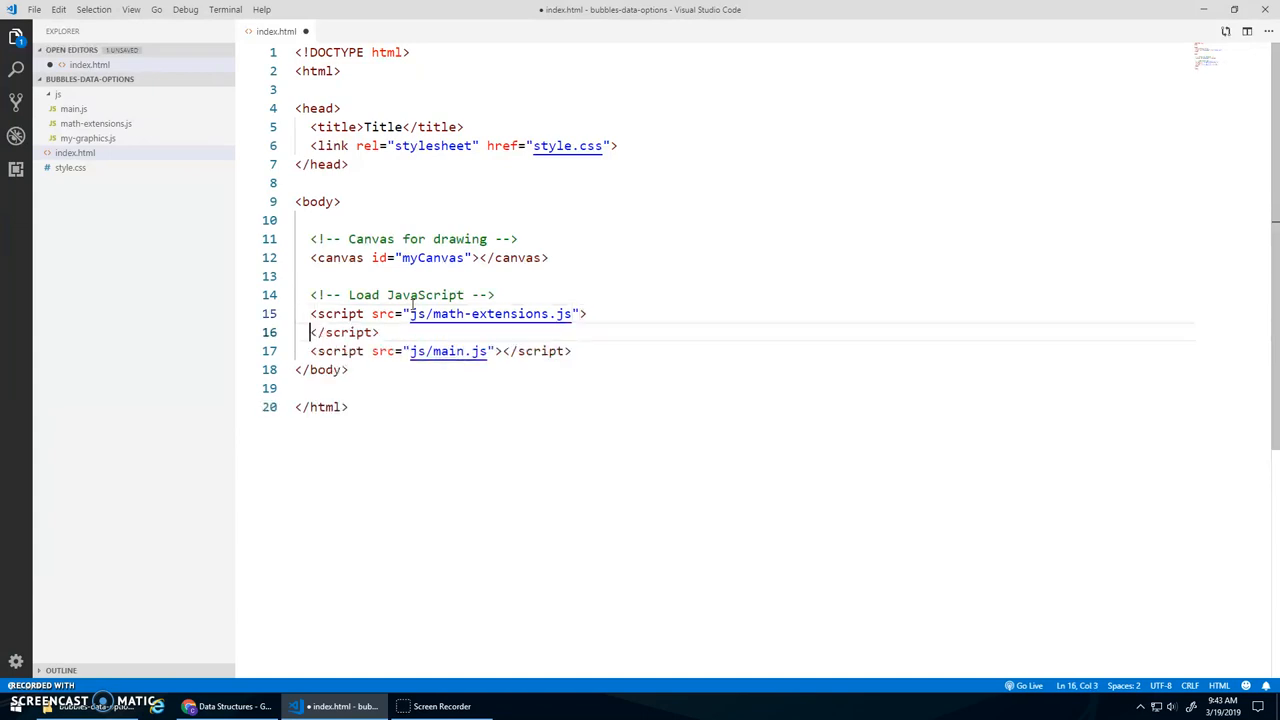
text(<script src="js/)
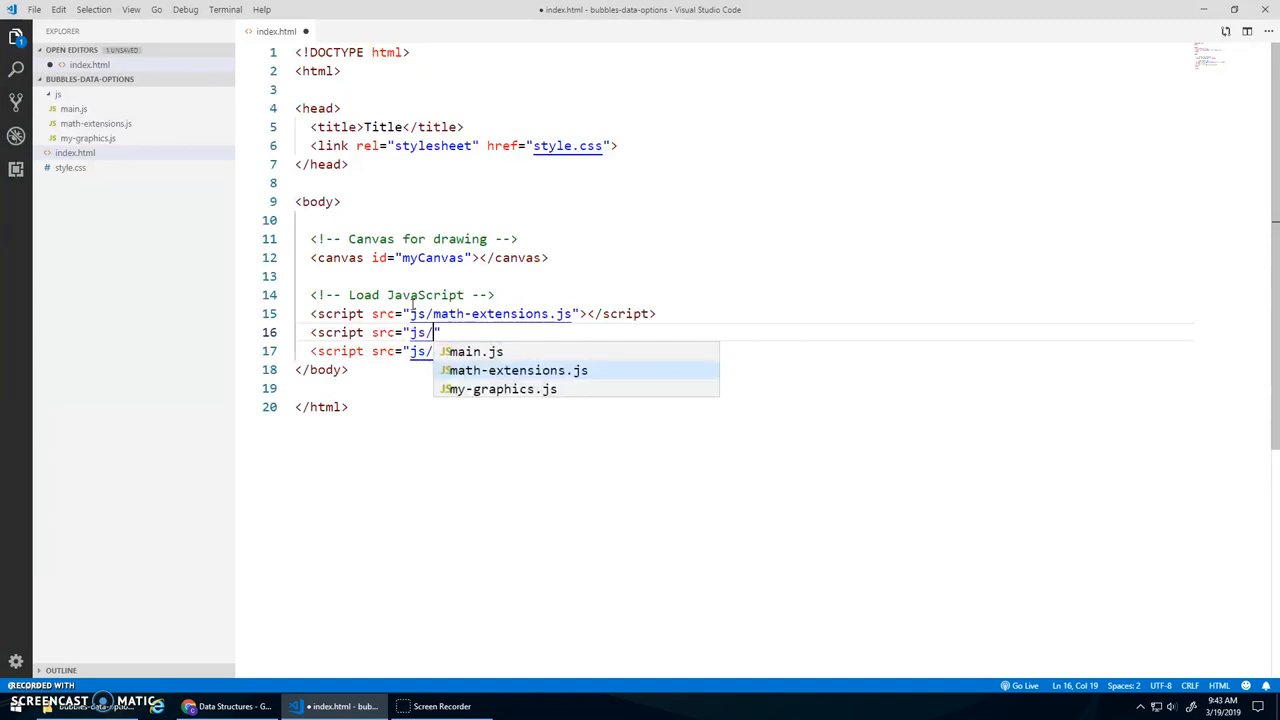
click(504, 388)
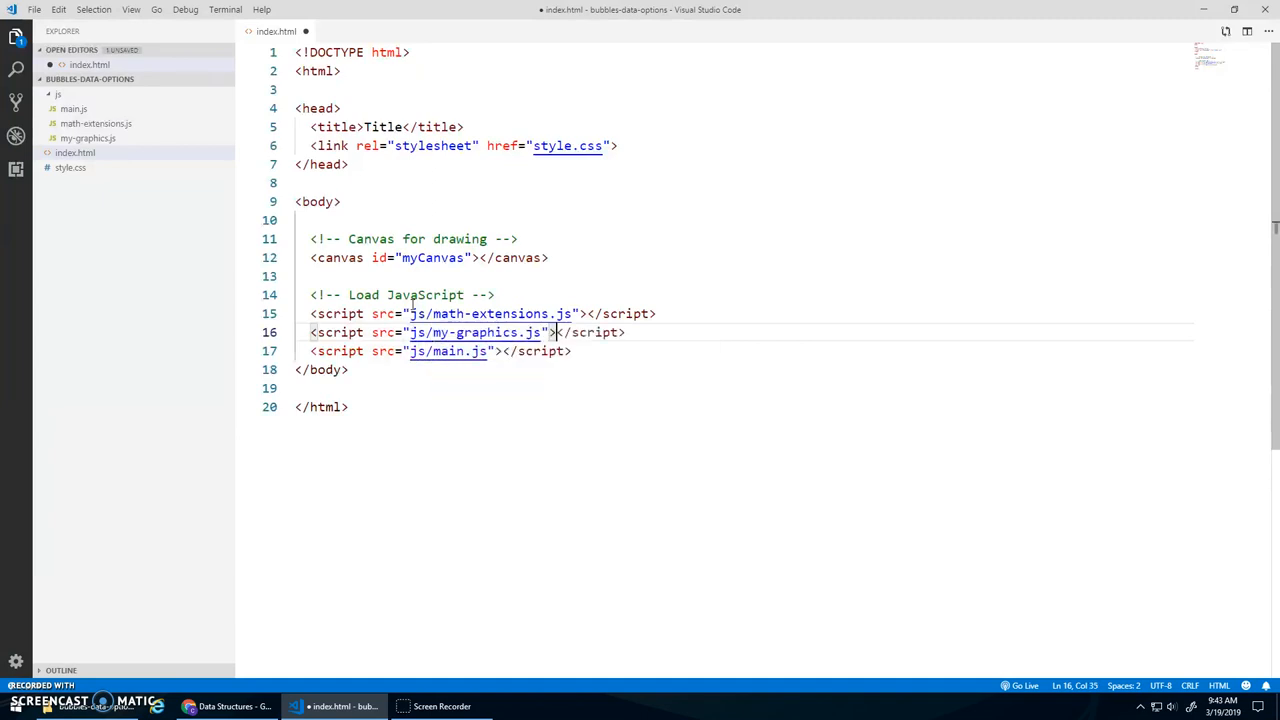
key(Ctrl+s)
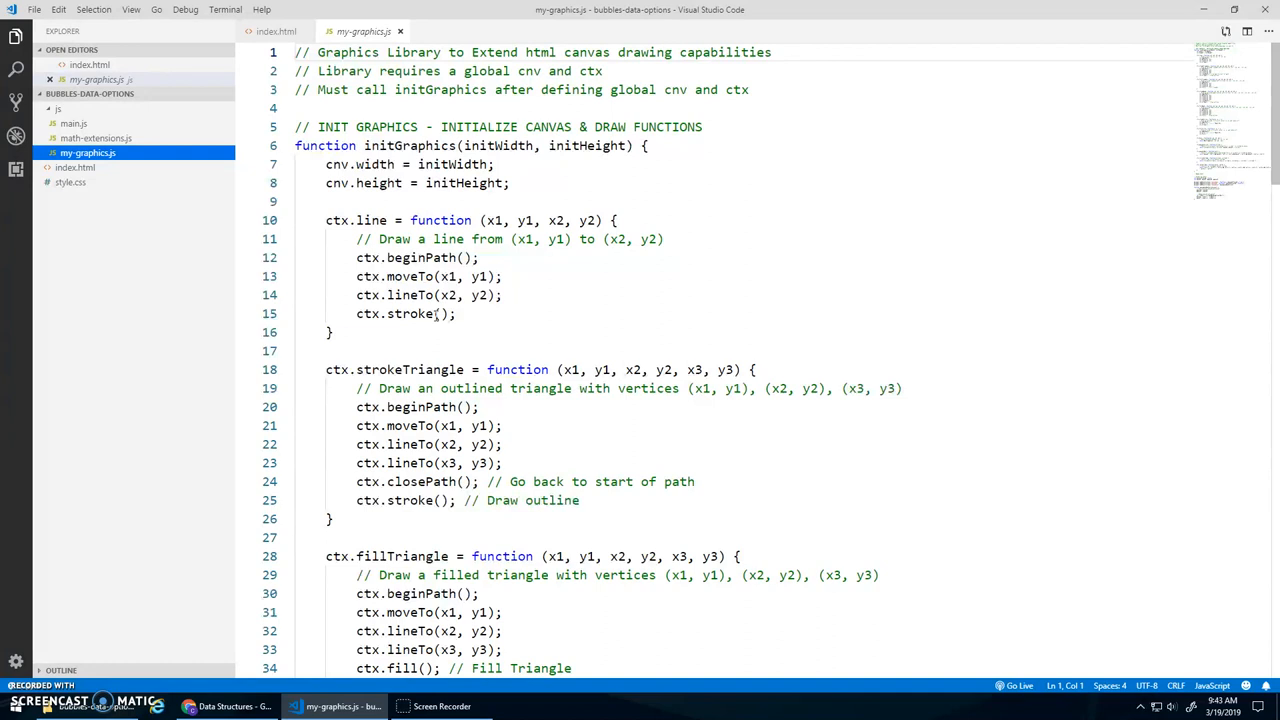
Scroll through the my-graphics.js shape functions, then go back to index.html.
scroll(down, 3)
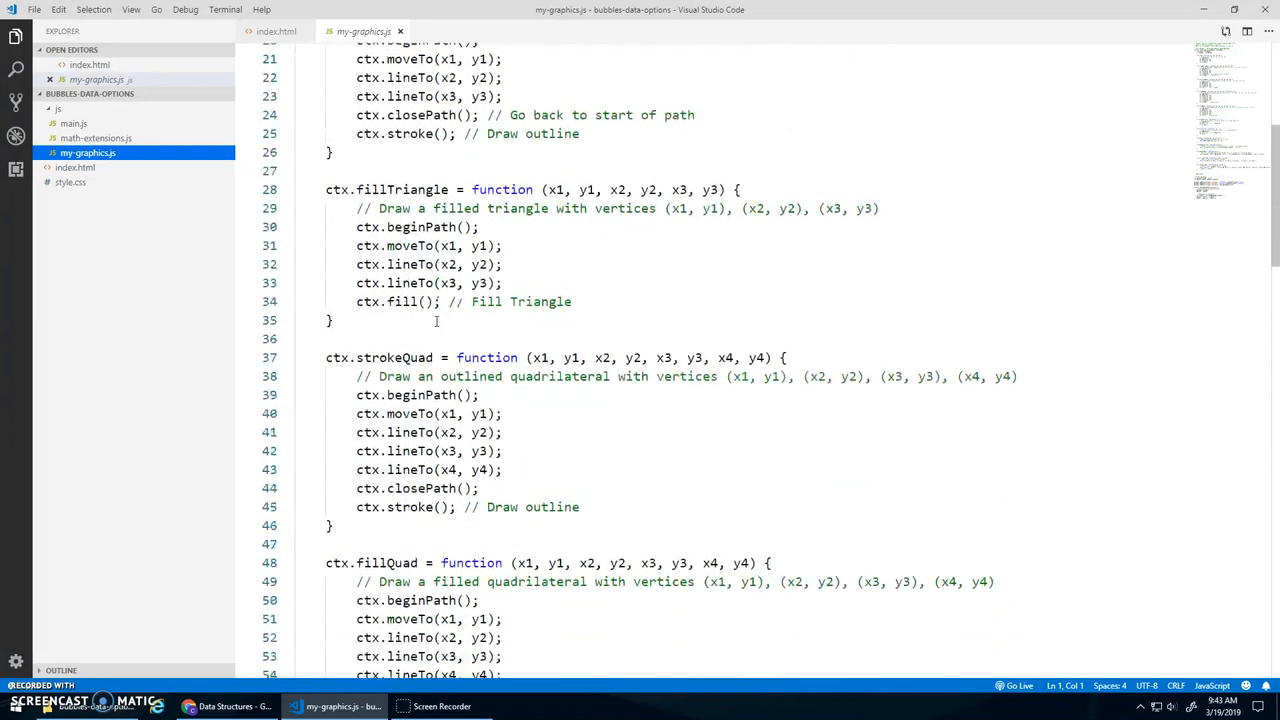
scroll(down, 3)
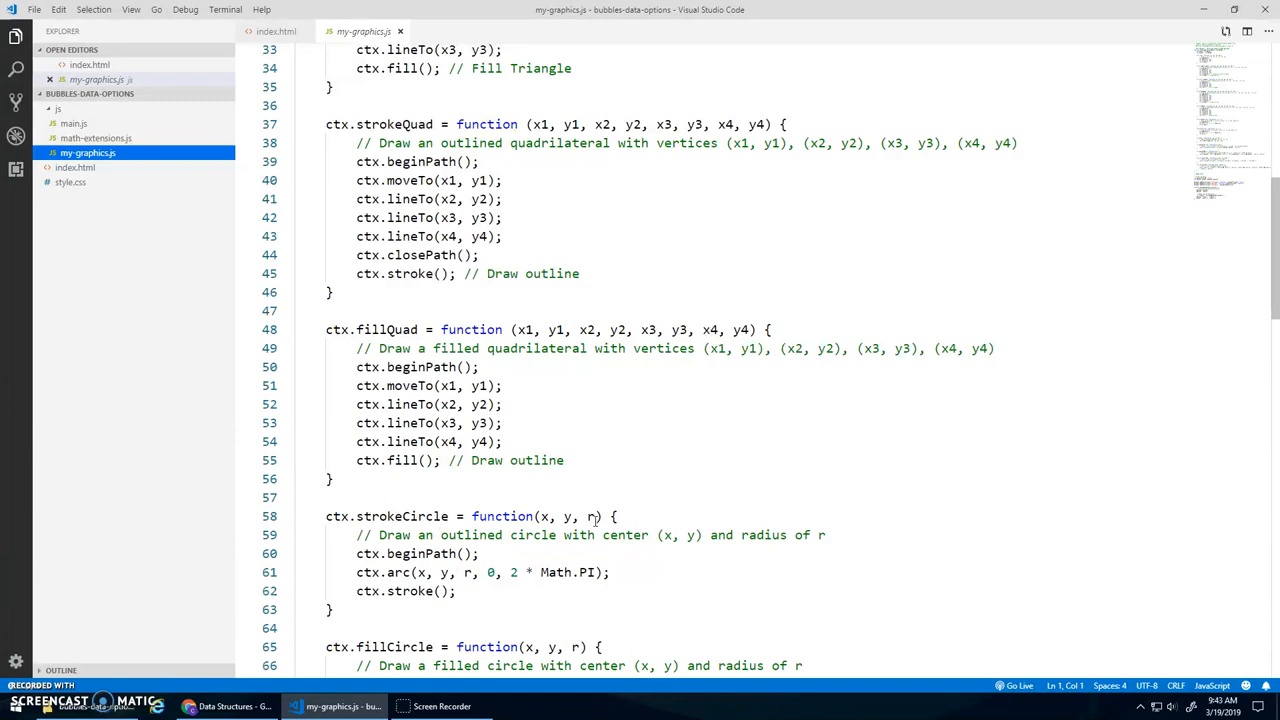
click(275, 31)
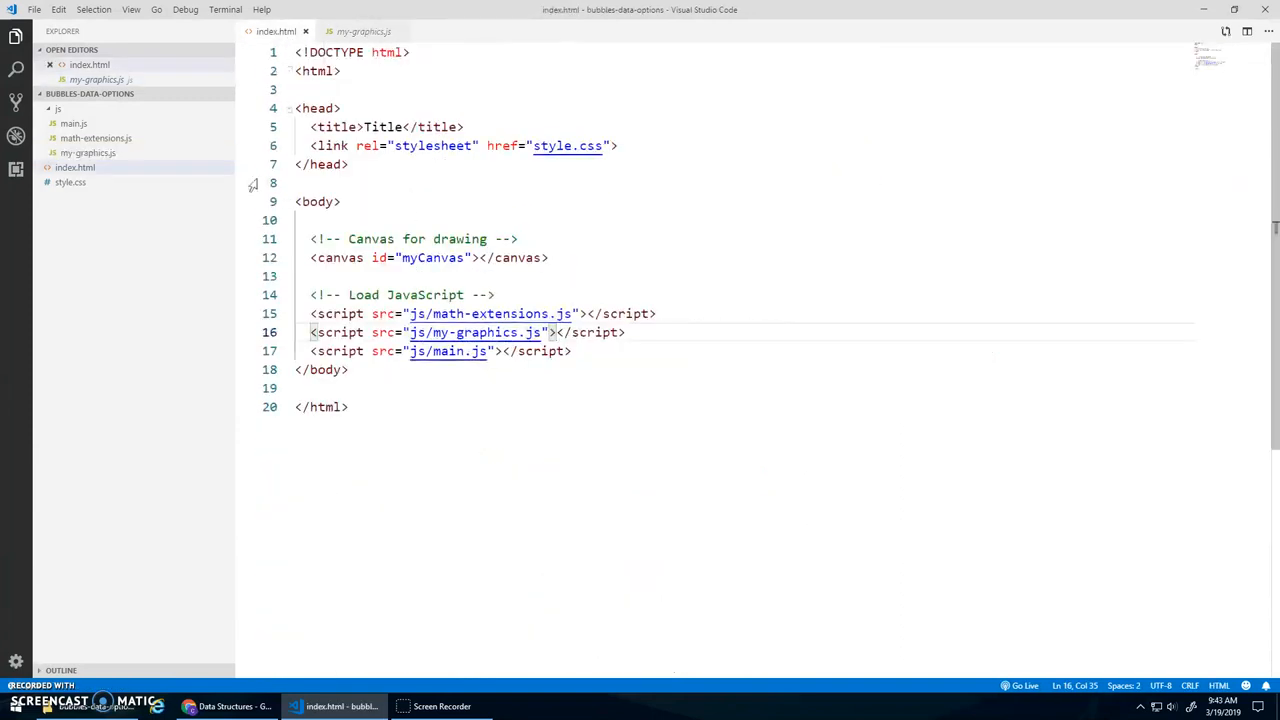
click(73, 123)
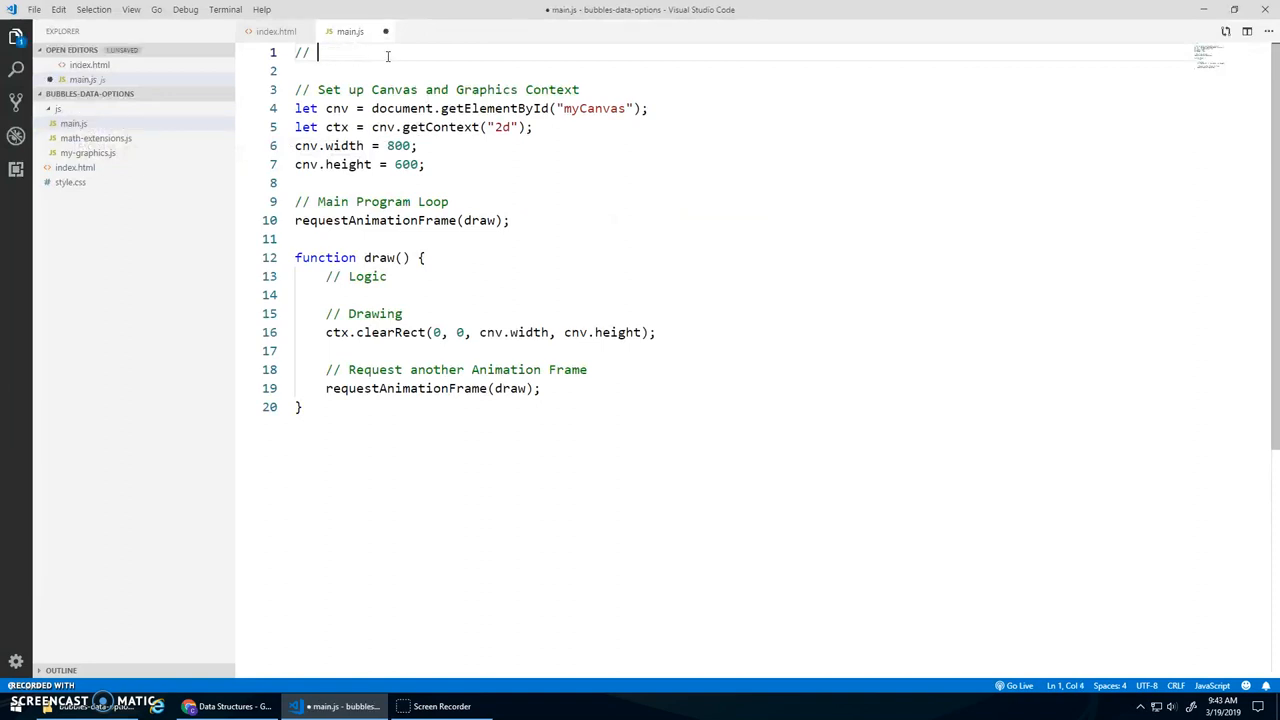
Retitle the header comment and add a '// Global Variables' comment.
text(BUBBLE O)
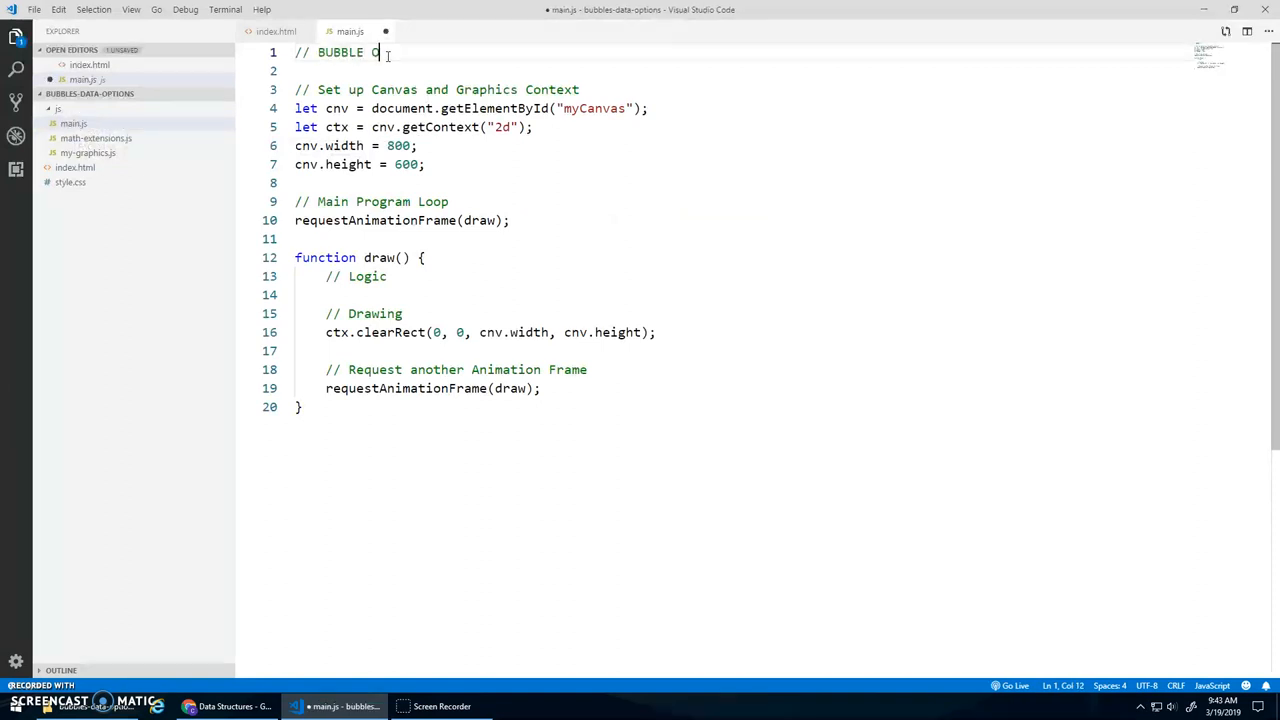
text(BJECTS)
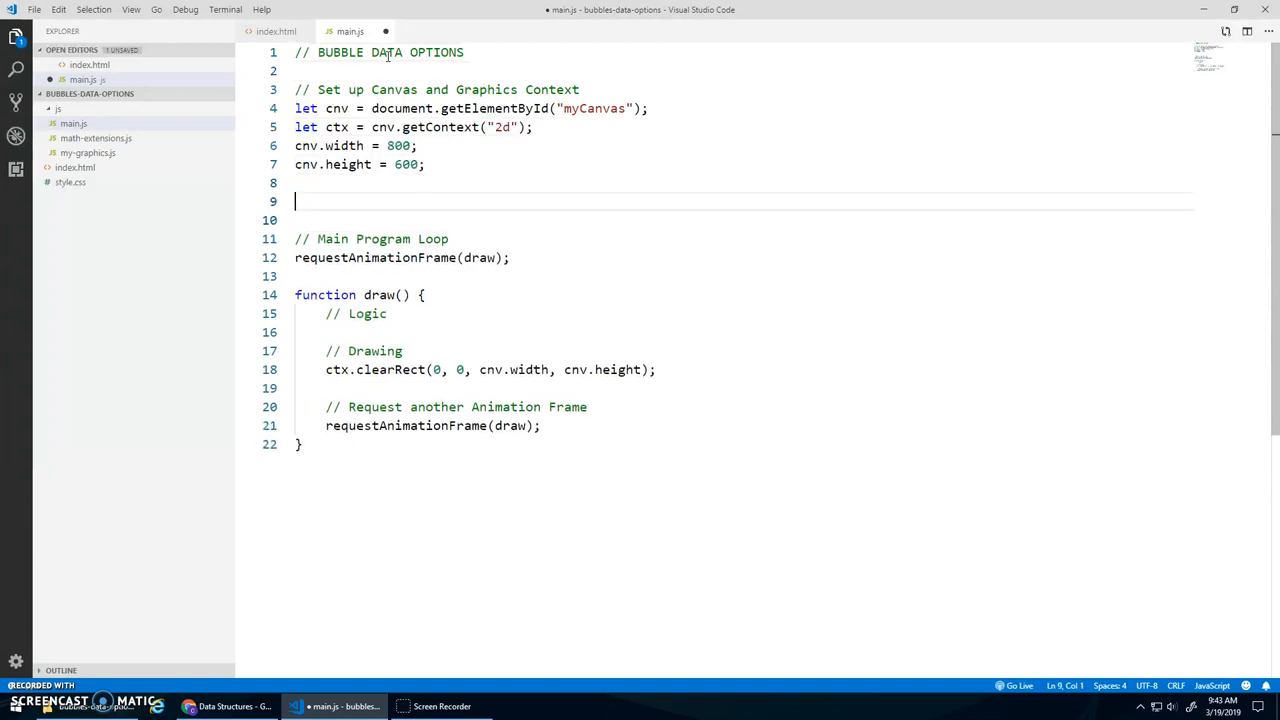
text(//)
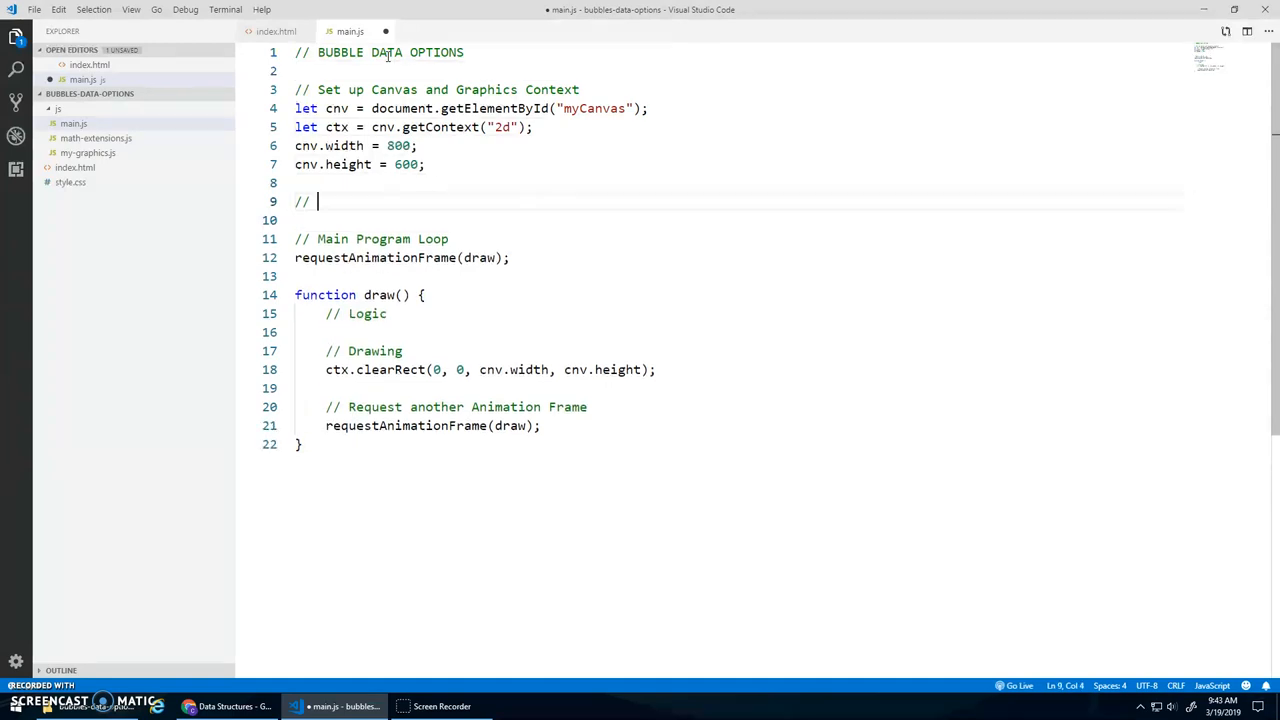
text(Global Variasbles)
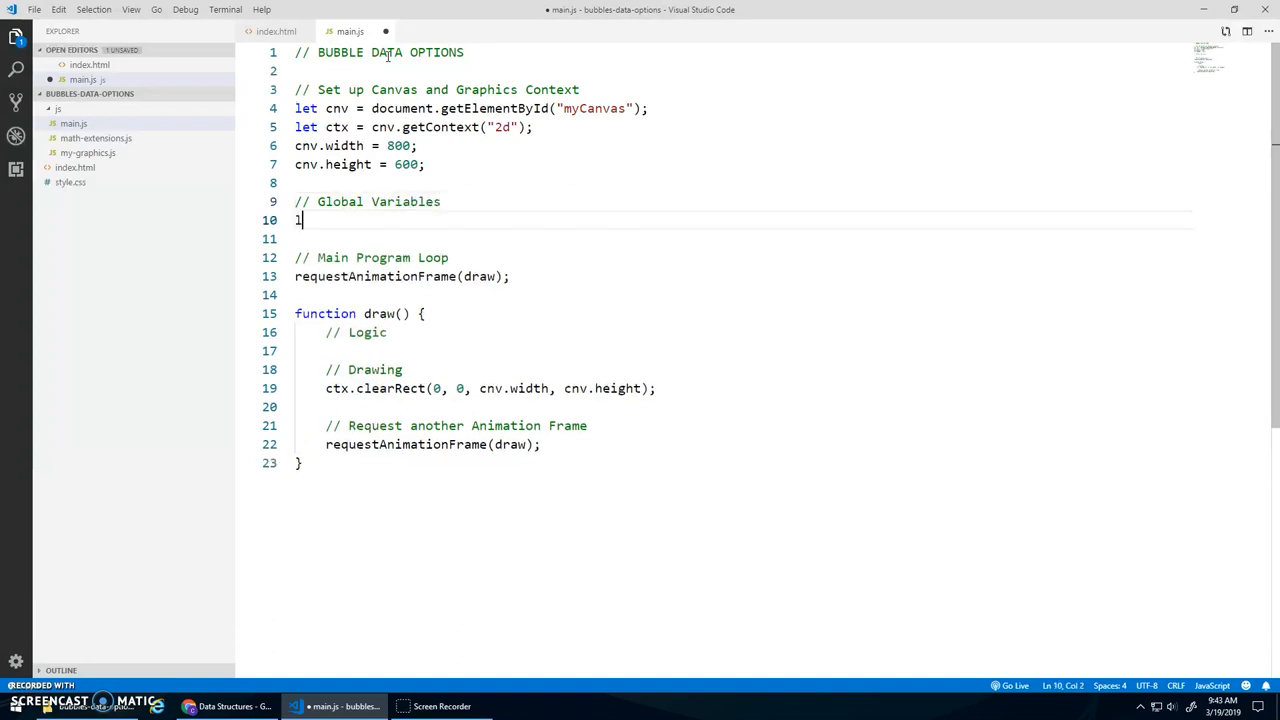
Declare xVals = [200] and yVals = [300] under a '// Parallel Arrays' comment.
text(et xVals)
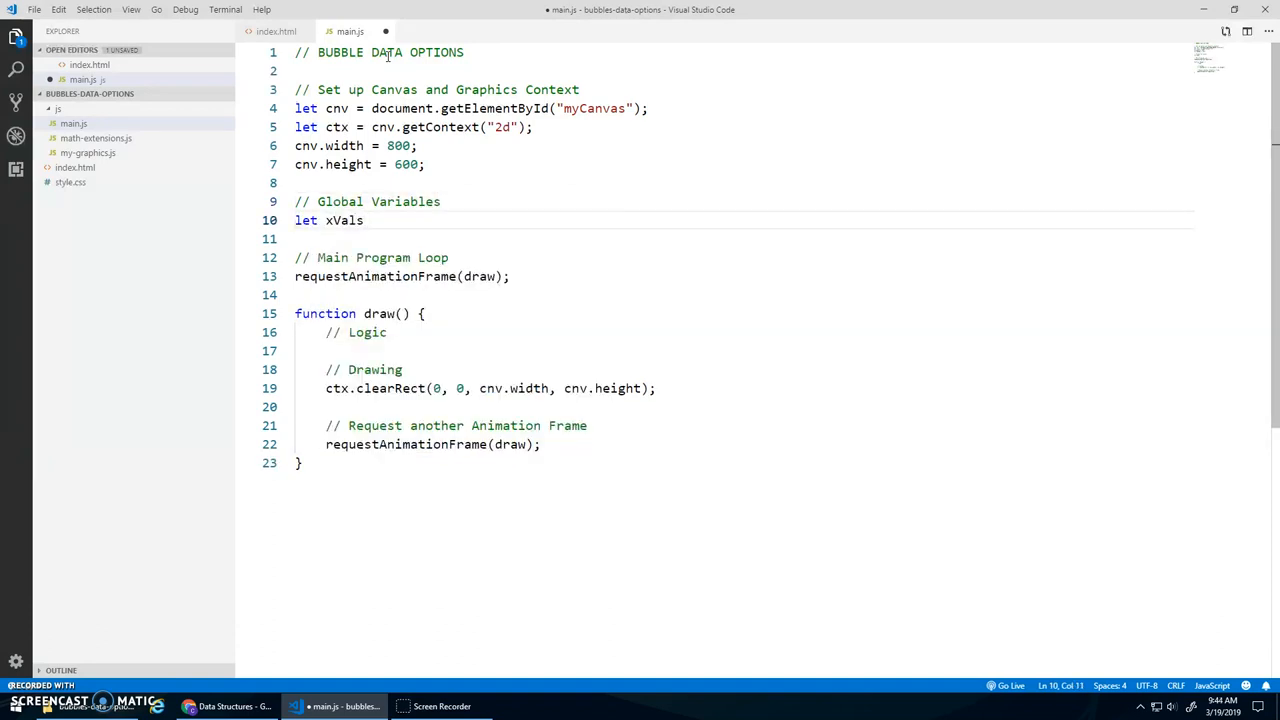
text(= [];)
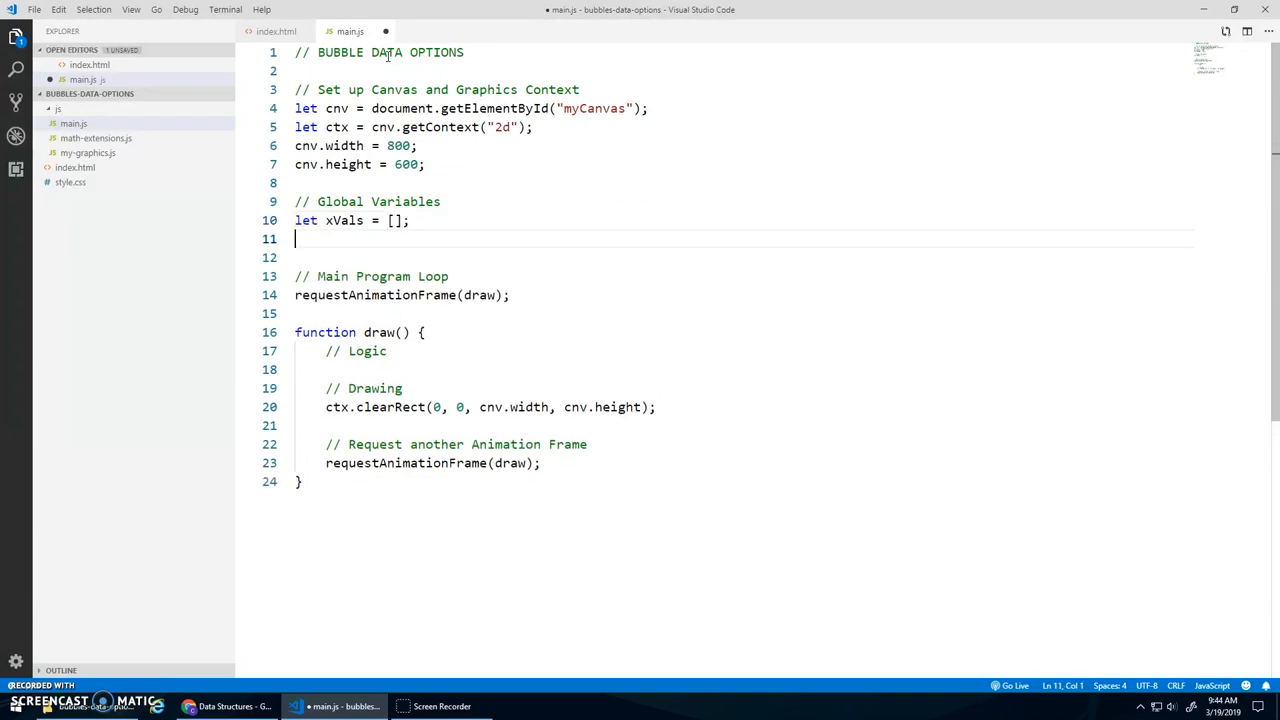
text(let yVals = [];)
click(745, 220)
text(200)
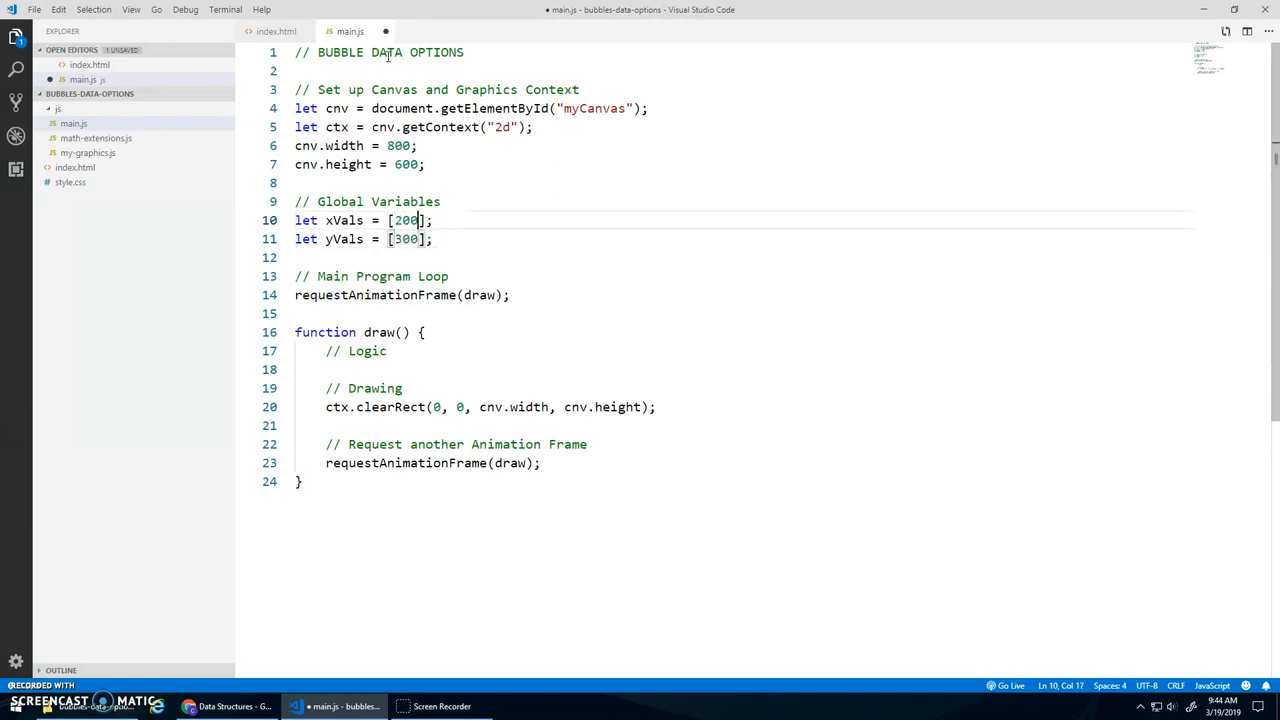
text(// Paral)
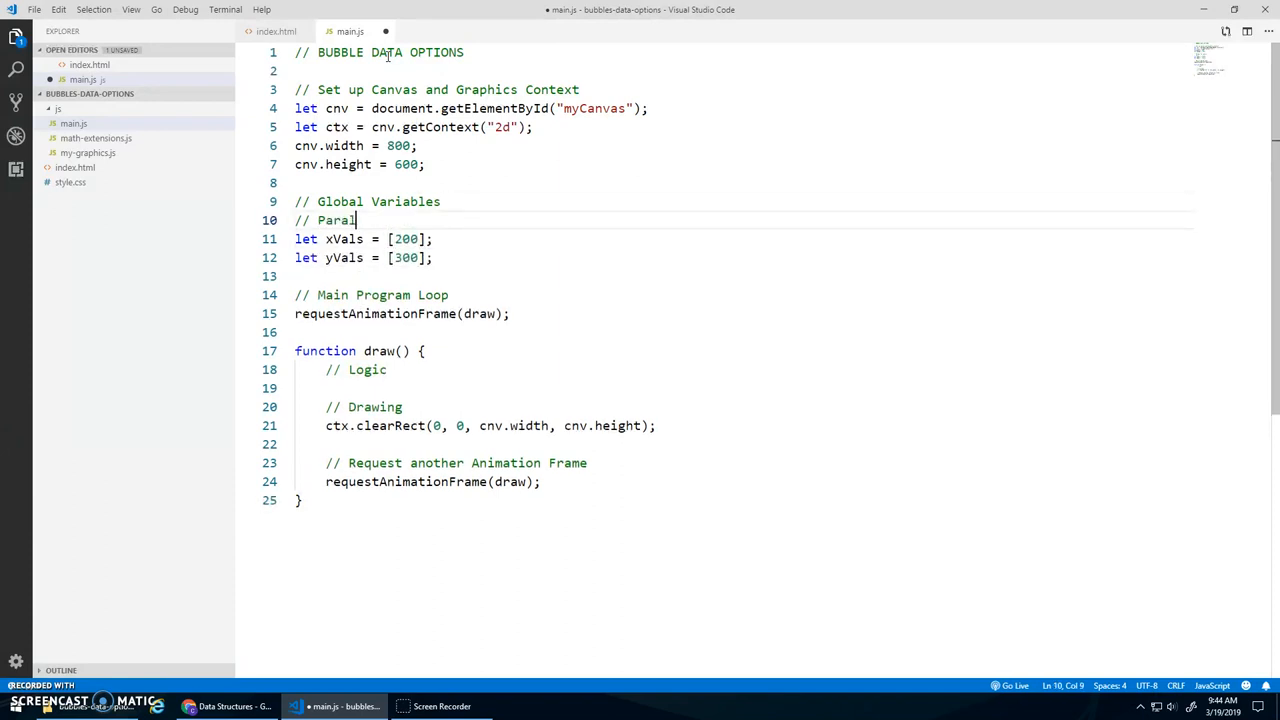
text(lel Arrays to store Bubble)
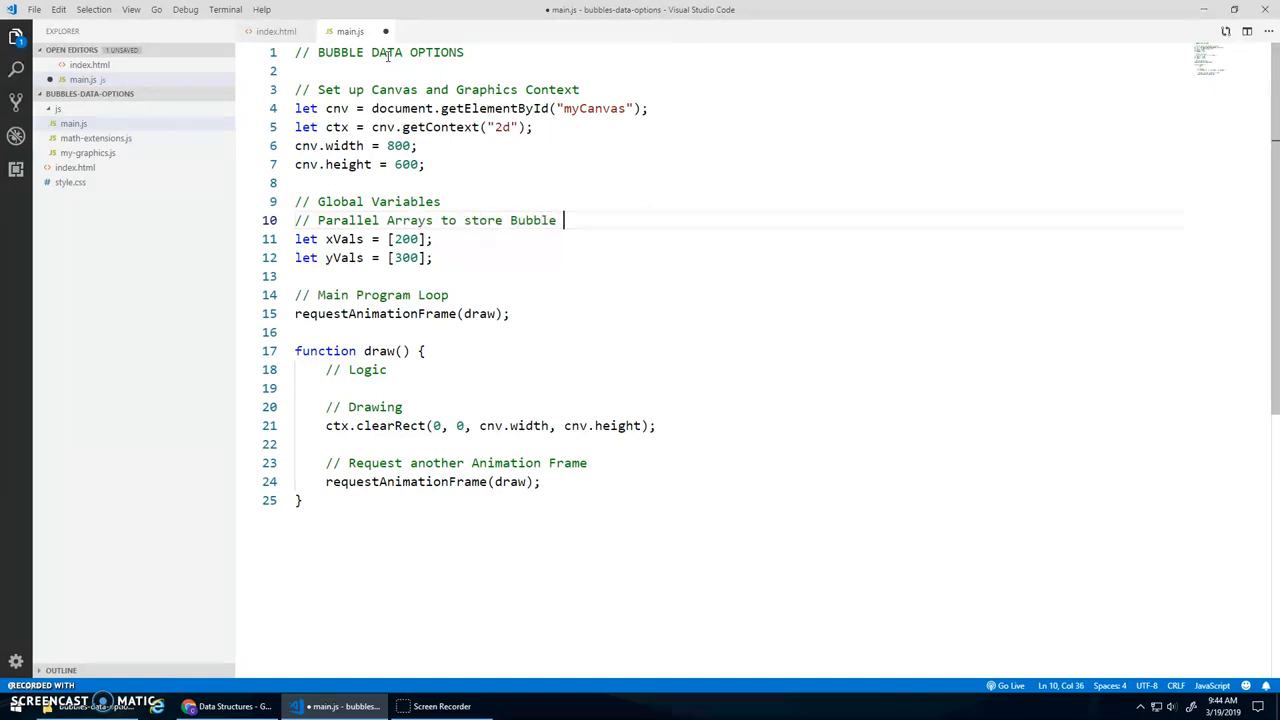
text(Data)
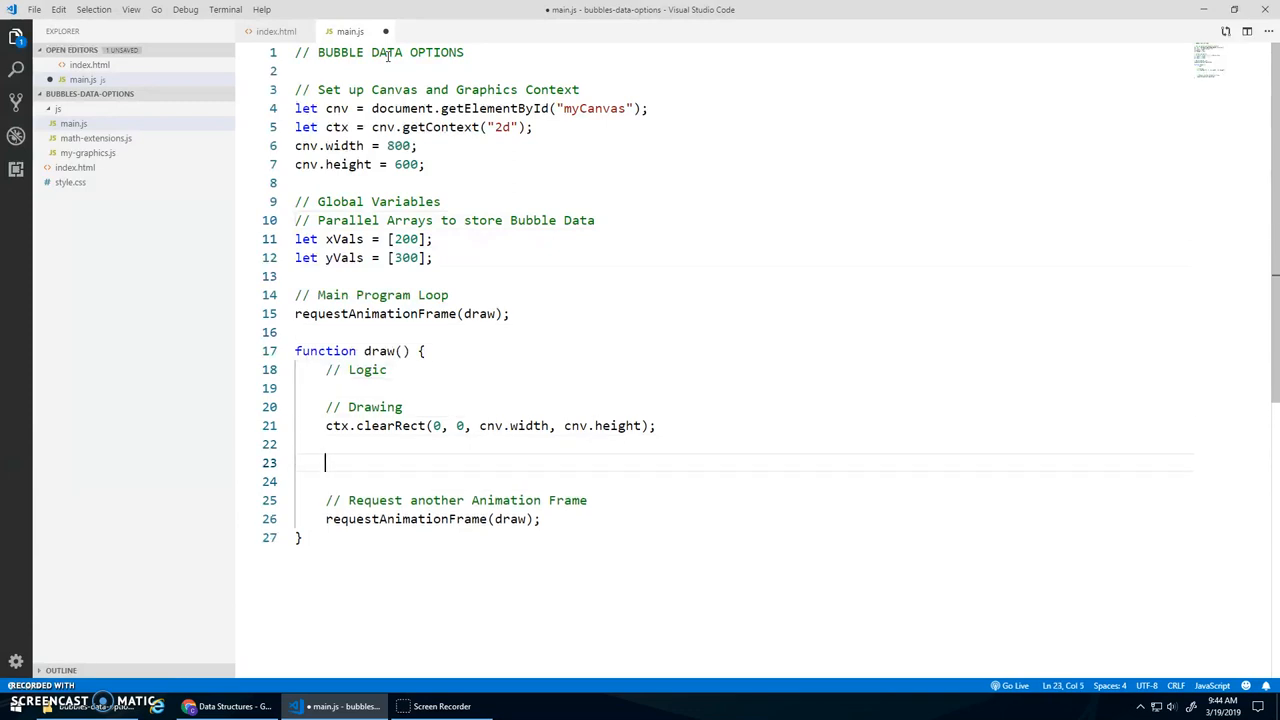
Add a '// Draw Bubble' block: green strokeStyle, strokeCircle(xVals[0], yVals[0], 20); save.
text(// Draw Bubble)
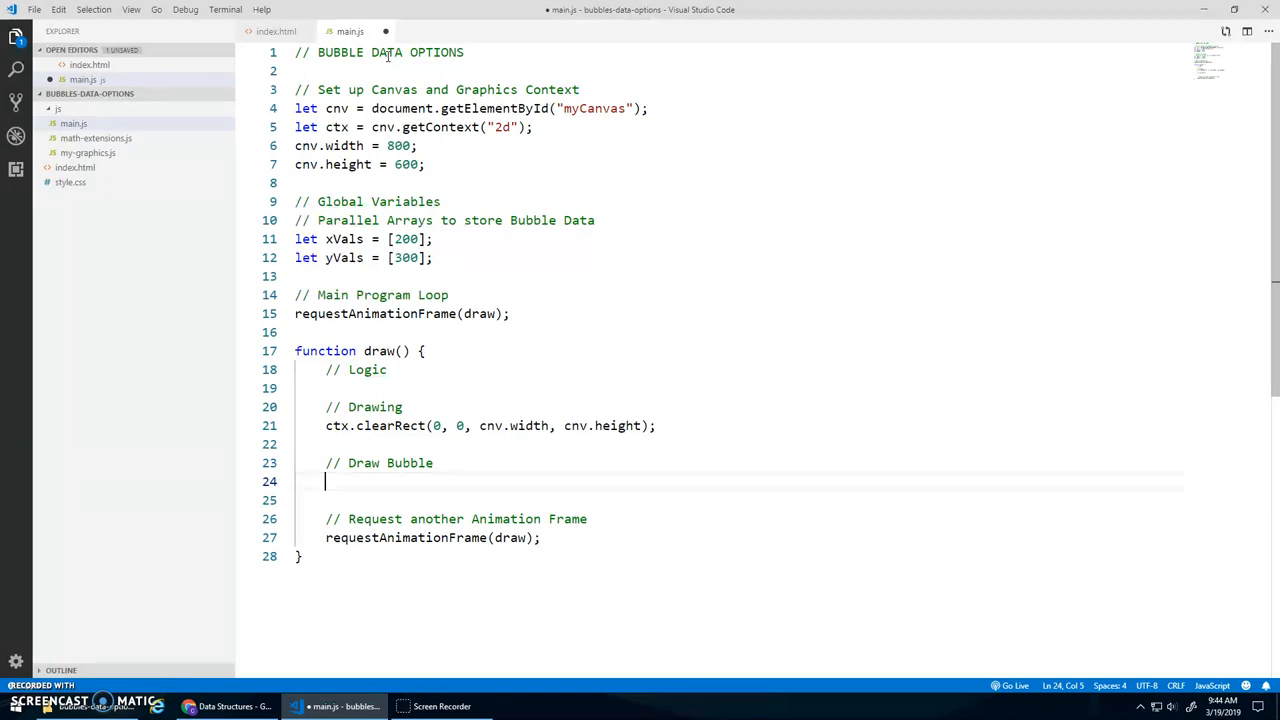
text(ctx.stroke)
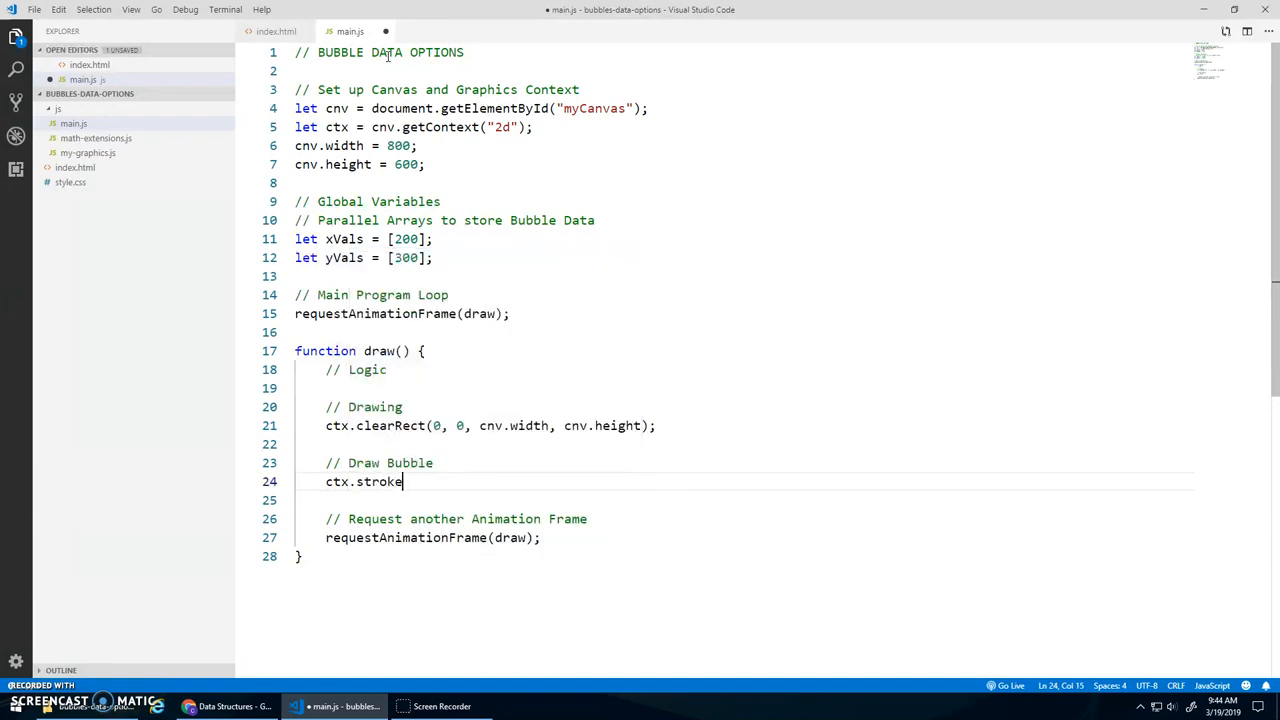
text(Style = "")
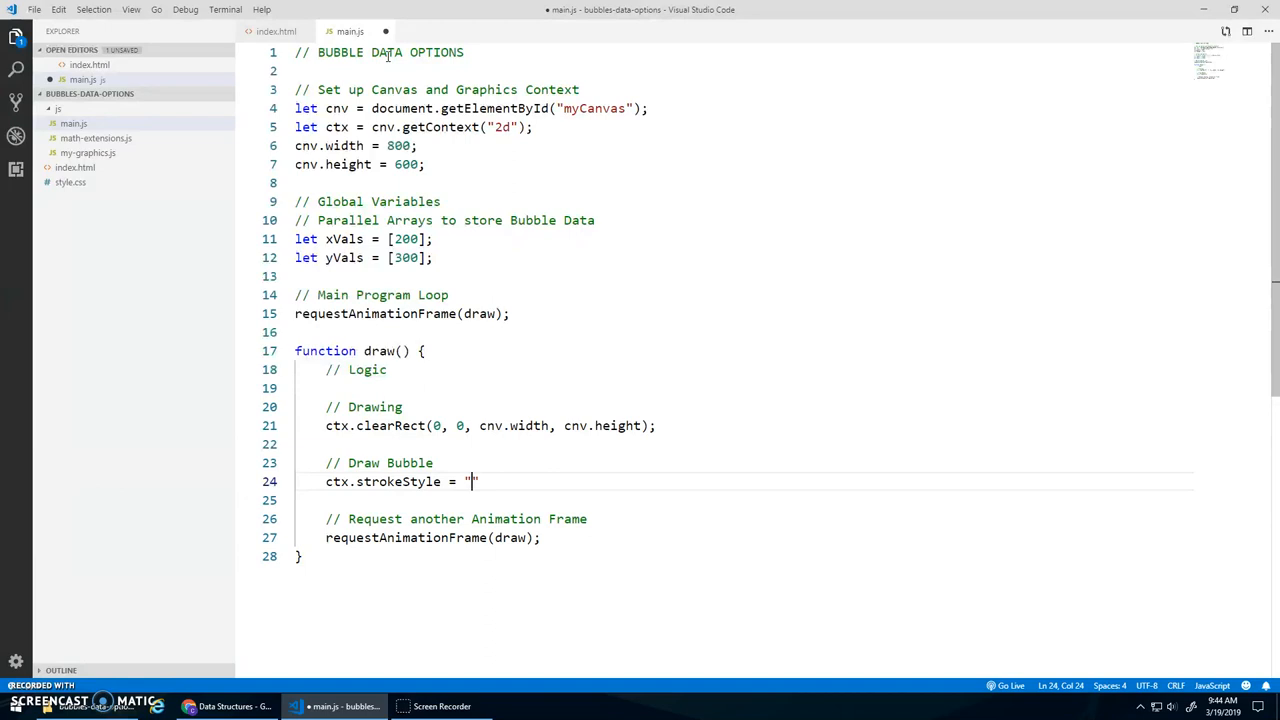
text(g)
click(745, 500)
text(ctx)
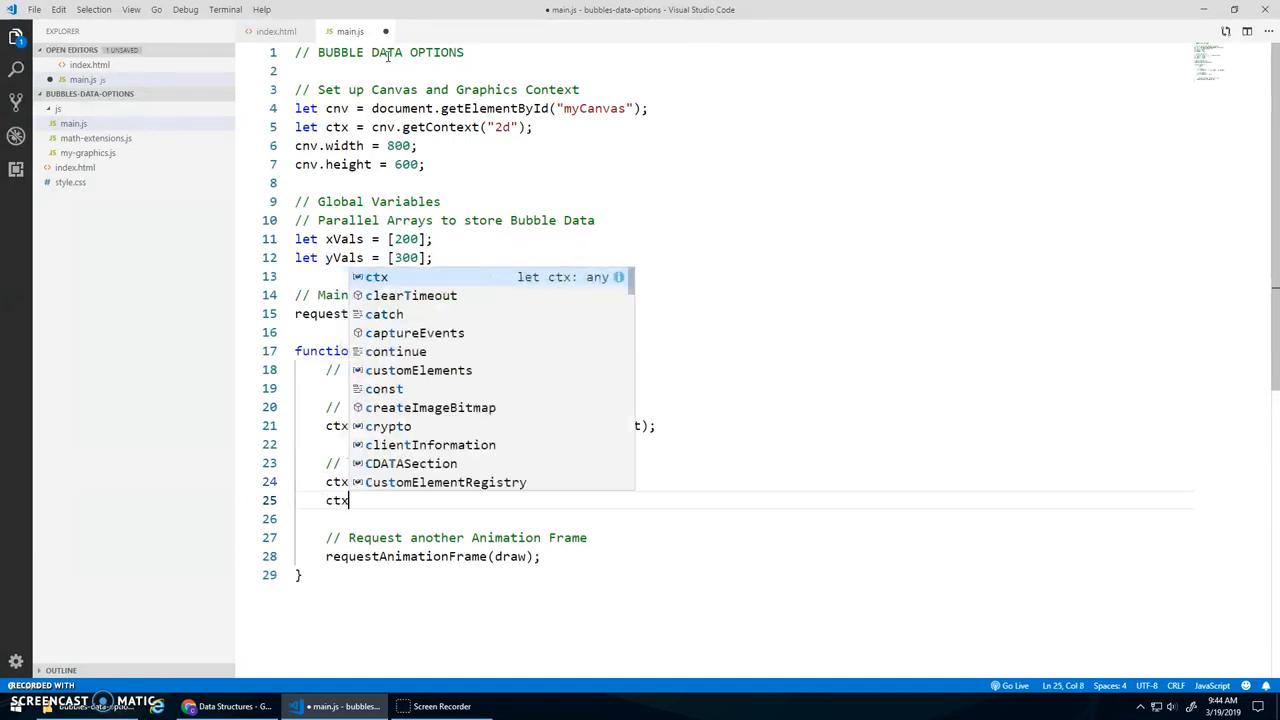
text(stroke)
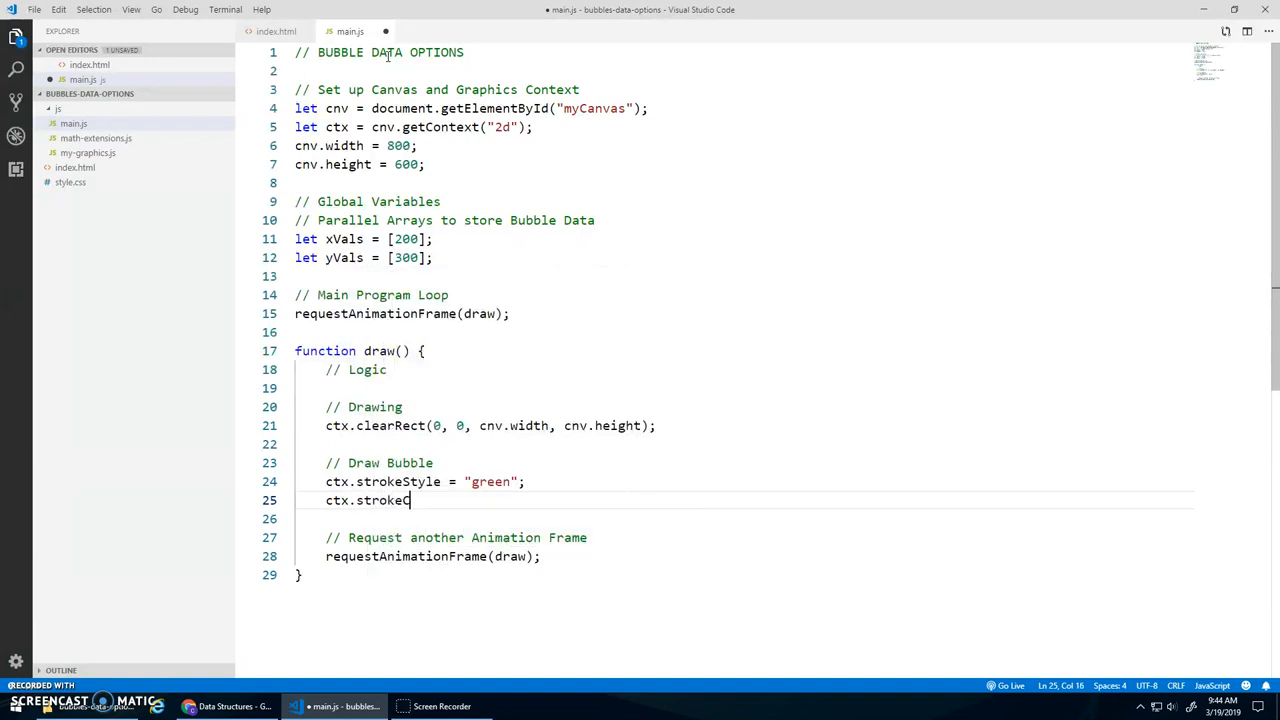
text(Circle())
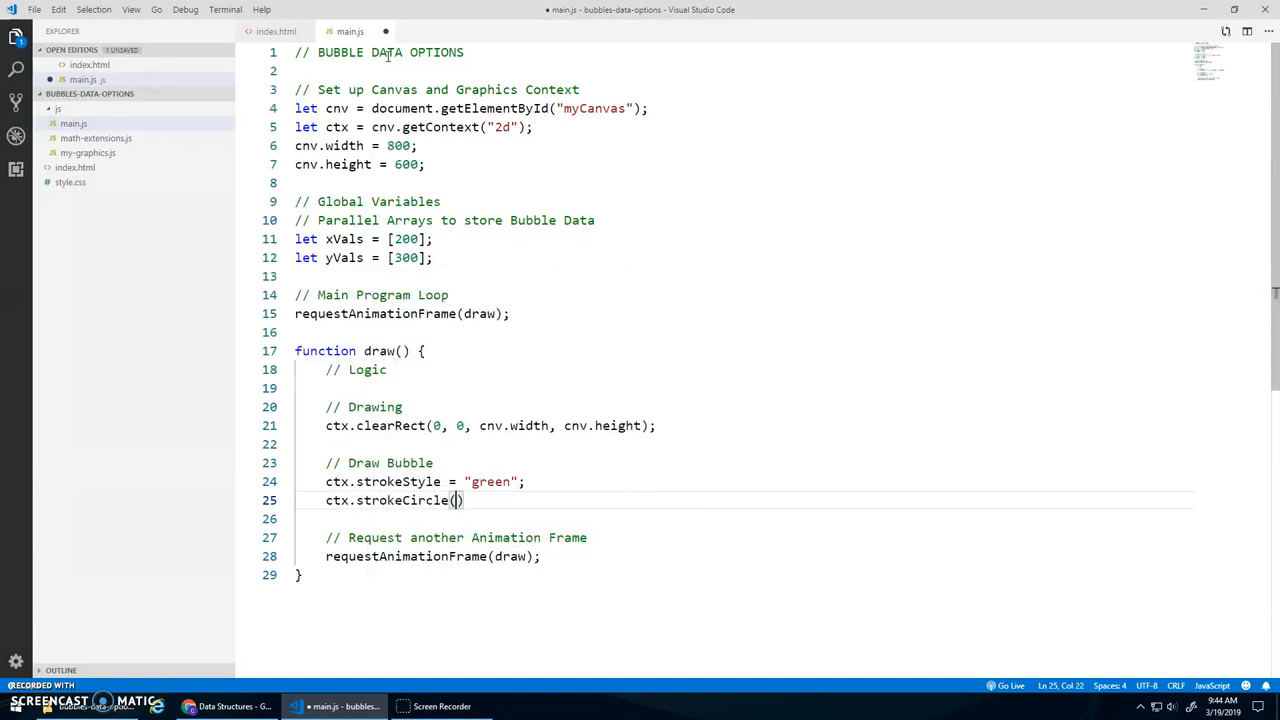
text(xVals[0)
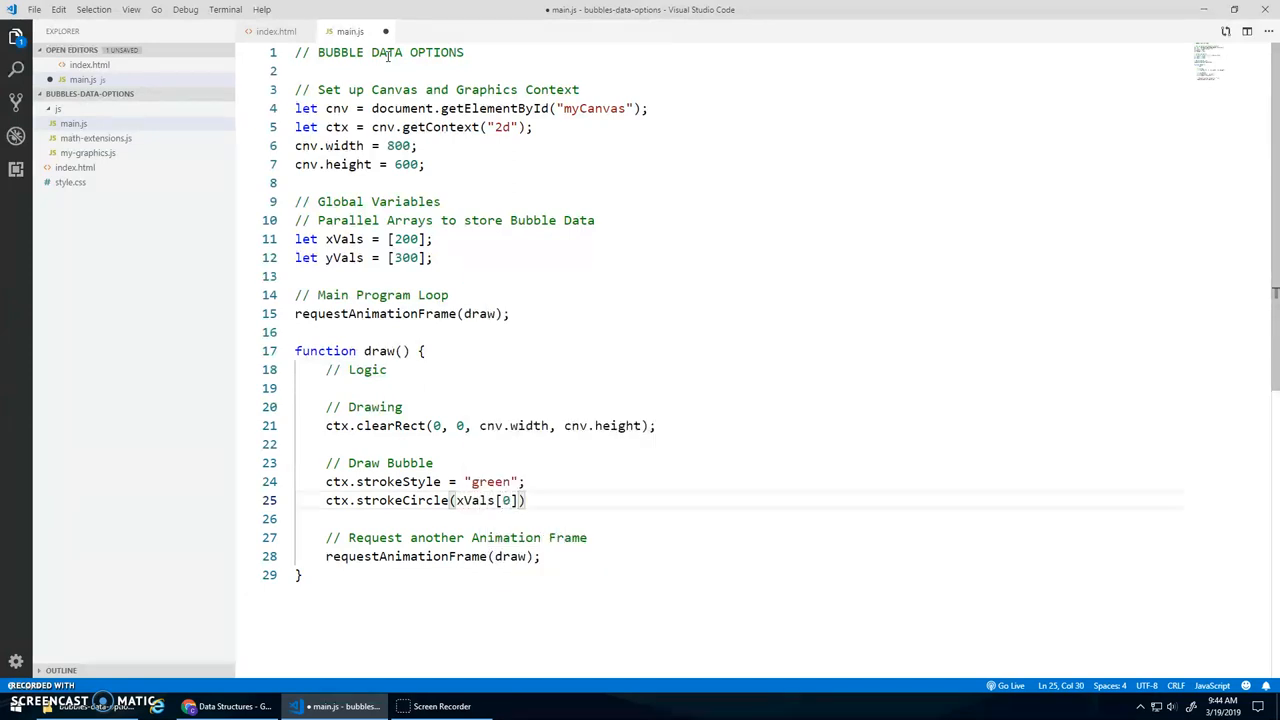
text(, yVals[)
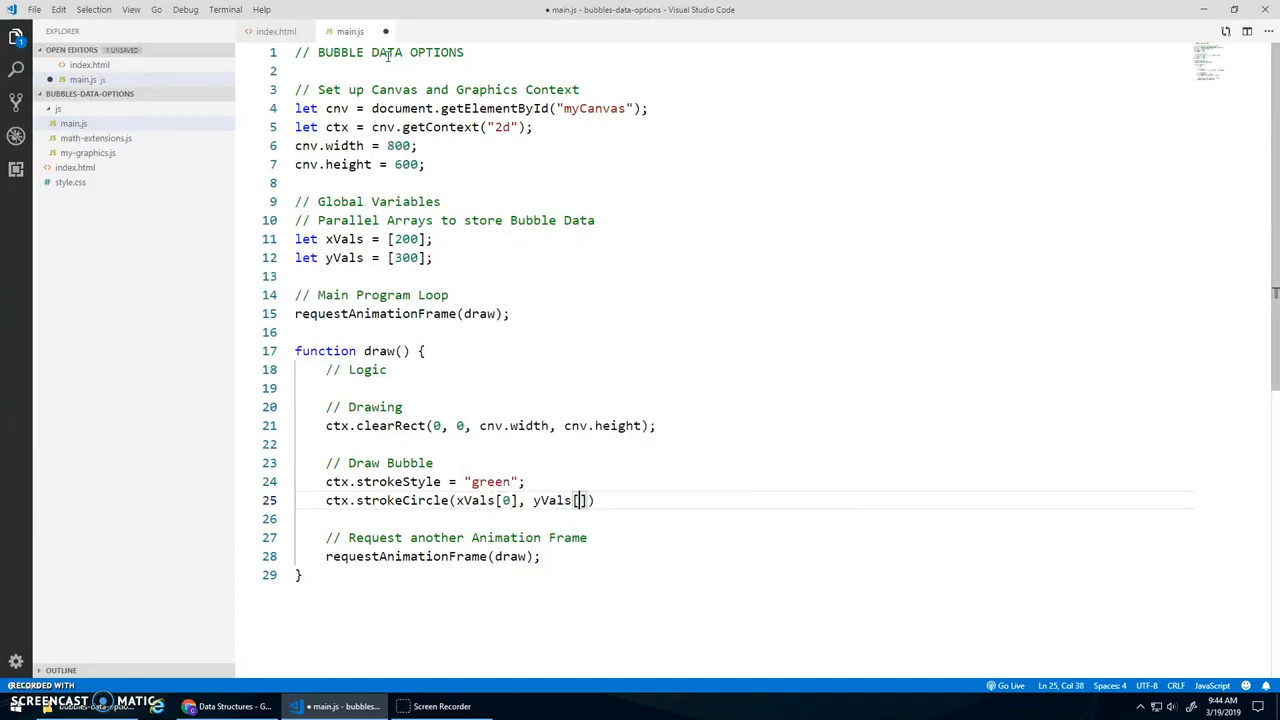
text(,)
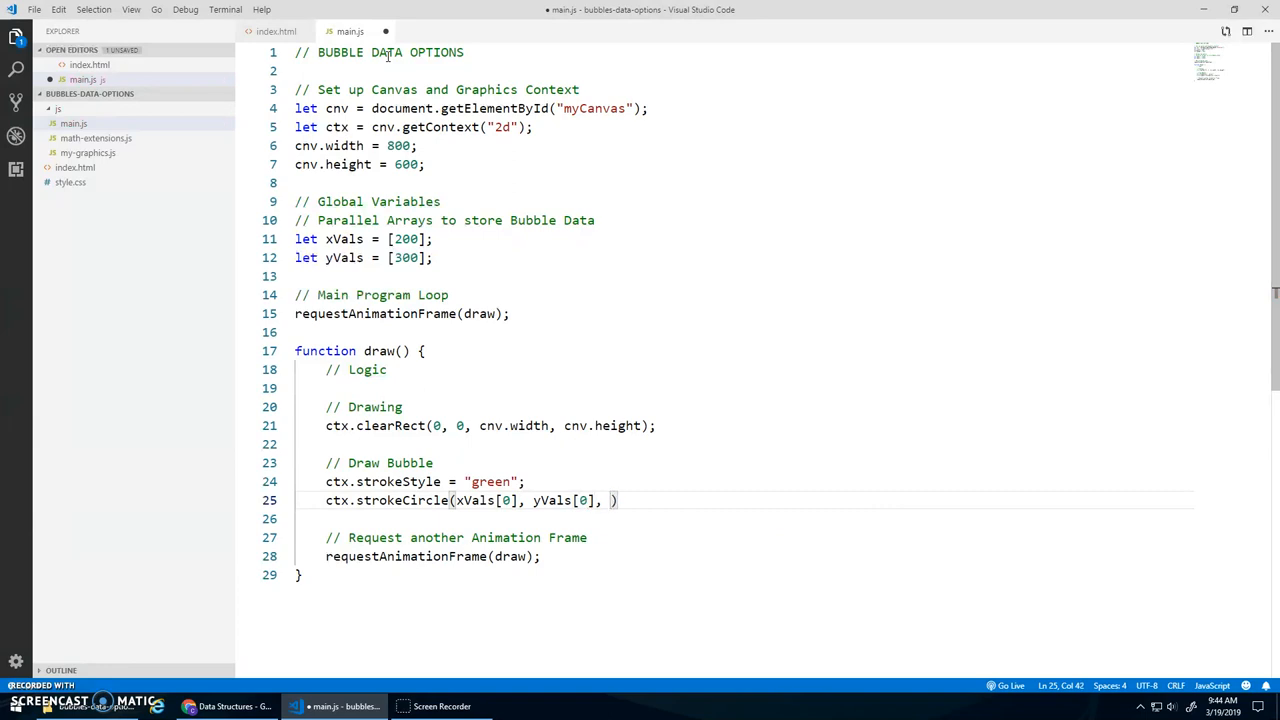
text(20);)
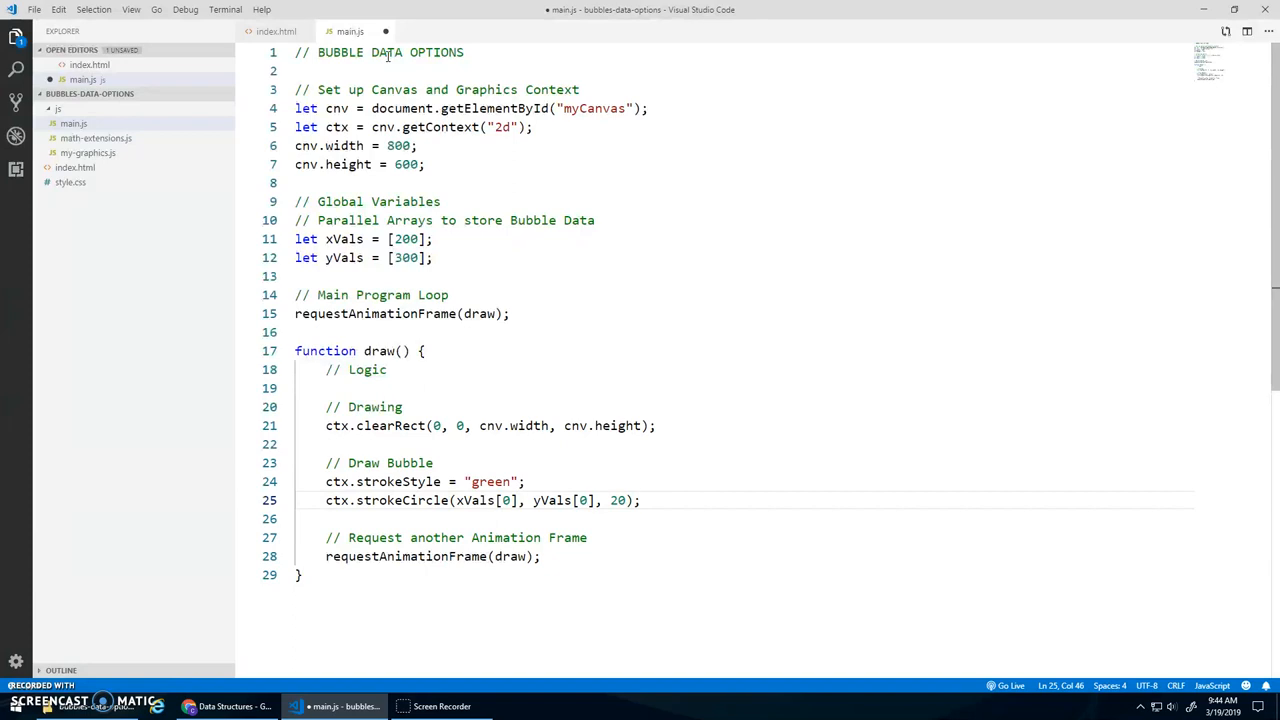
key(ctrl+s)
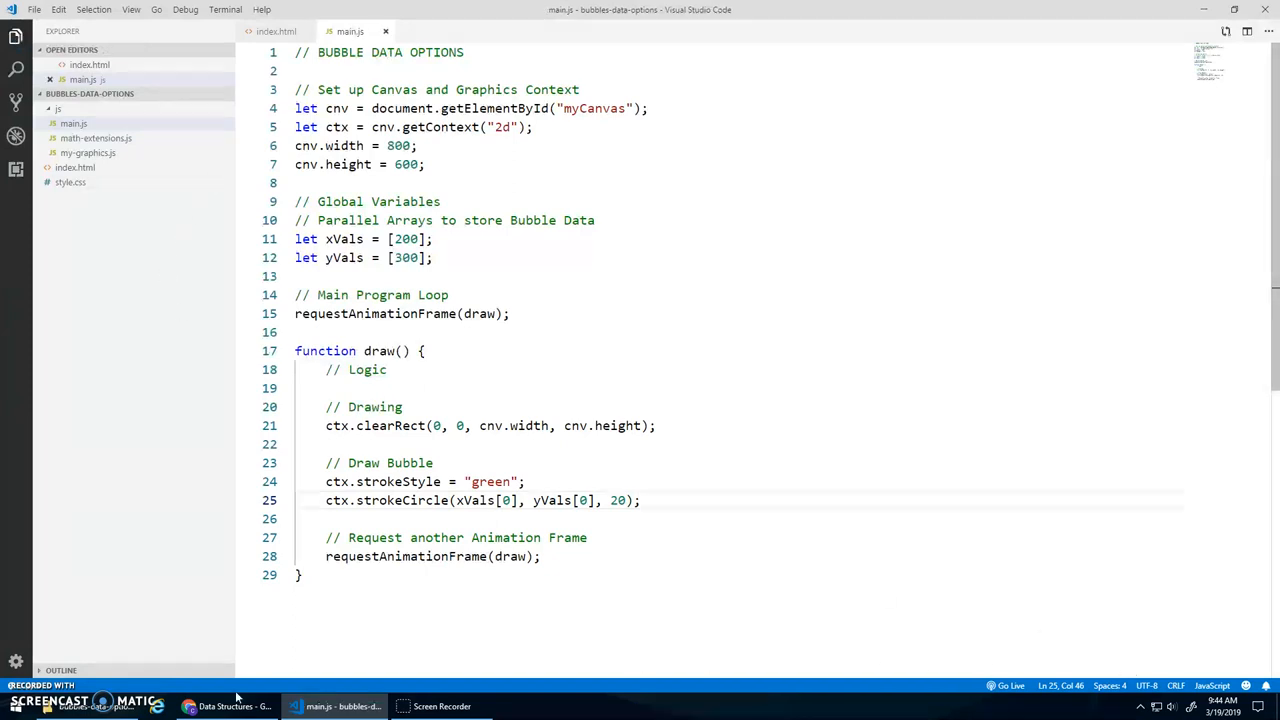
mouse_move(996, 694)
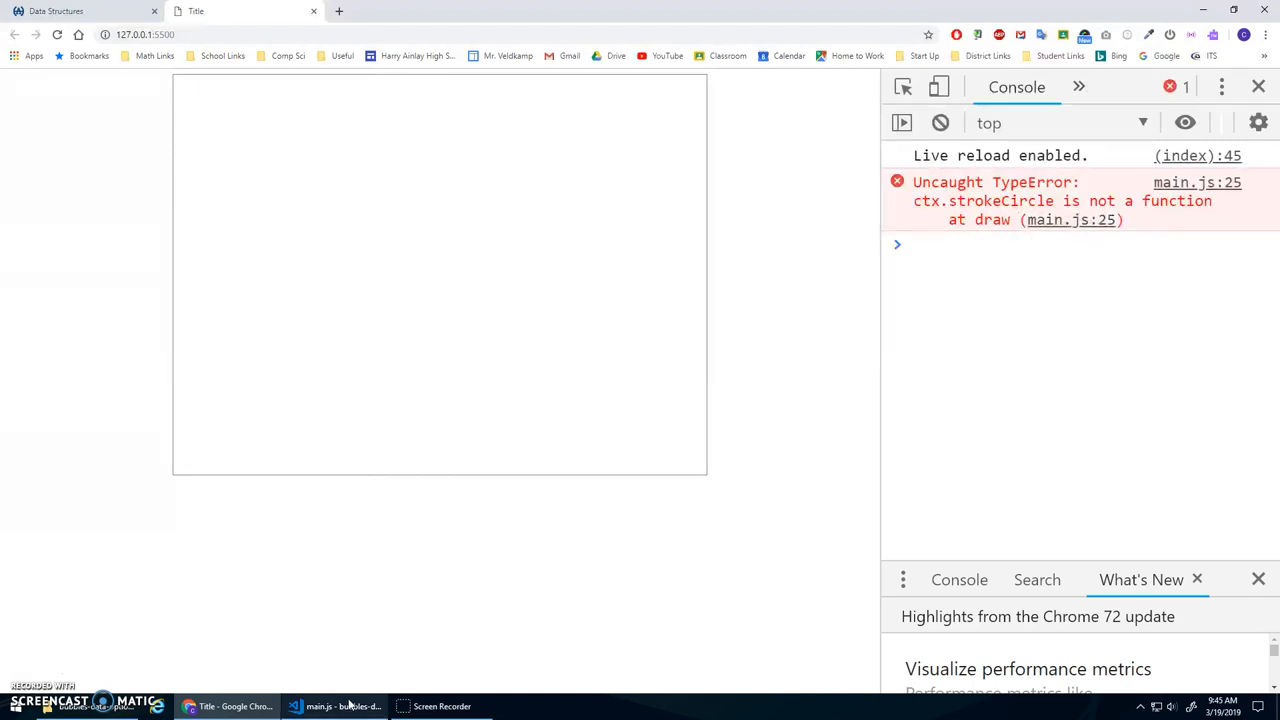
After reading Chrome's 'ctx.strokeCircle is not a function' error, return to Visual Studio Code.
click(300, 706)
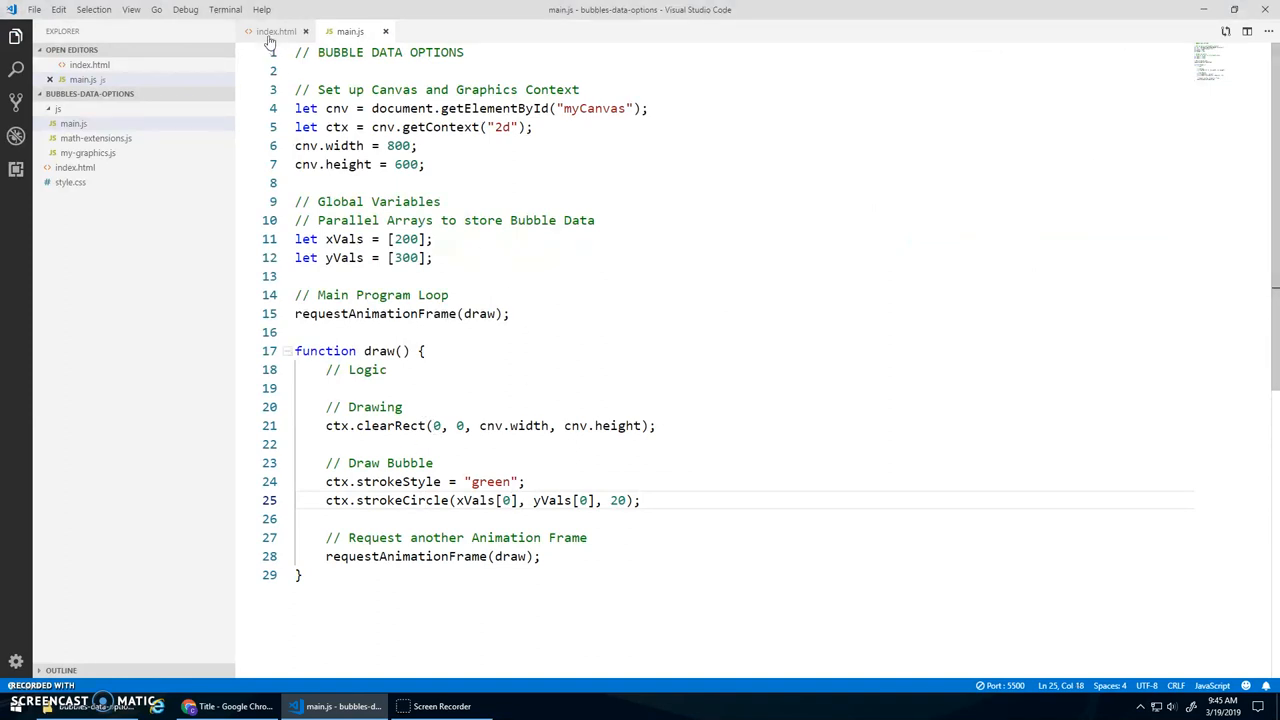
Inspect index.html's loaded scripts and the ctx.strokeCircle definition in my-graphics.js, then return to main.js.
click(272, 31)
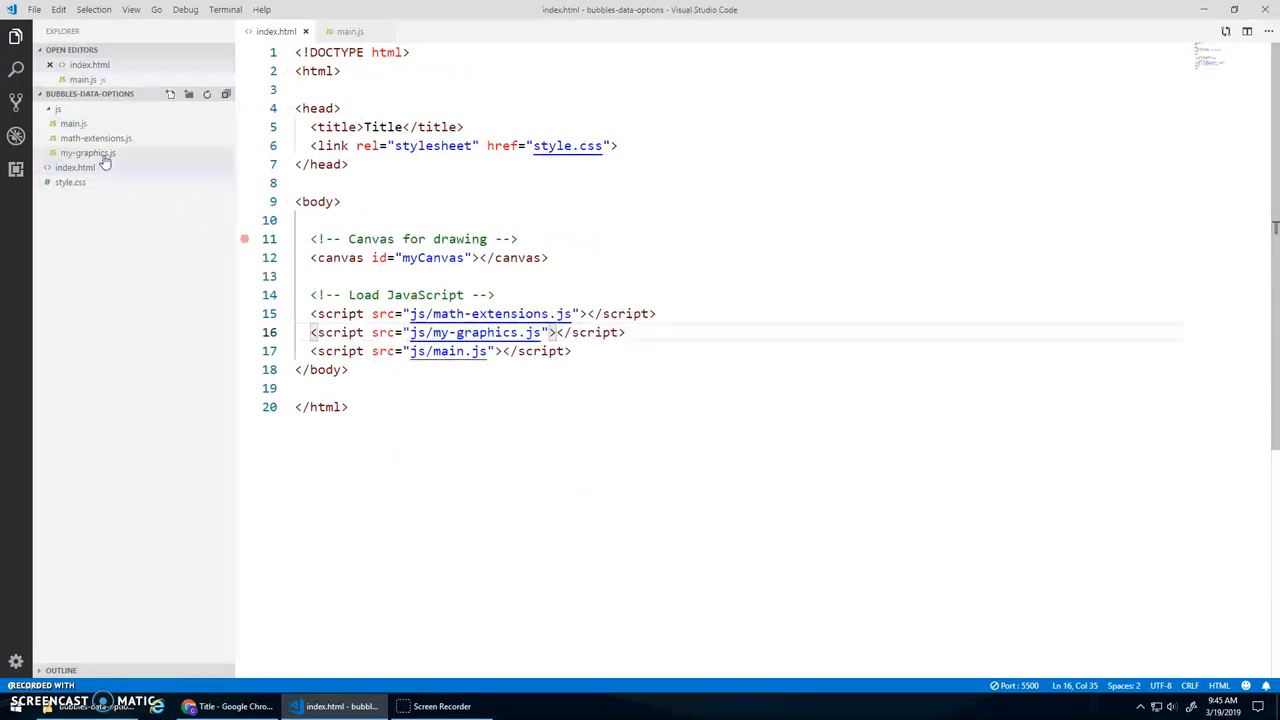
click(83, 153)
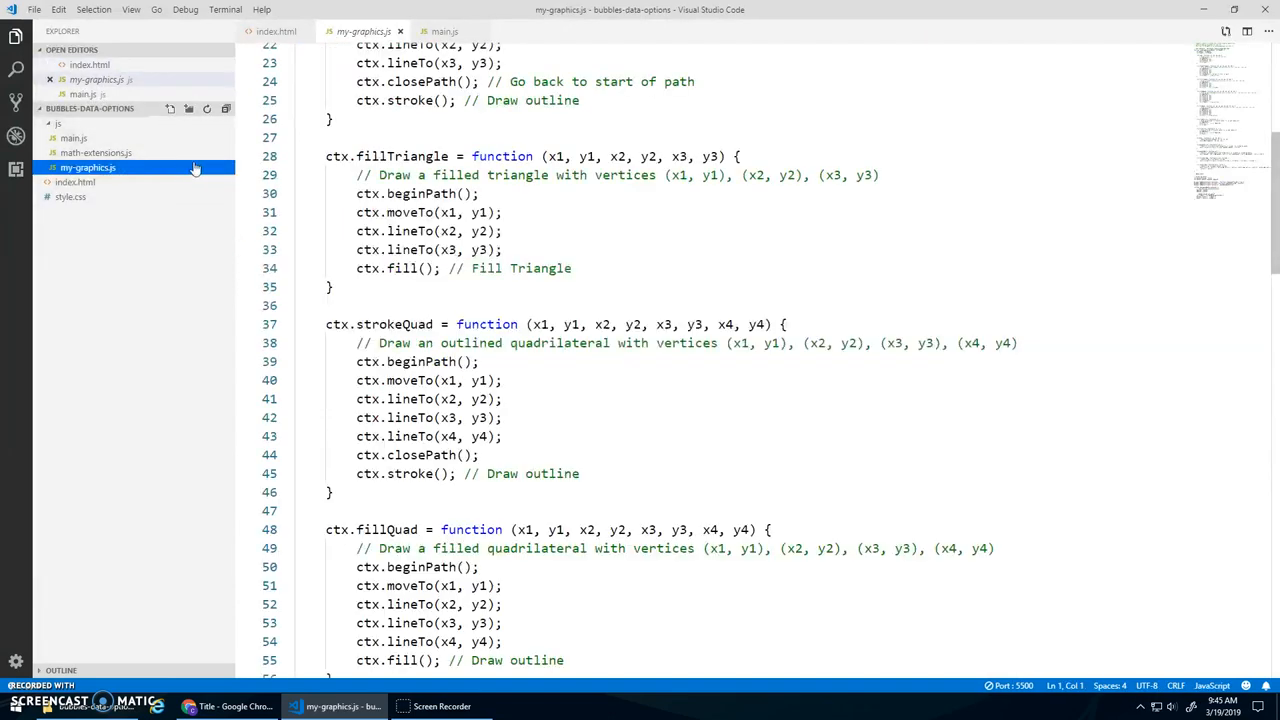
scroll(down, 3)
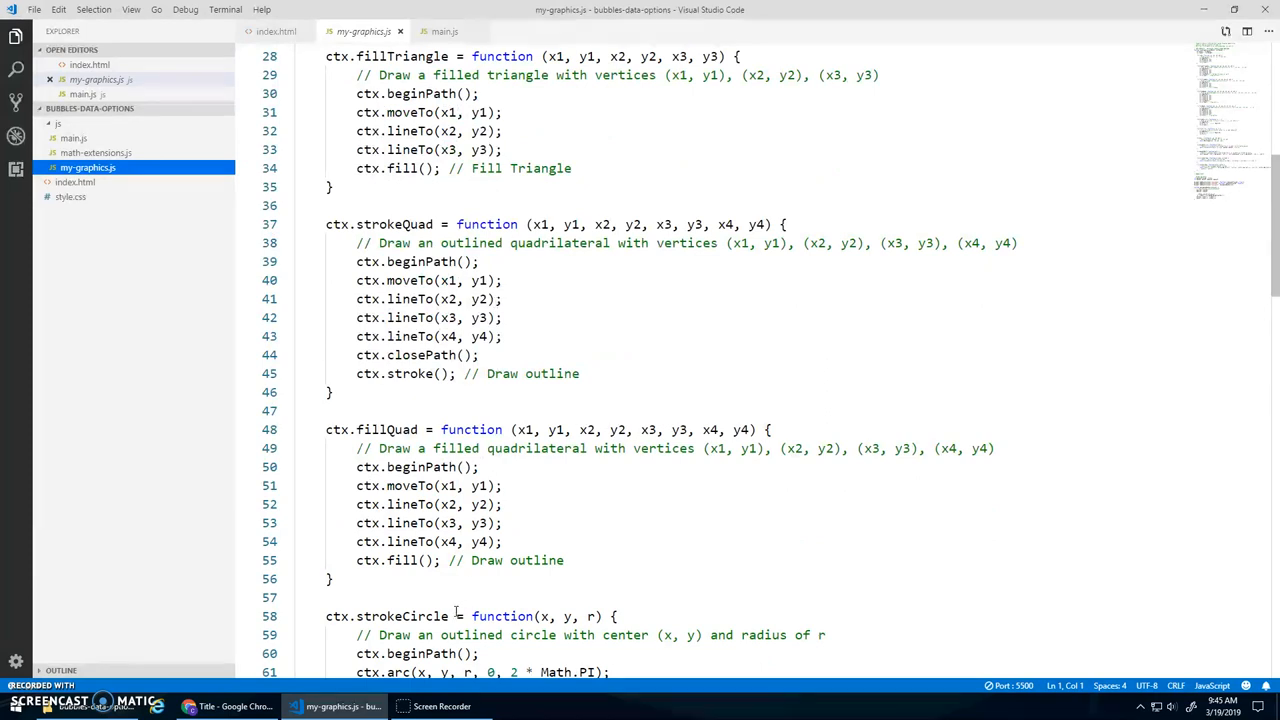
mouse_move(368, 34)
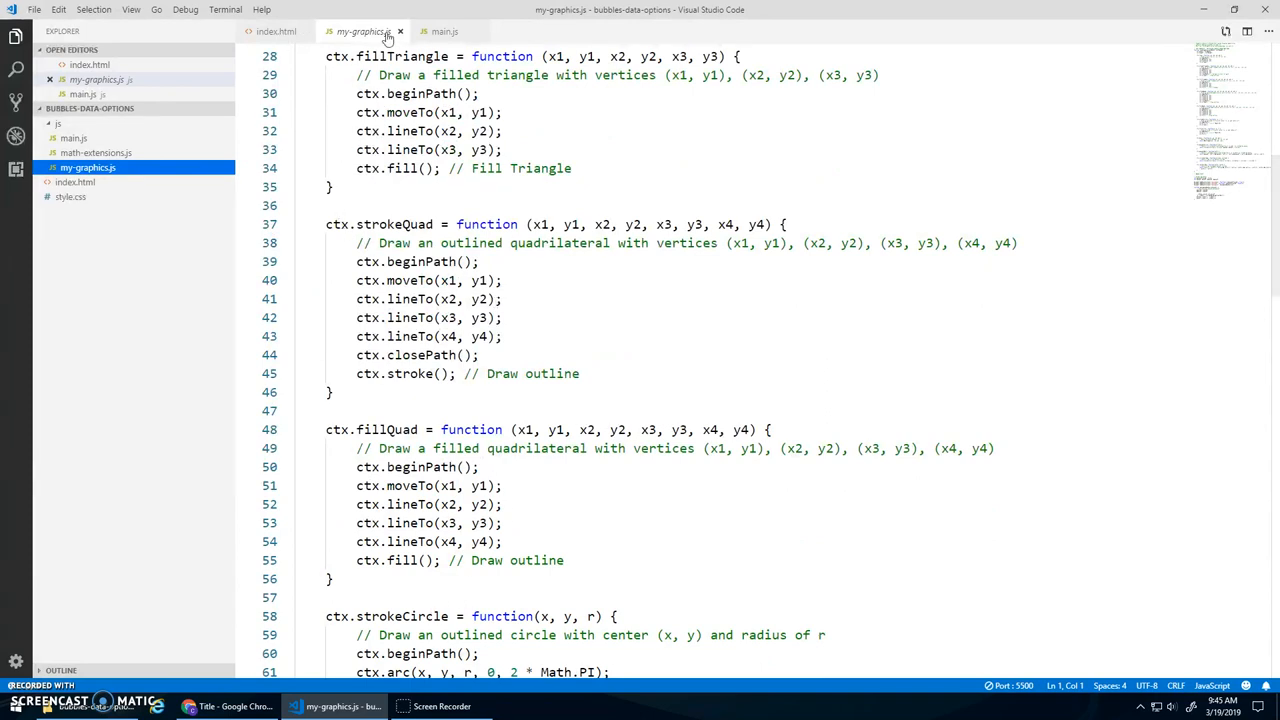
click(447, 31)
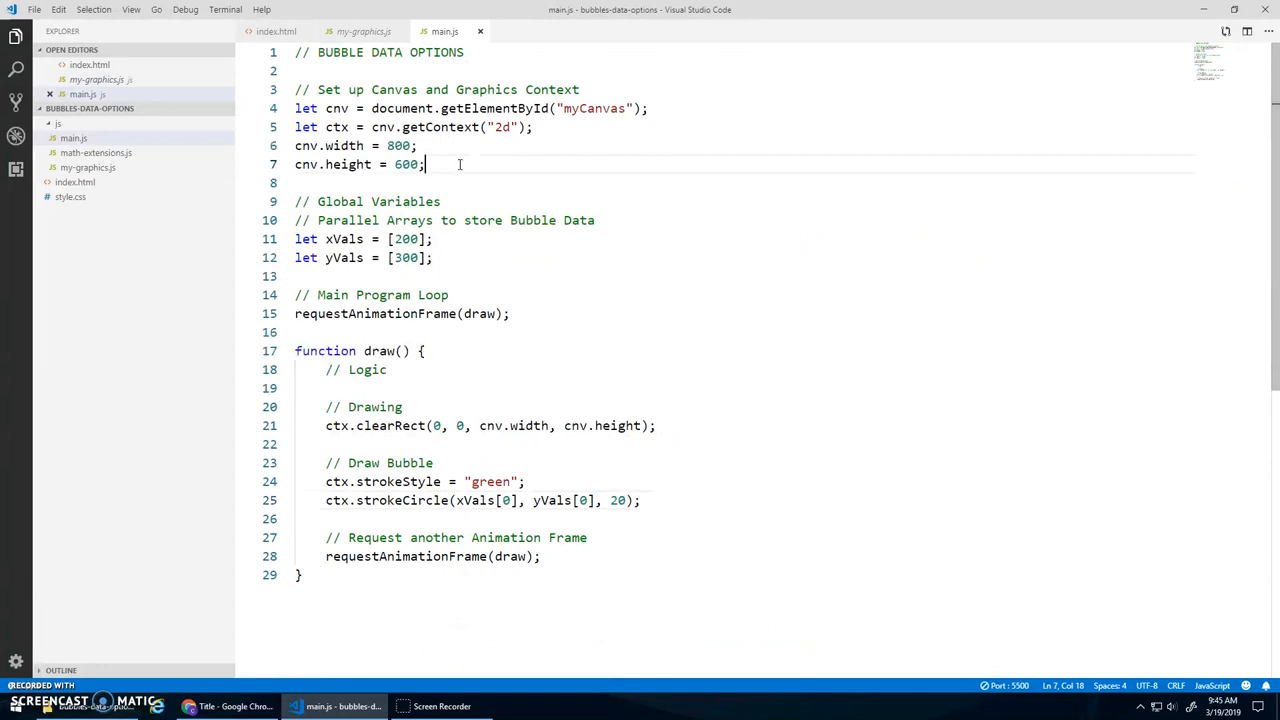
Replace the cnv.width and cnv.height lines with initGraphics(800, 600); and preview the circle in Chrome.
drag(295, 145, 424, 164)
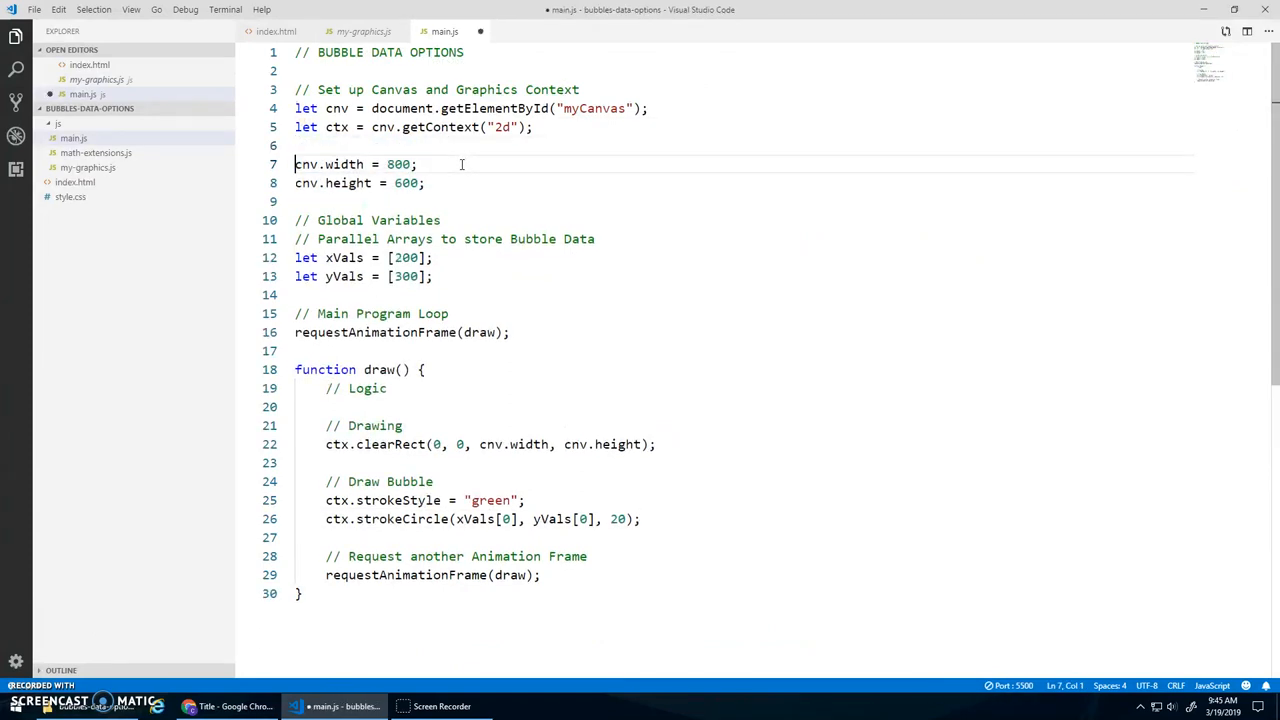
text(initGraphics)
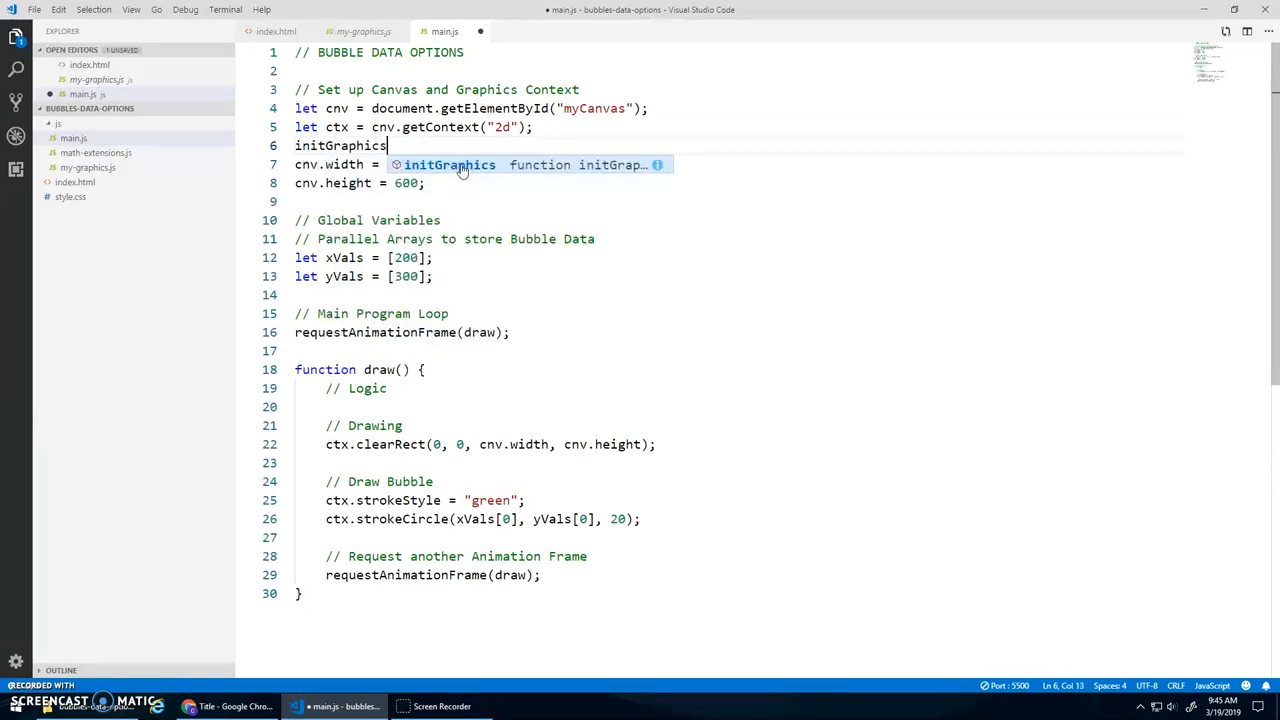
text((800, 600);)
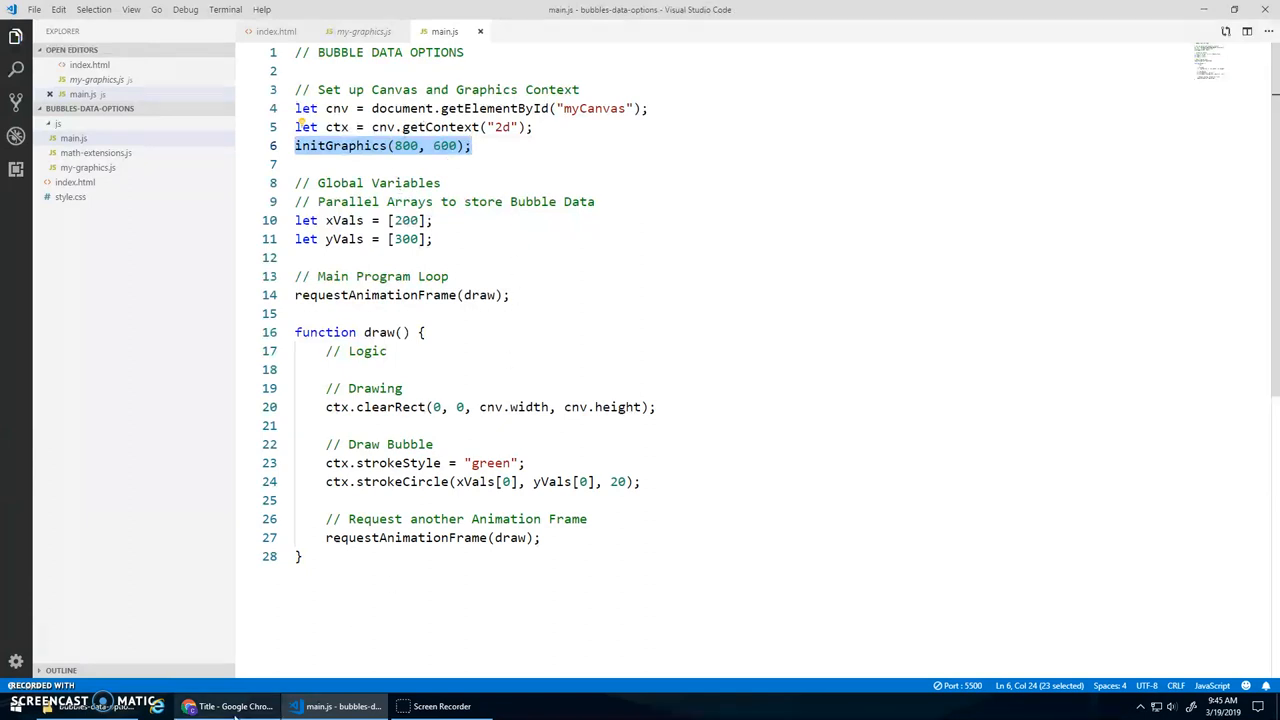
click(232, 706)
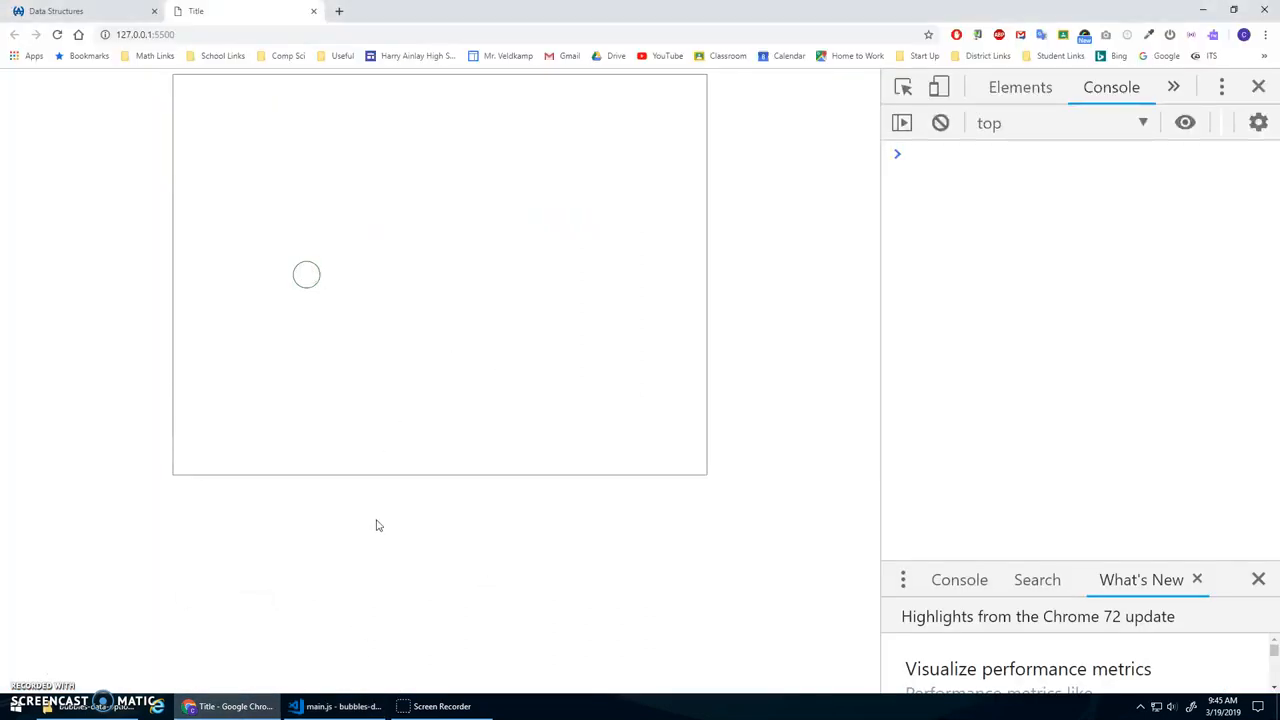
click(337, 706)
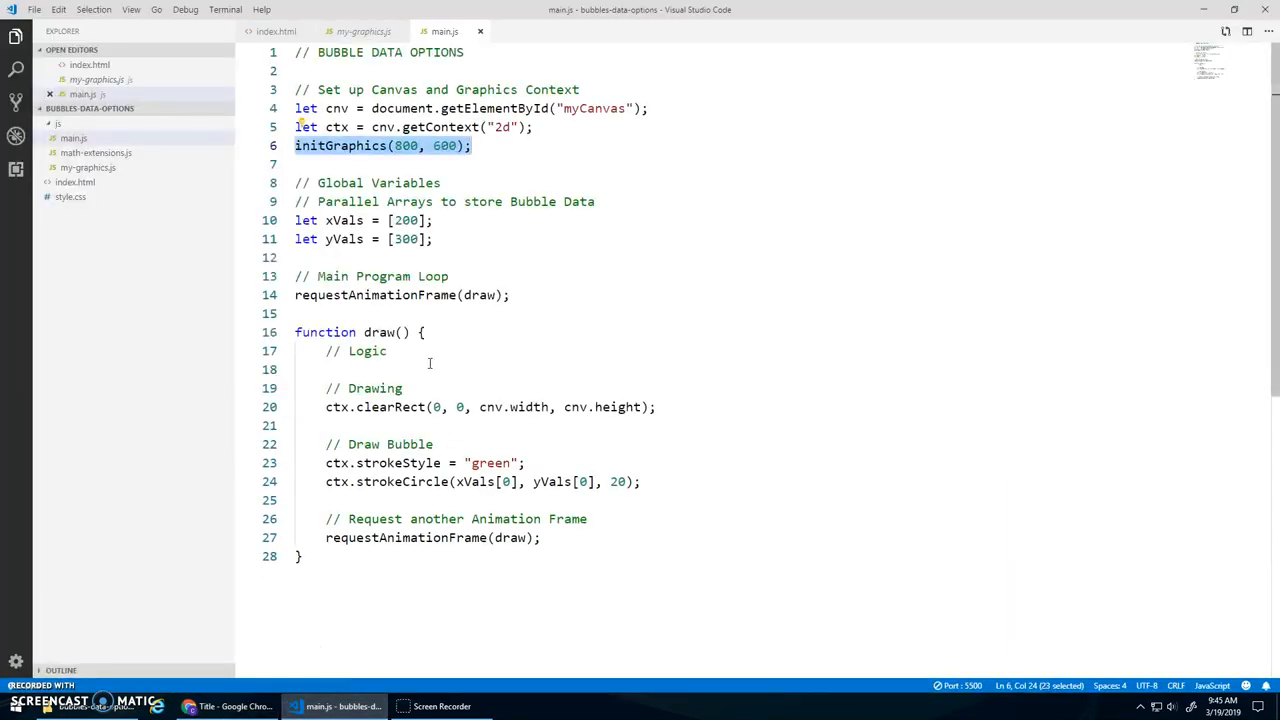
Under // Logic, add xVals[0] += Math.randomDec(-5, 5);.
key(Enter)
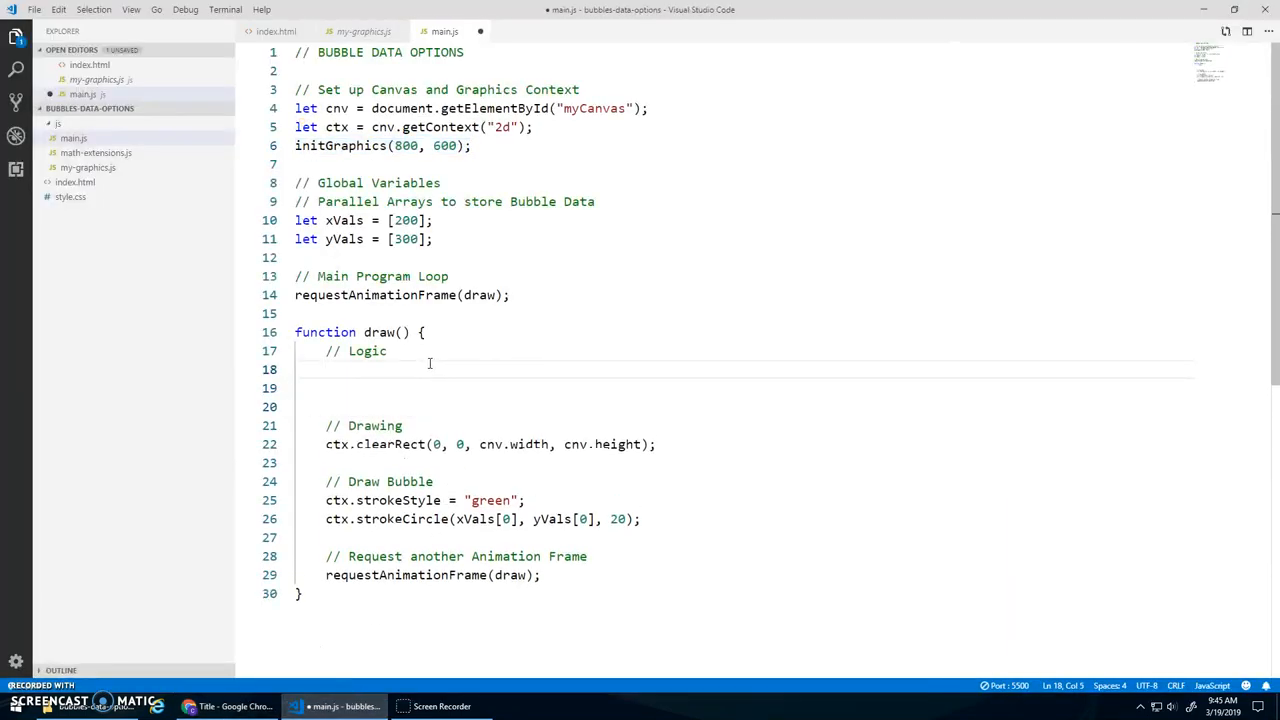
click(325, 369)
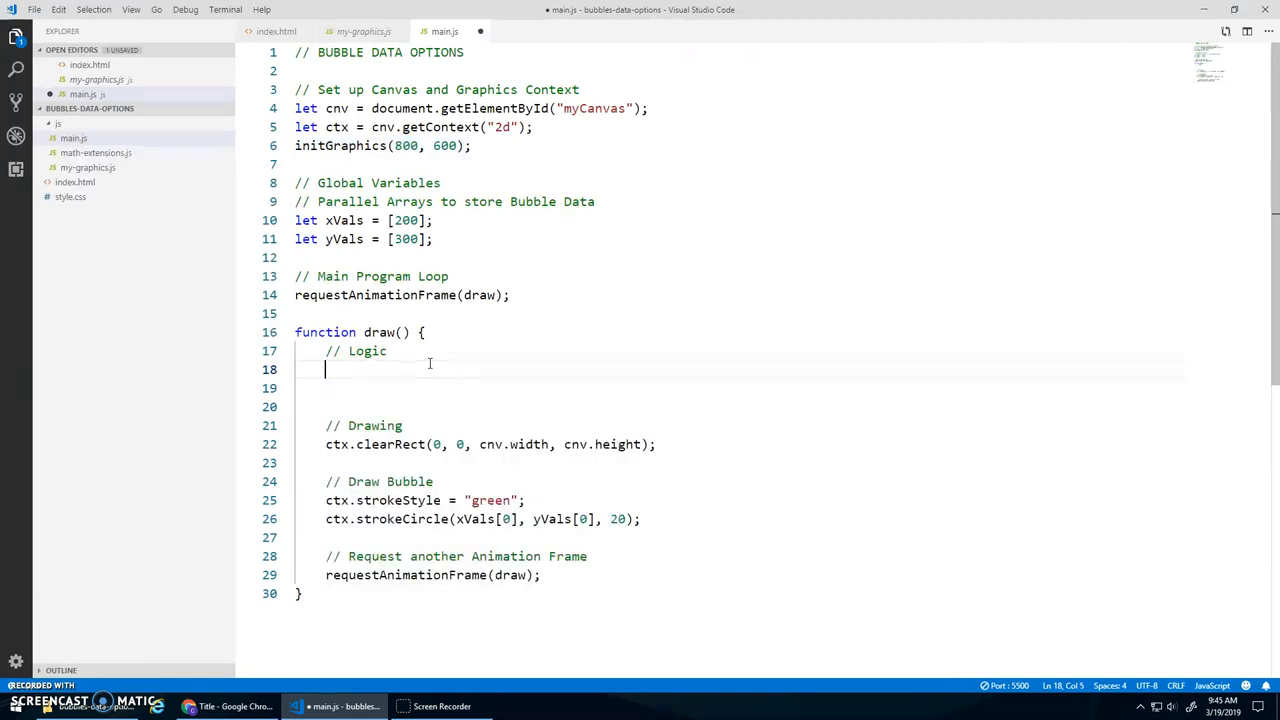
text(xVals[0] +=)
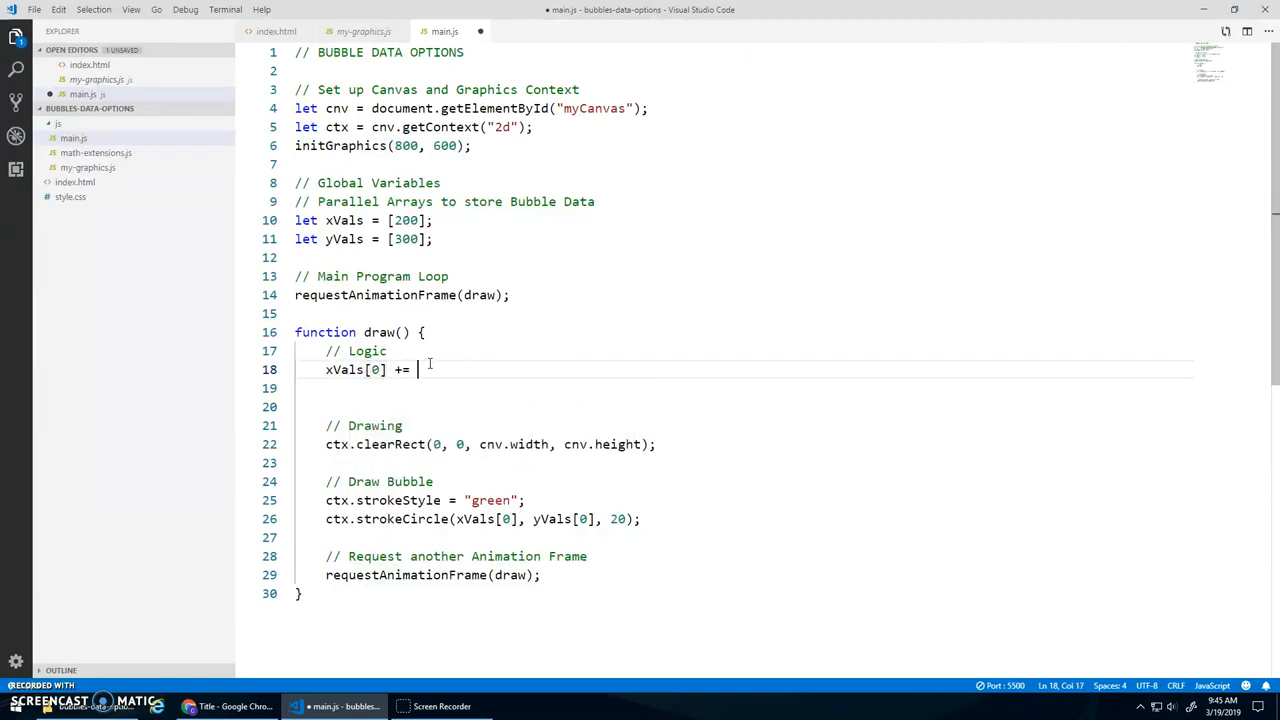
text(Mat)
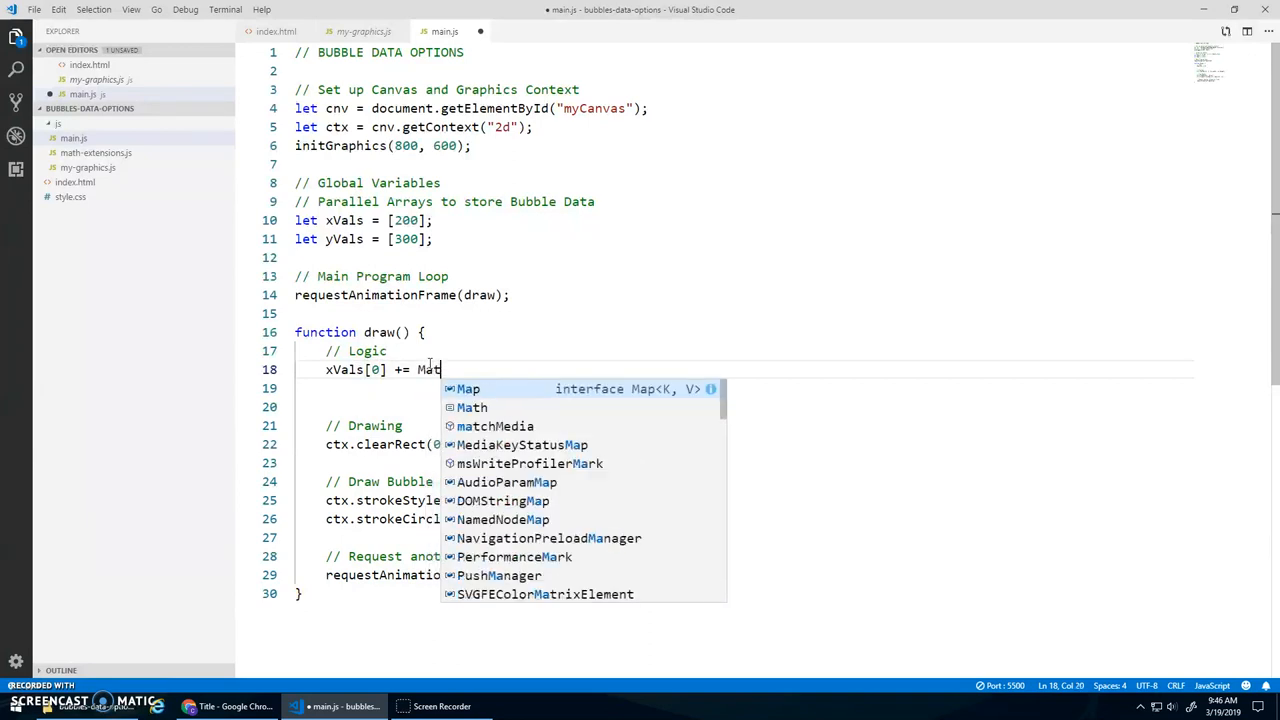
text(.randomDec)
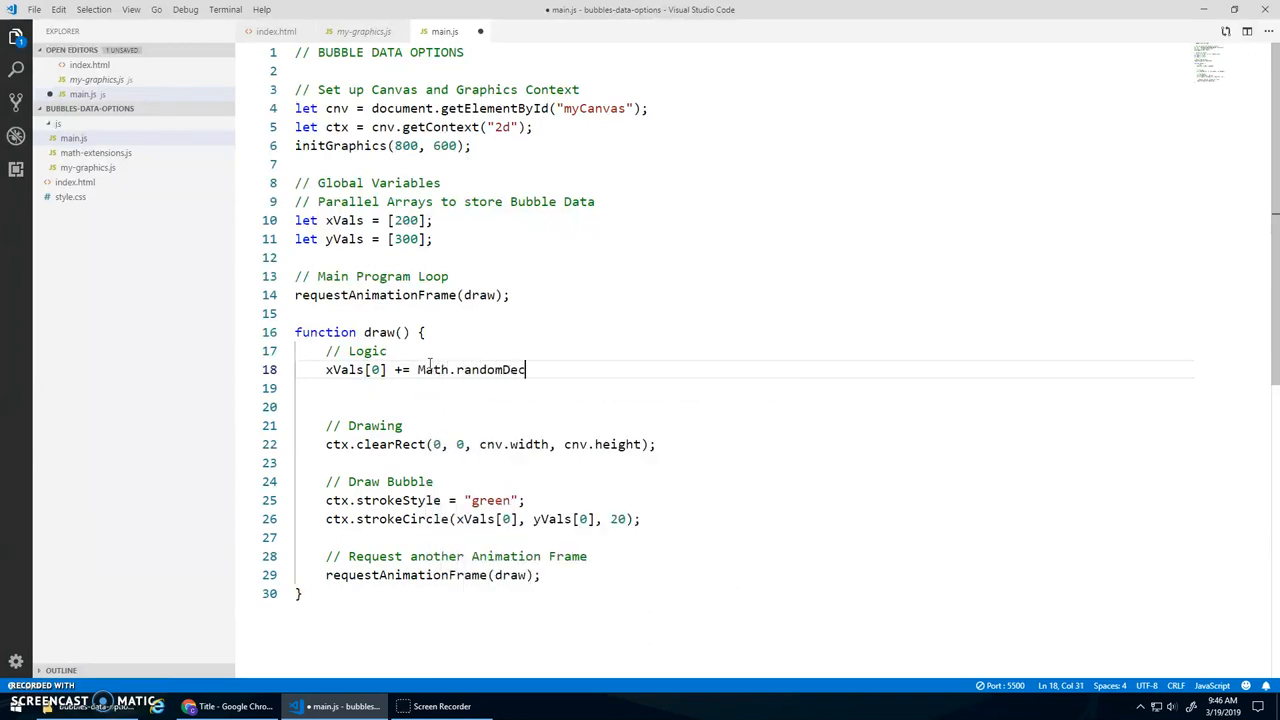
text((-5, 5);)
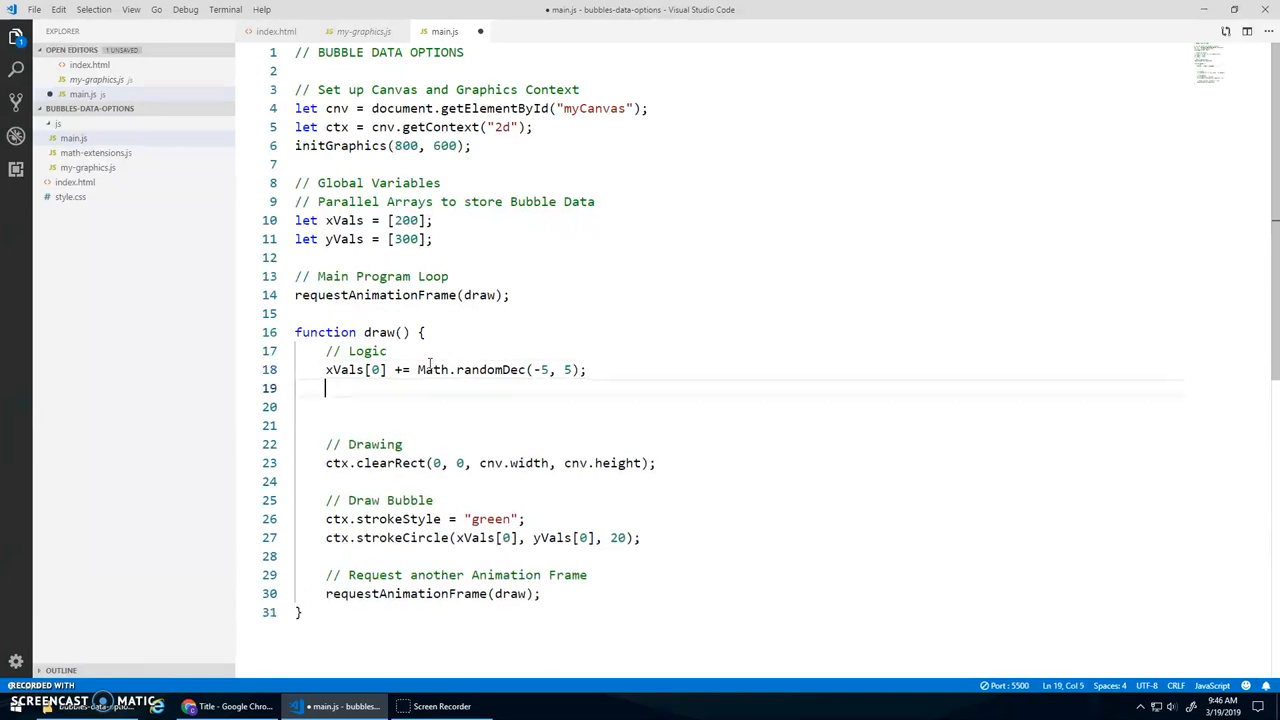
Add yVals[0] += Math.randomDec(-5, 5); and watch the bubble jitter in Chrome.
text(yVals)
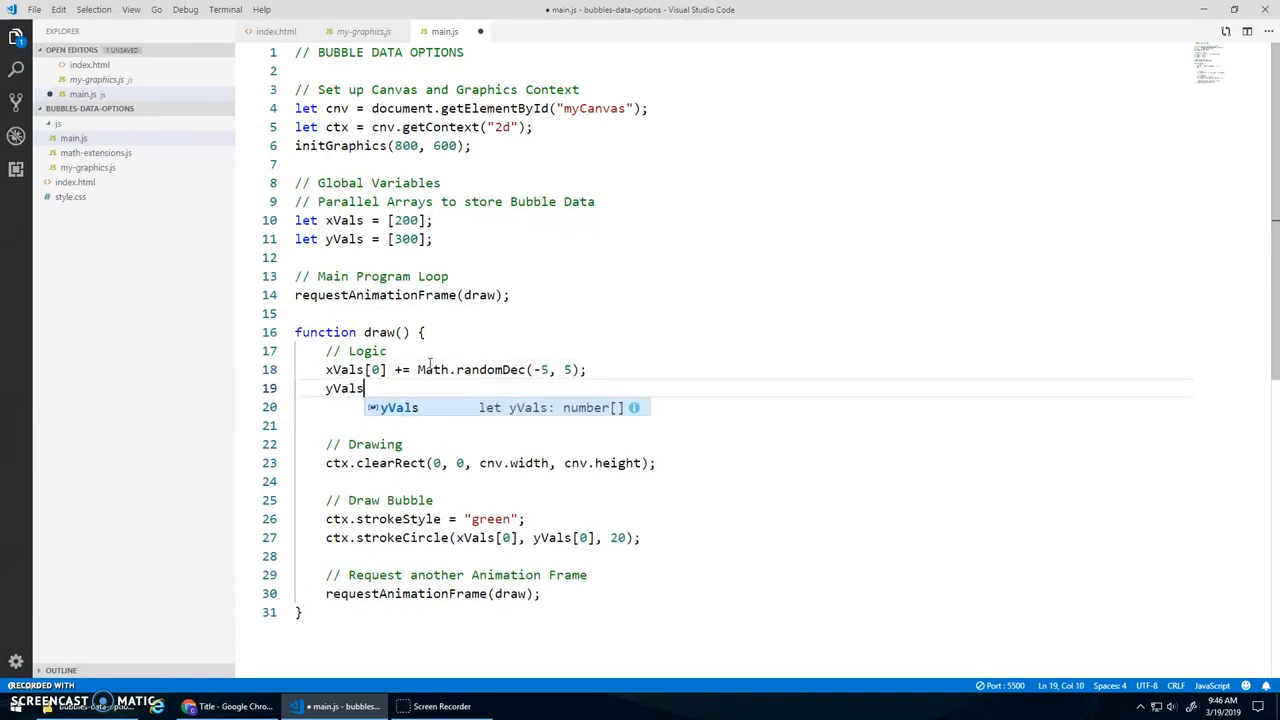
text([0] +=)
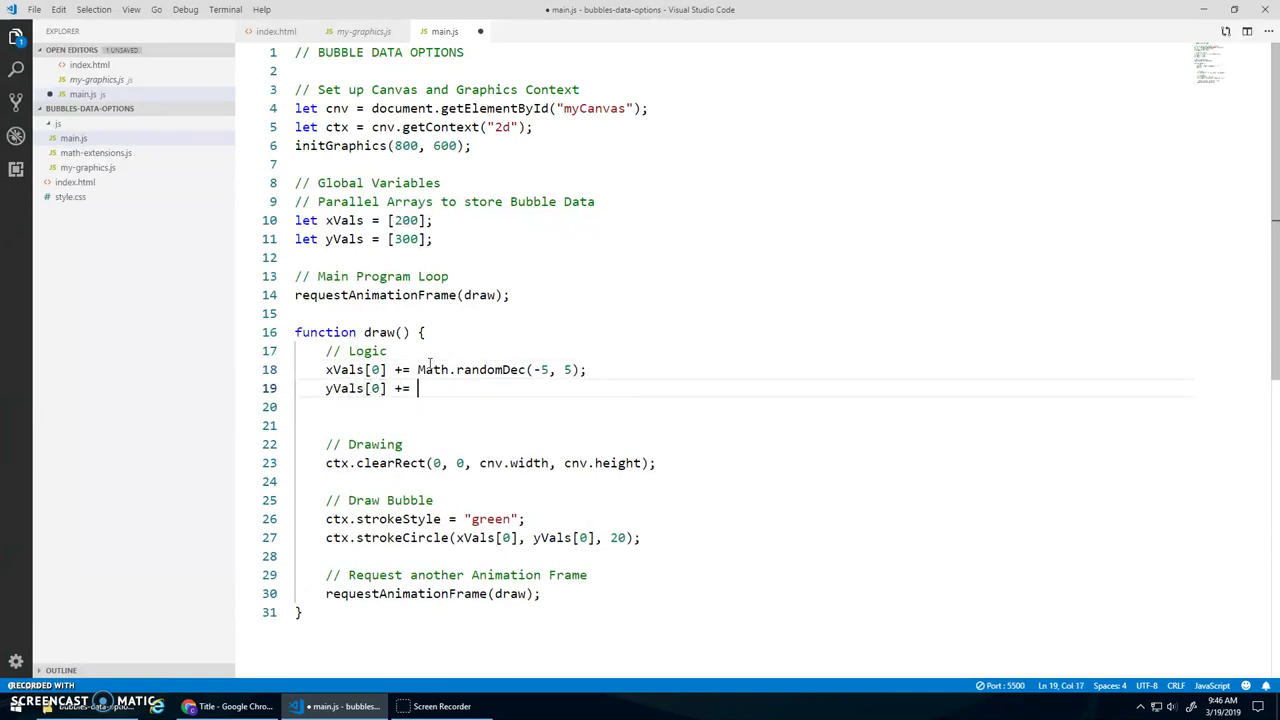
text(Math.randomDec(-)
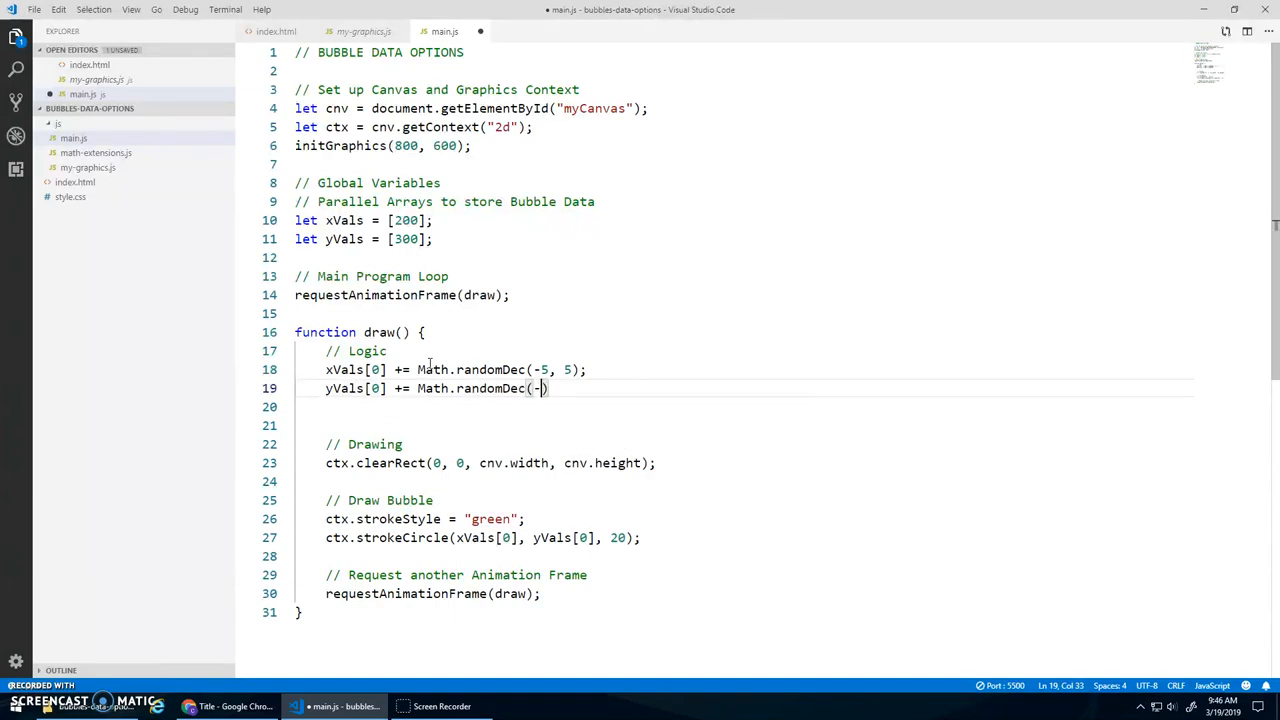
text(5, 5);)
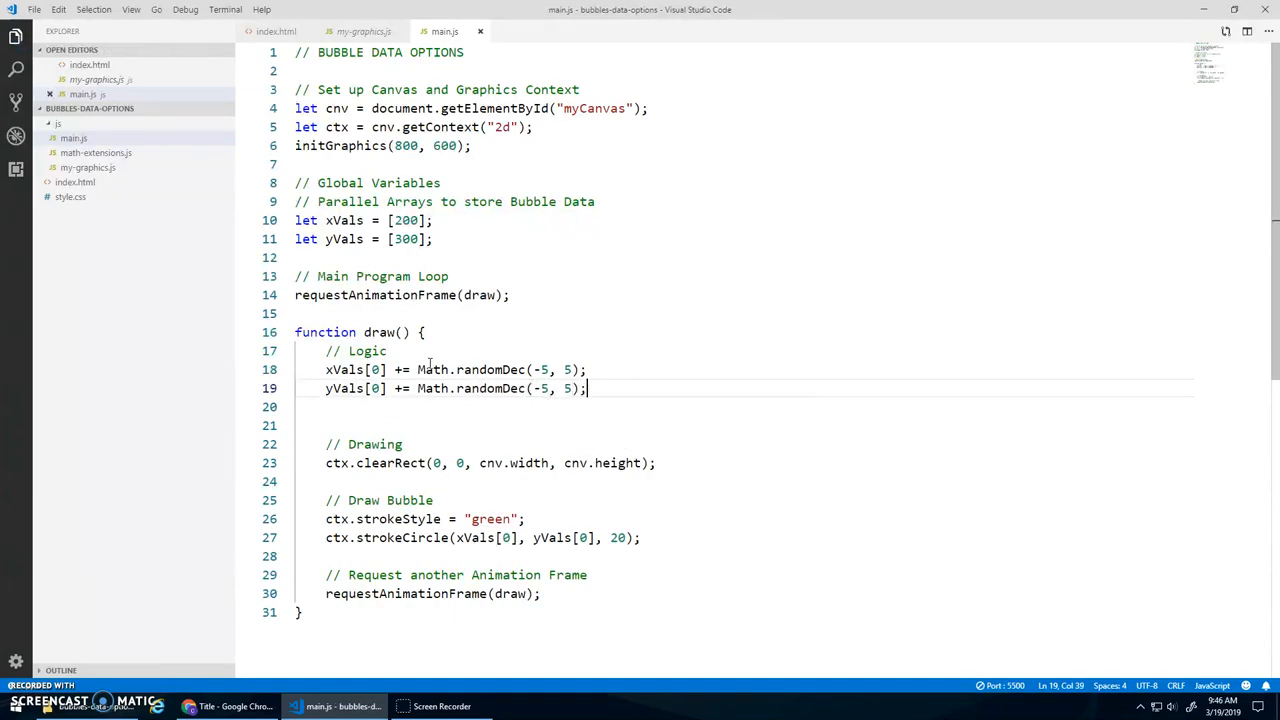
click(222, 706)
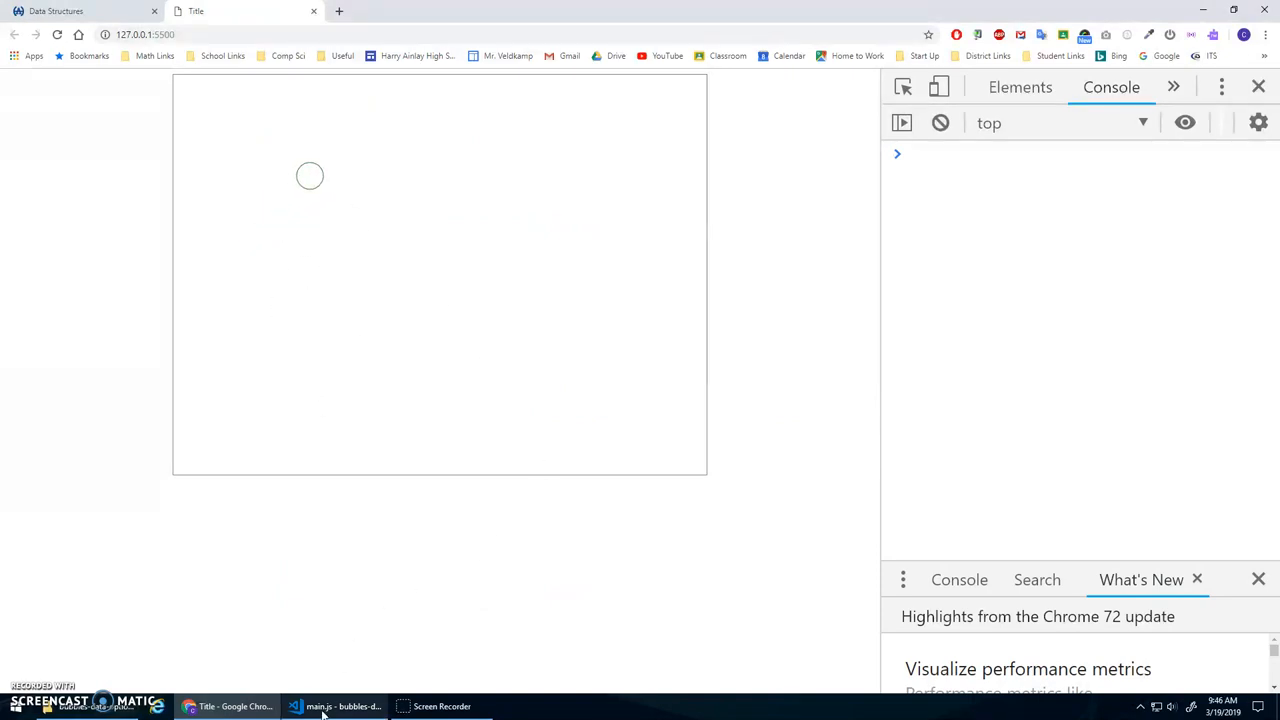
click(345, 706)
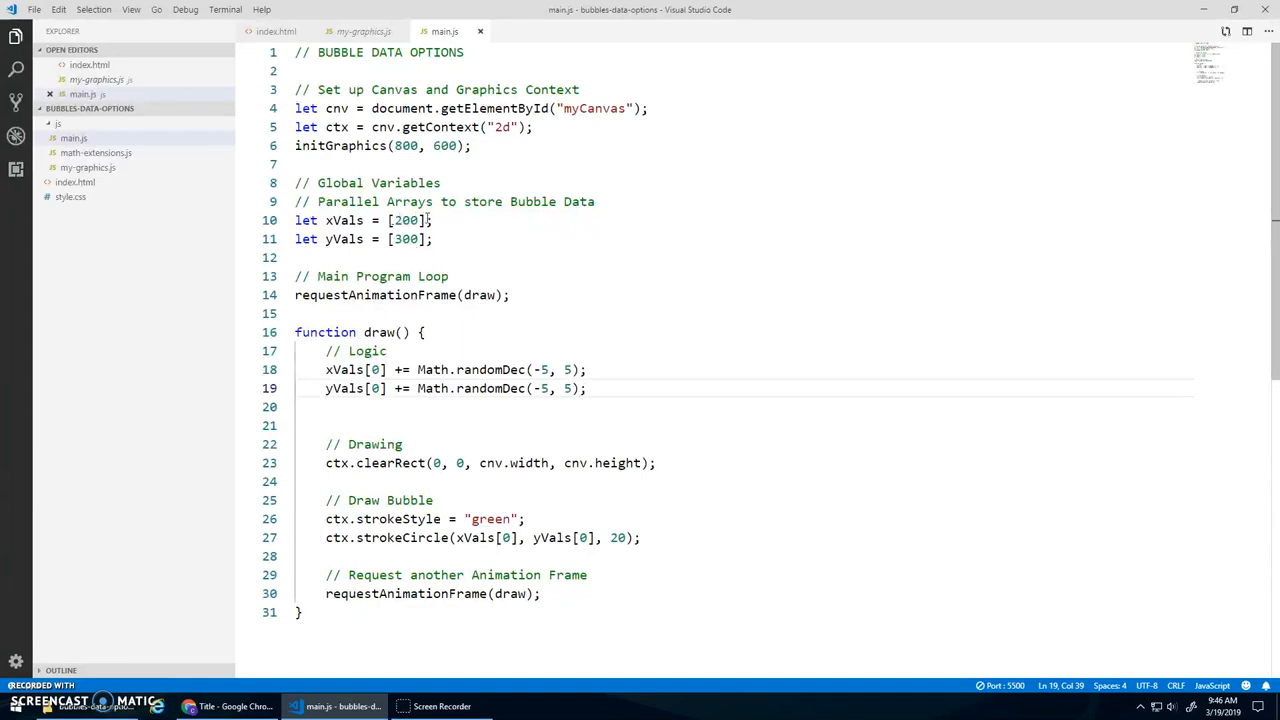
Add a second bubble at (500, 100) with its jitter and strokeCircle lines, and preview it.
text(,)
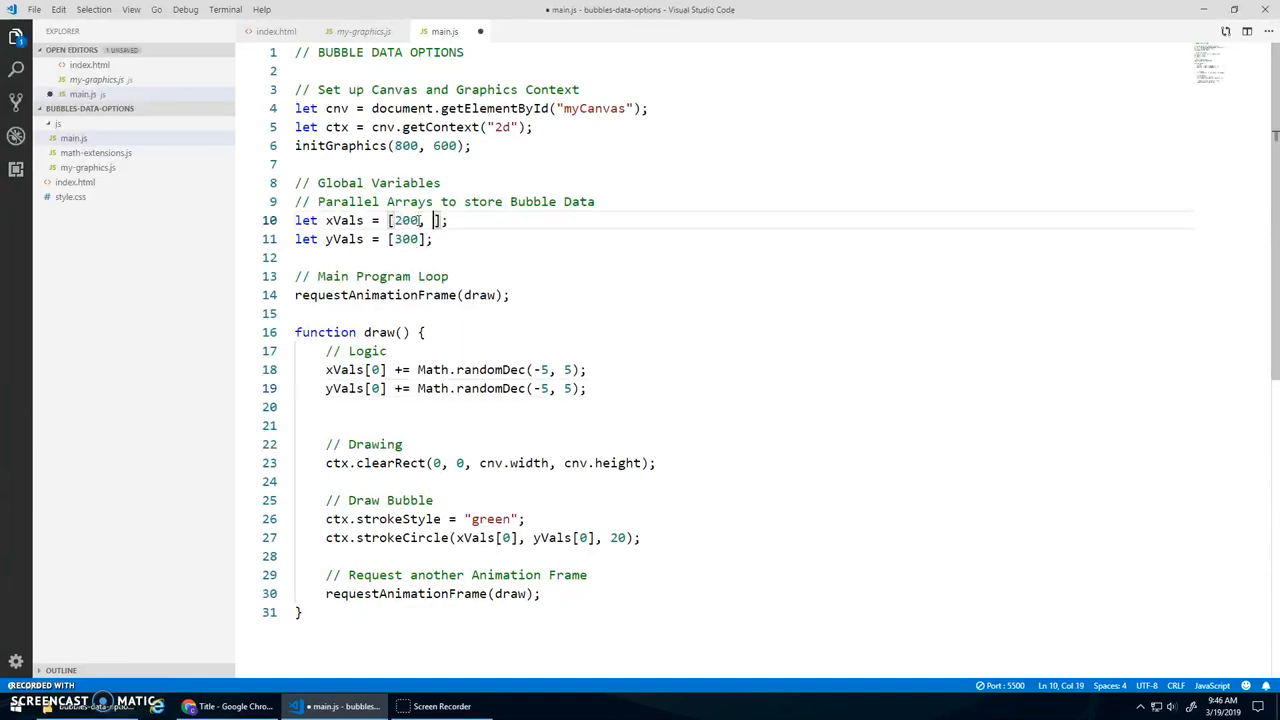
text(500)
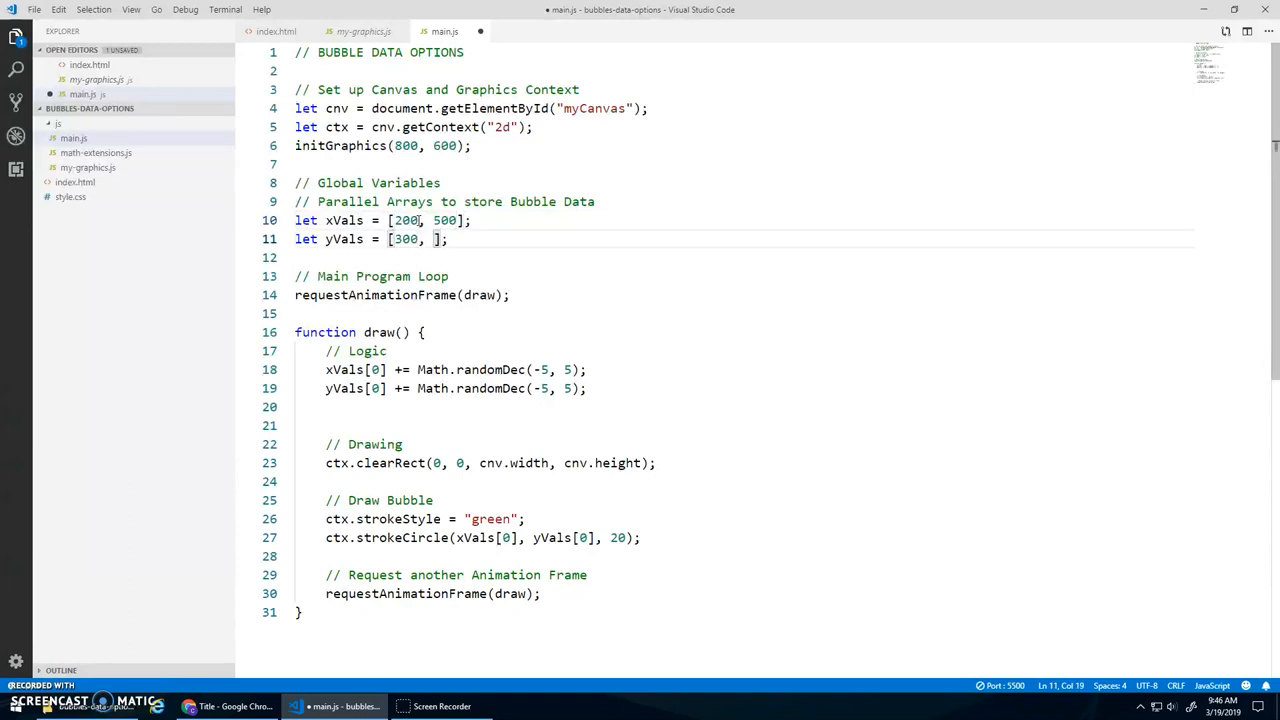
text(100)
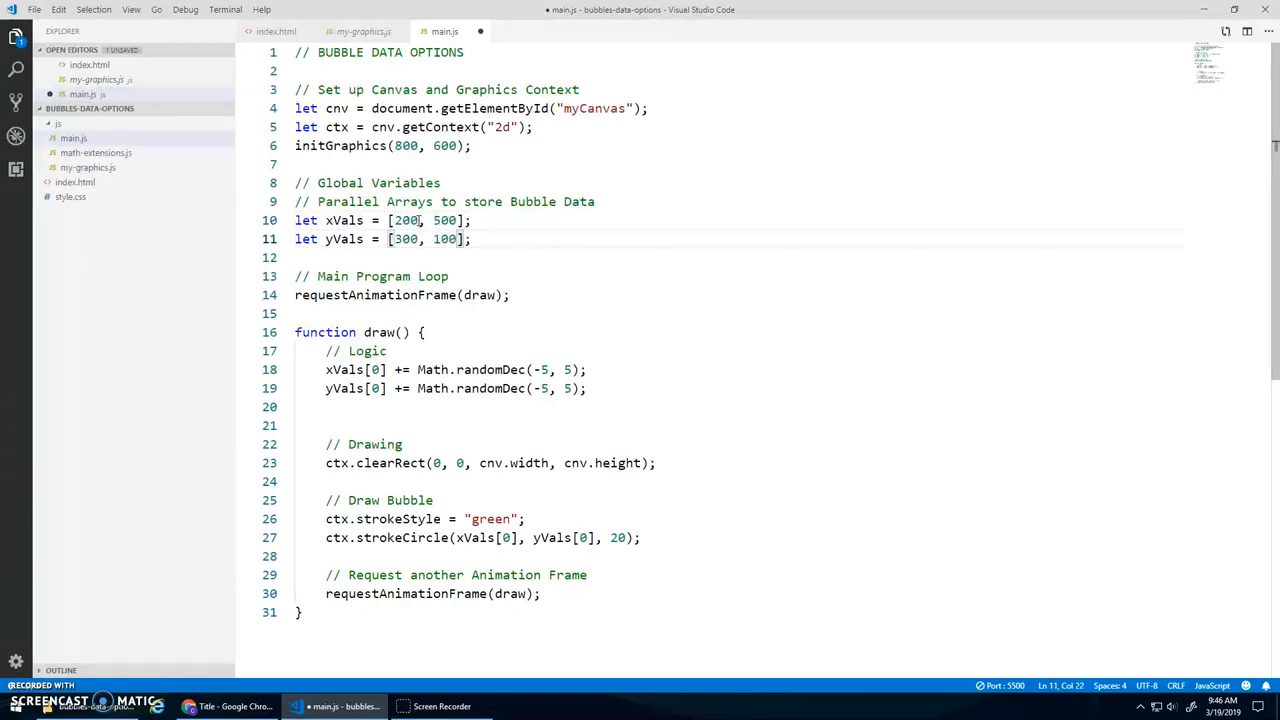
double_click(448, 220)
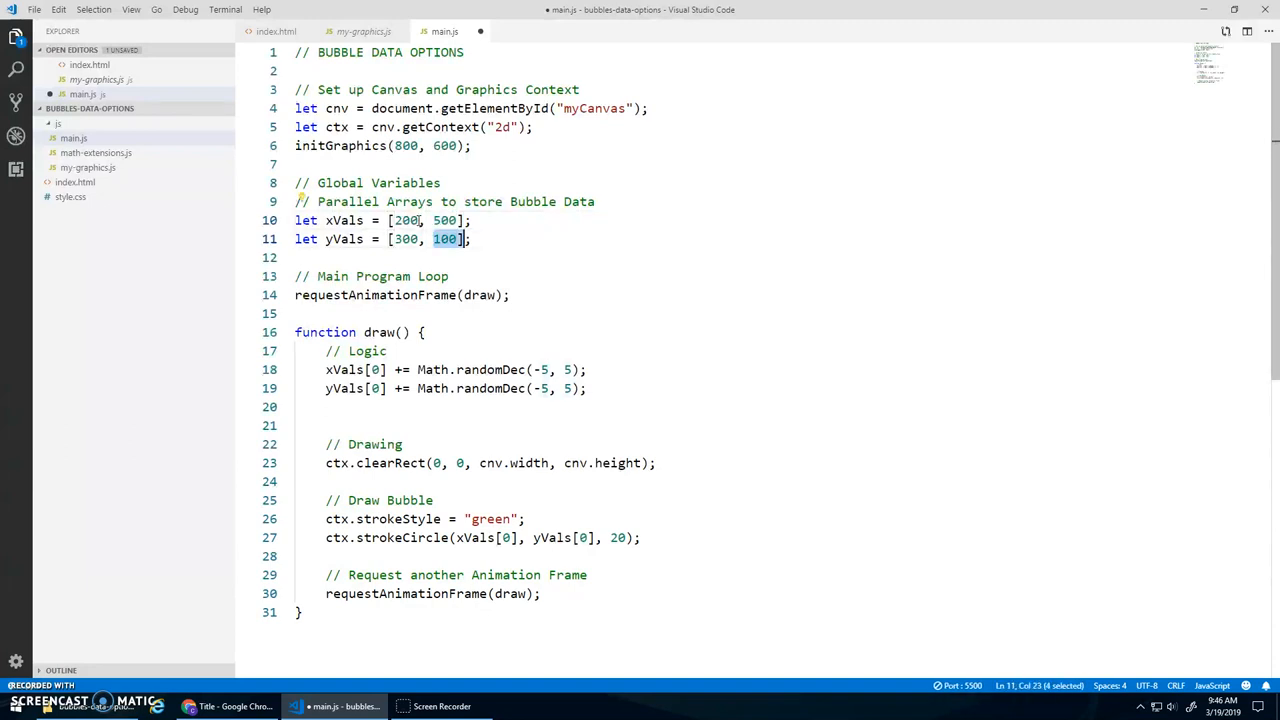
click(456, 369)
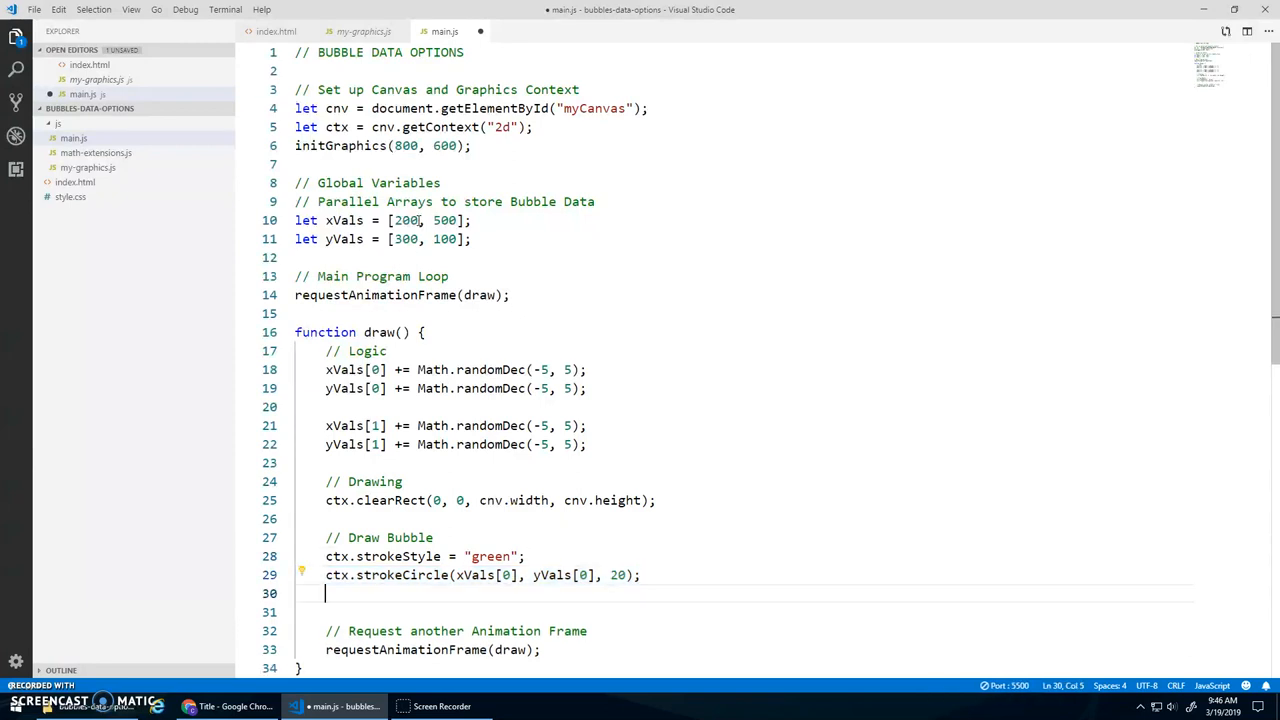
text(ctx.strokeCircle(xVals[1], yVals[0], 20);)
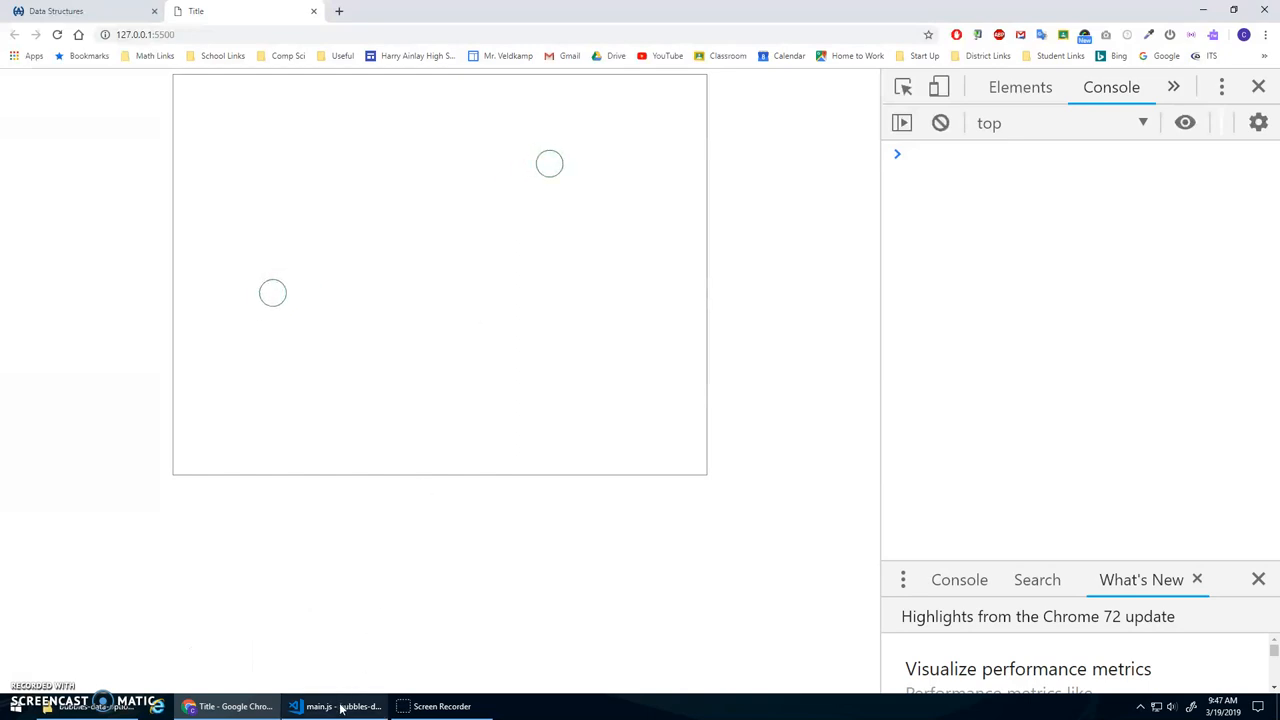
click(320, 706)
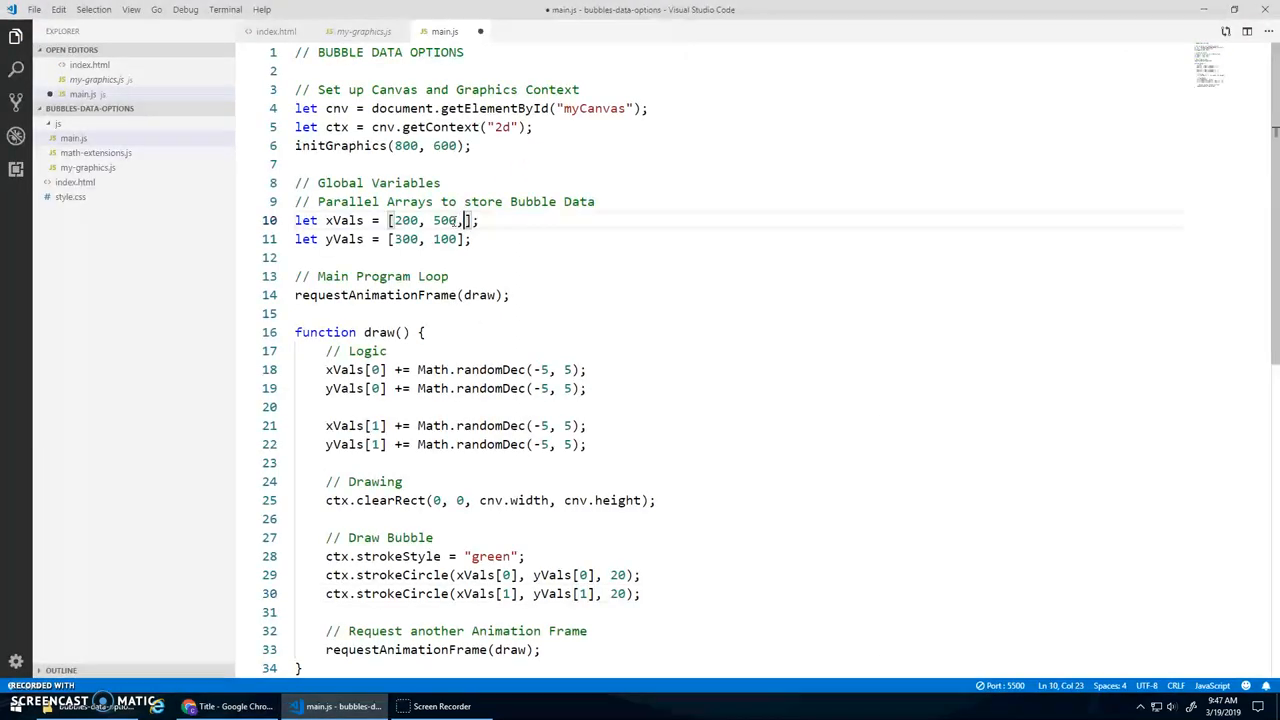
Add a third bubble at (300, 500) with its jitter lines and preview three circles.
text(300)
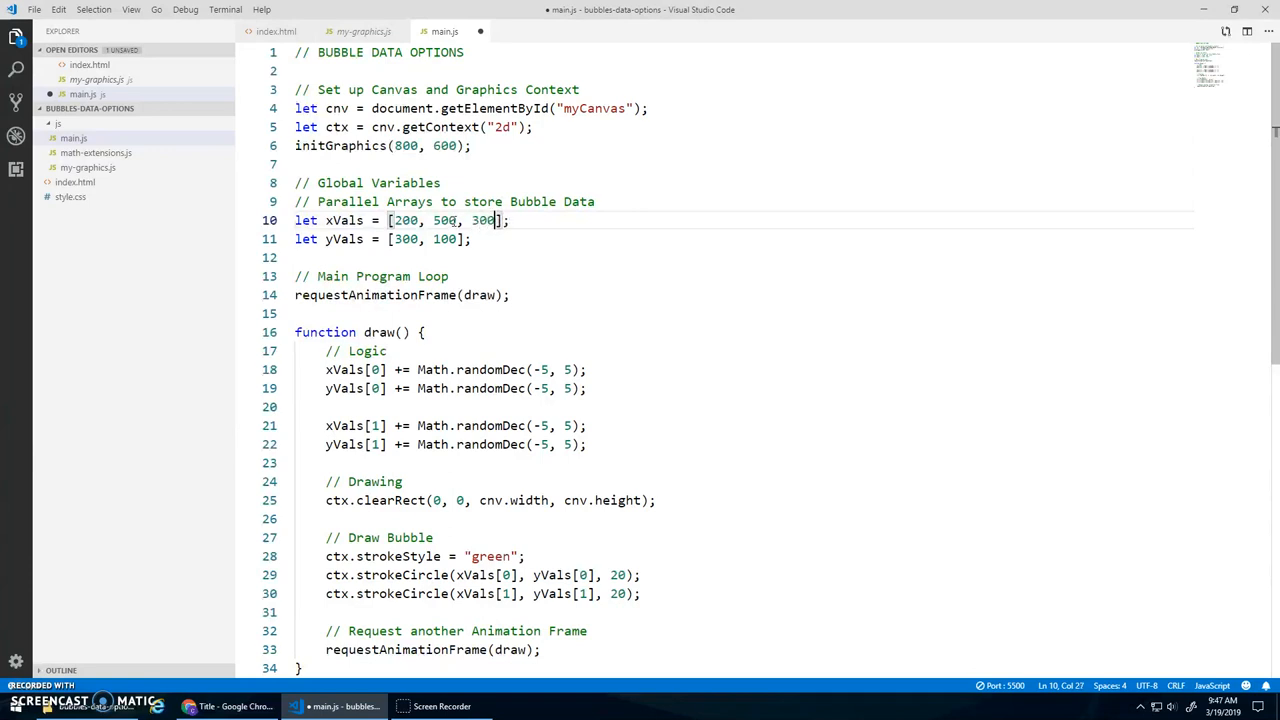
text(, 500)
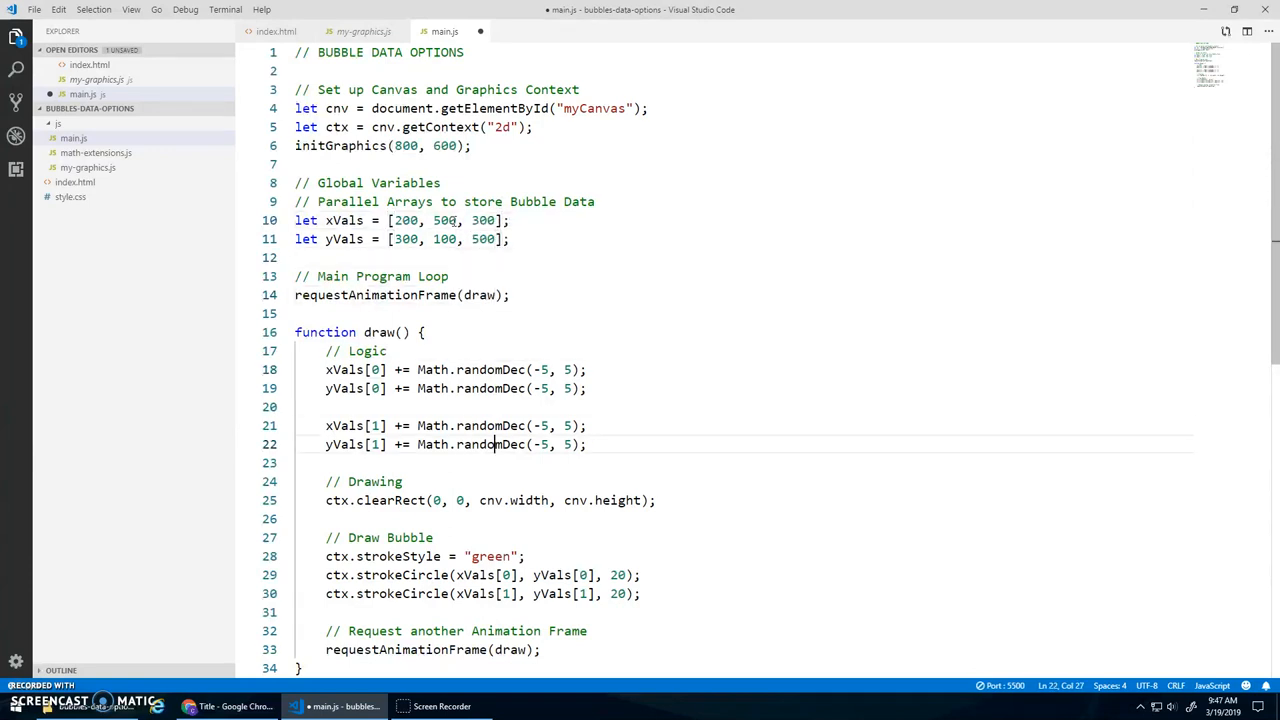
key(Enter)
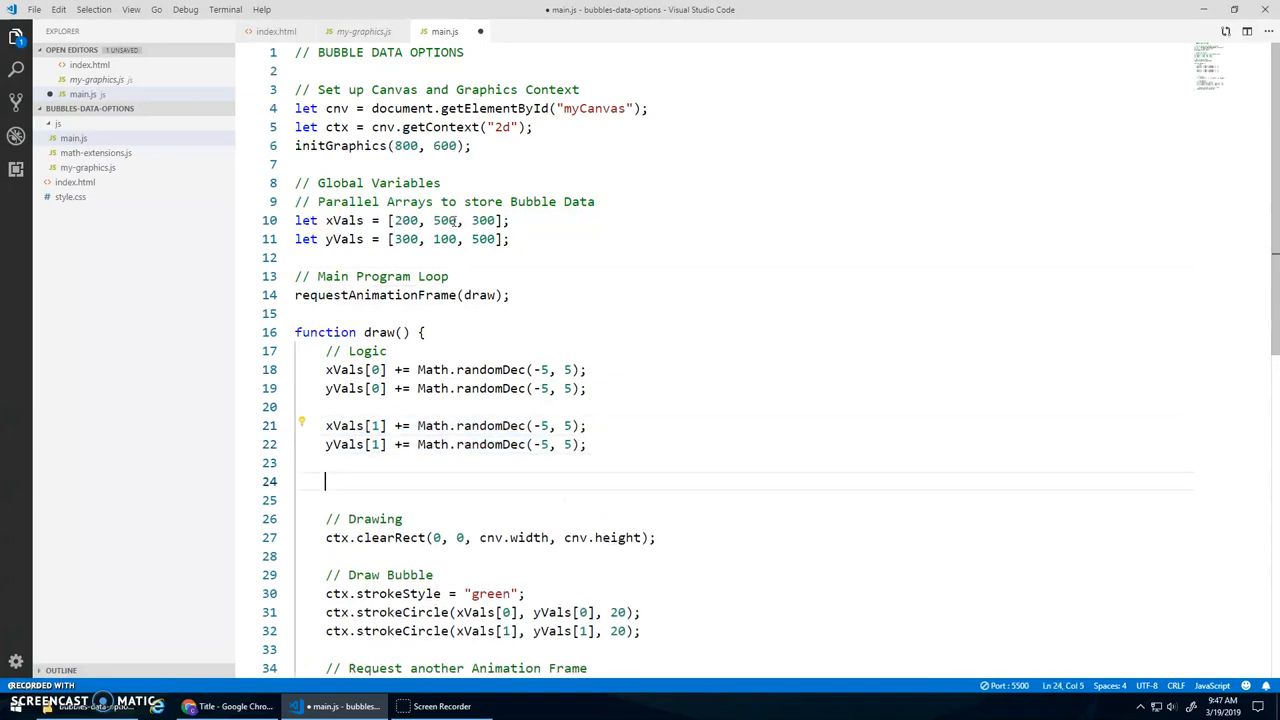
text(xVals[1] += Math.randomDec(-5, 5);)
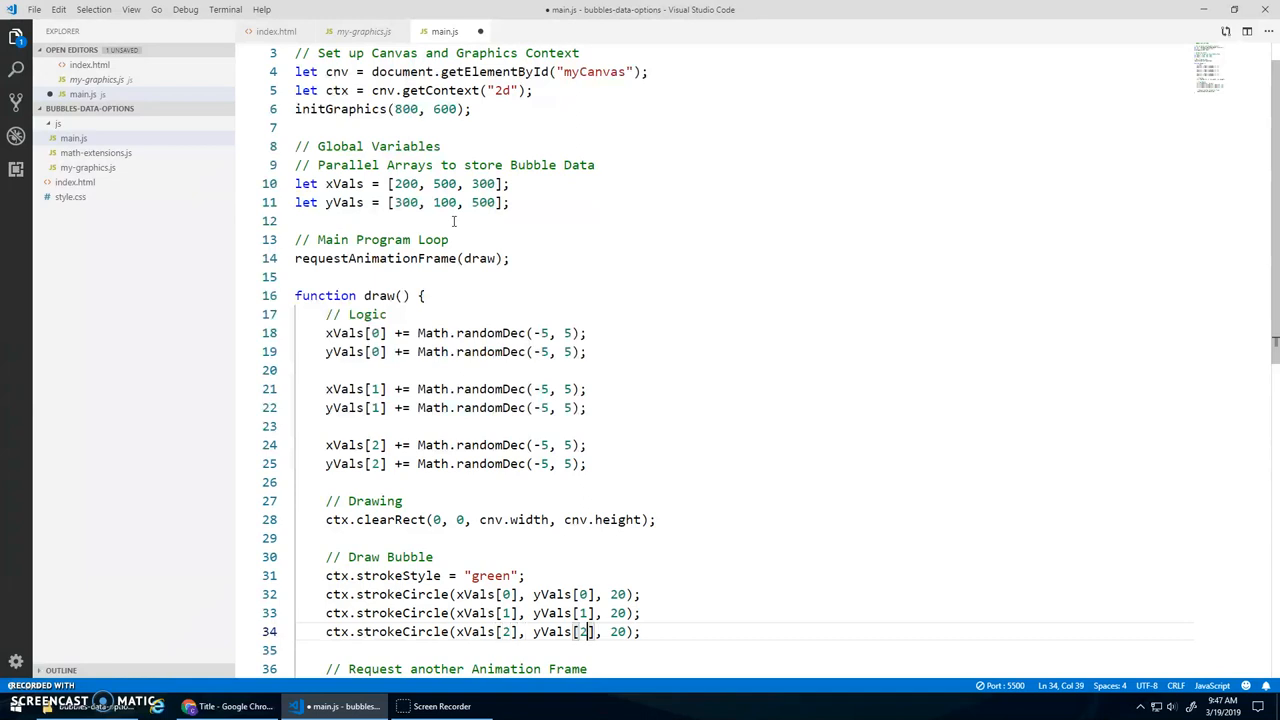
click(232, 706)
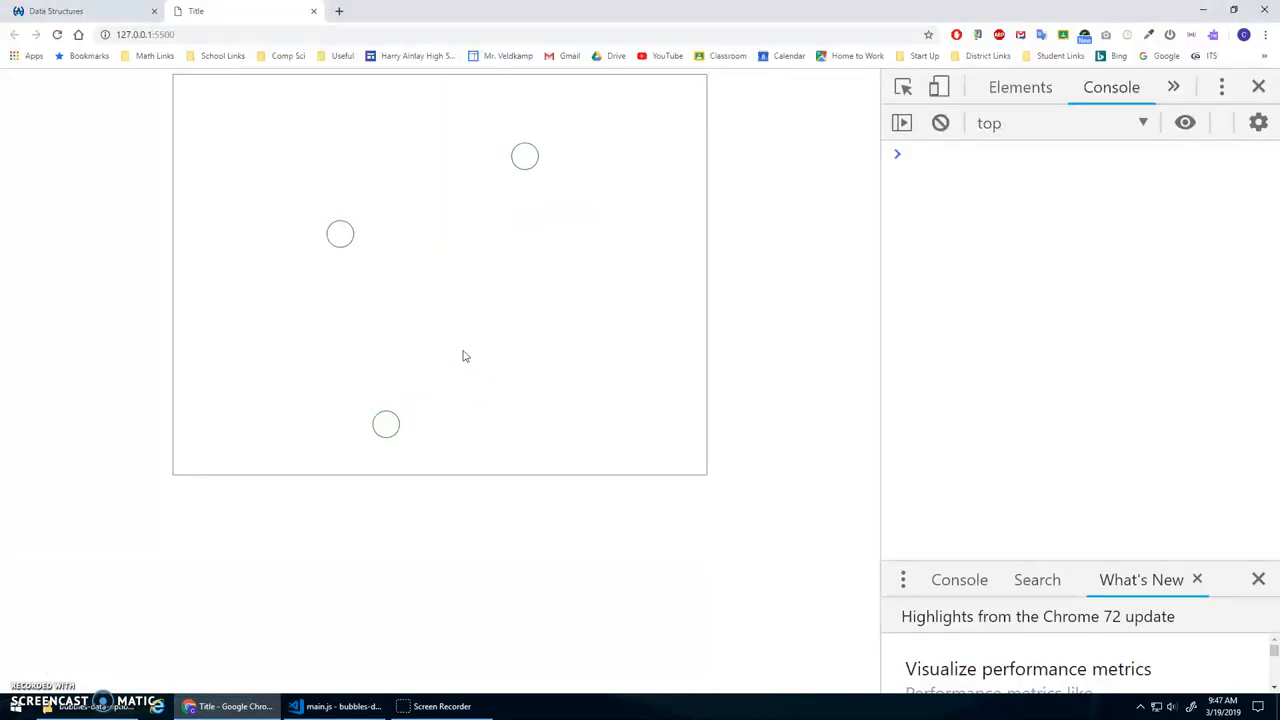
click(310, 706)
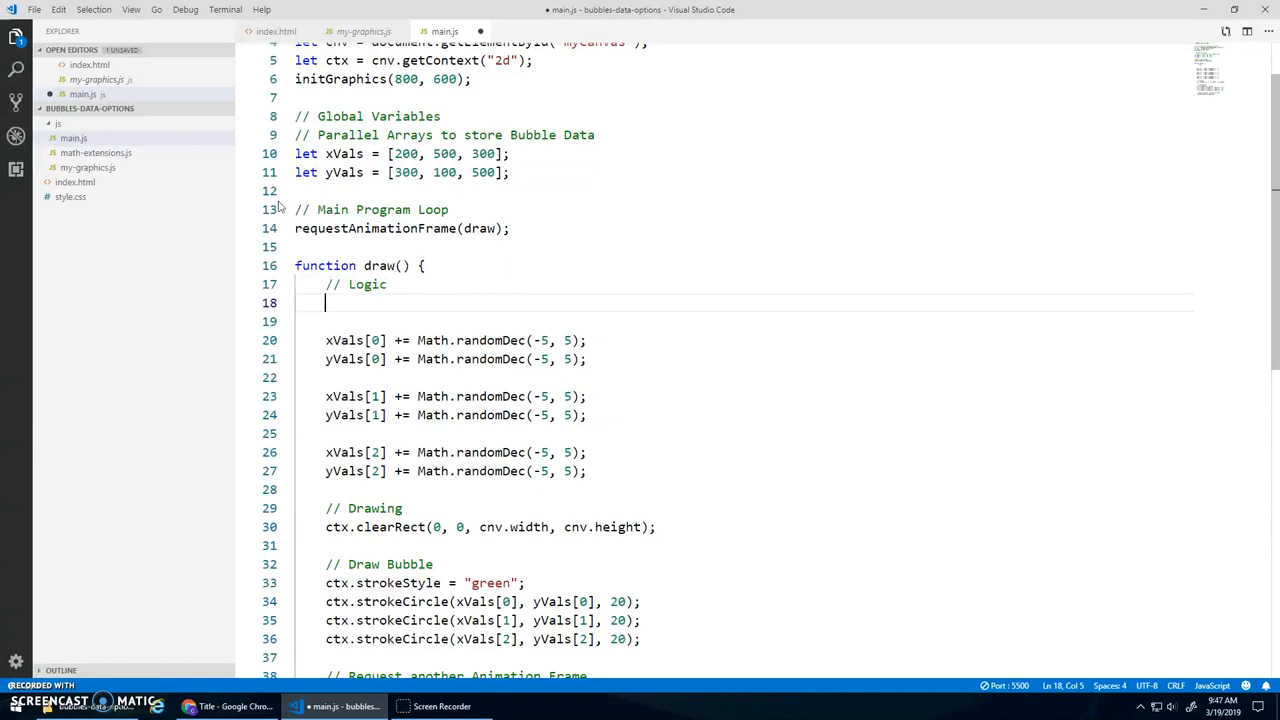
Wrap the jitter in a for loop over xVals.length using index i, deleting per-bubble jitter lines.
text(for (let i = 0; i)
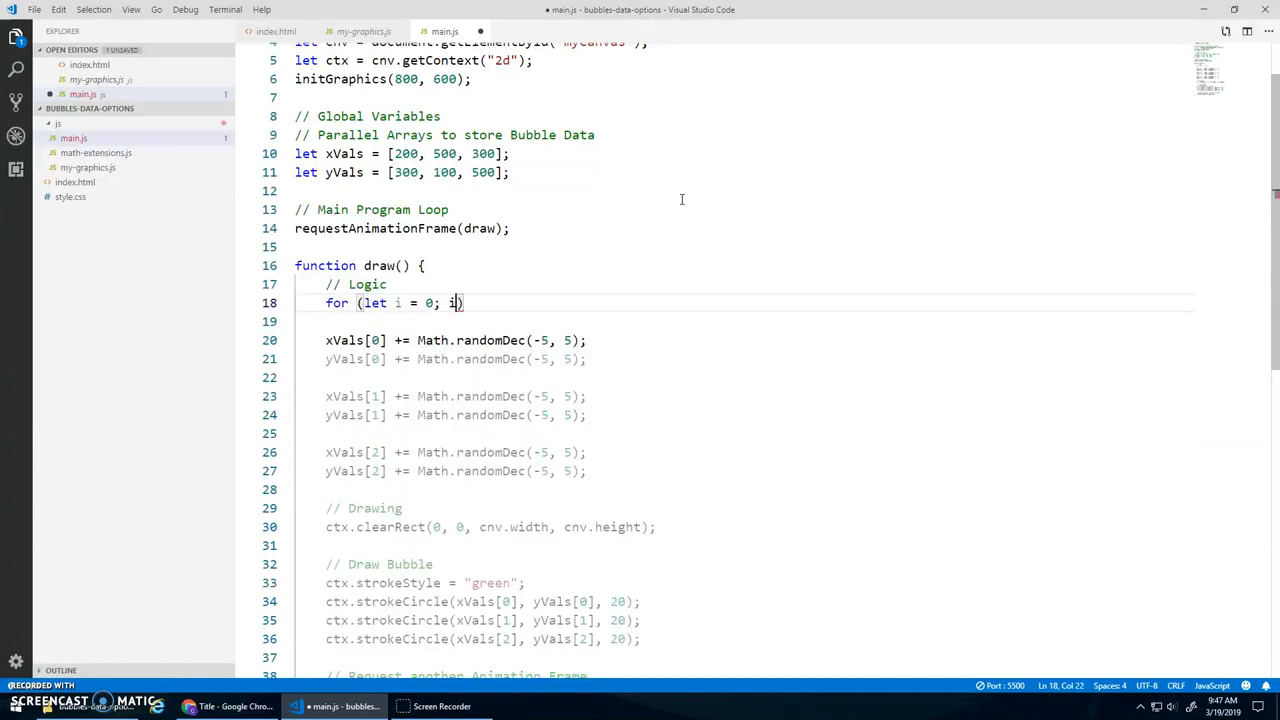
text(< xVals.)
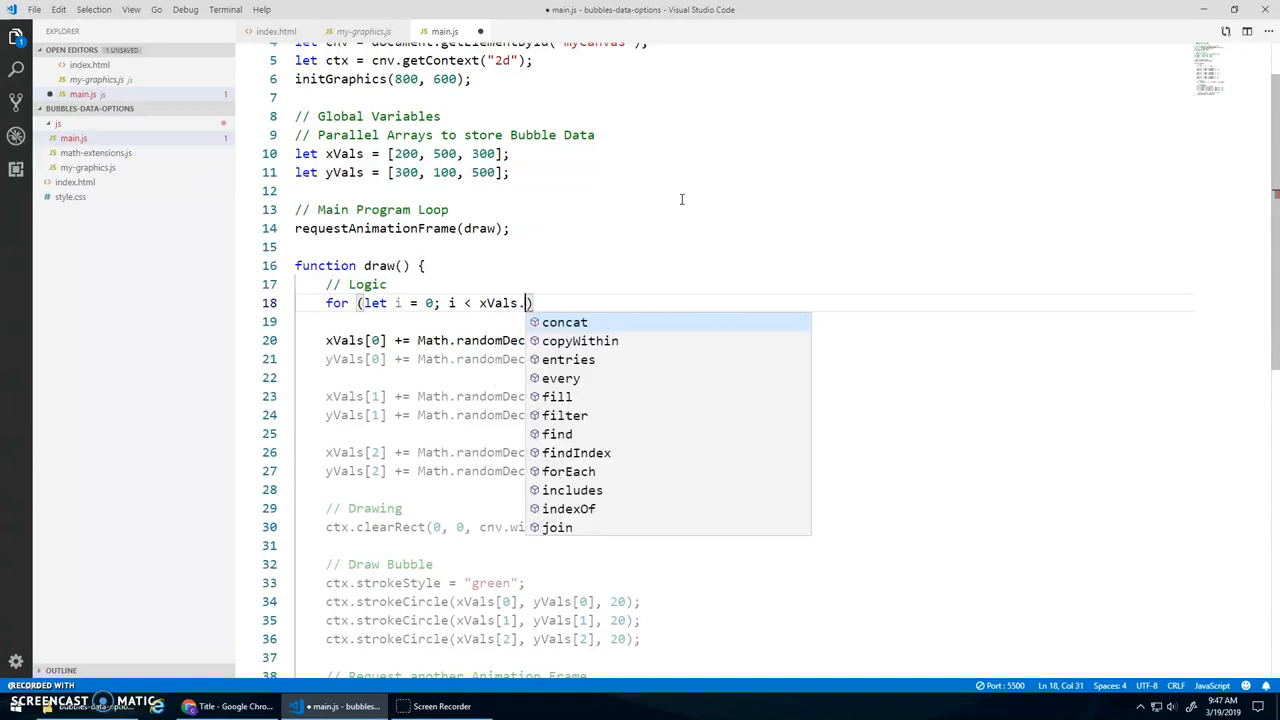
text(length)
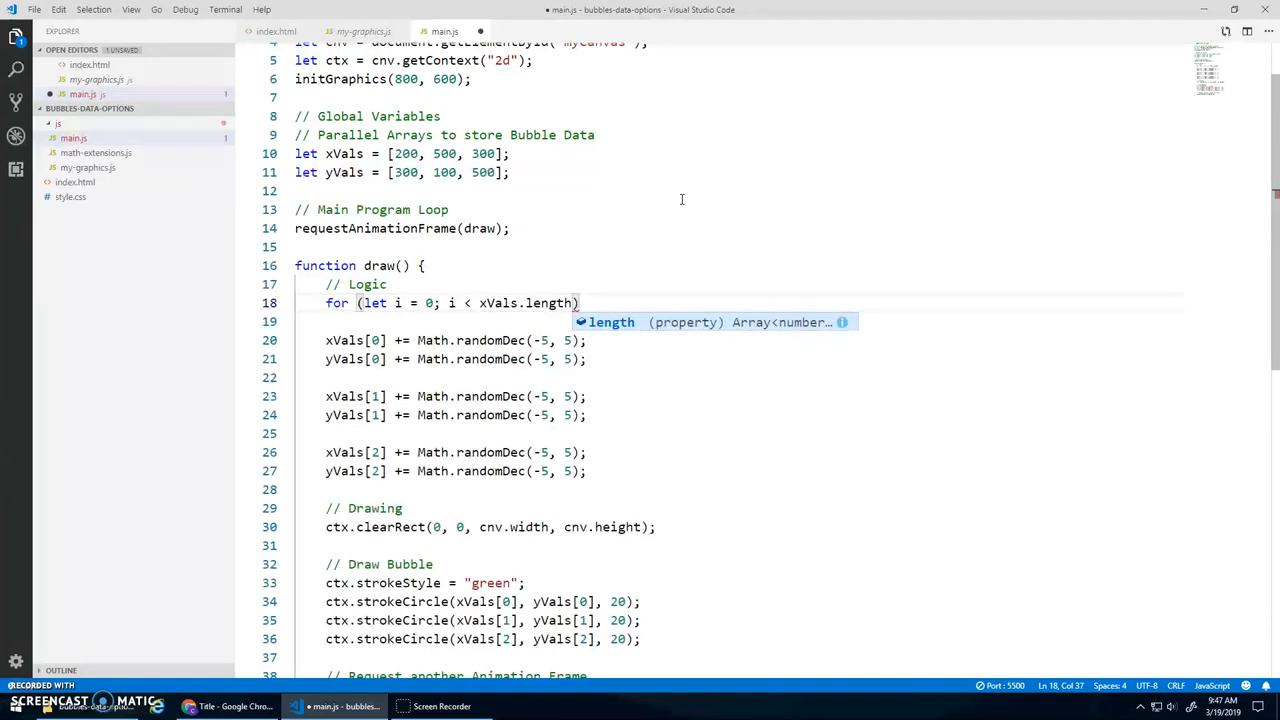
mouse_move(365, 153)
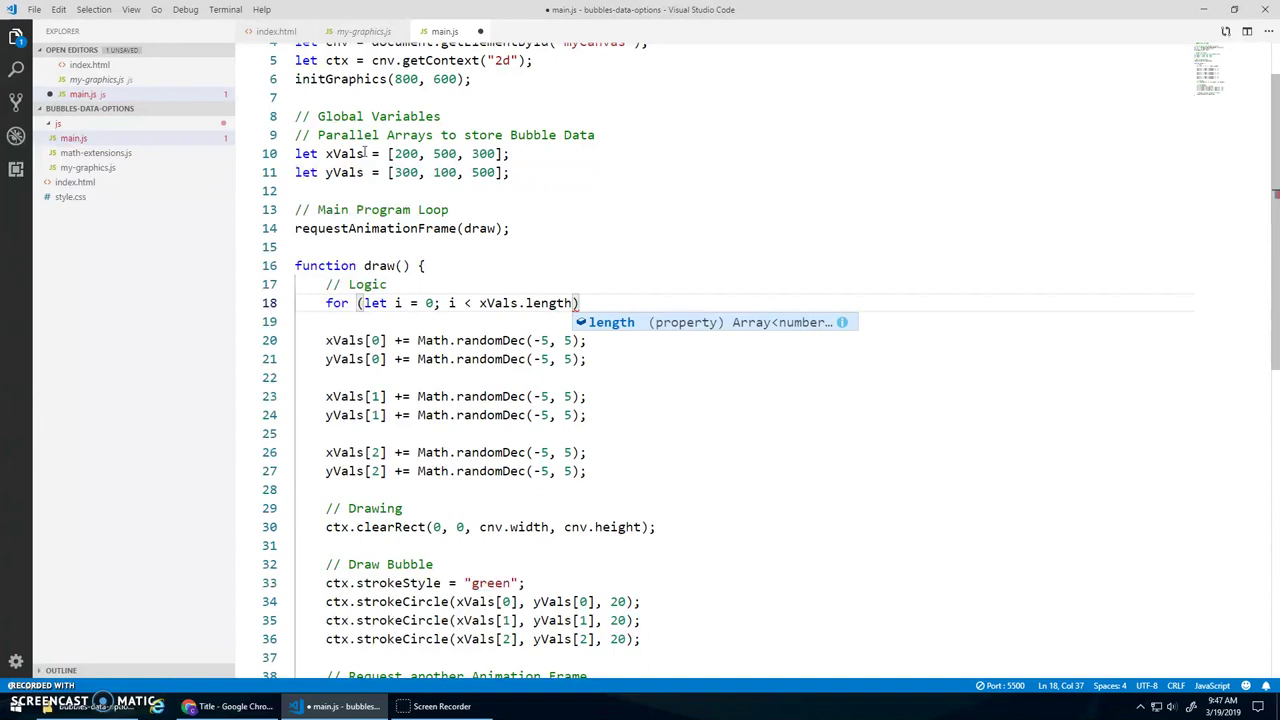
mouse_move(427, 242)
text(; i)
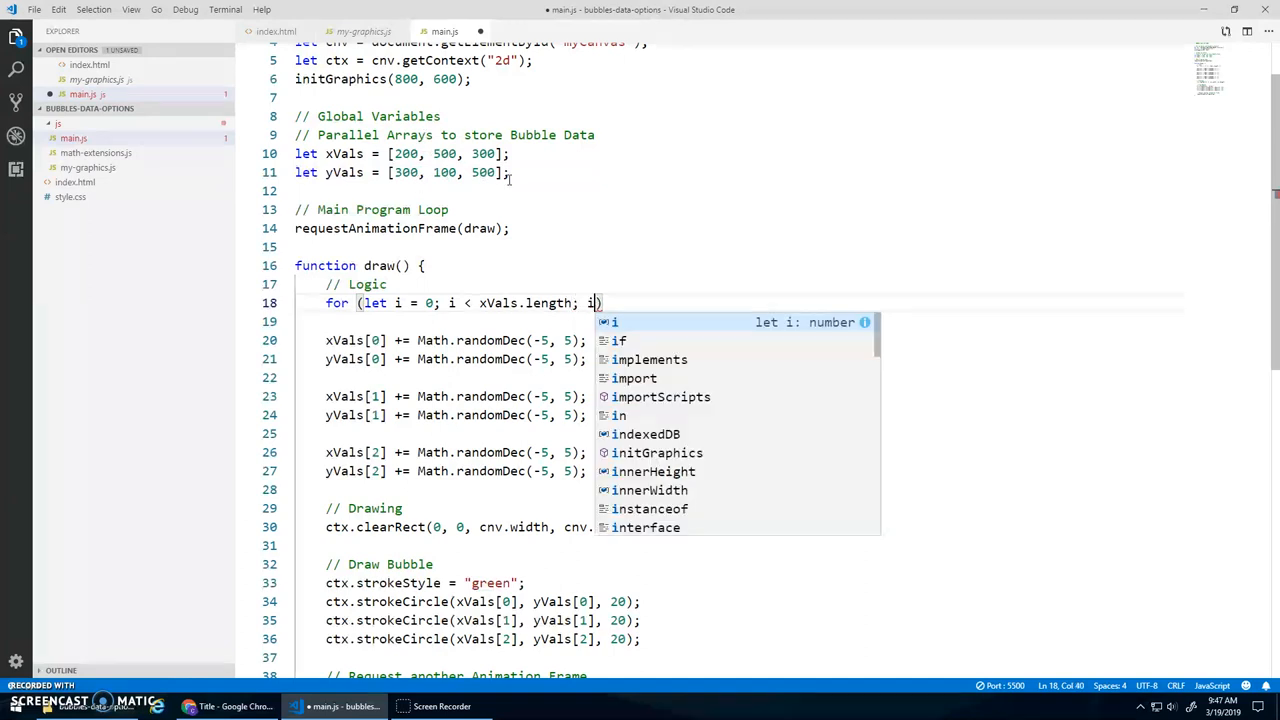
text(++) {)
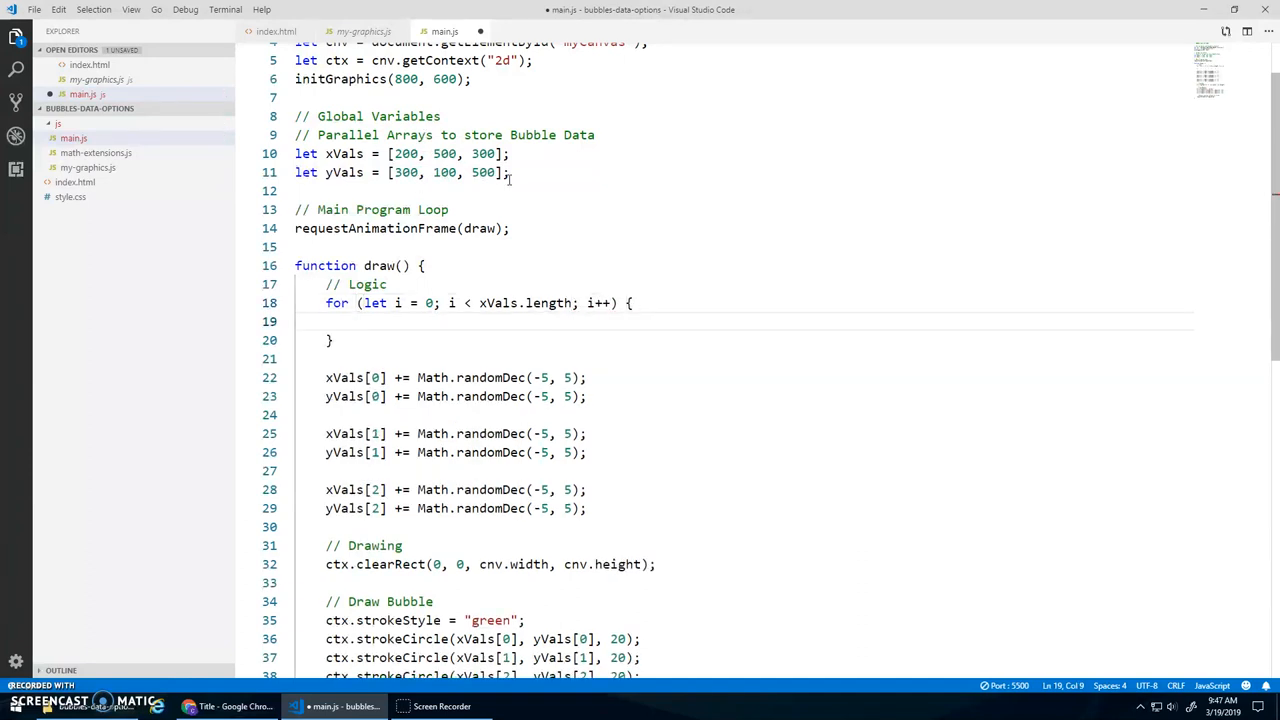
drag(325, 377, 586, 396)
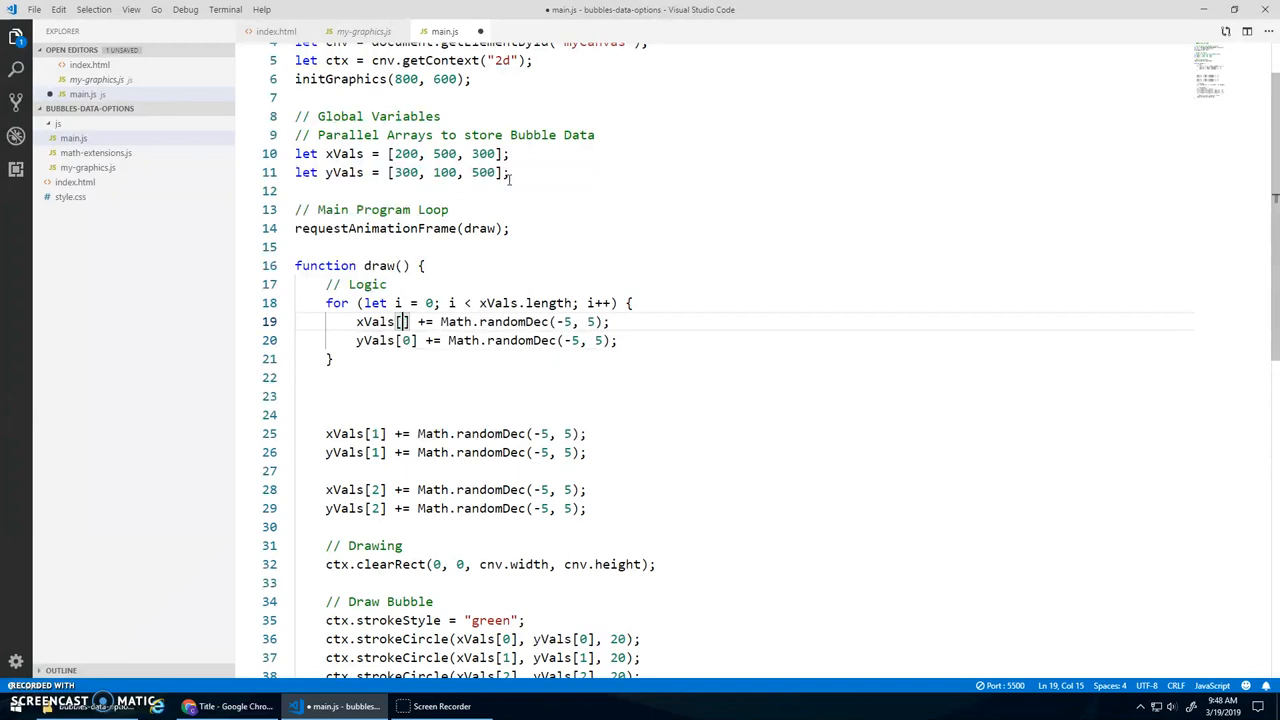
text(i)
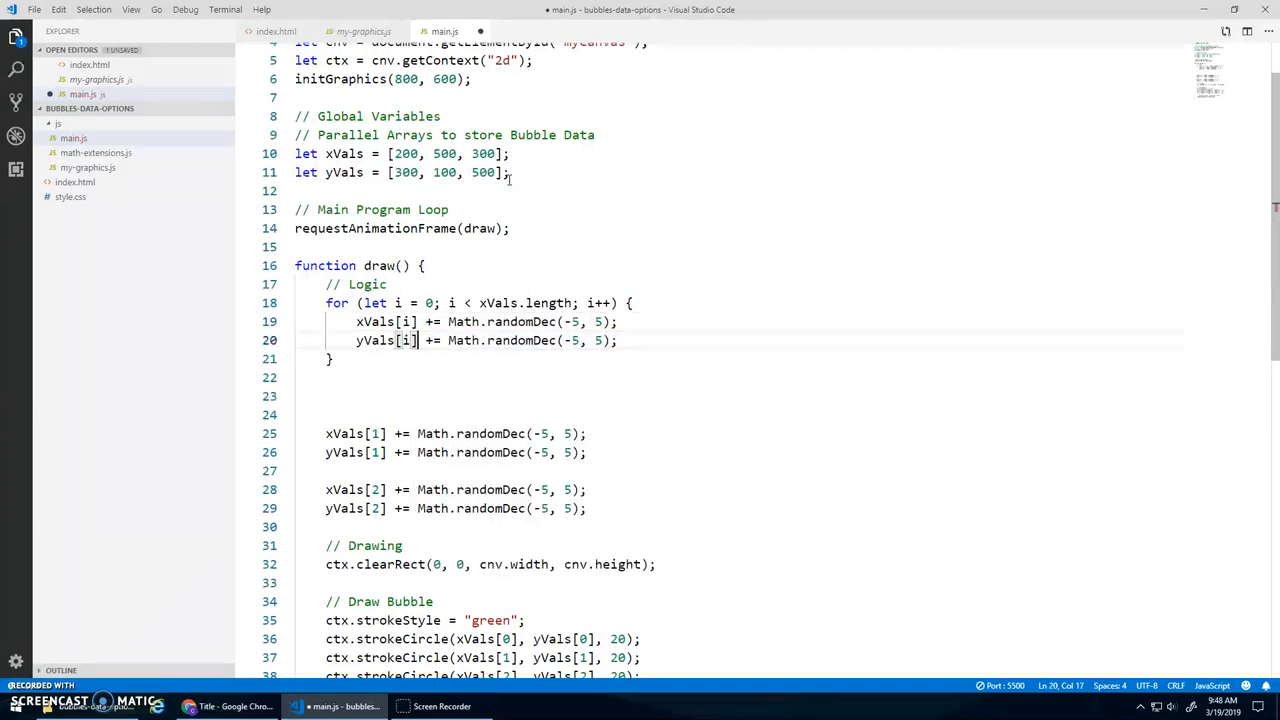
drag(325, 396, 590, 489)
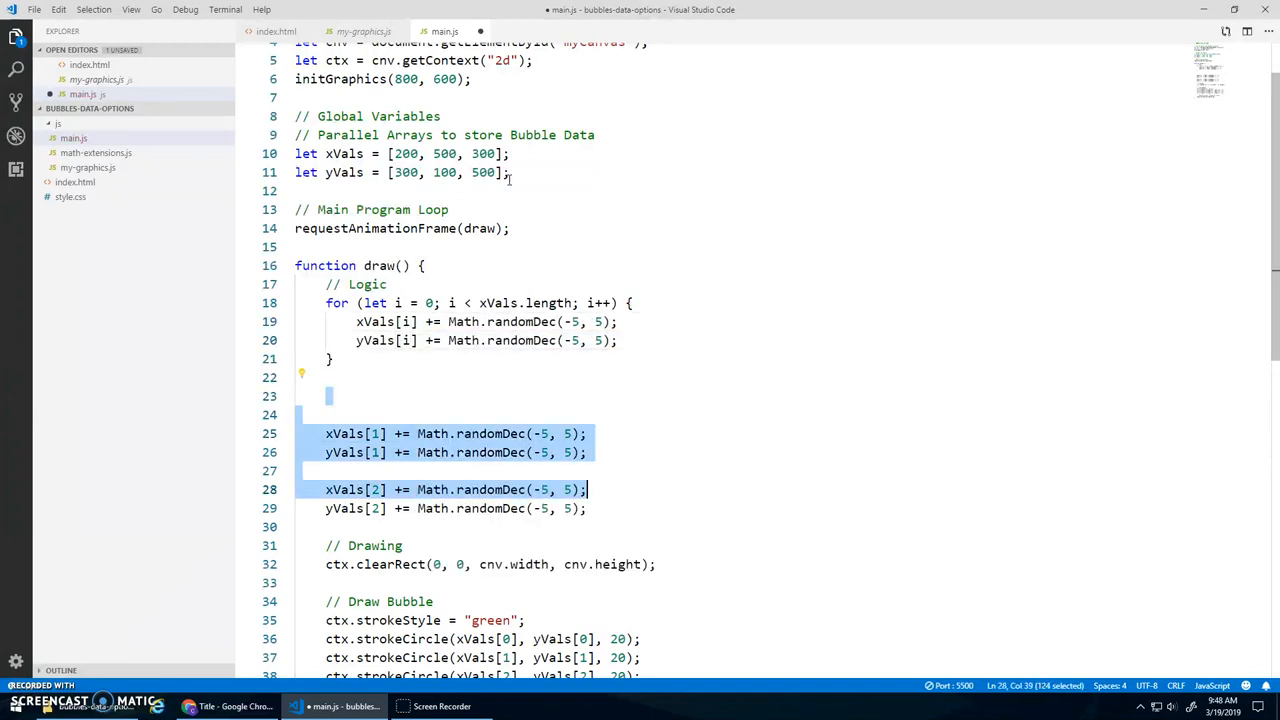
key(Delete)
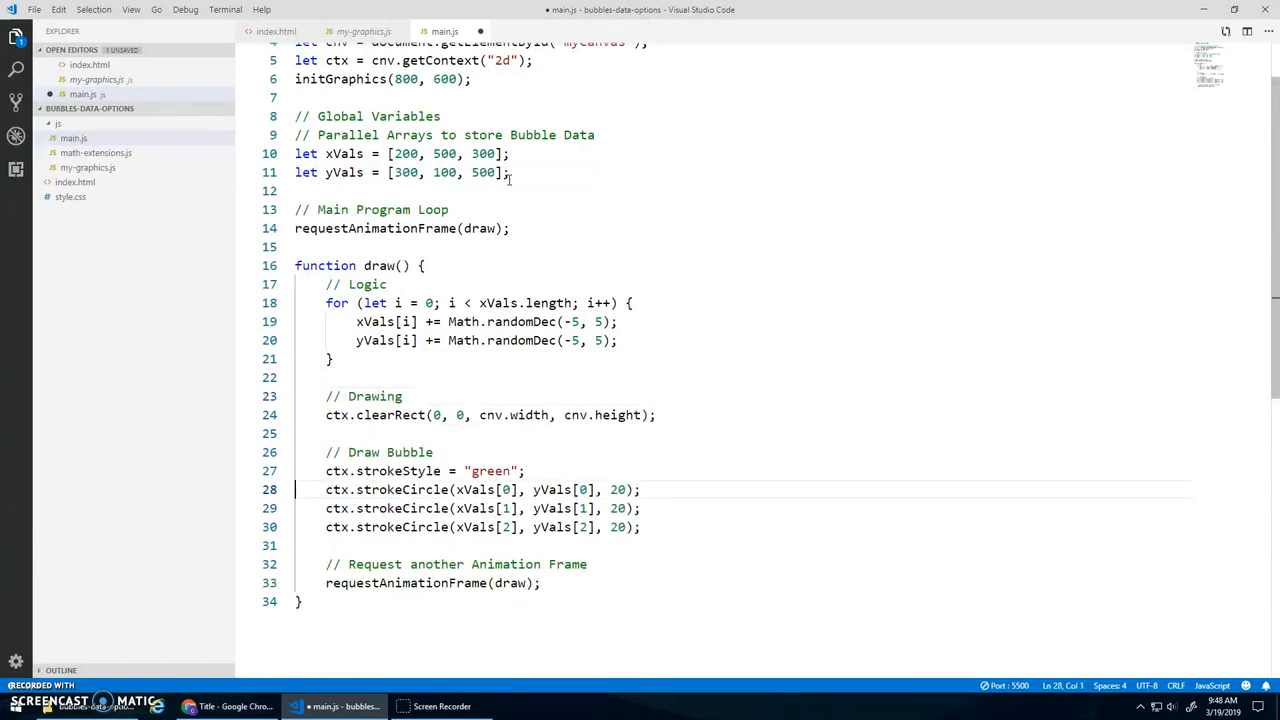
Draw every bubble with strokeCircle in a loop over xVals.length, deleting the individual circle lines.
text(for (let i = 0; i <)
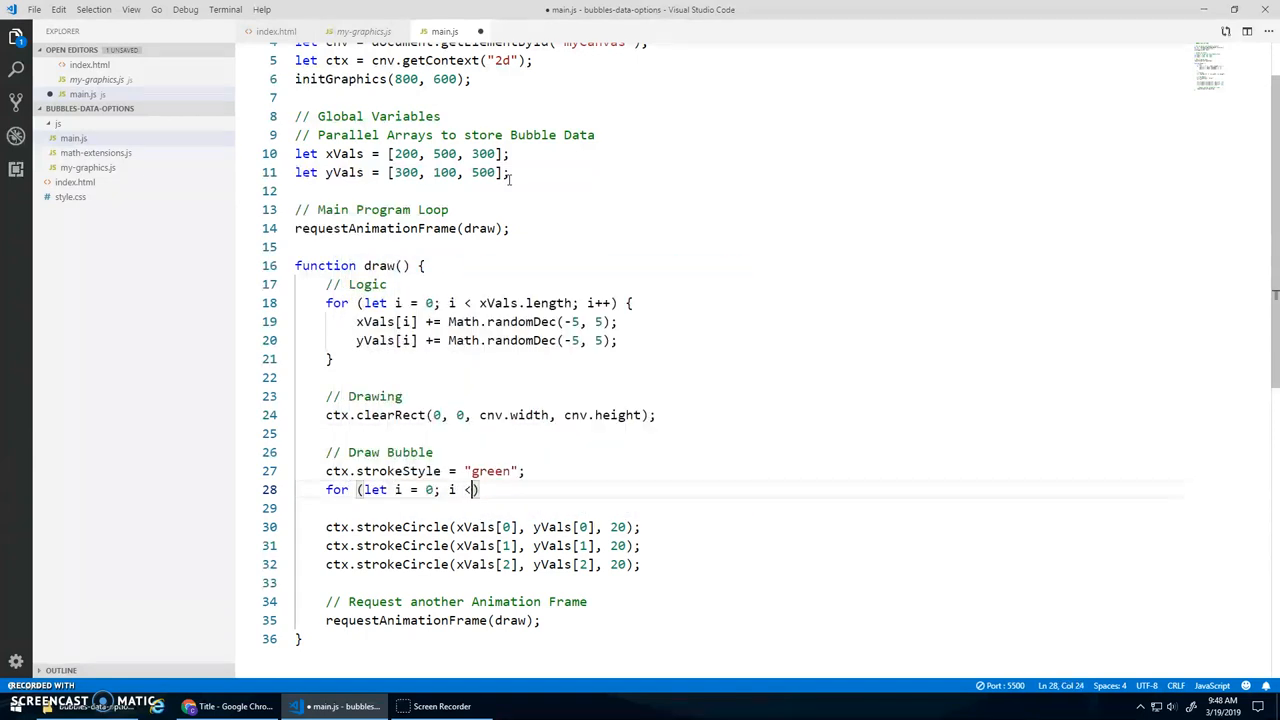
text(xVals)
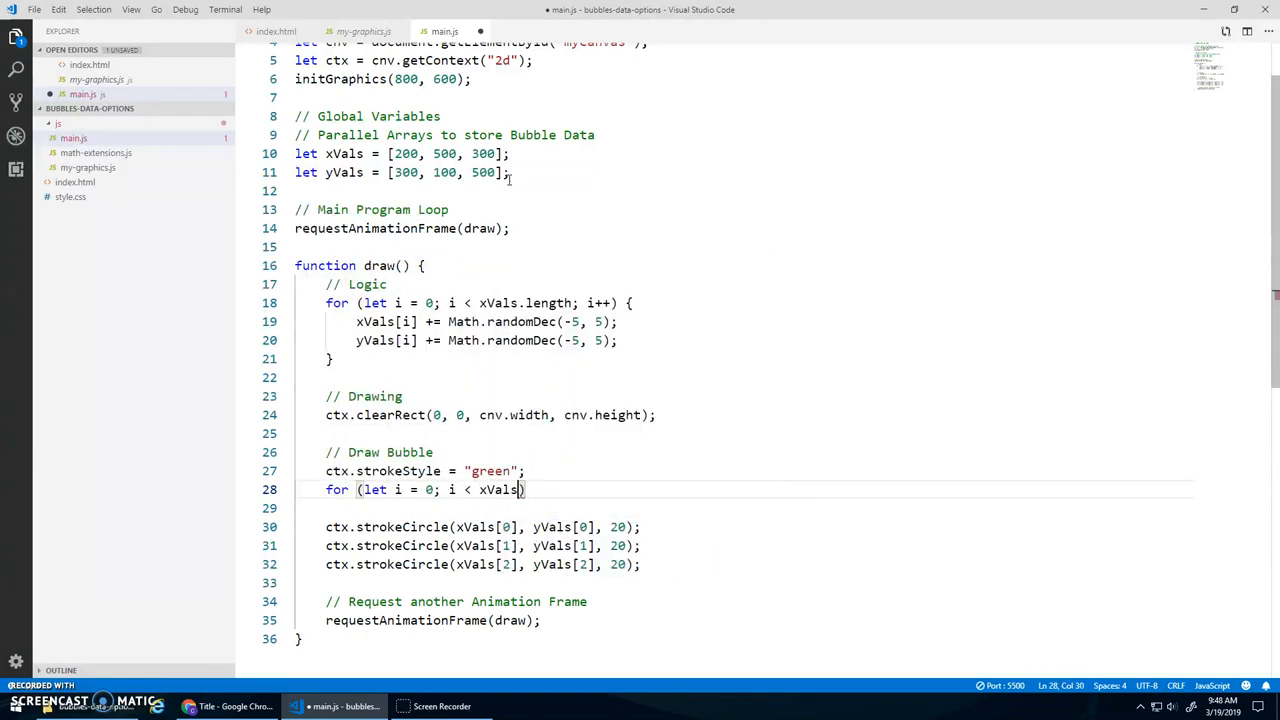
text(.length; i++)
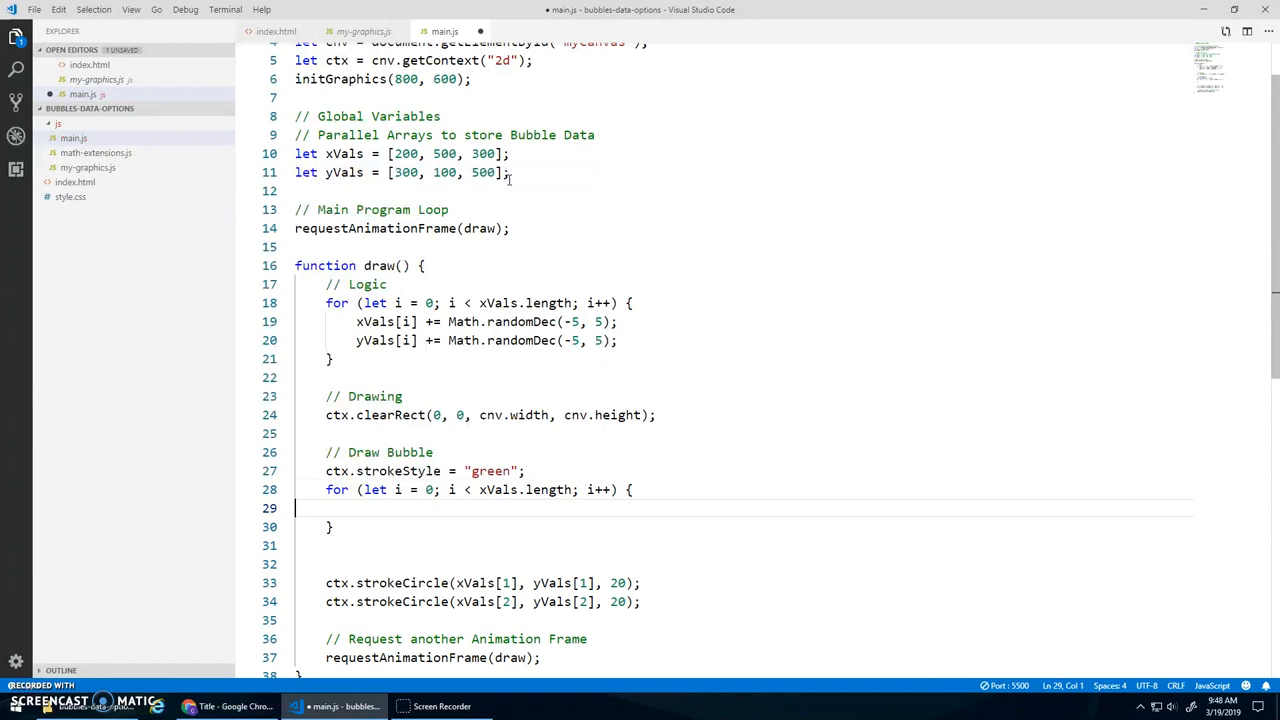
text(ctx.strokeCircle(xVals[0], yVals[0], 20);)
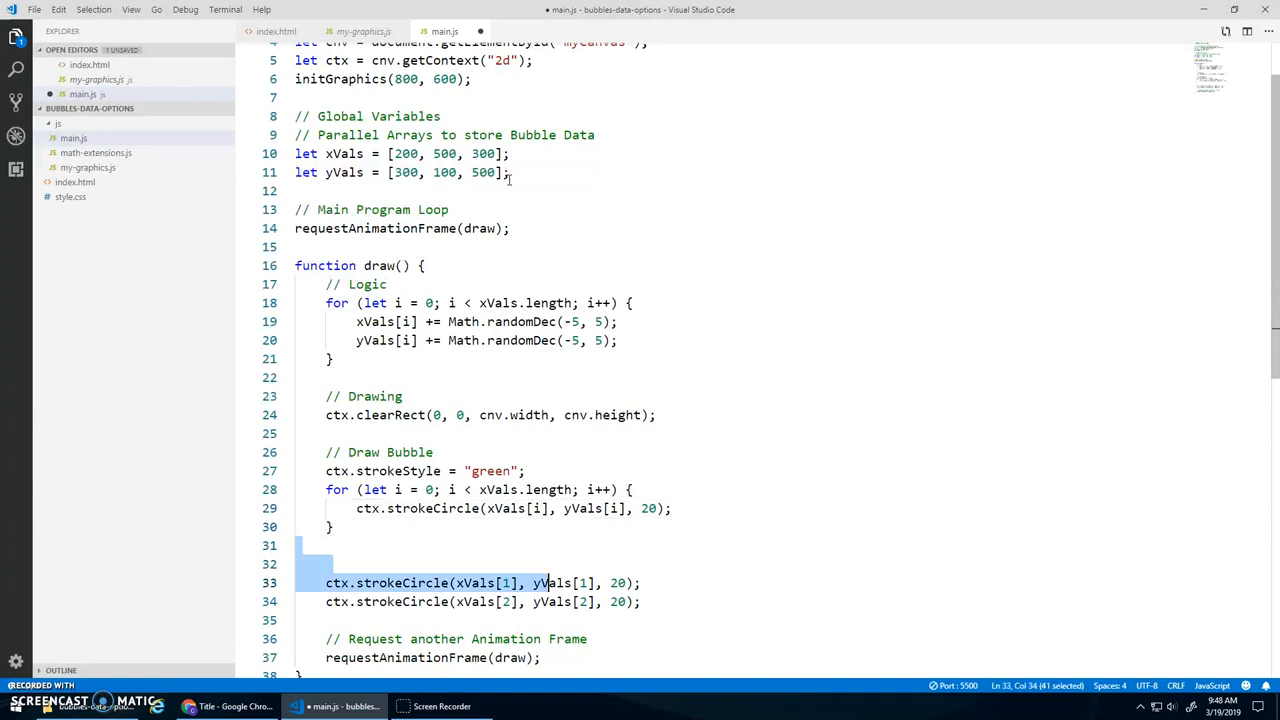
key(Delete)
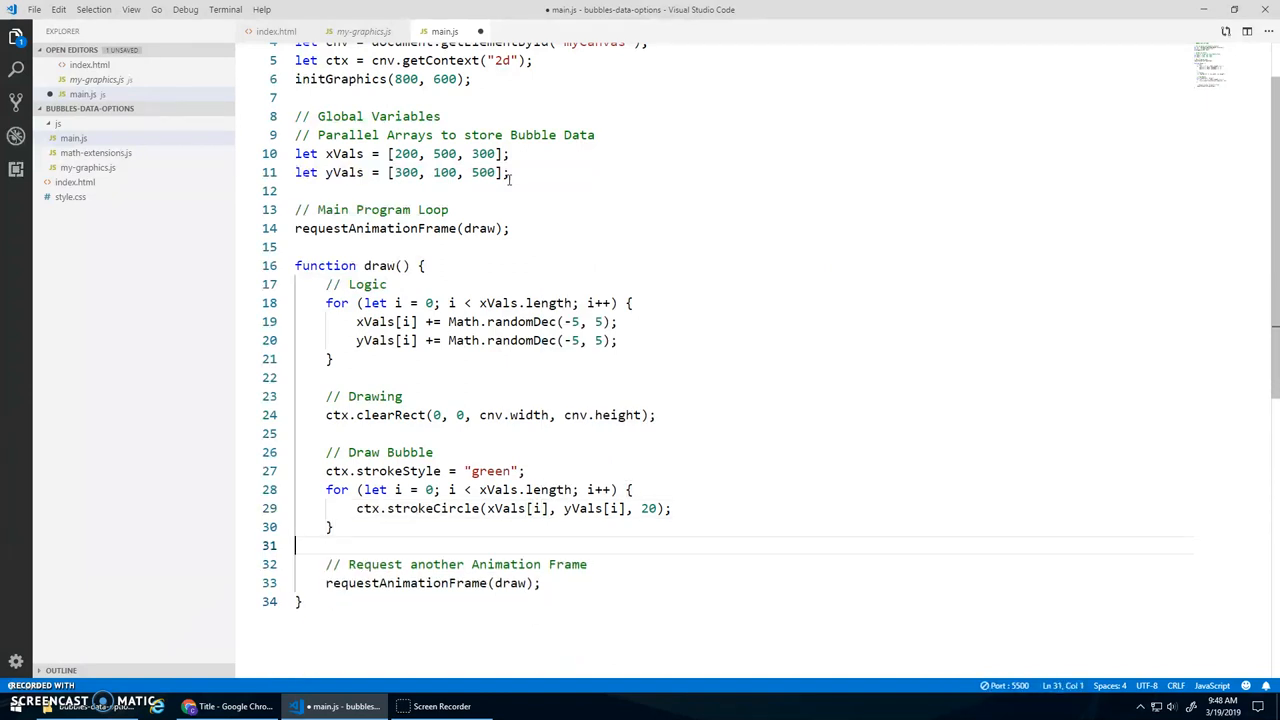
click(237, 706)
text(,)
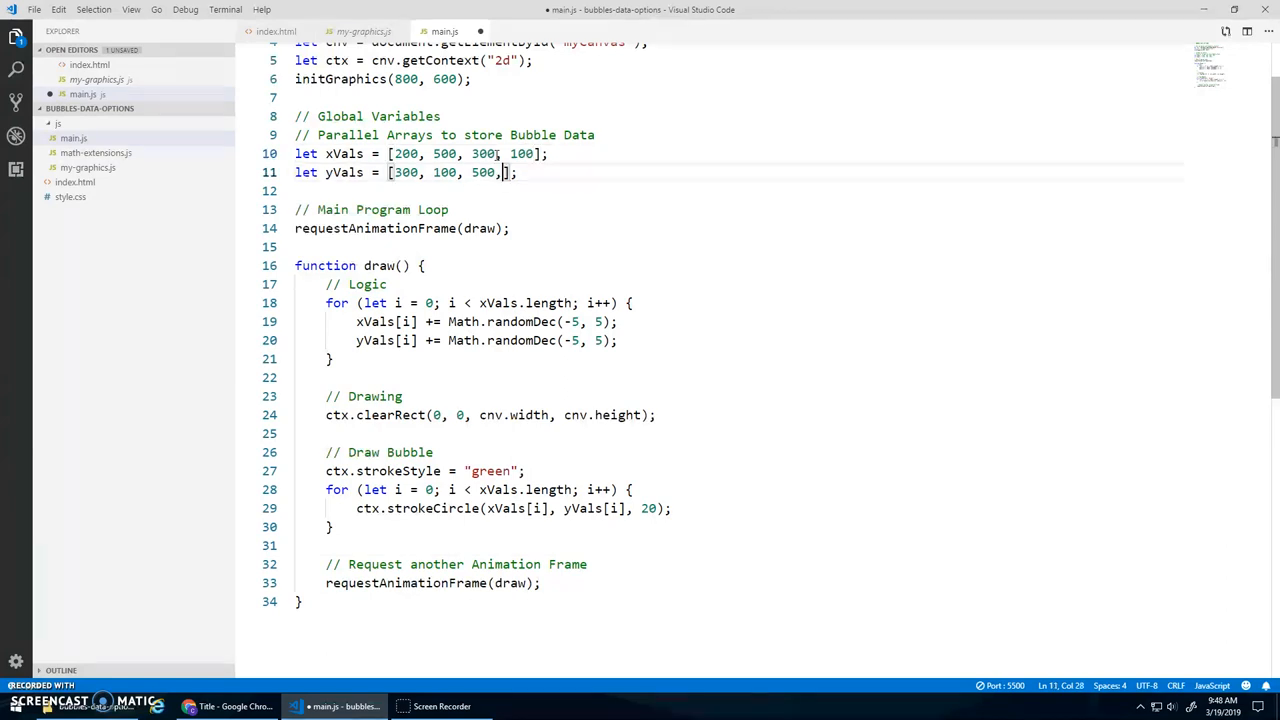
Append bubbles (100, 400) and (600, 300) to xVals and yVals, checking Chrome after each.
text(400)
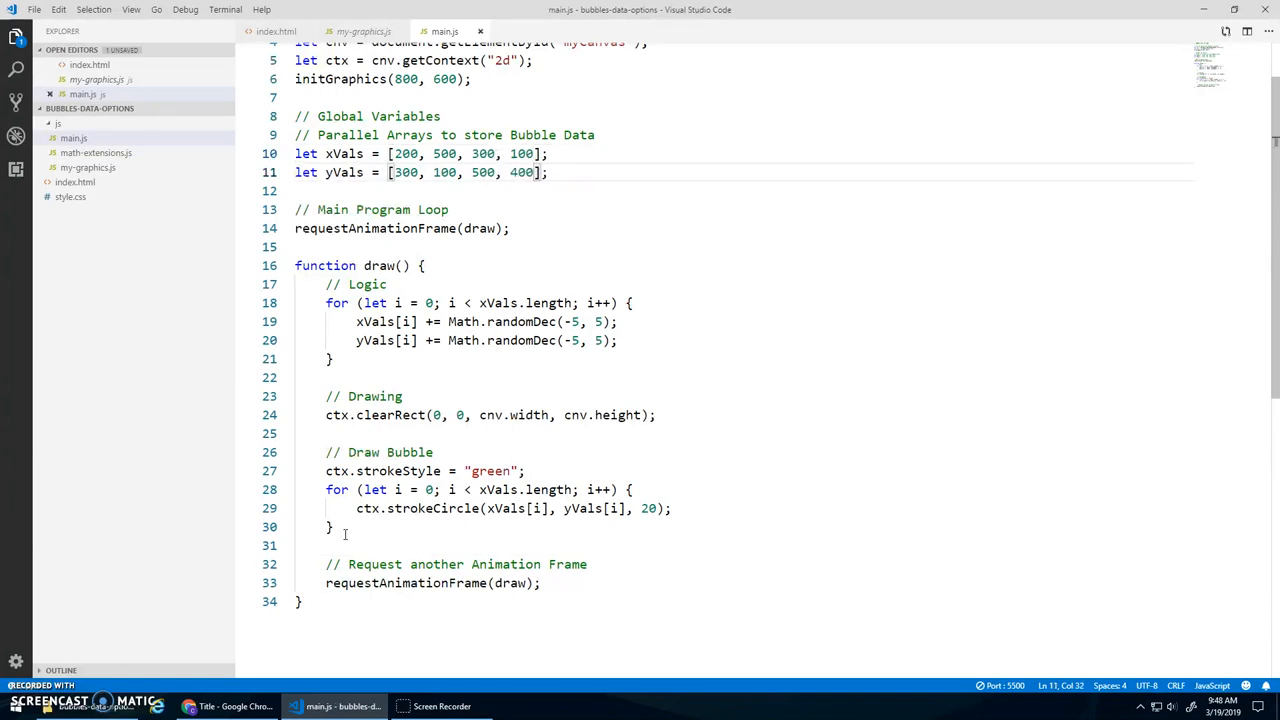
click(235, 706)
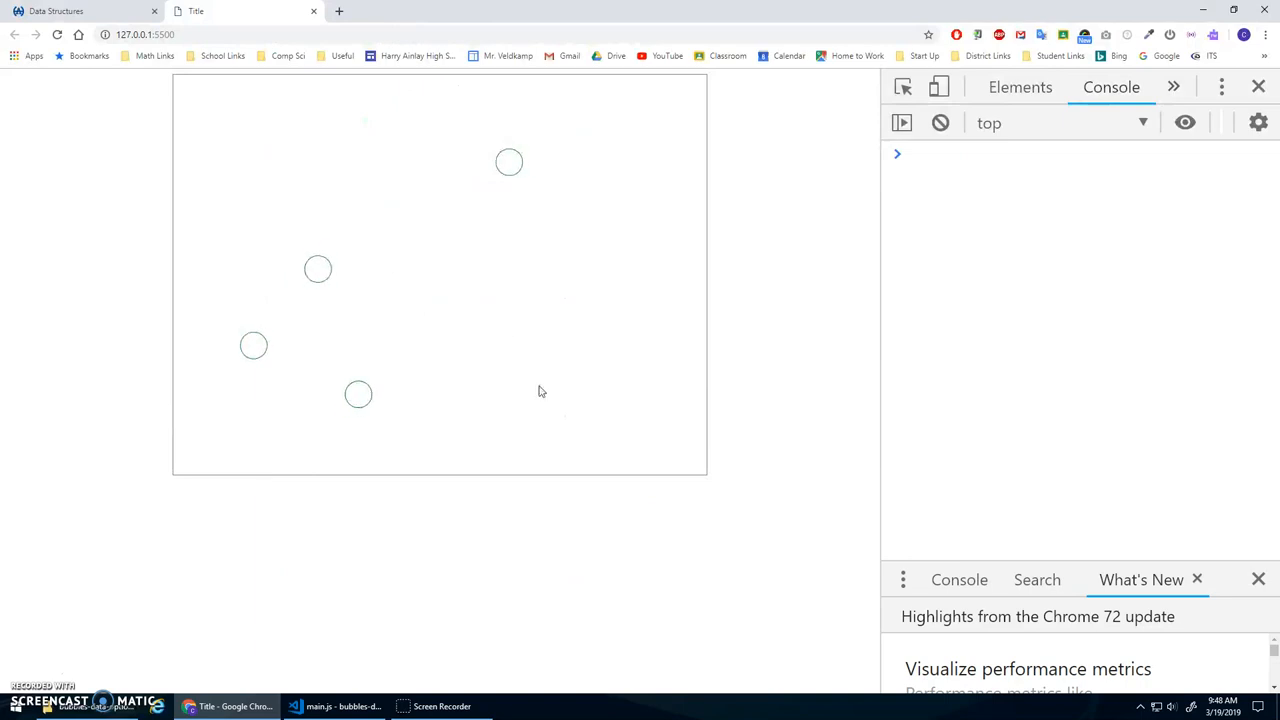
click(349, 706)
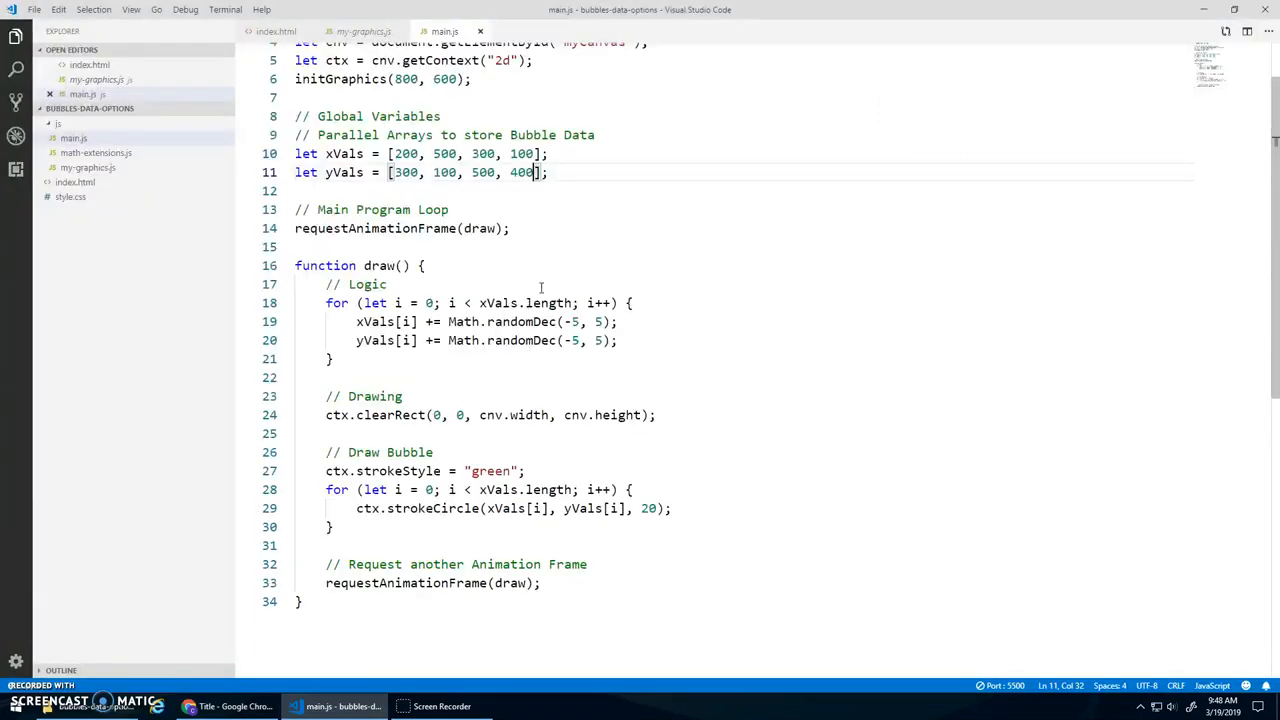
text(, 600)
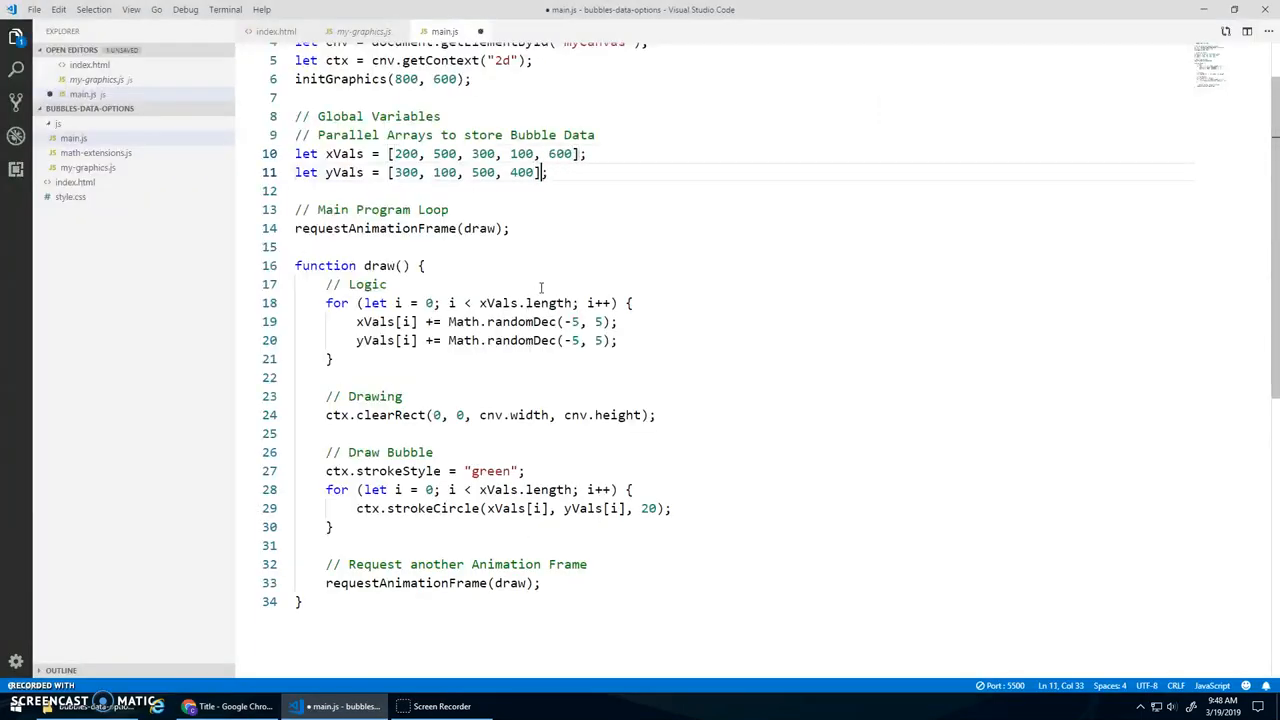
text(, 300)
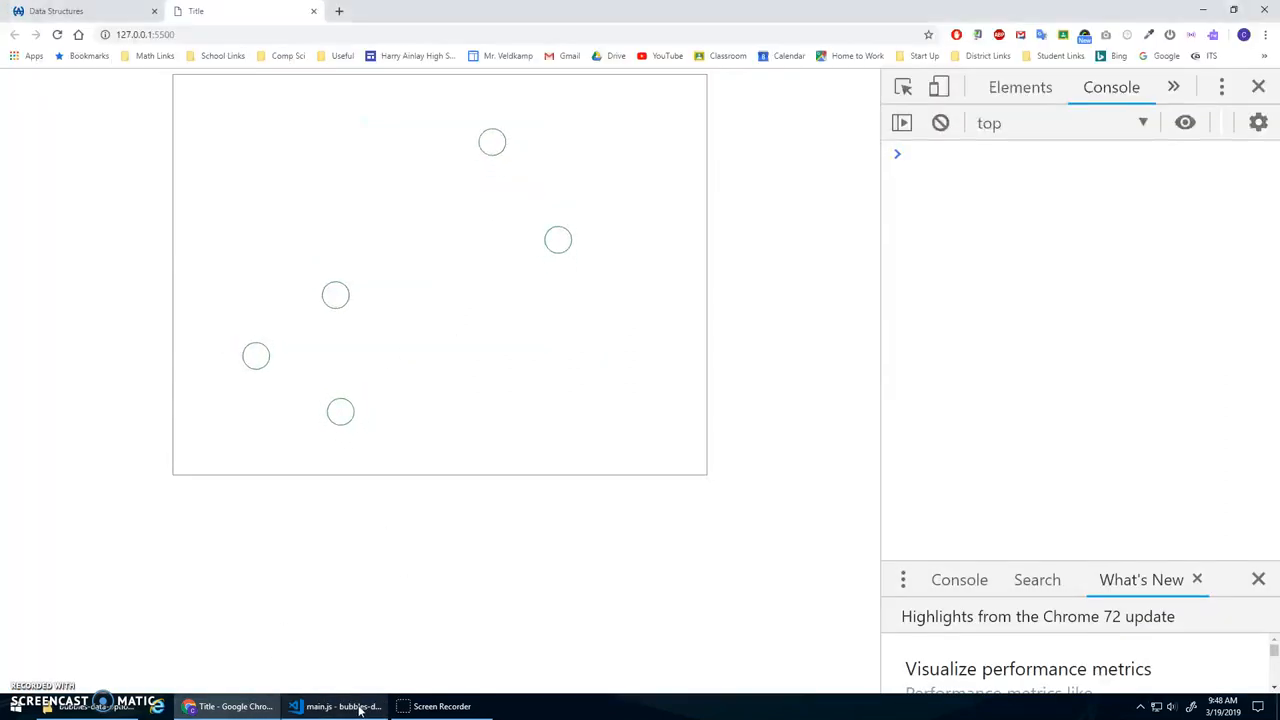
click(345, 706)
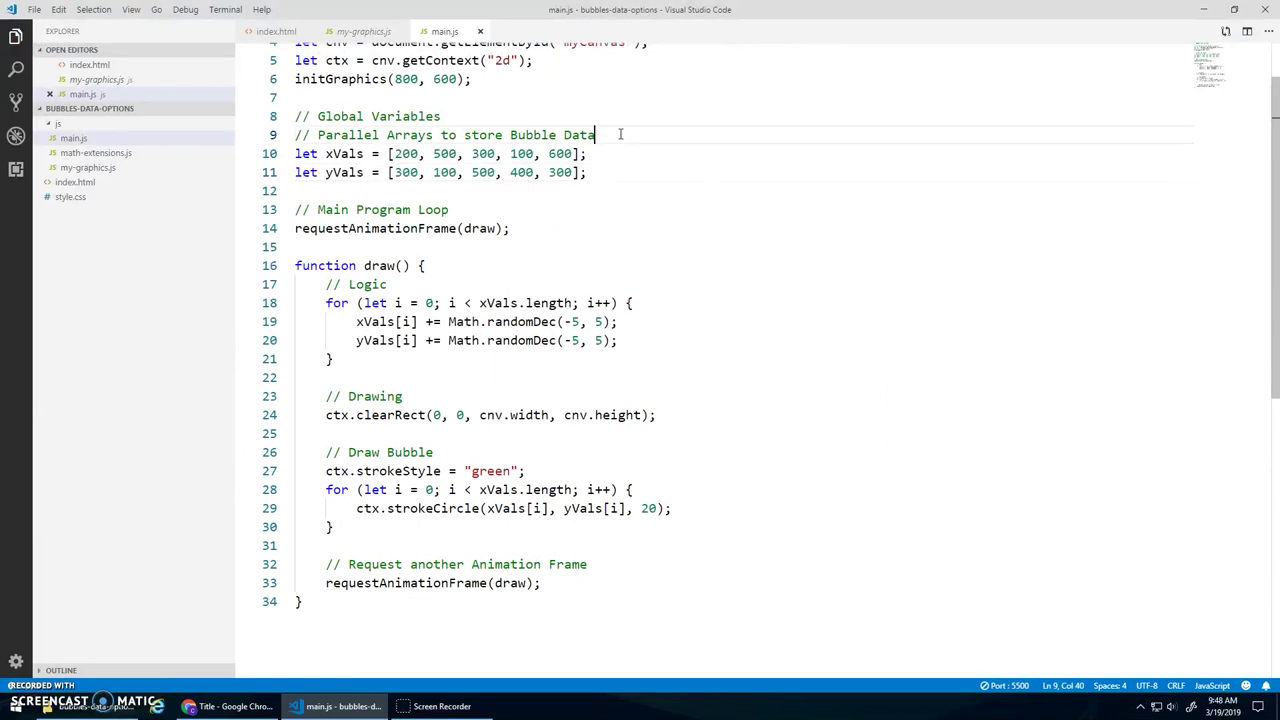
Start xVals and yVals empty and loop pushing Math.randomDec(0, cnv.width) into xVals.
key(Enter)
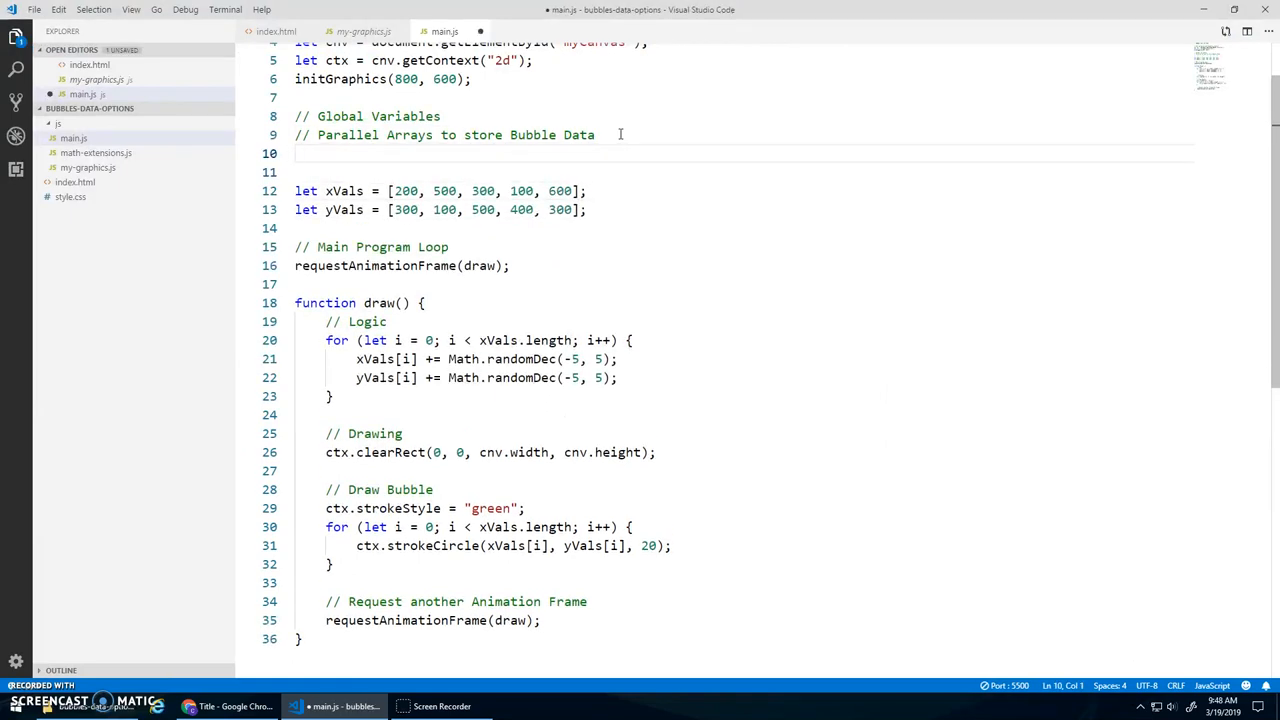
text(let xVals = [];)
text(for (let n )
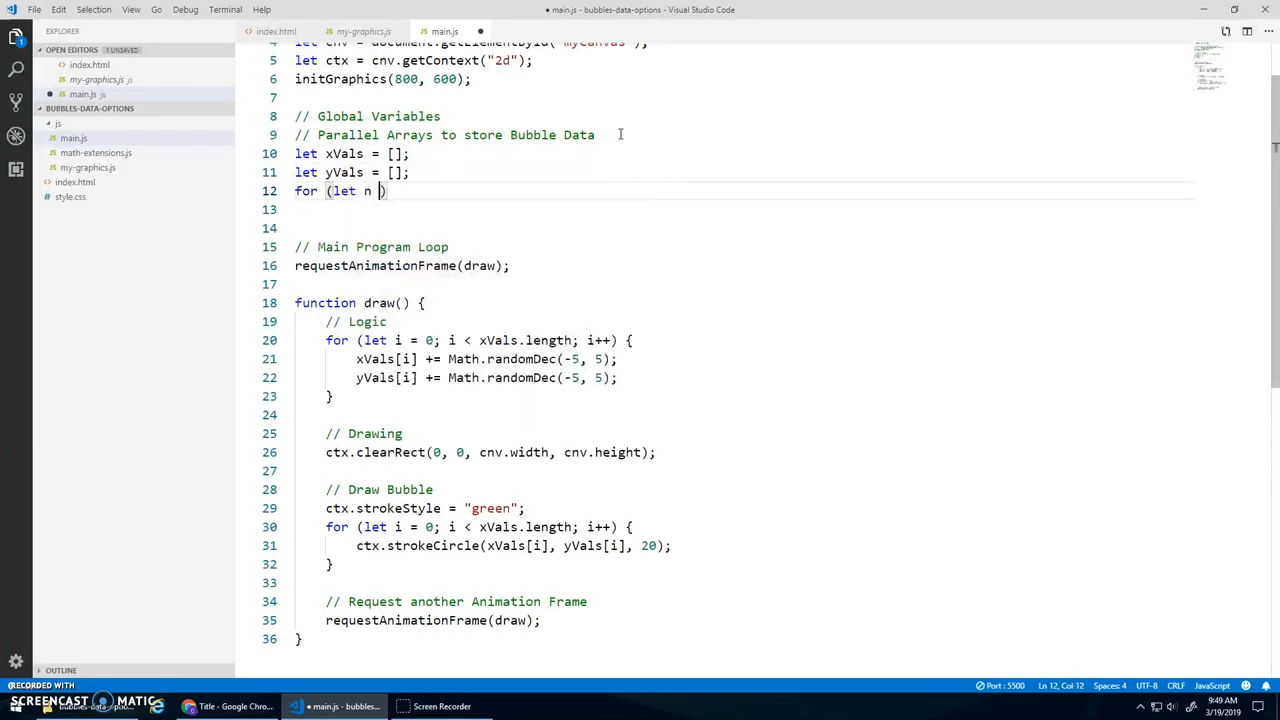
text(= 0; n < 20; n++)
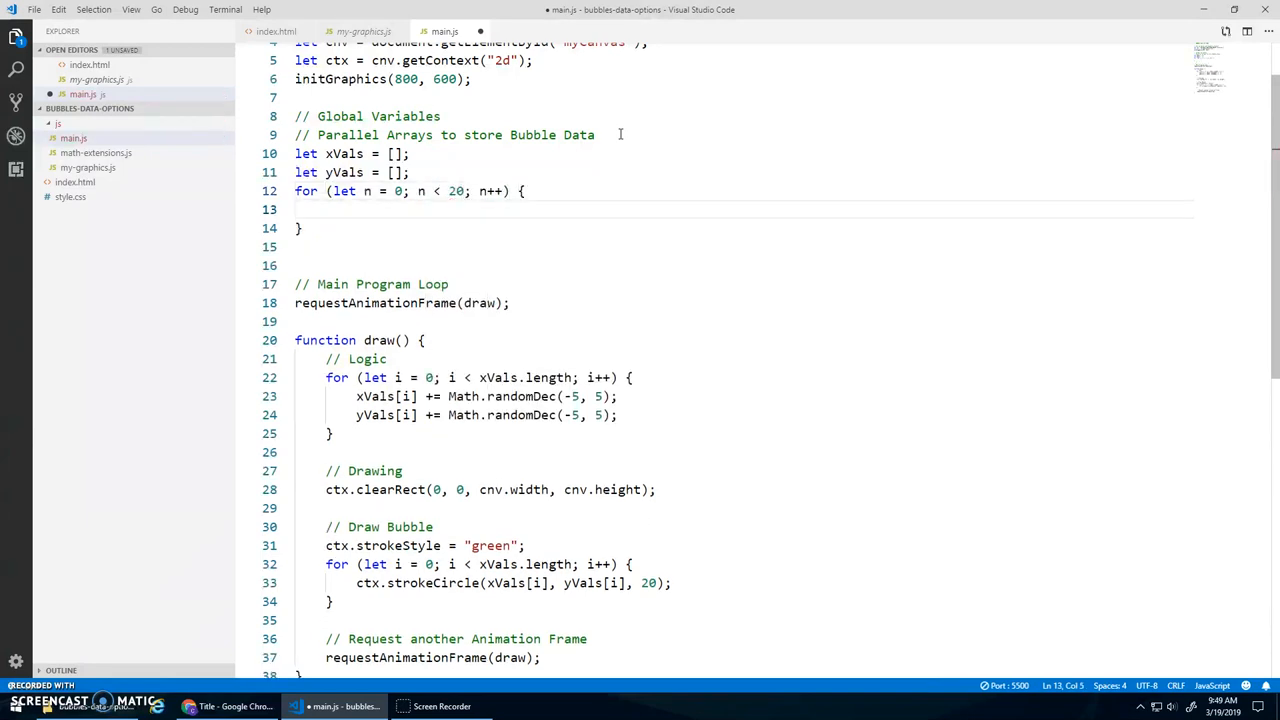
text(xVals.push()
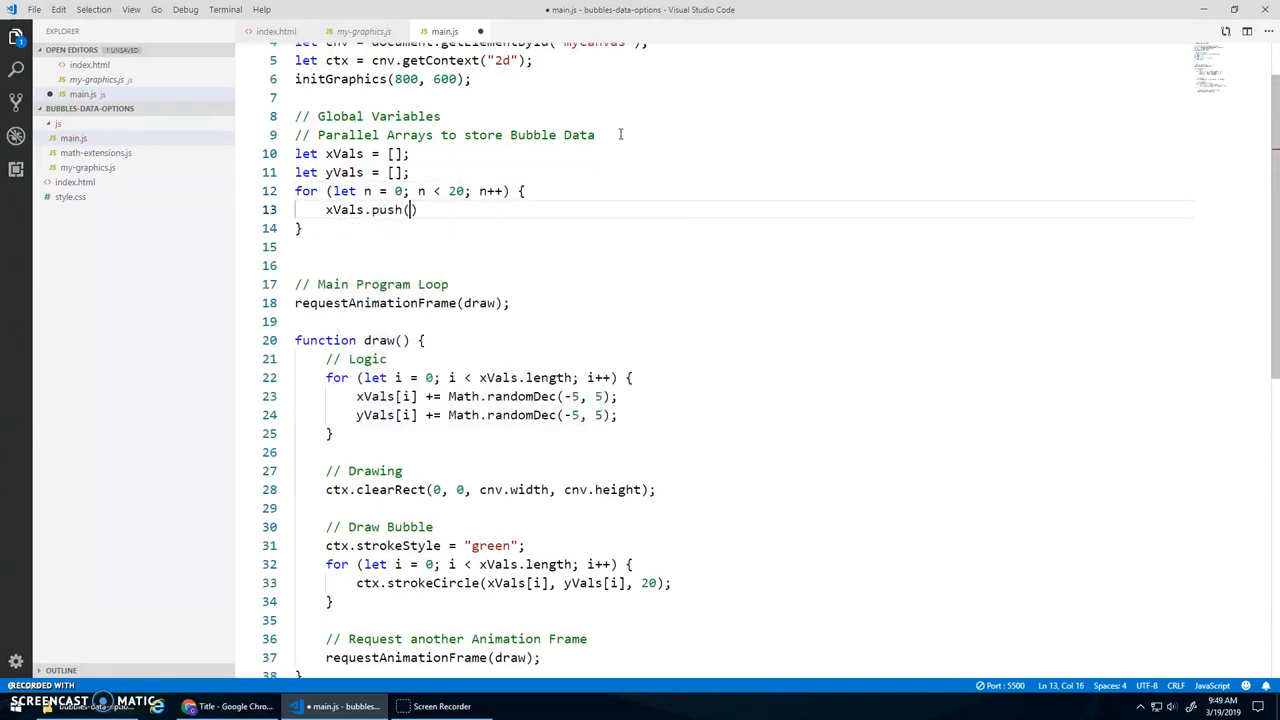
text(Math.random)
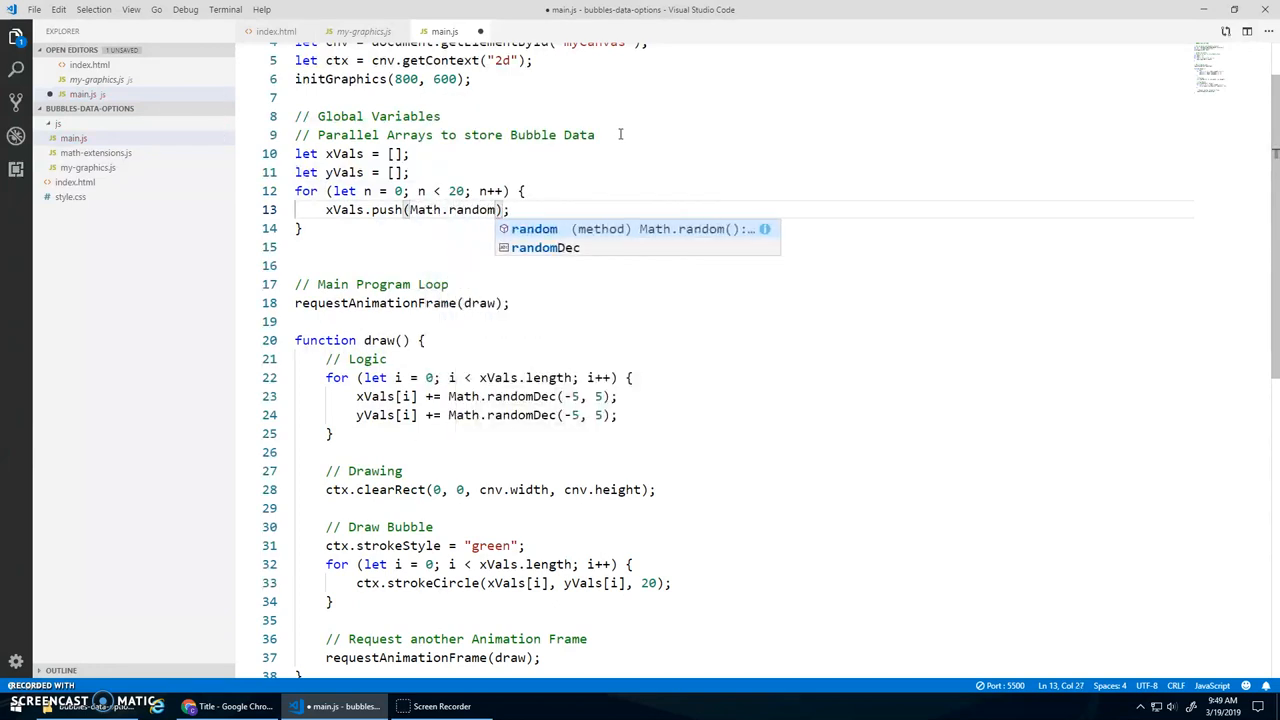
click(543, 247)
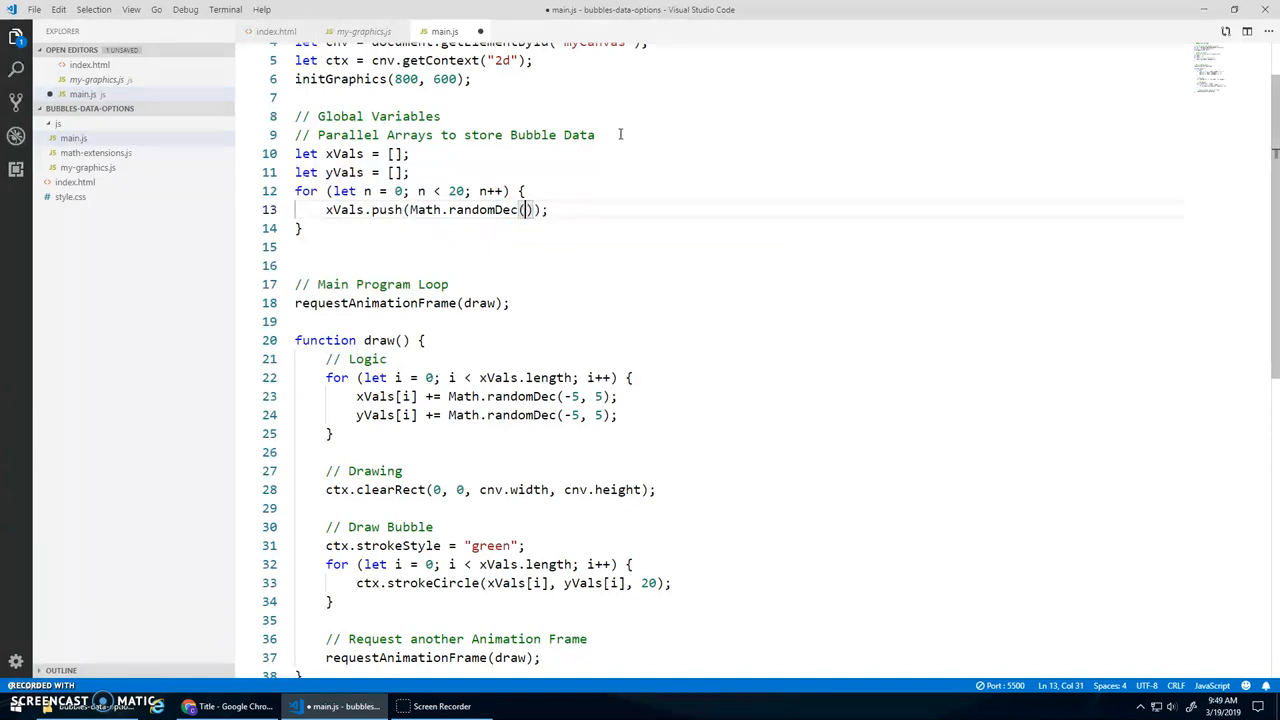
text(0, cnv.)
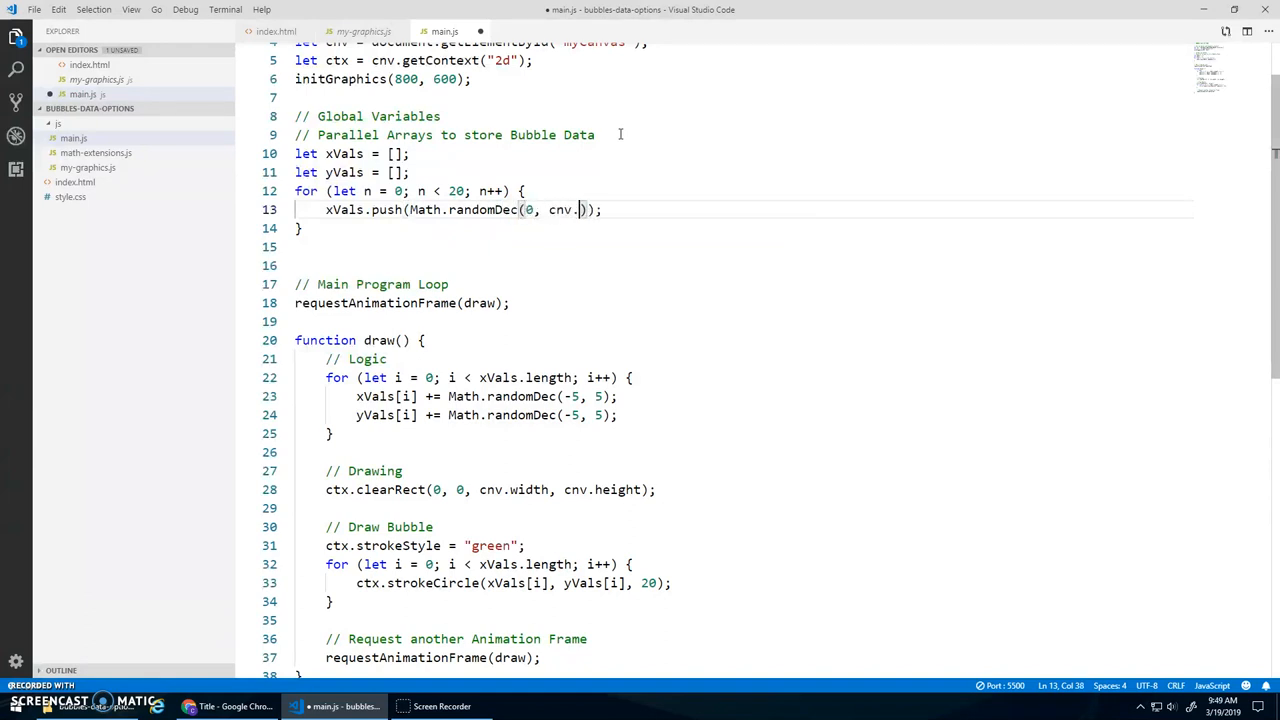
text(width)
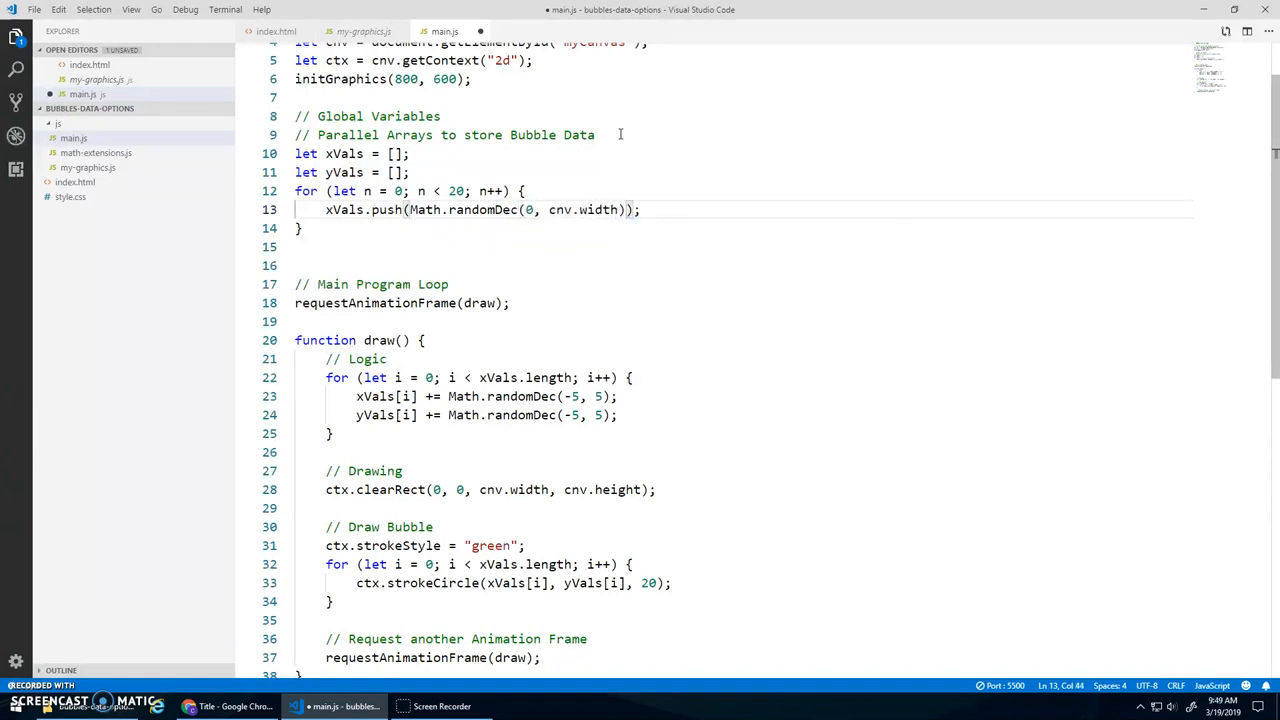
Push Math.randomDec(0, cnv.height) into yVals for 50 bubbles and preview them in Chrome.
text(yVals.push()
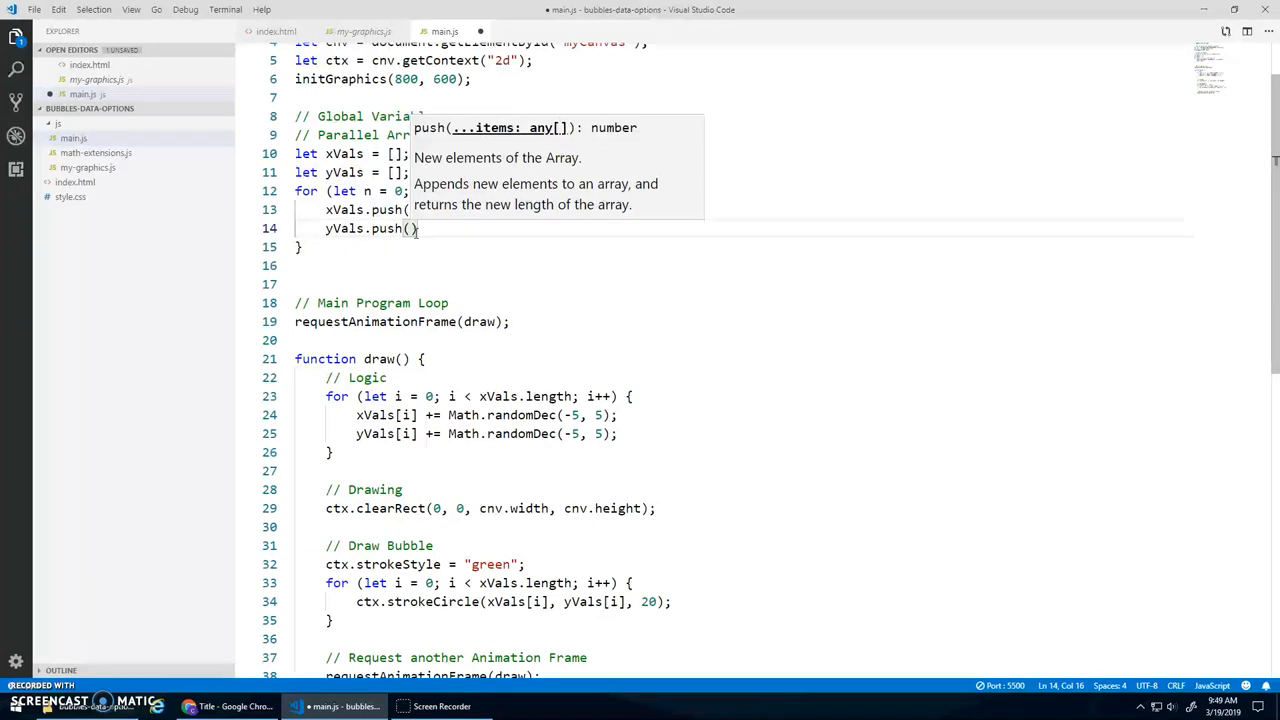
text(Math.randomDec(0, cnv.)
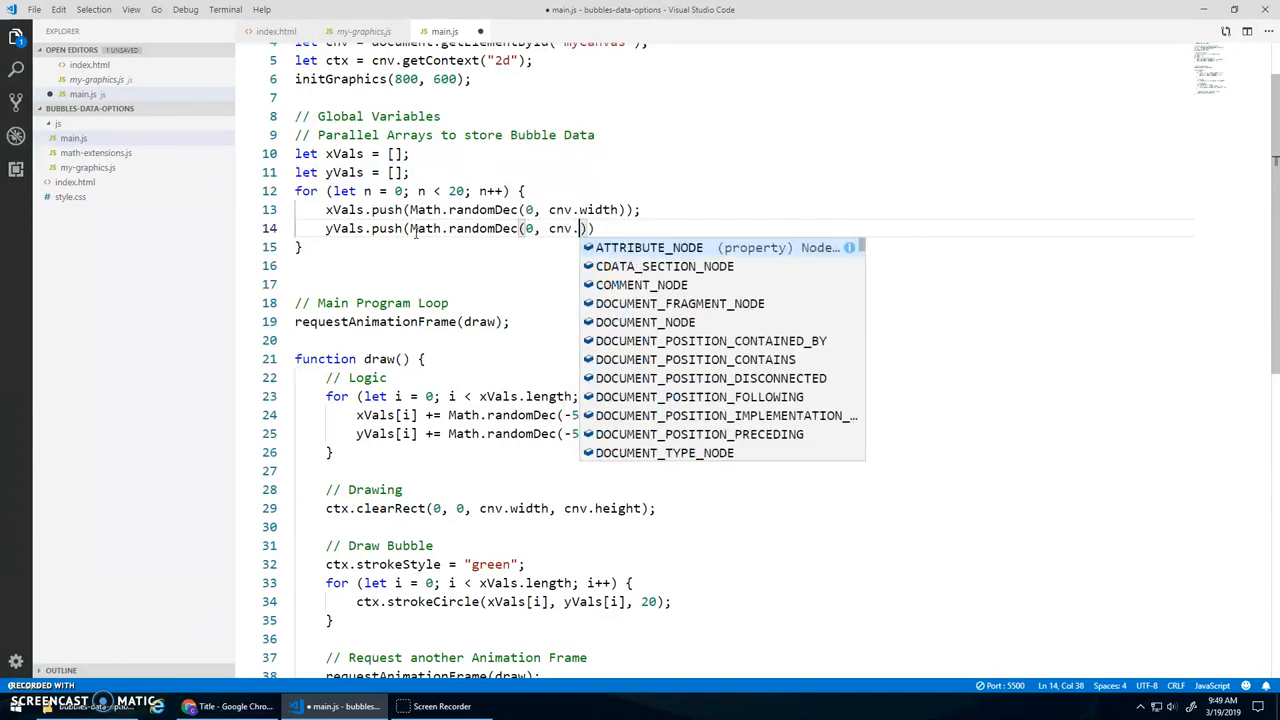
text(height)
click(410, 190)
text(5)
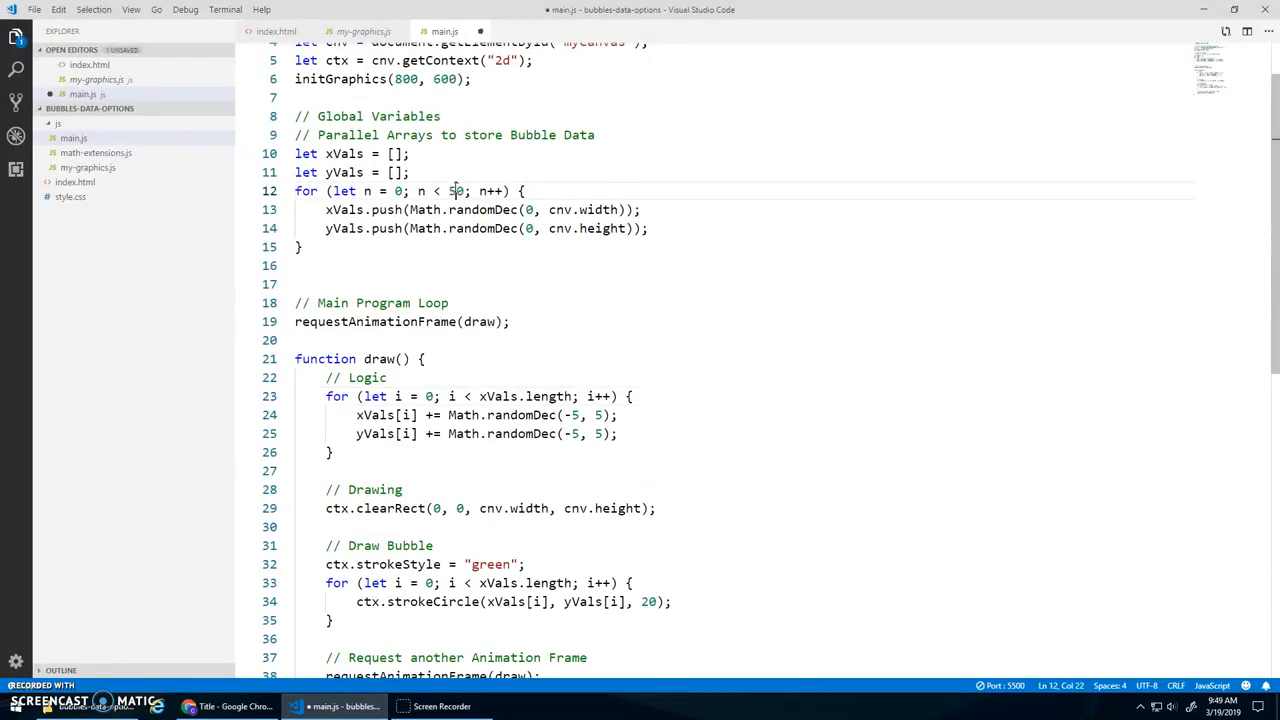
click(222, 706)
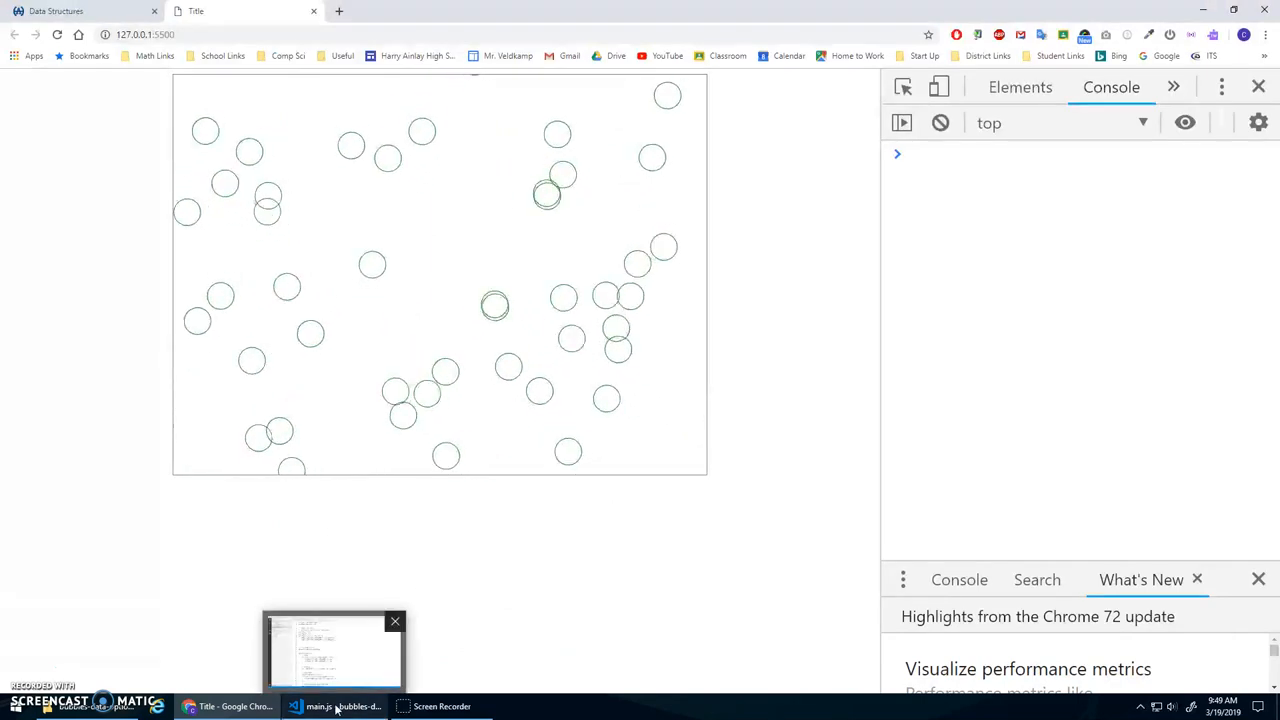
click(335, 706)
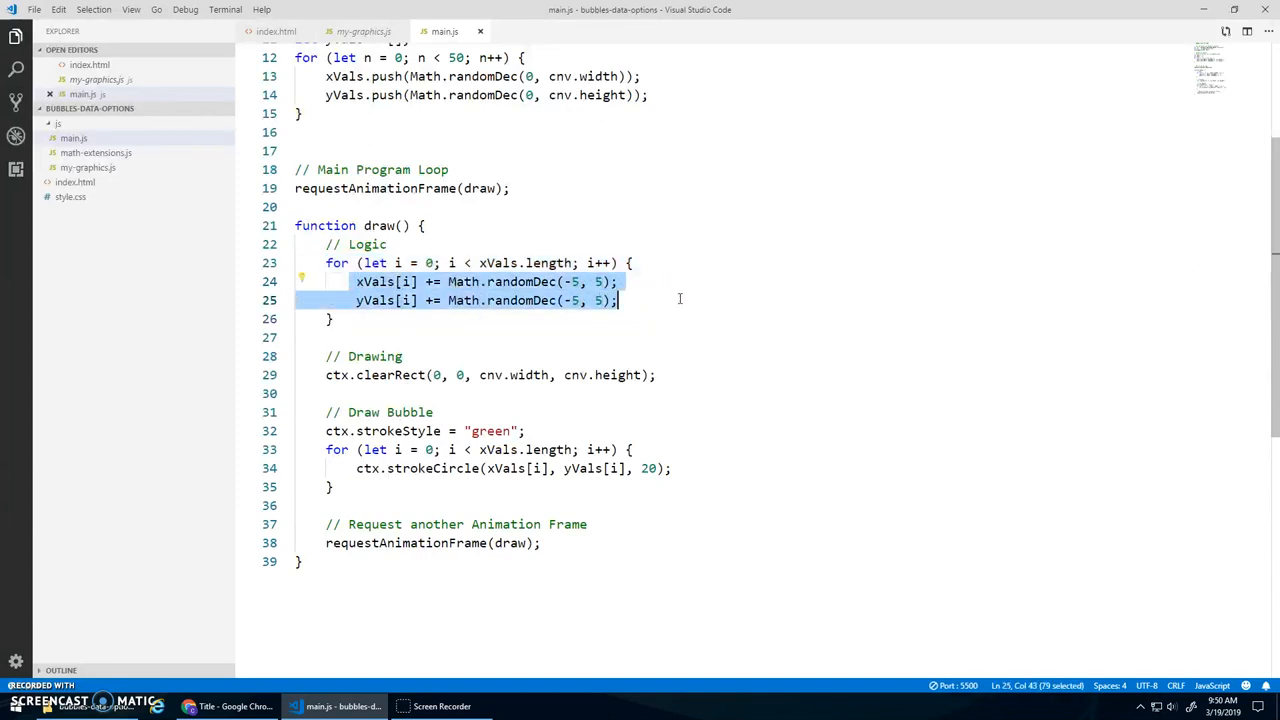
Put the jitter lines in the draw loop under // Move Bubble, delete the empty logic loop, preview.
key(Delete)
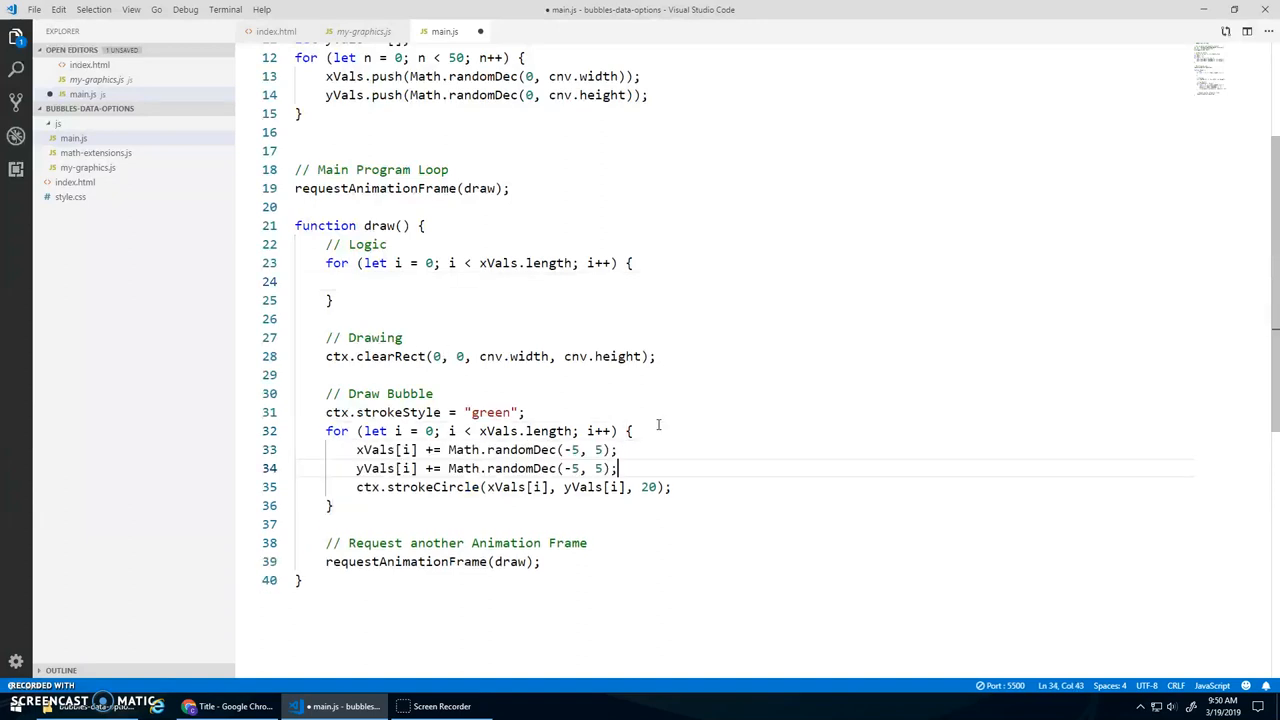
key(Enter)
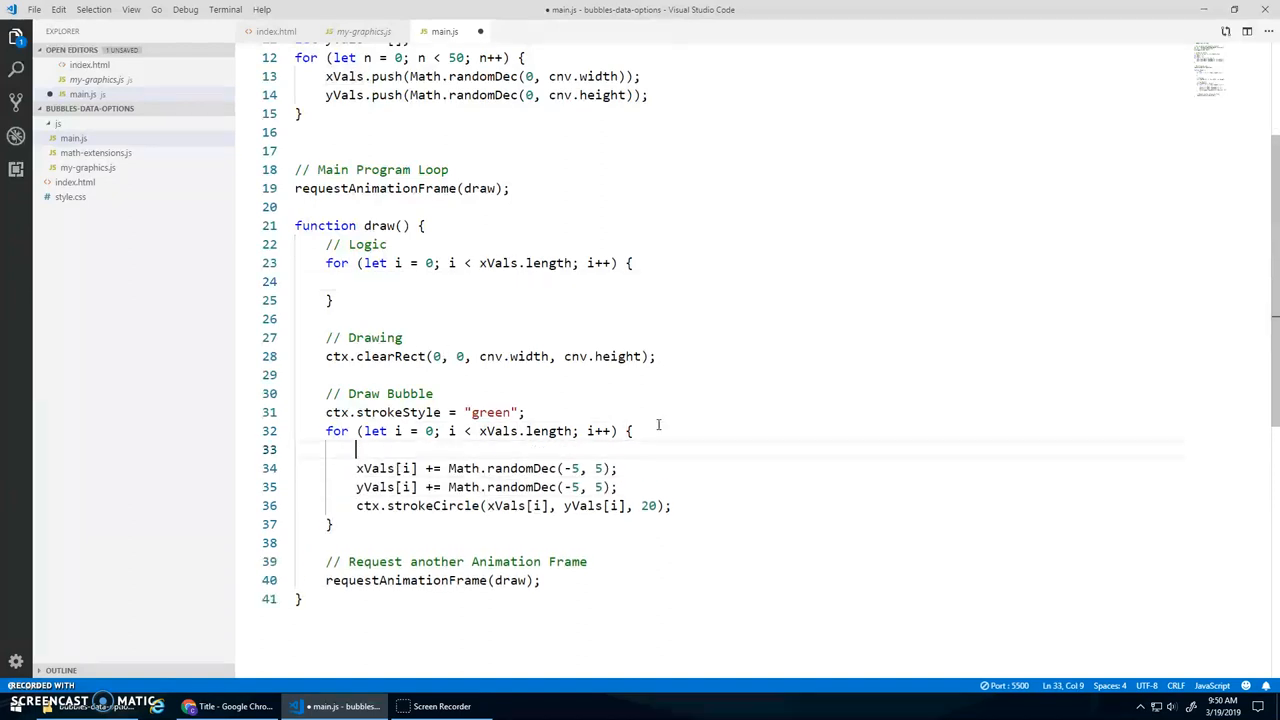
text(// Move Bubble)
text(// Draw Bubble)
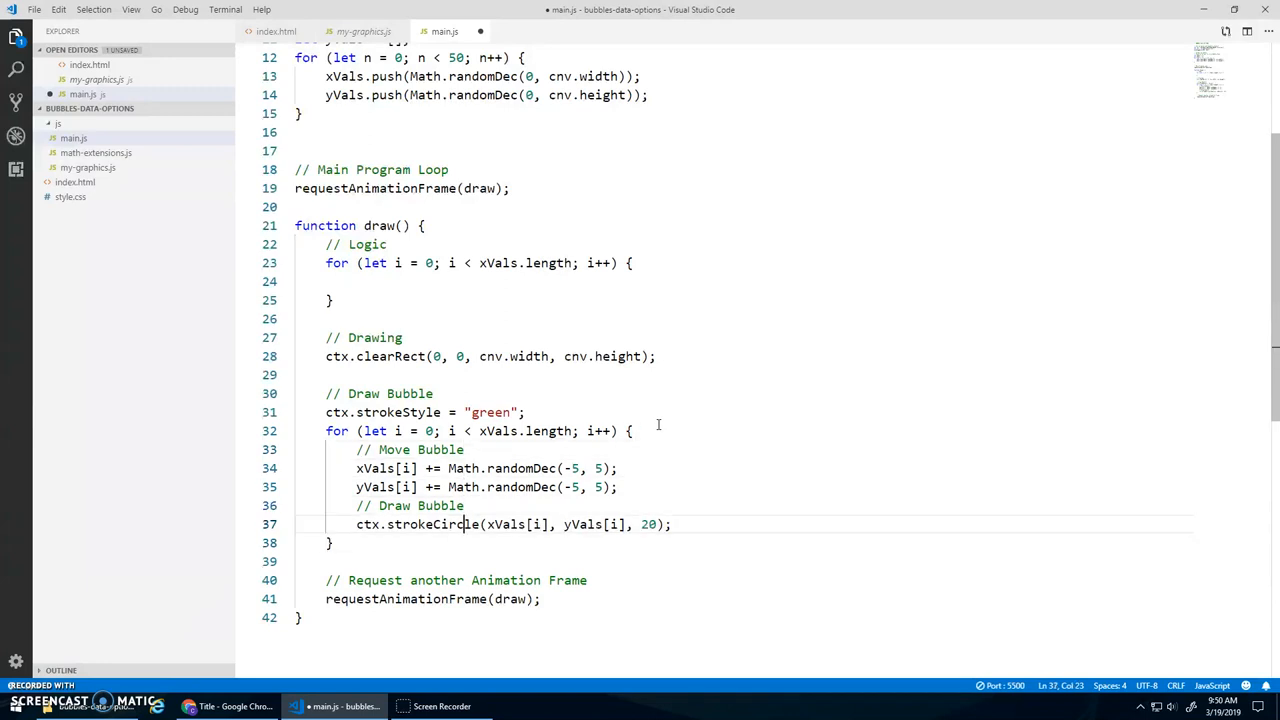
drag(325, 263, 333, 300)
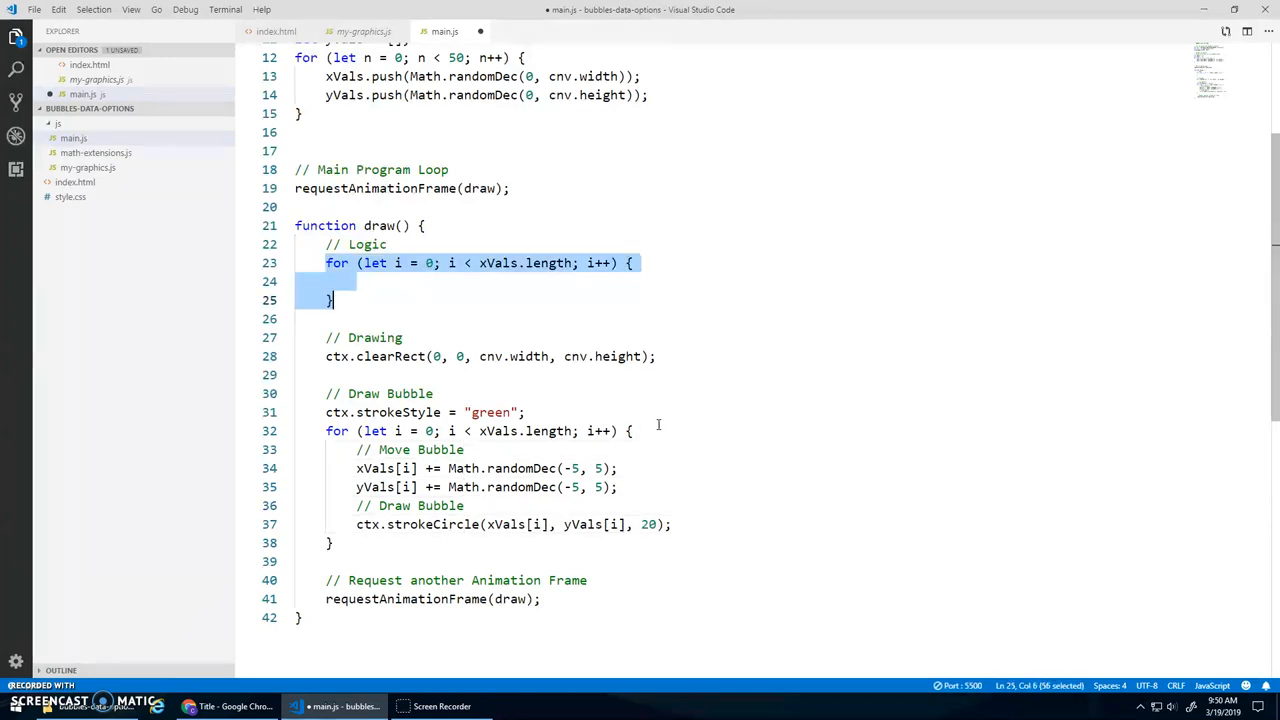
key(Delete)
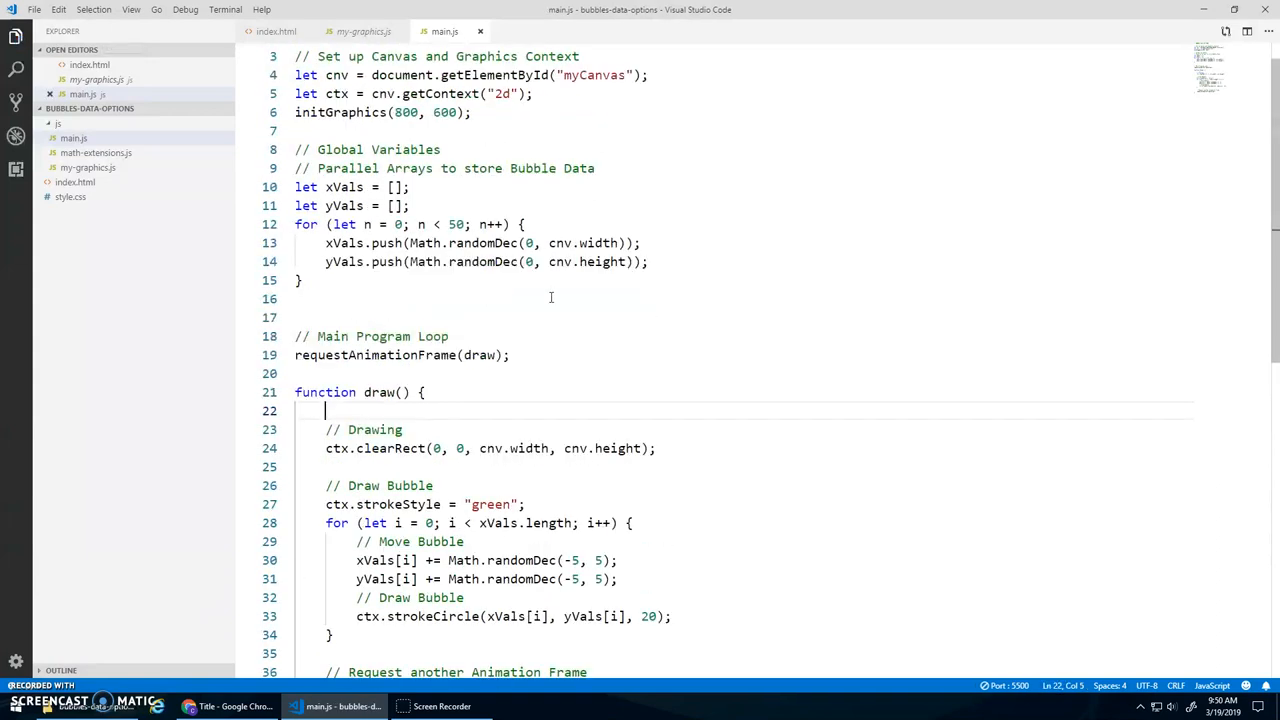
click(203, 706)
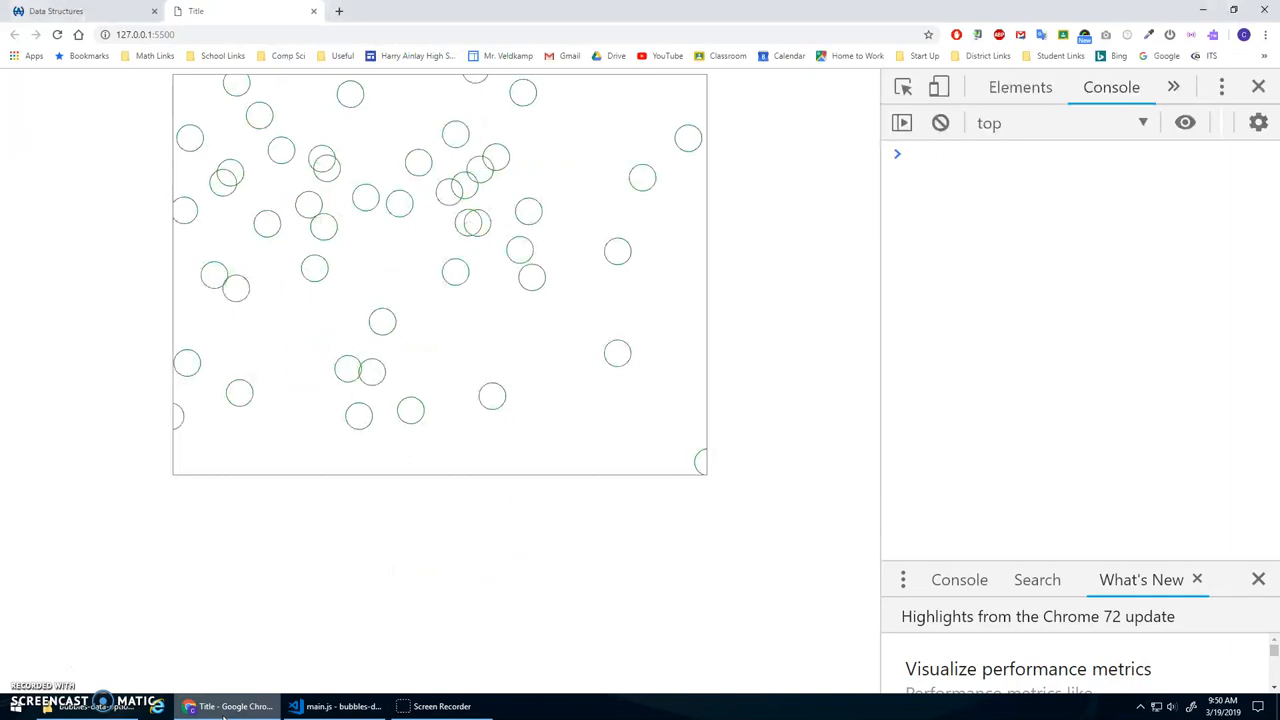
click(303, 707)
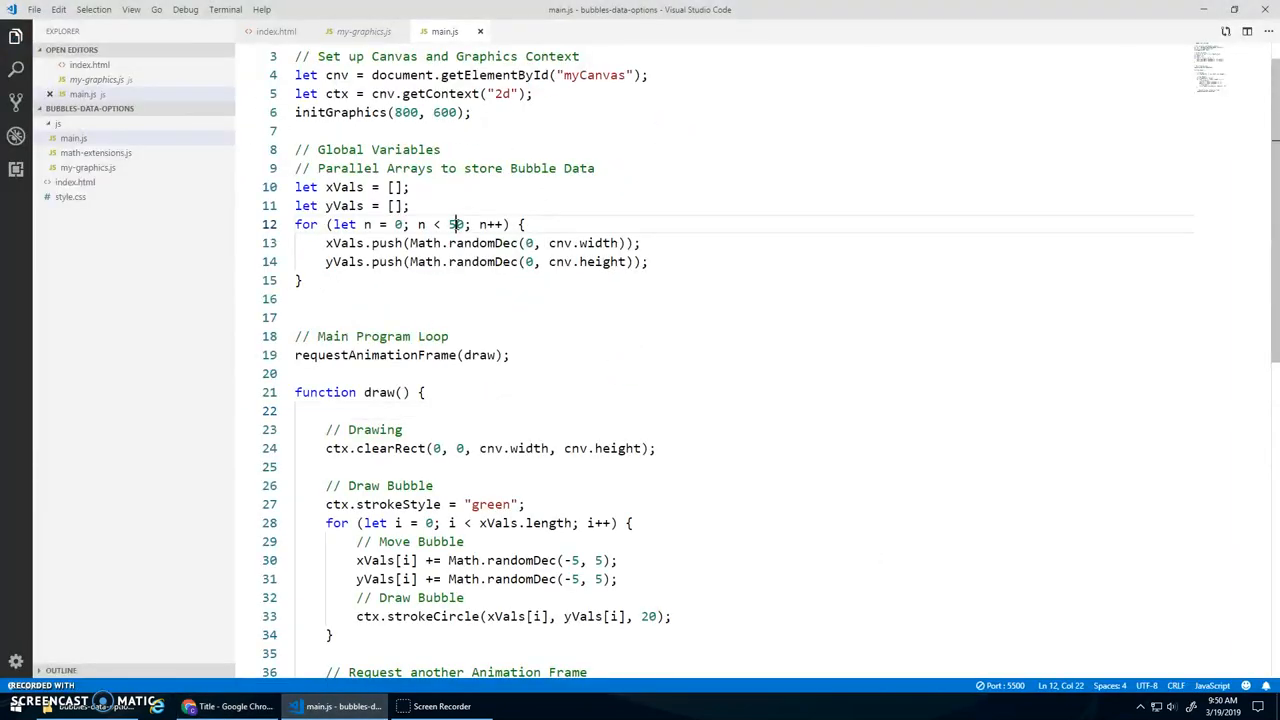
Create 150 bubbles, fill rVals with Math.randomDec(10, 40), and draw radius rVals[i] instead of 20.
text(150)
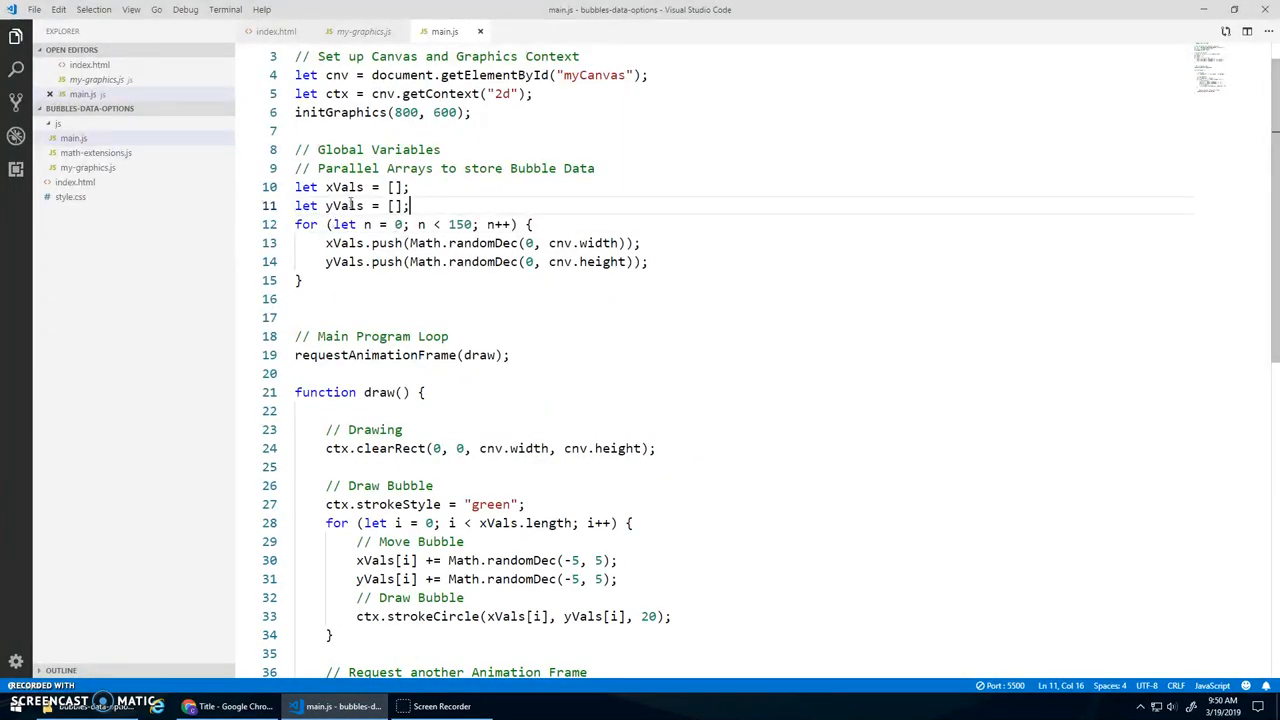
mouse_move(462, 201)
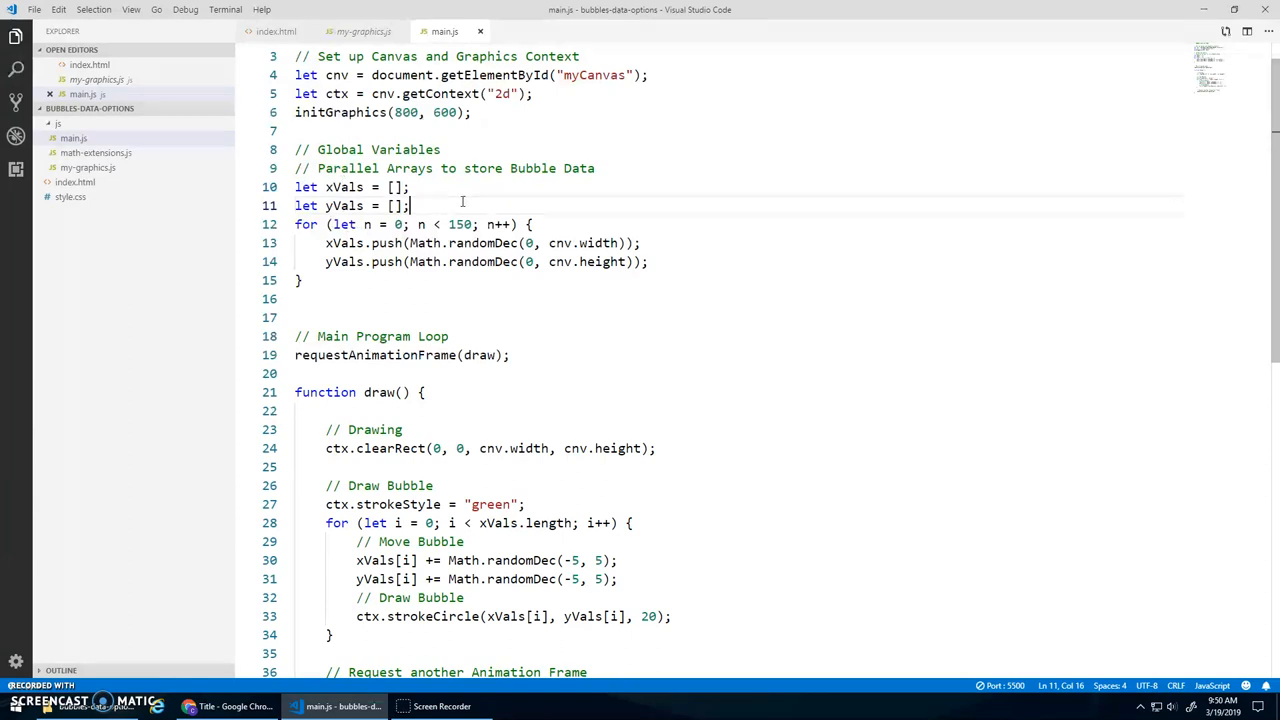
text(let)
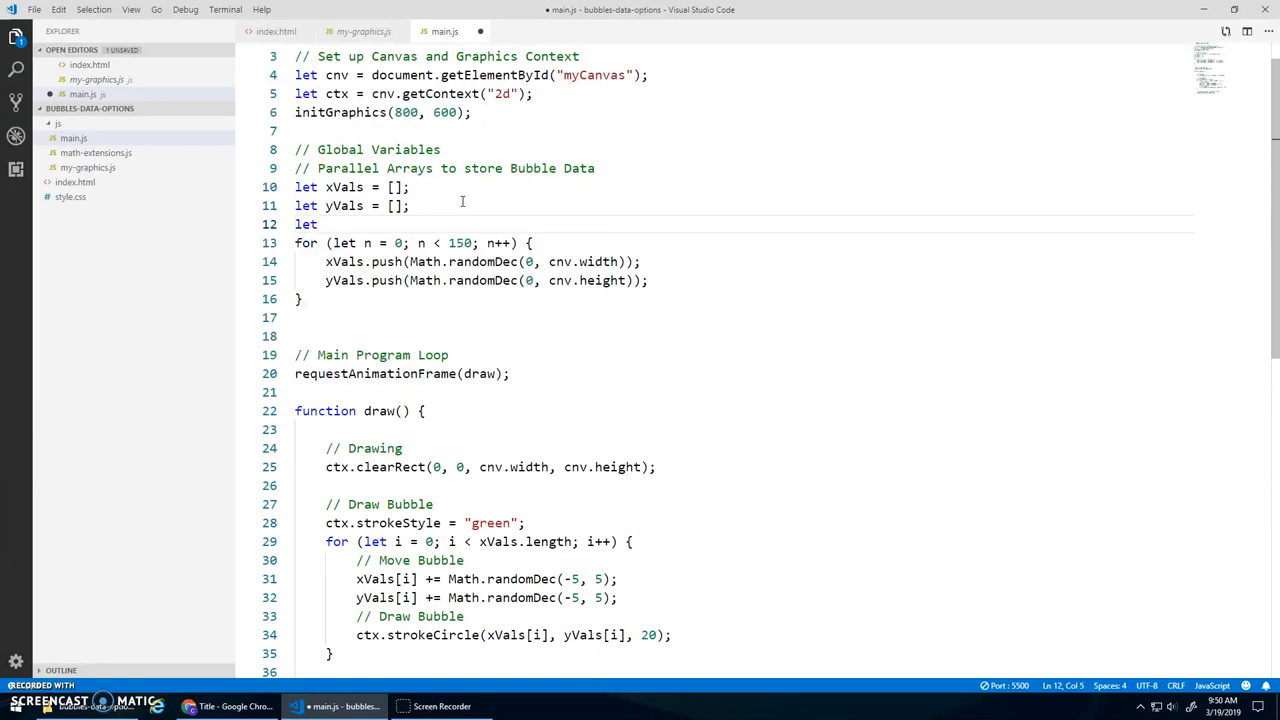
text(rVals = [];)
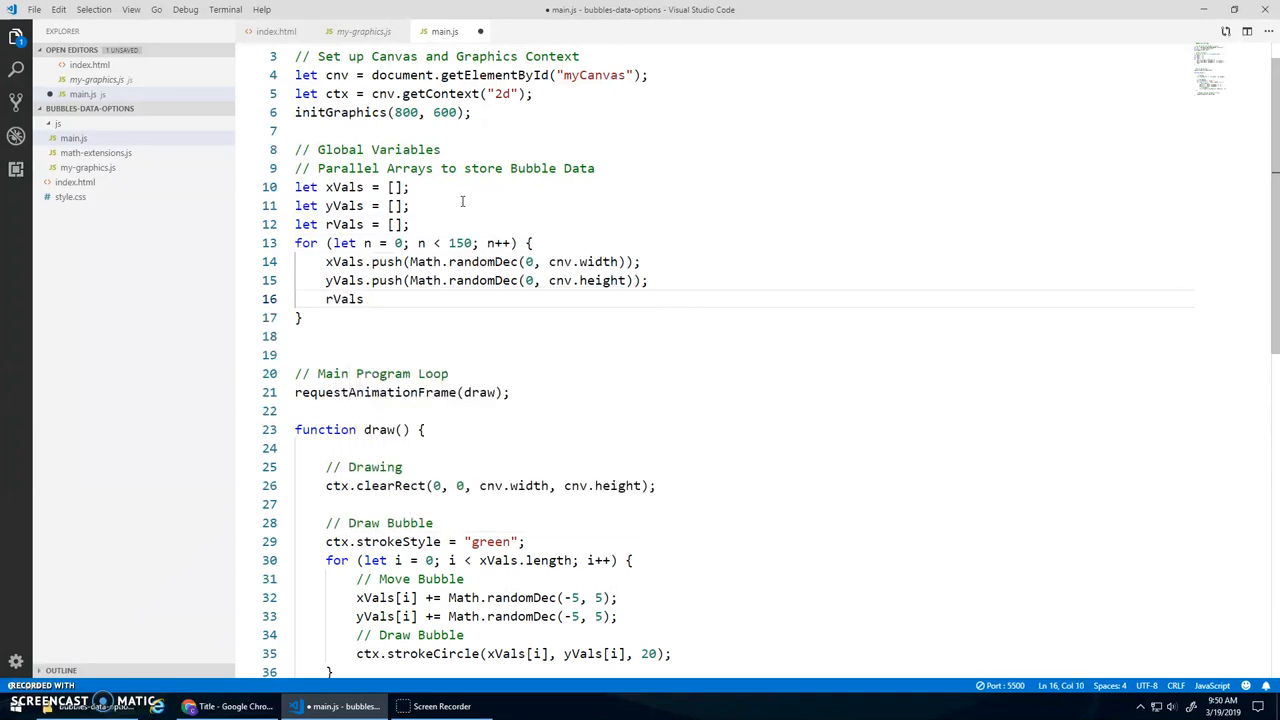
text(.push(Math.randomDec()
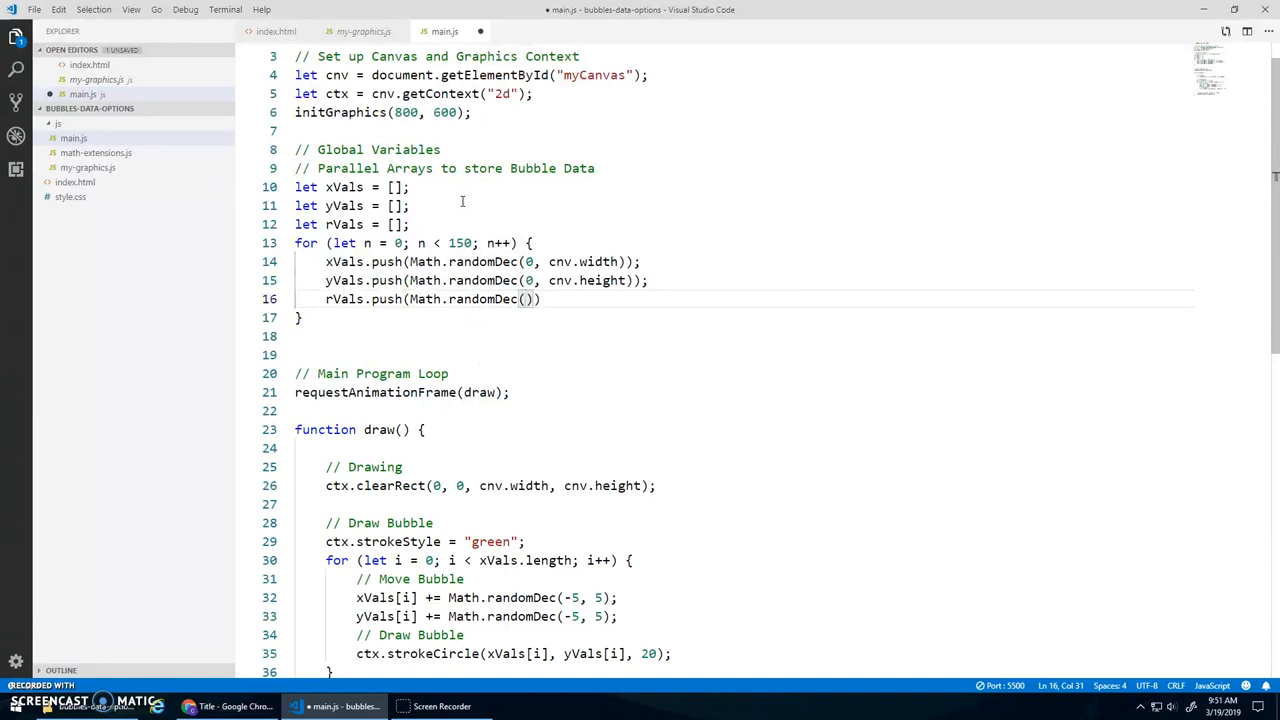
text(10,)
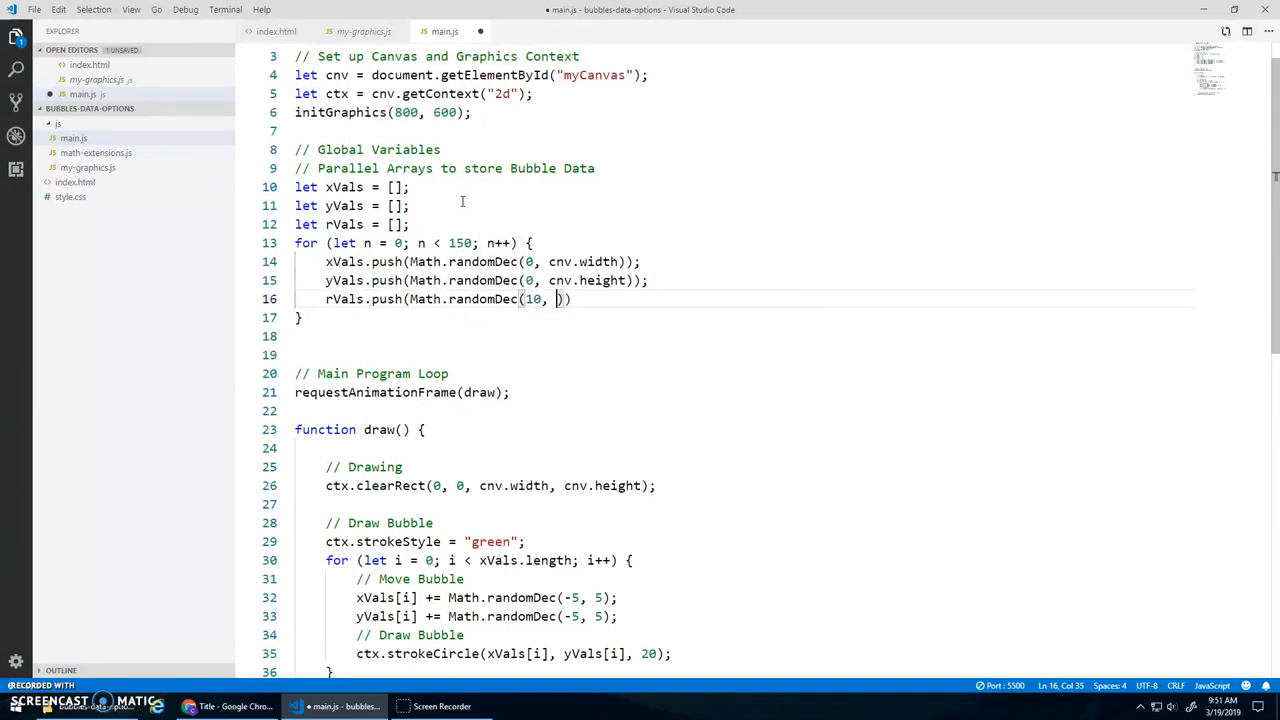
text(40)
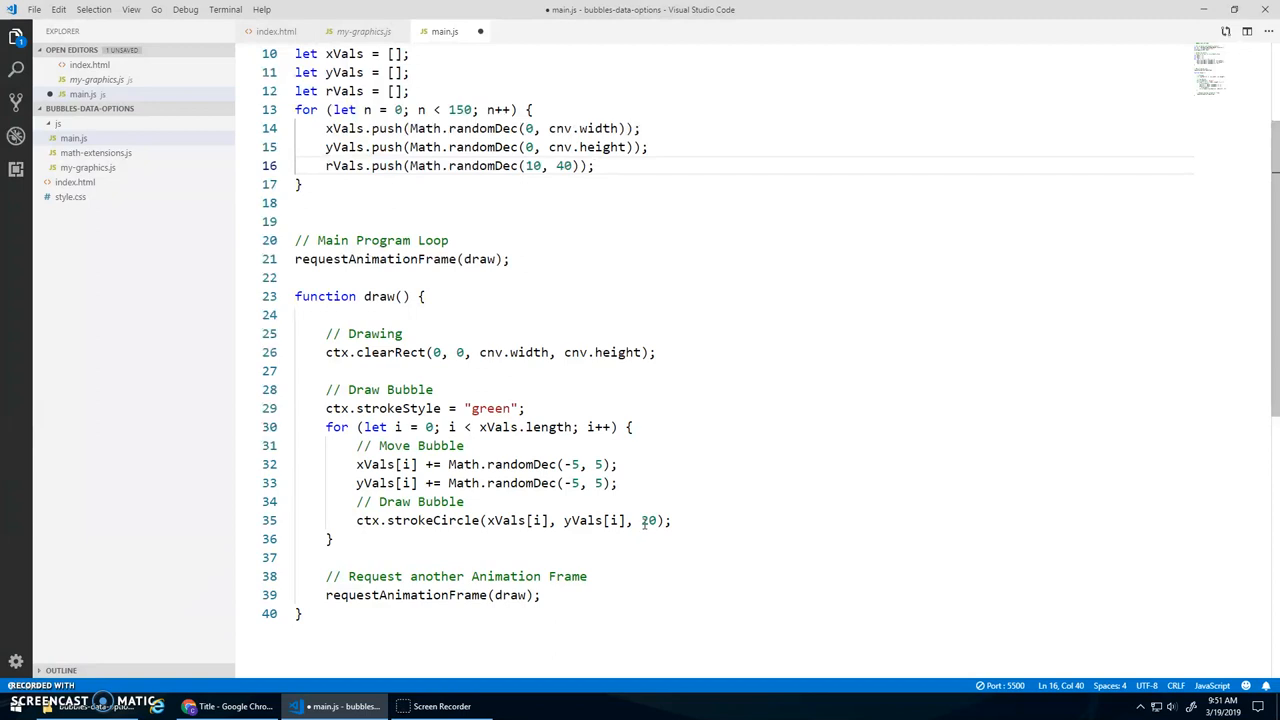
double_click(649, 520)
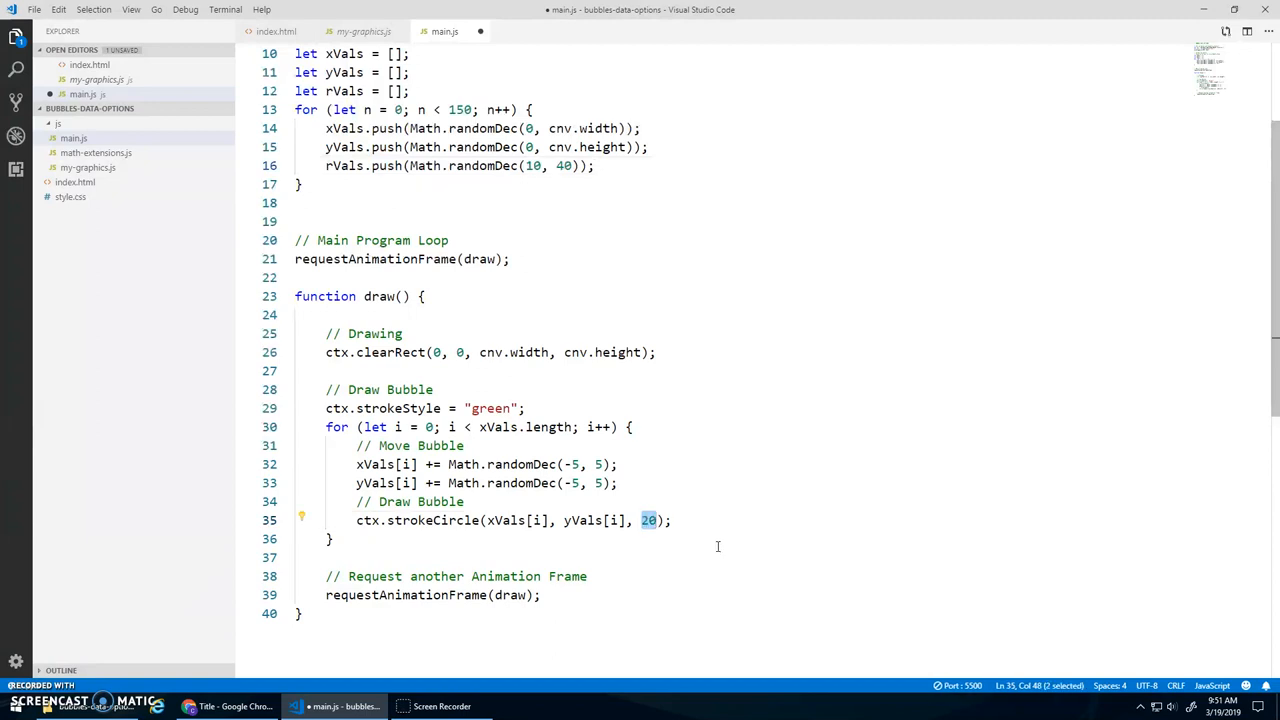
text(rVals[i)
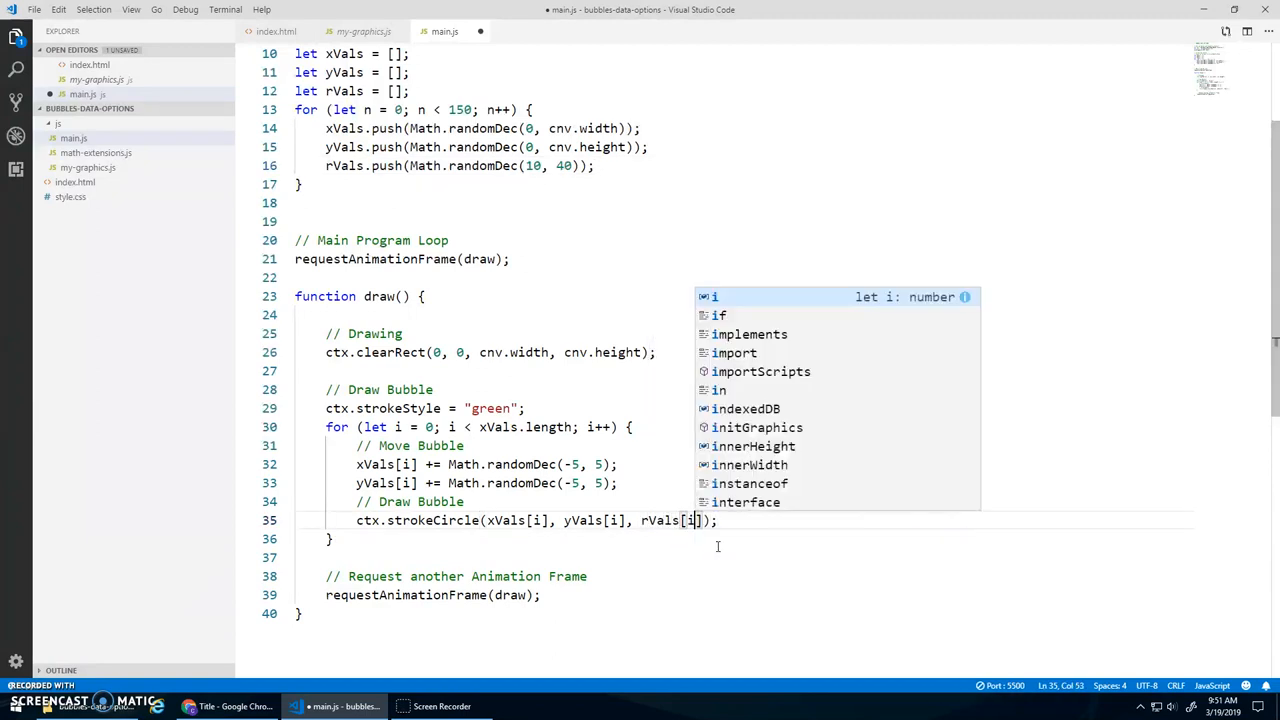
key(Escape)
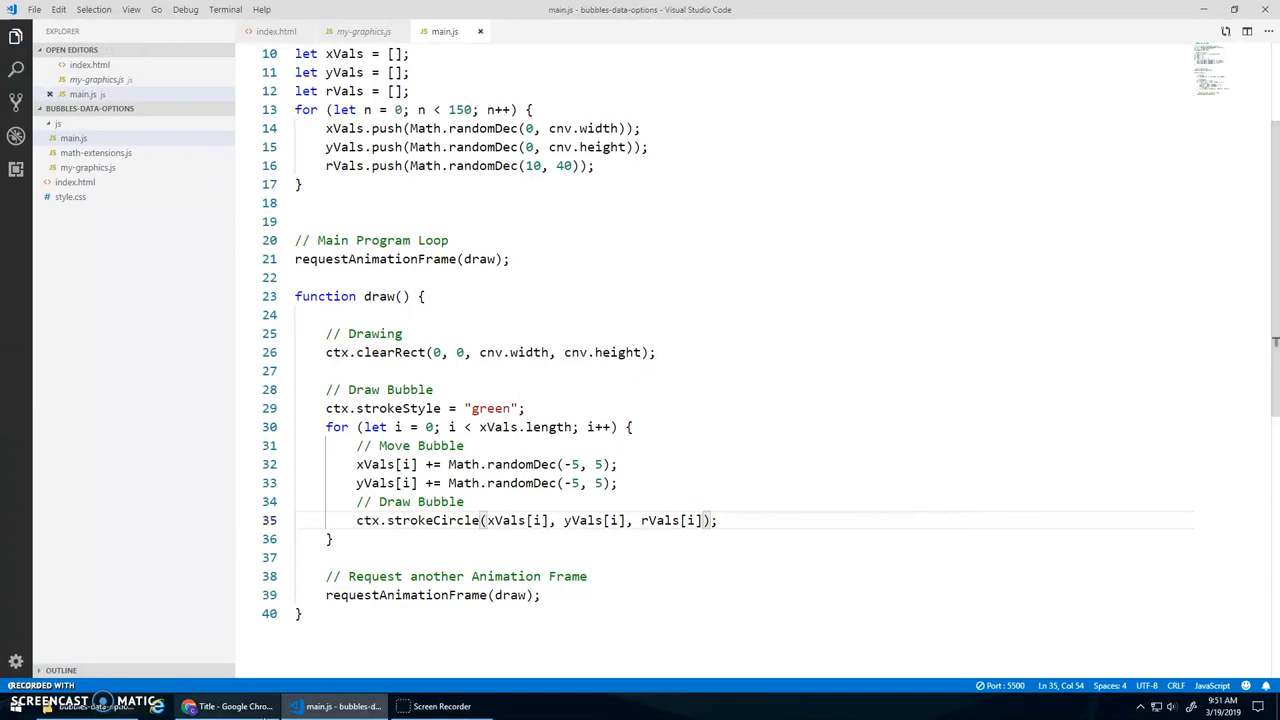
click(240, 705)
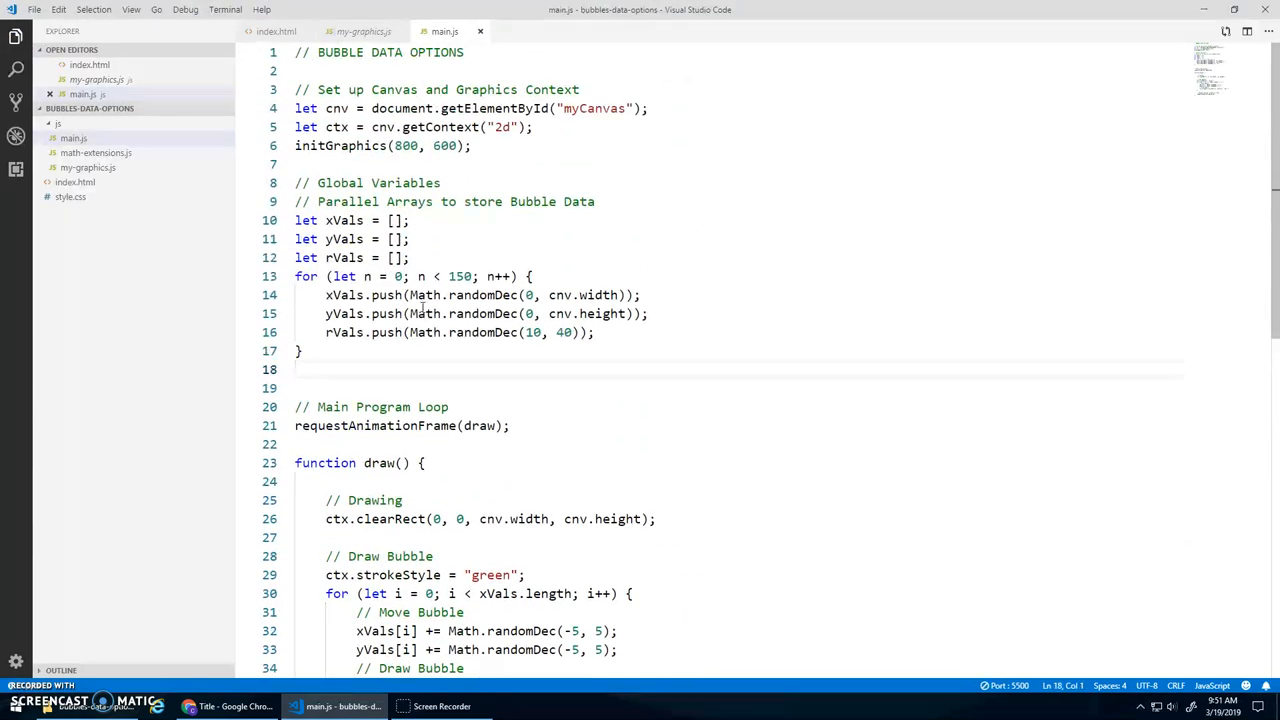
Declare let colorVals = []; and colorNames holding red, green, blue, orange, magenta, purple.
text(let c)
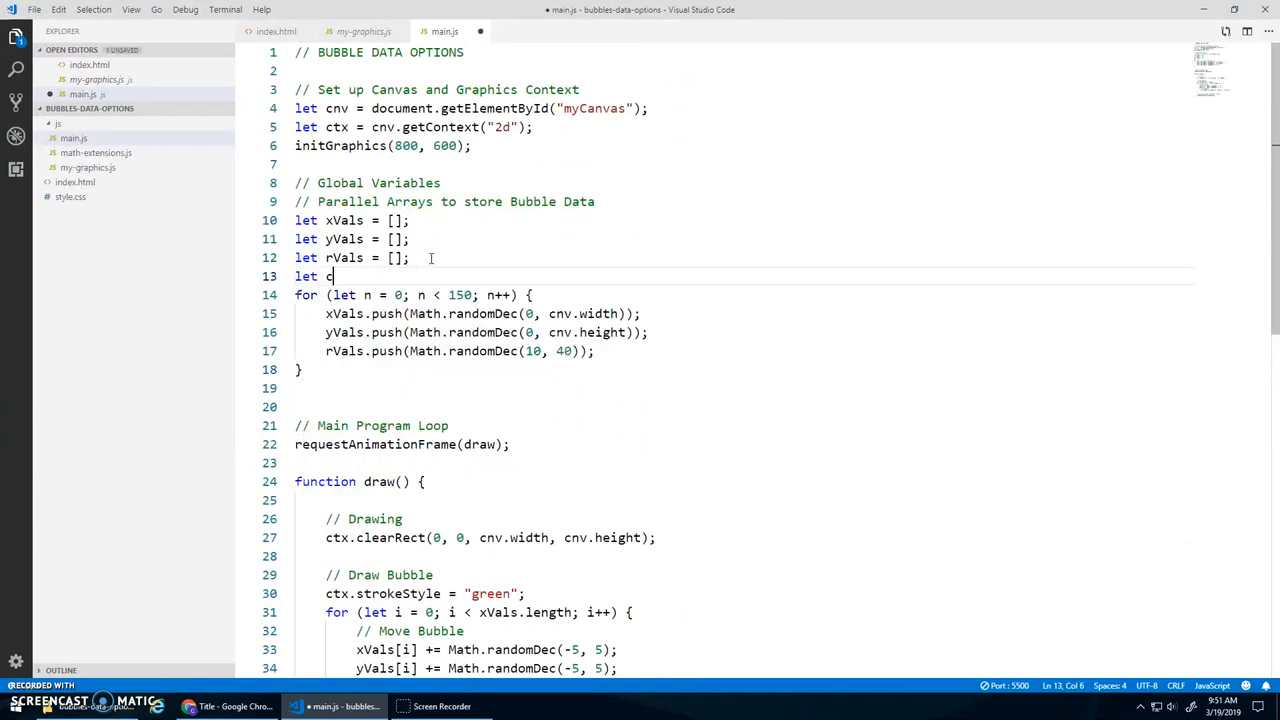
text(olorVals = [];)
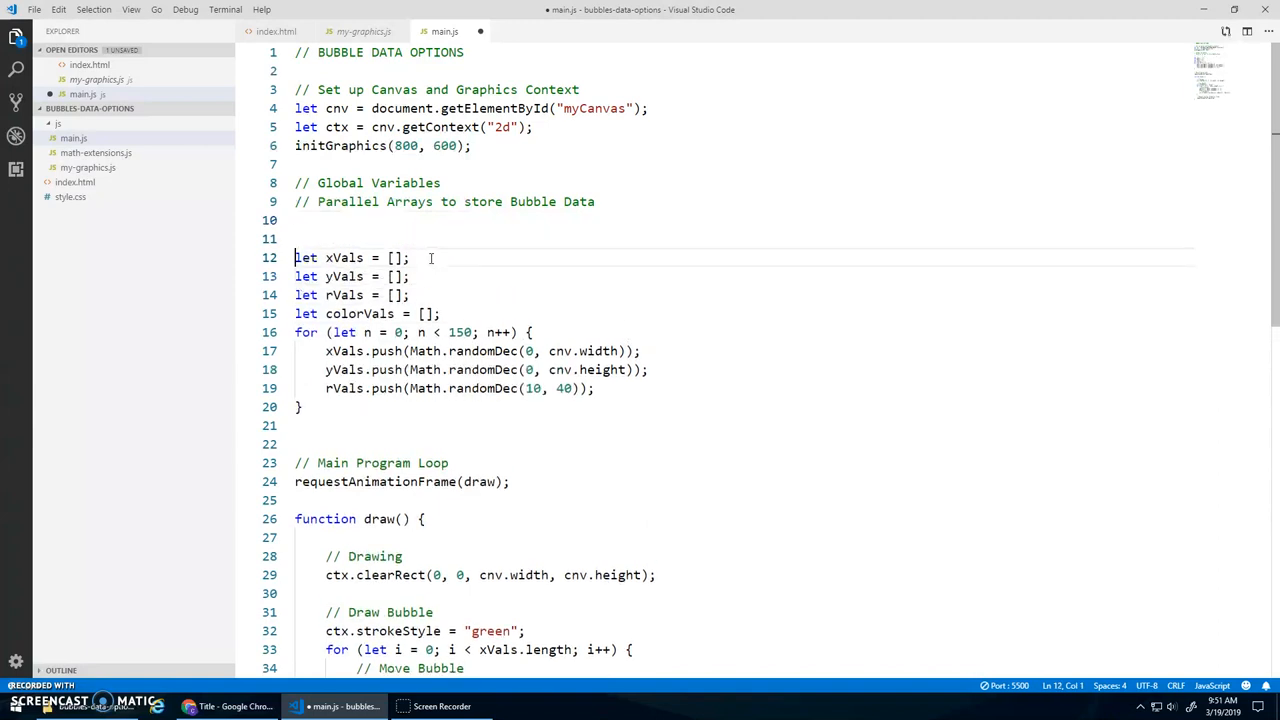
text(let co)
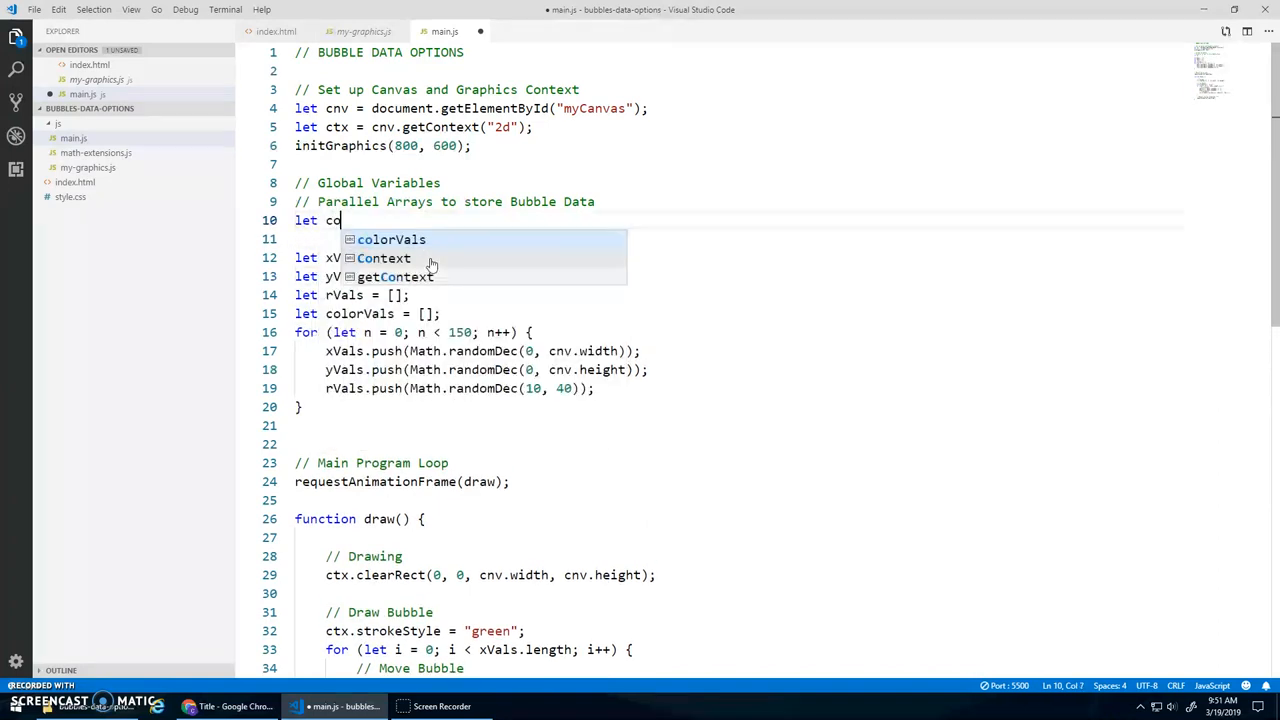
text(lorNames =)
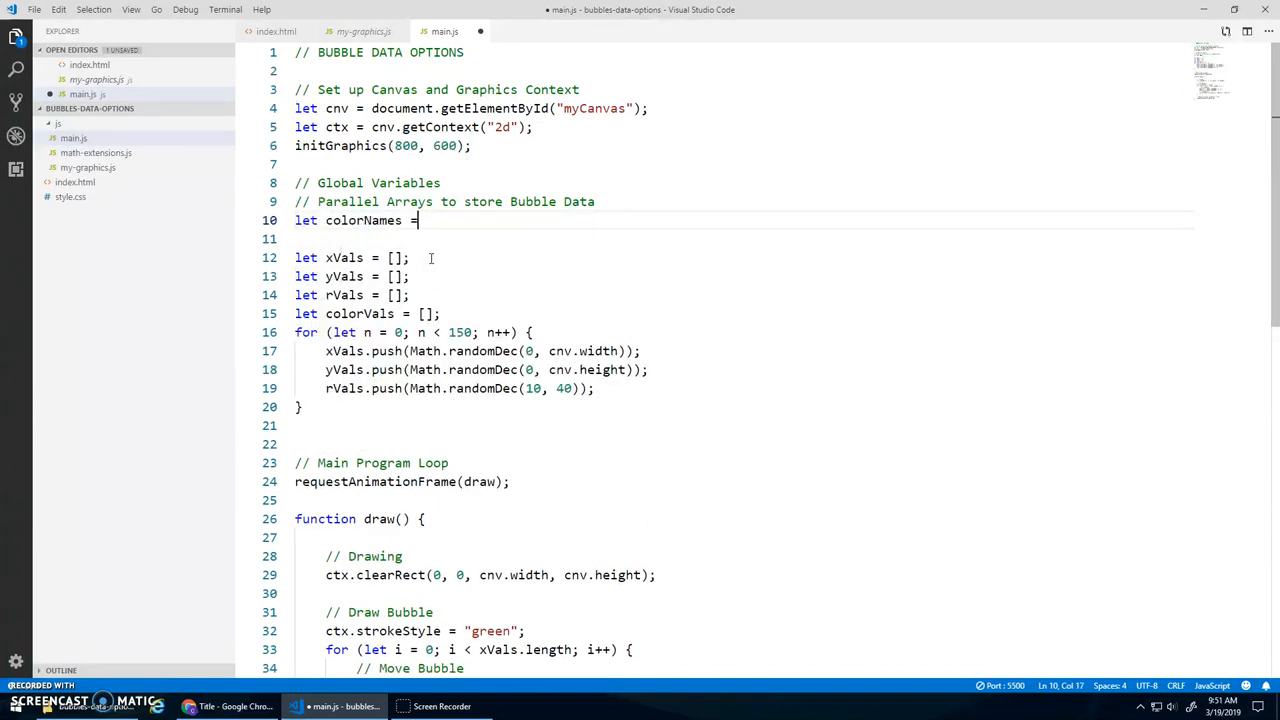
text([ "re")
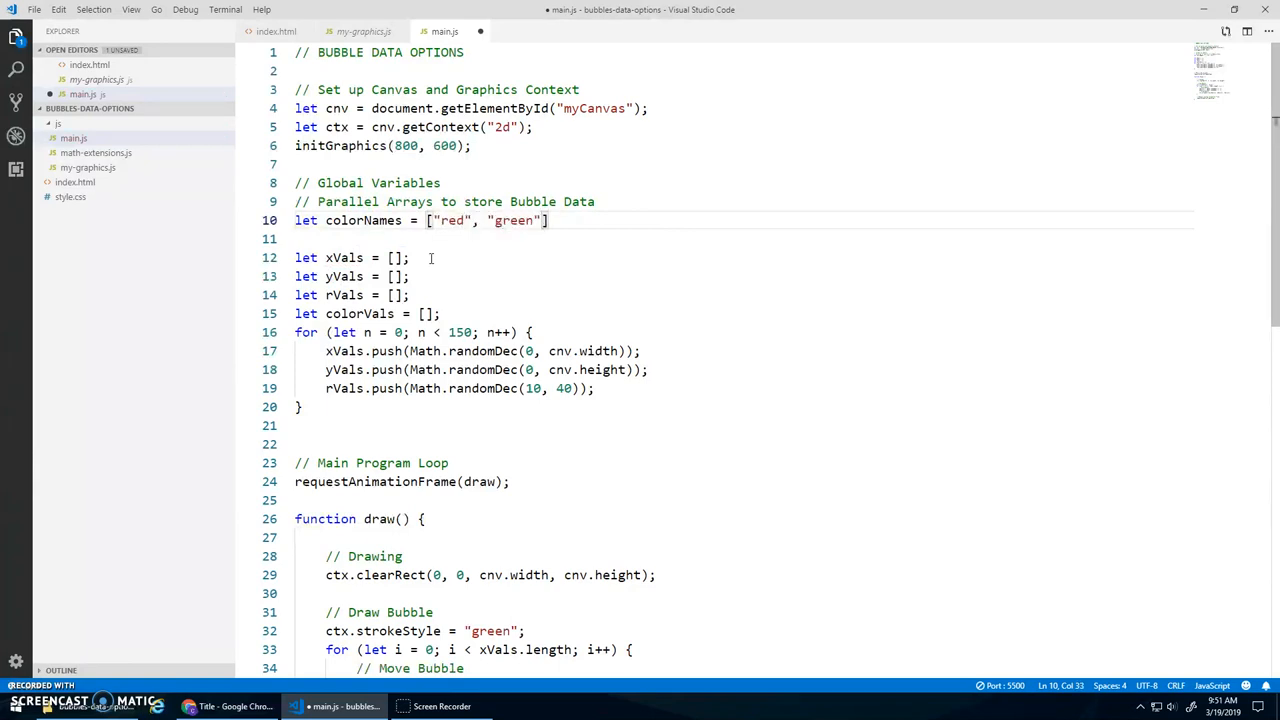
text(, "blue", "orange", "magenta", "purple)
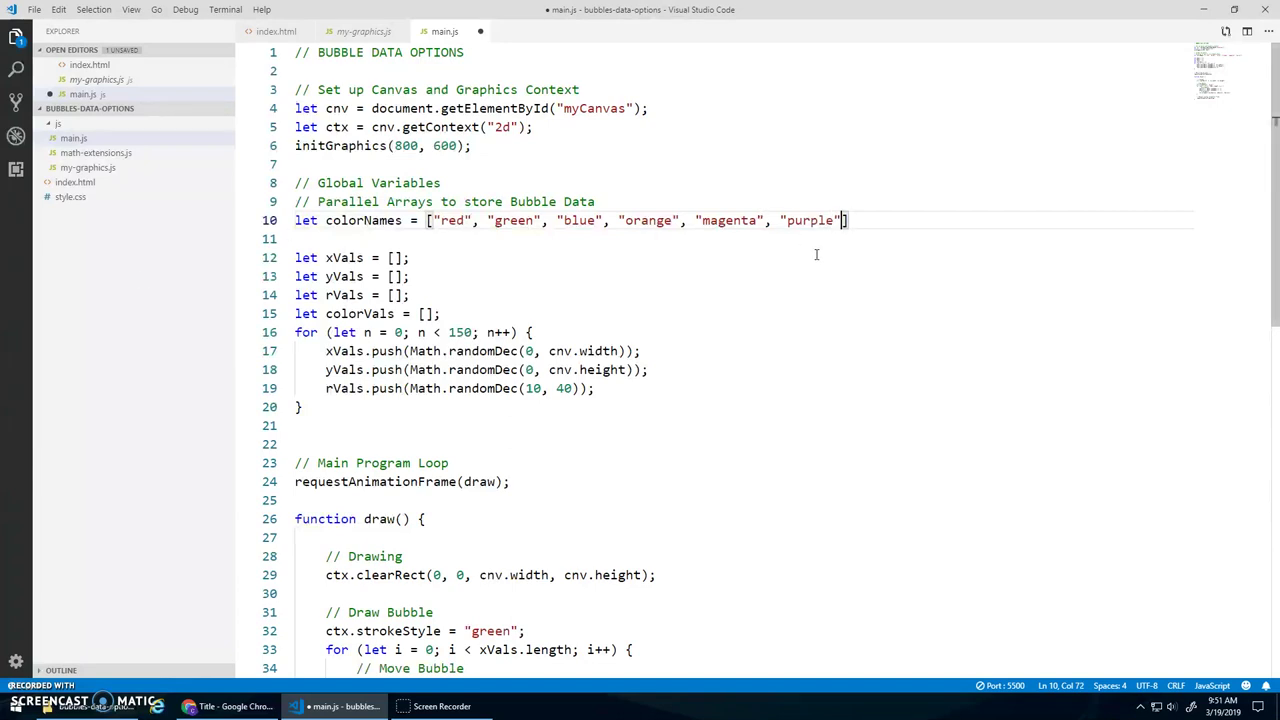
text(,)
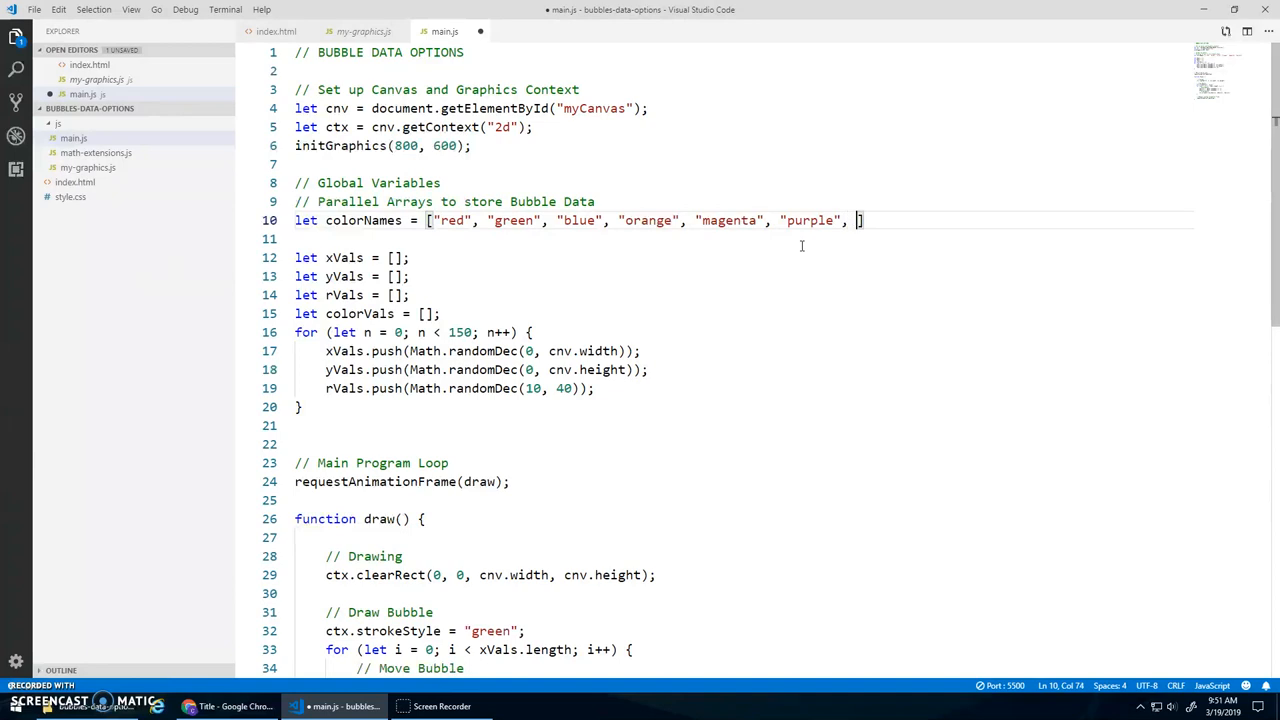
text("")
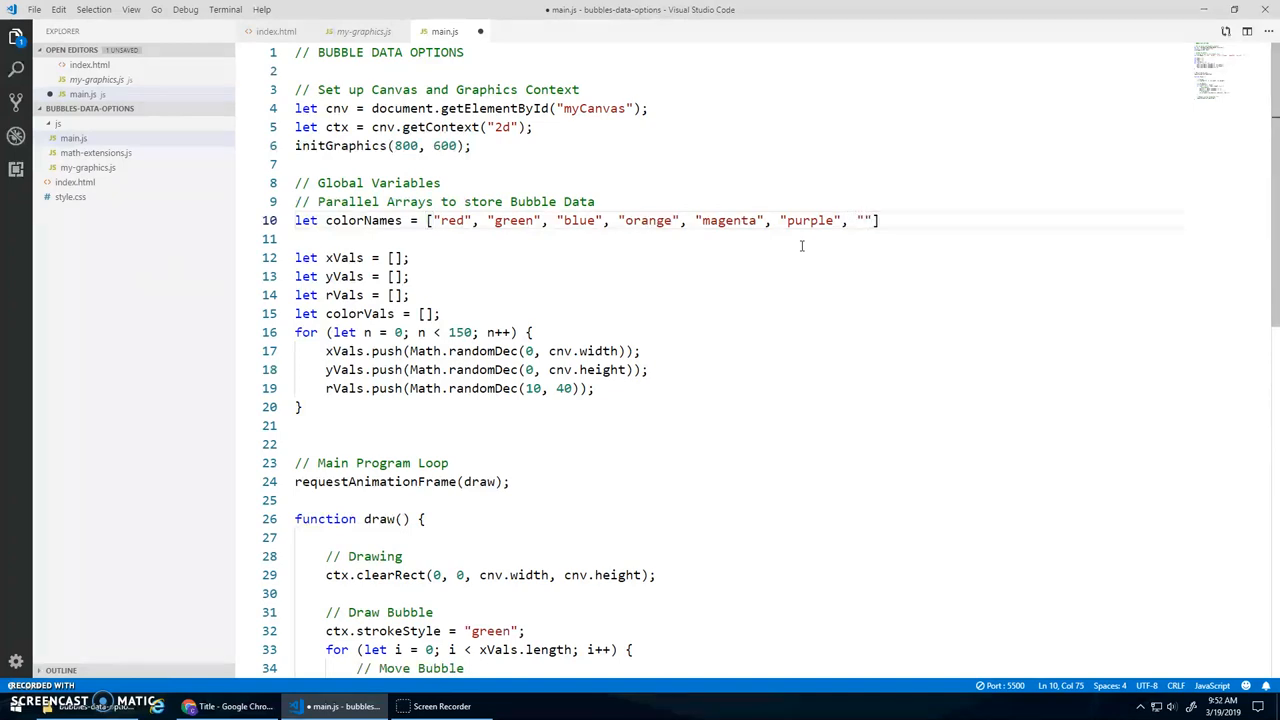
key(BackSpace)
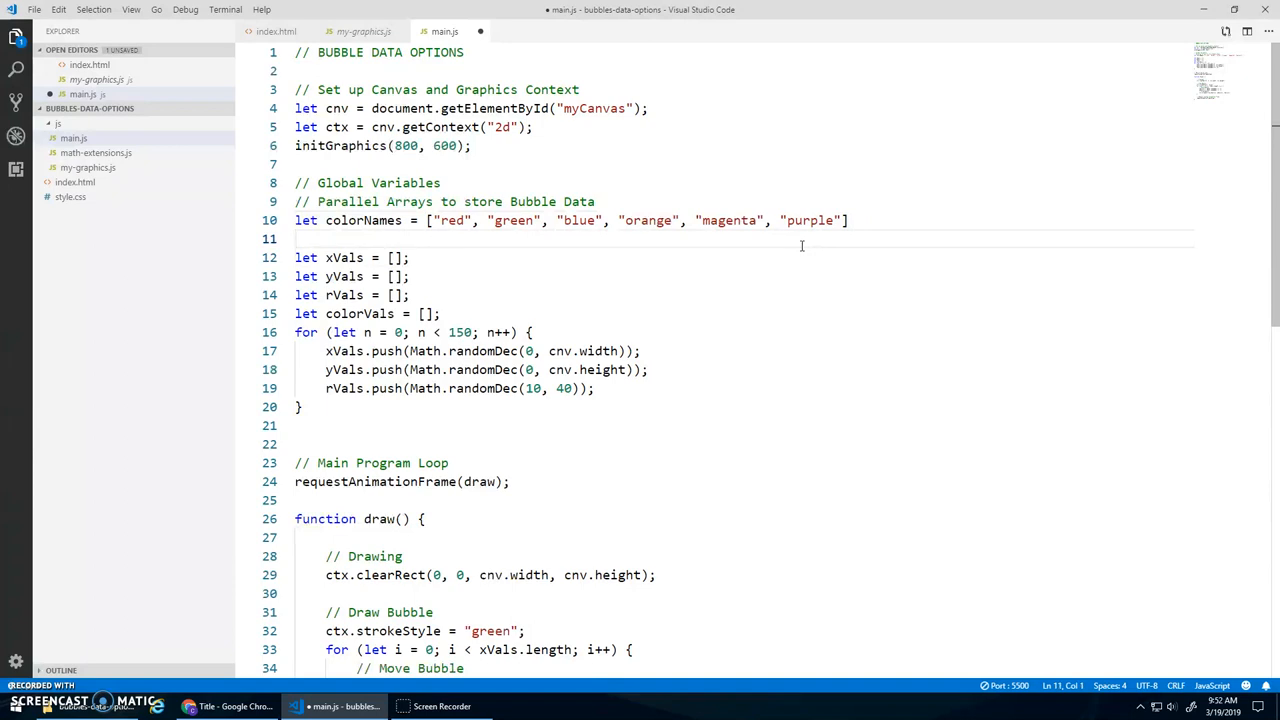
In math-extensions.js, start a Math.randomElement(anArray) function with a 'return an element' comment.
click(95, 152)
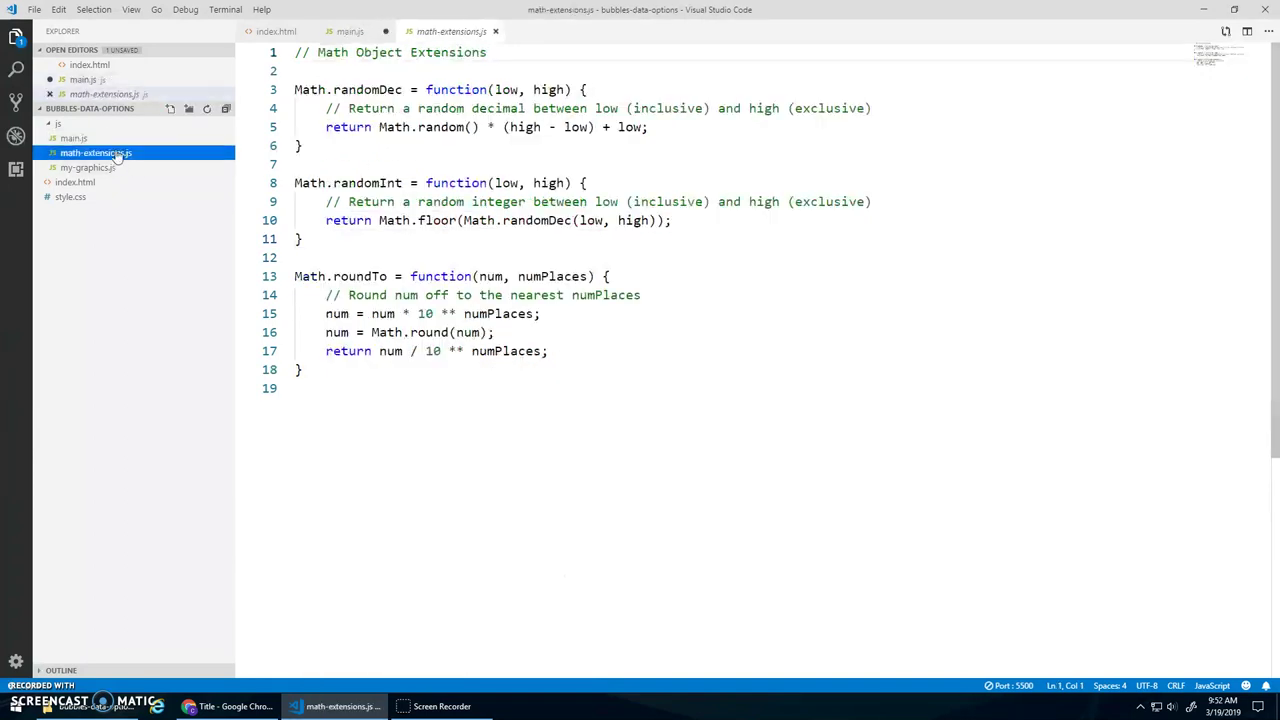
click(305, 369)
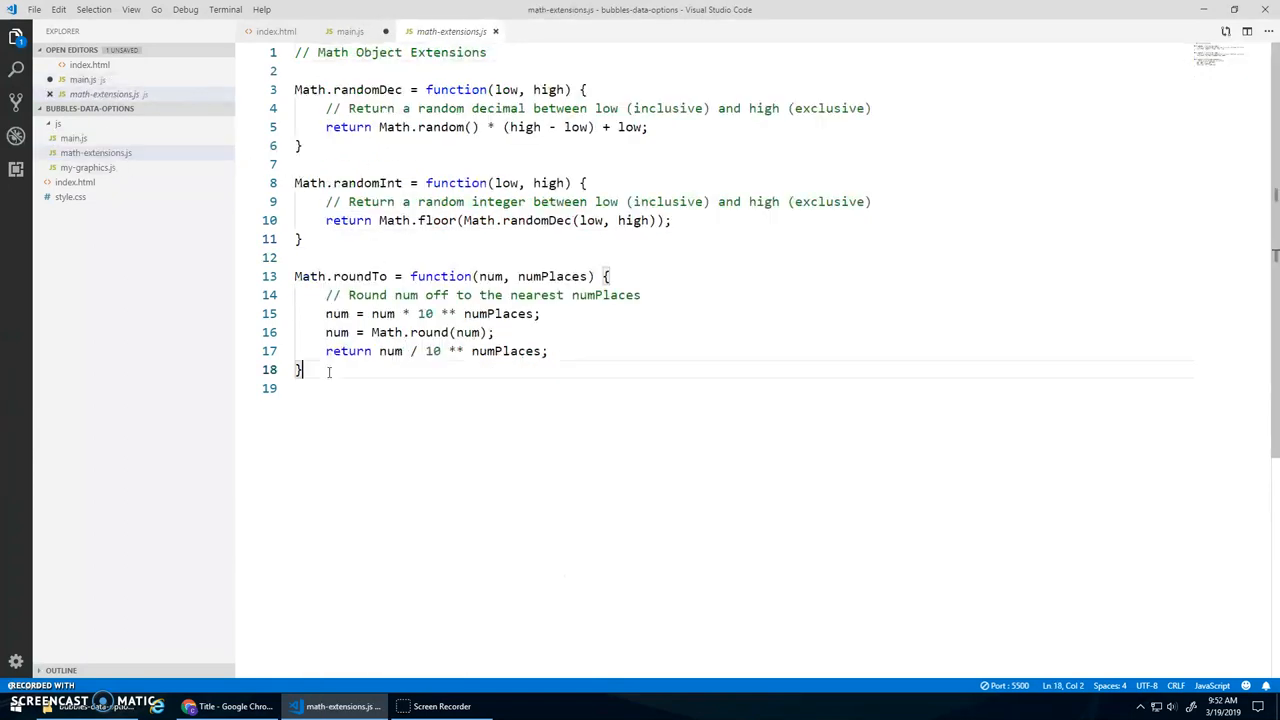
text(Math.)
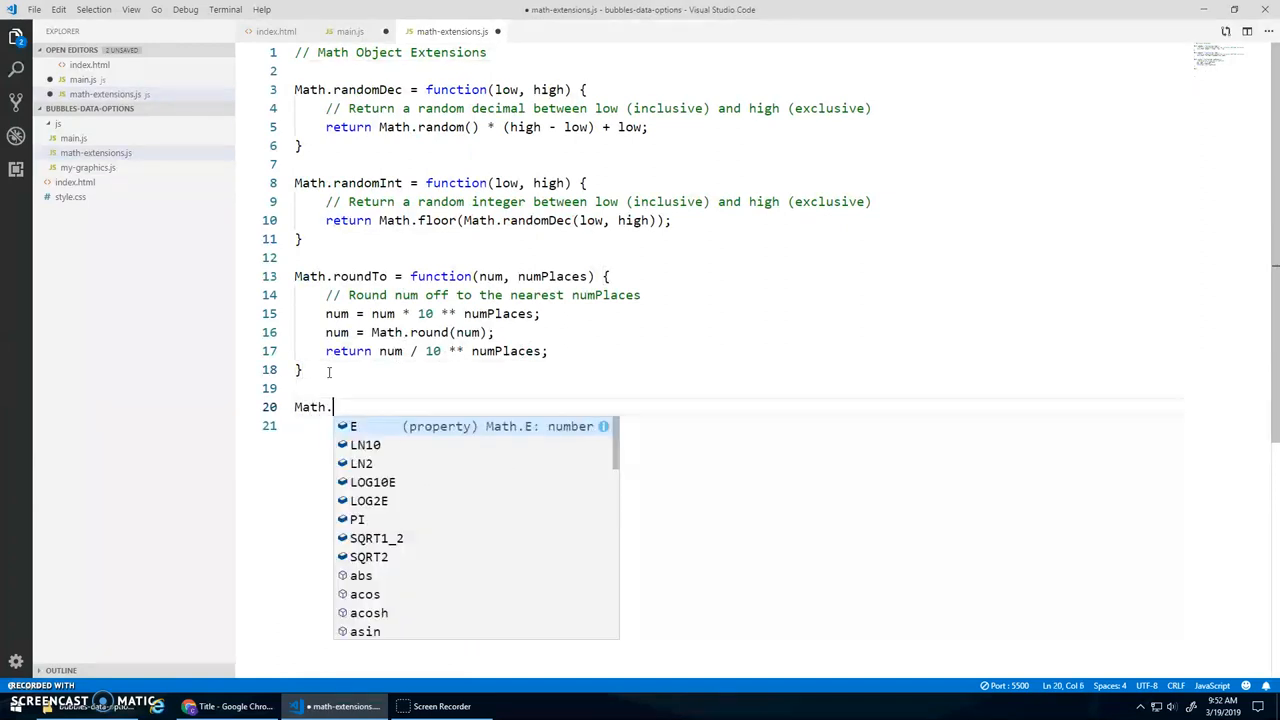
text(randomElement()
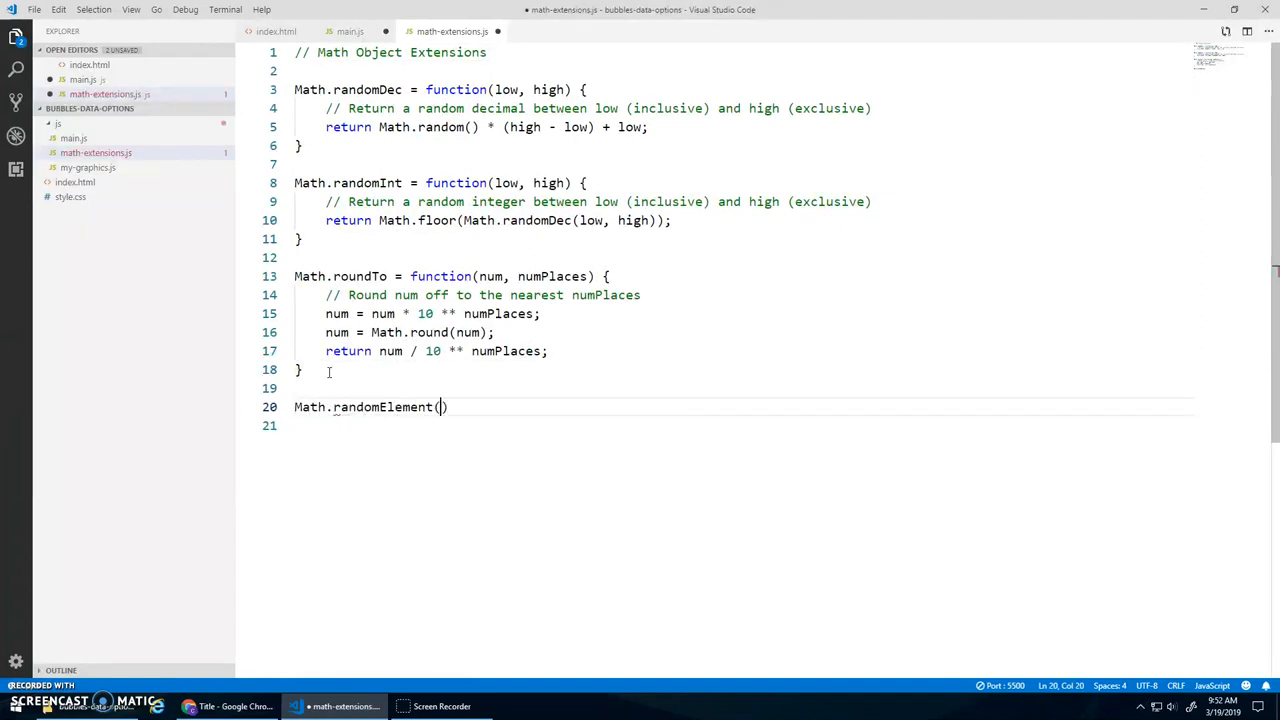
text(anArray) {)
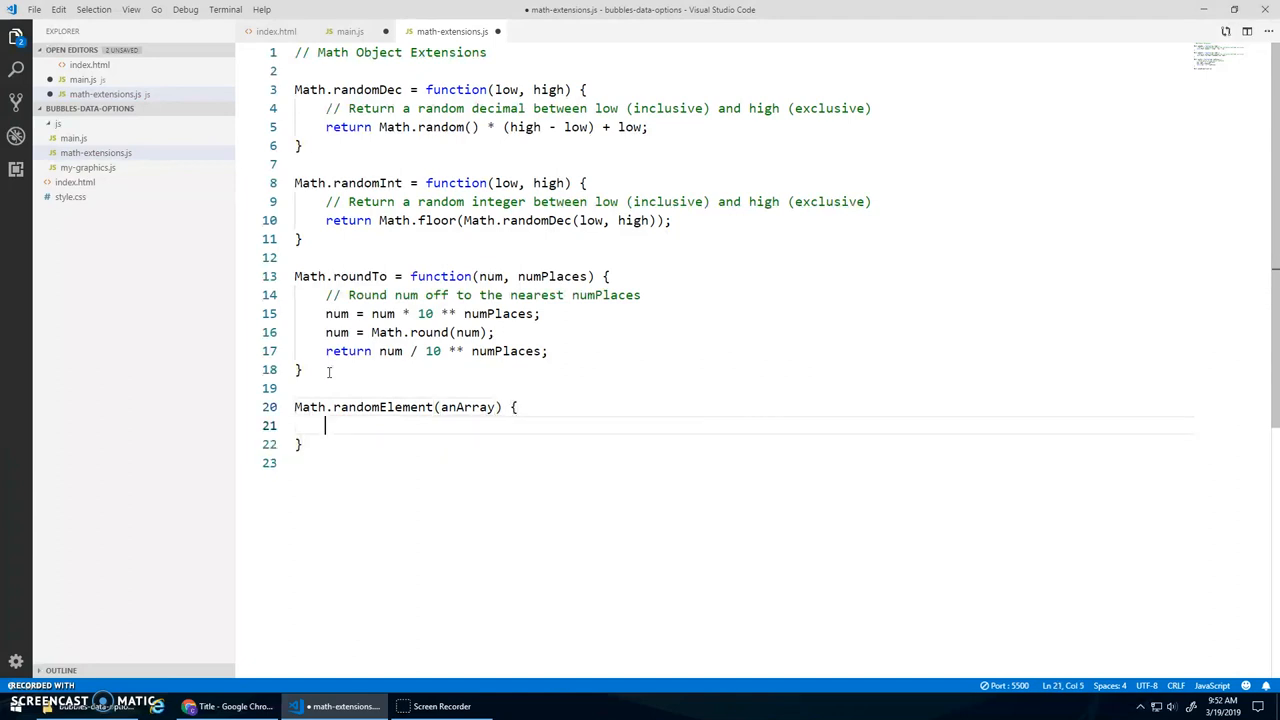
text(// Rra)
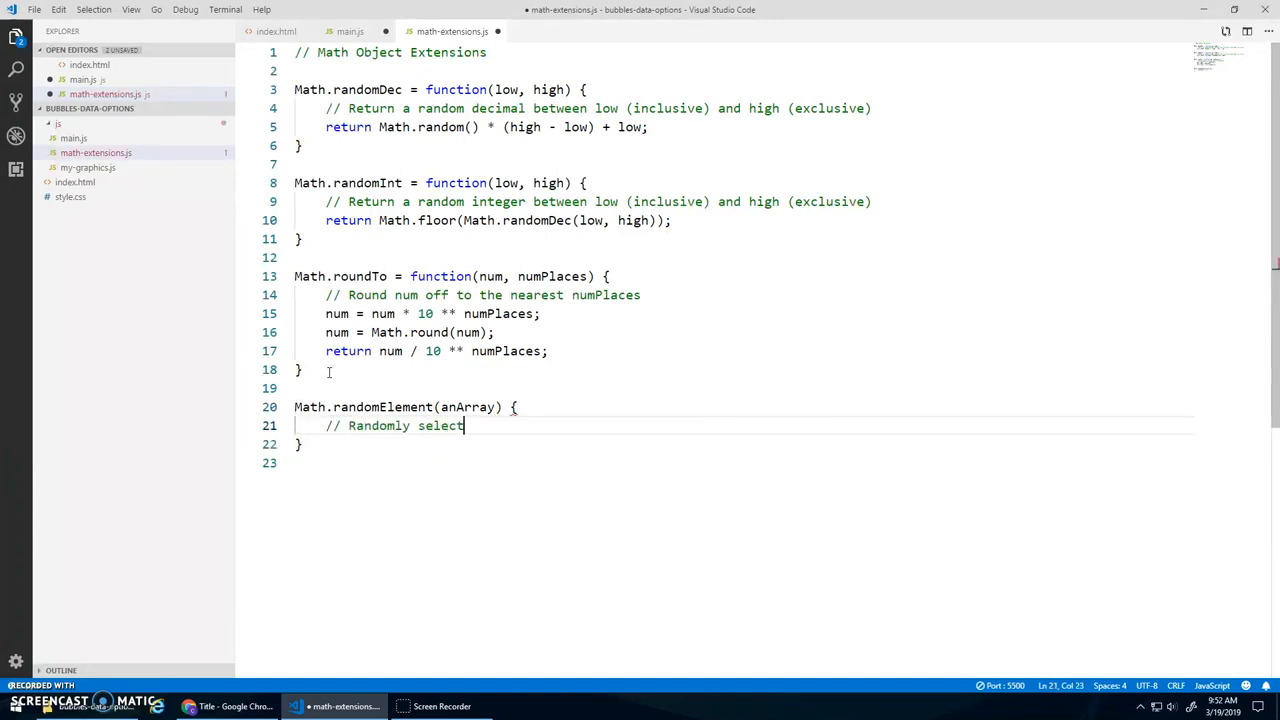
text(and return an element from anArray)
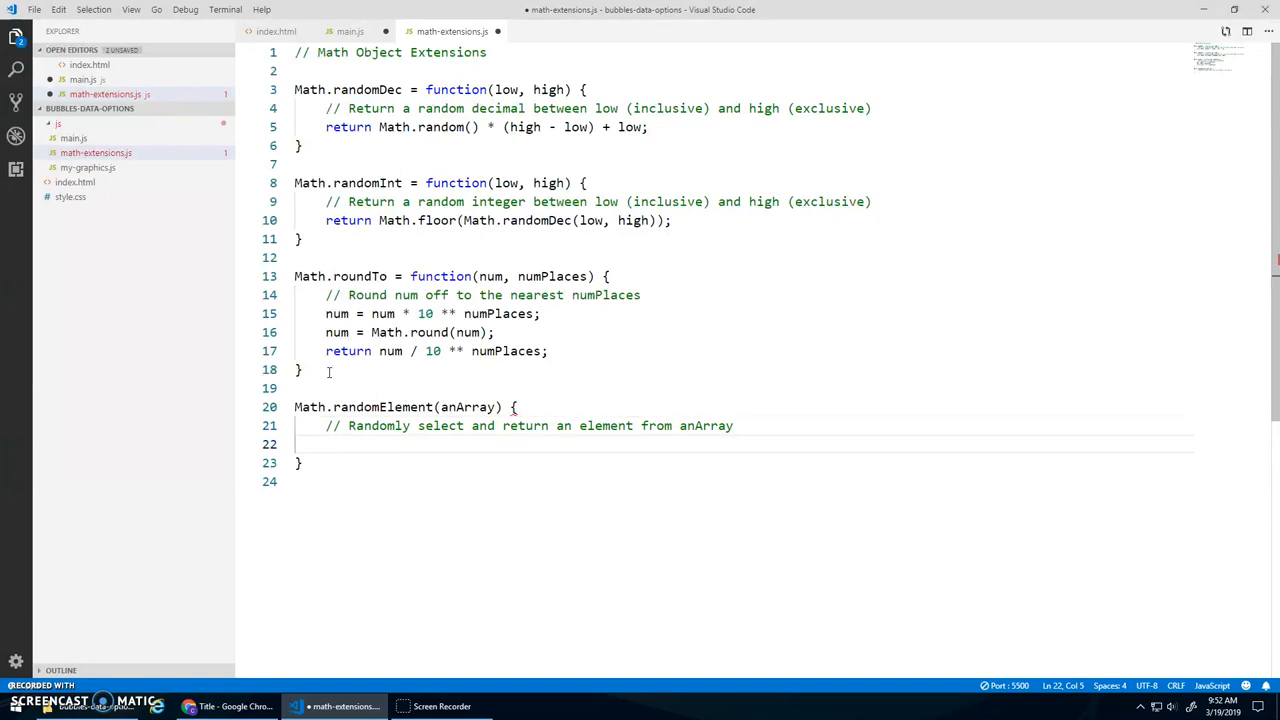
Make it return anArray[Math.randomInt(0, anArray.length)], then go back to main.js.
text(return anArray[];)
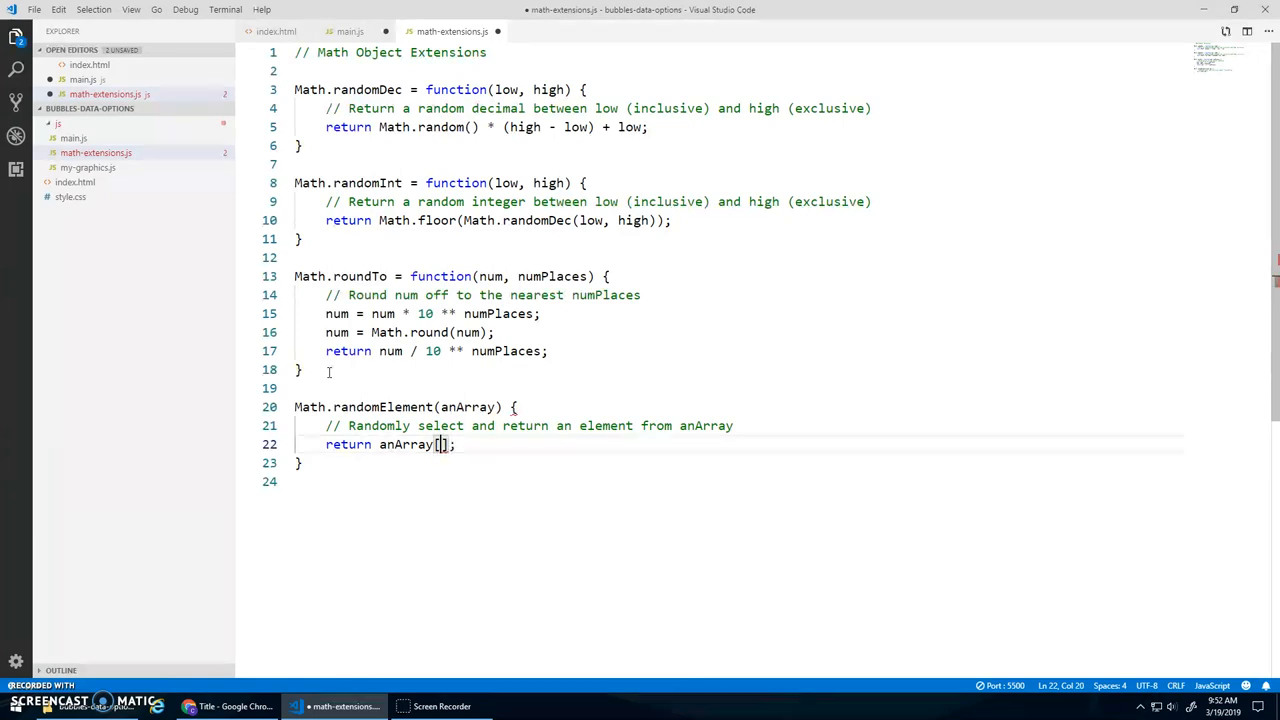
text(Ma)
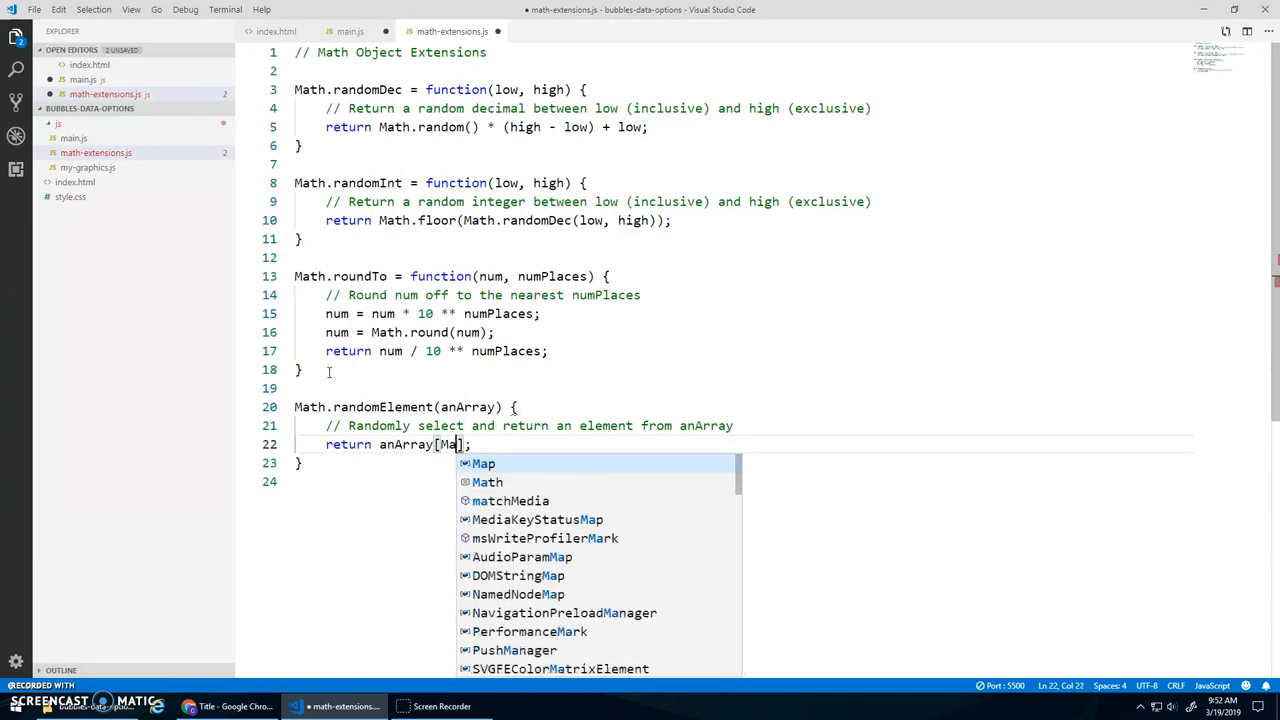
text(th.randomInt()
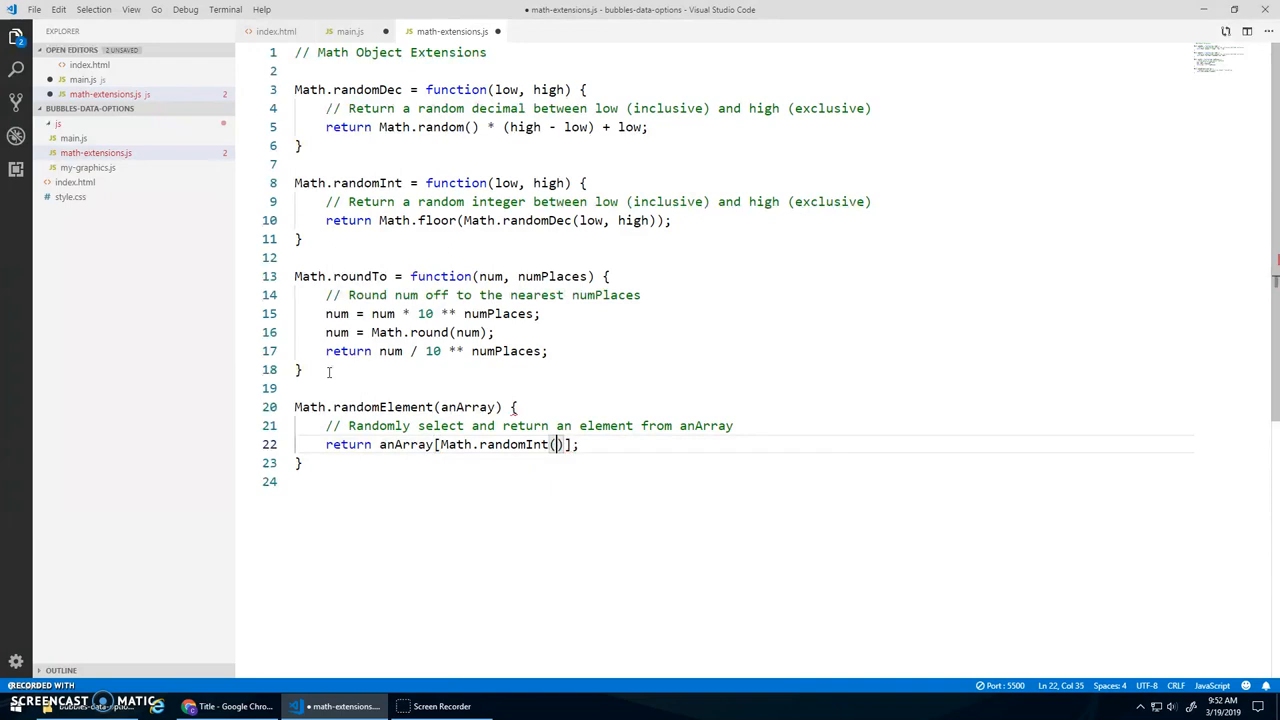
text(0, anArray.length)
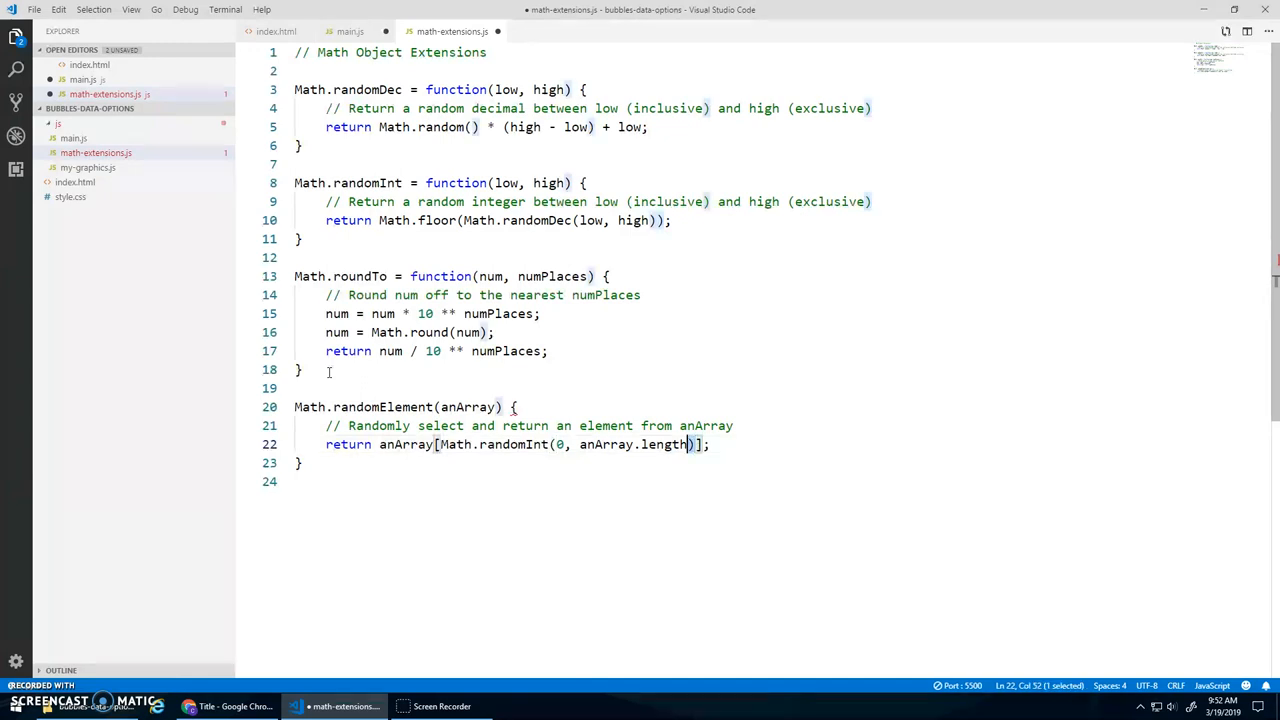
drag(697, 444, 437, 444)
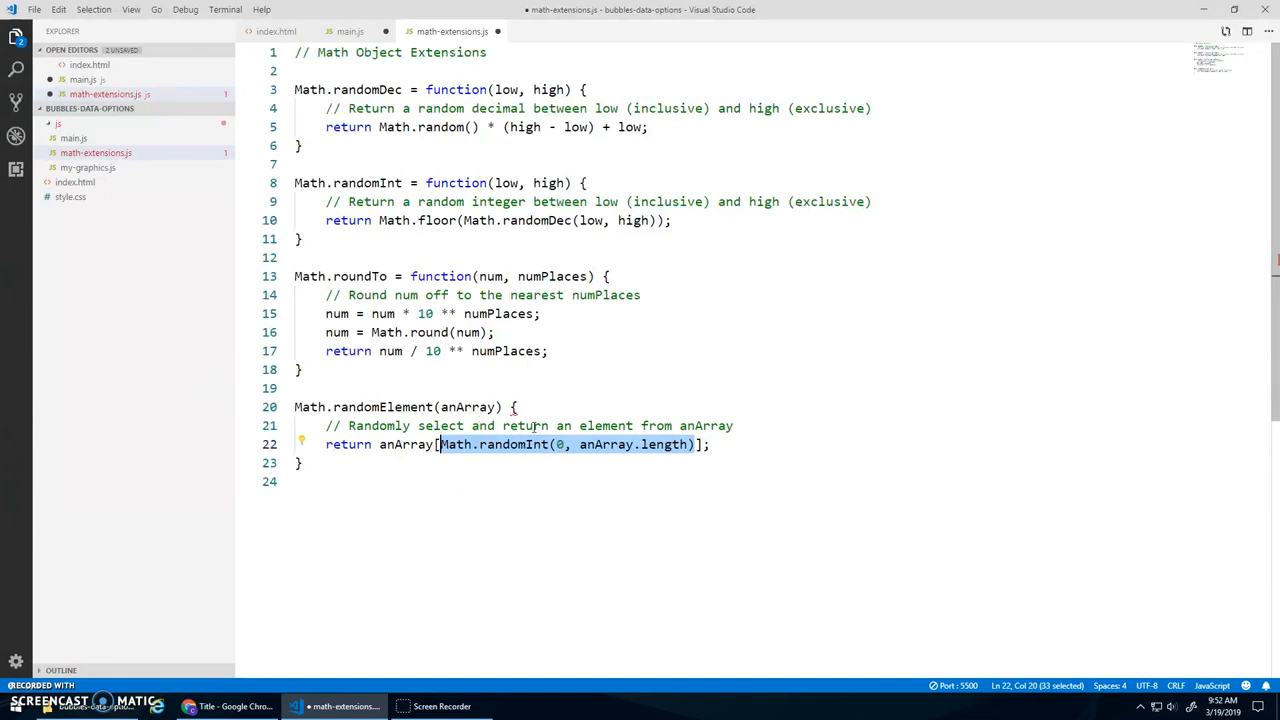
mouse_move(383, 450)
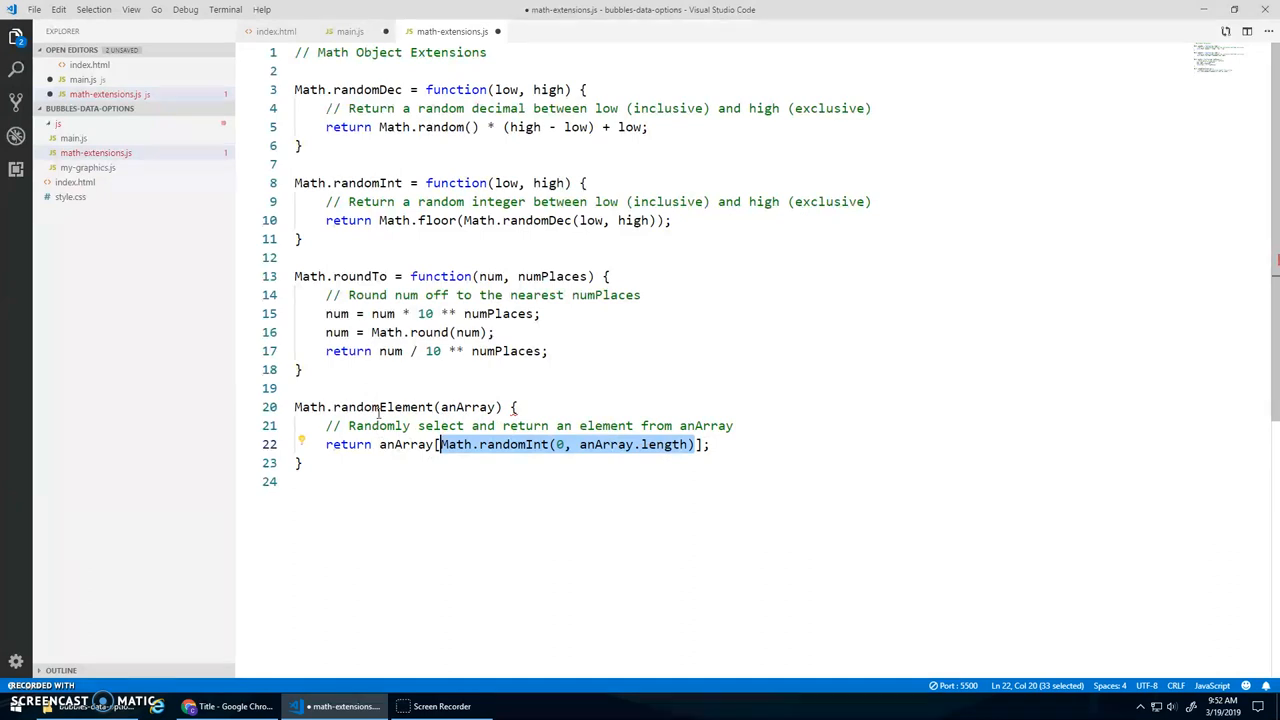
click(351, 31)
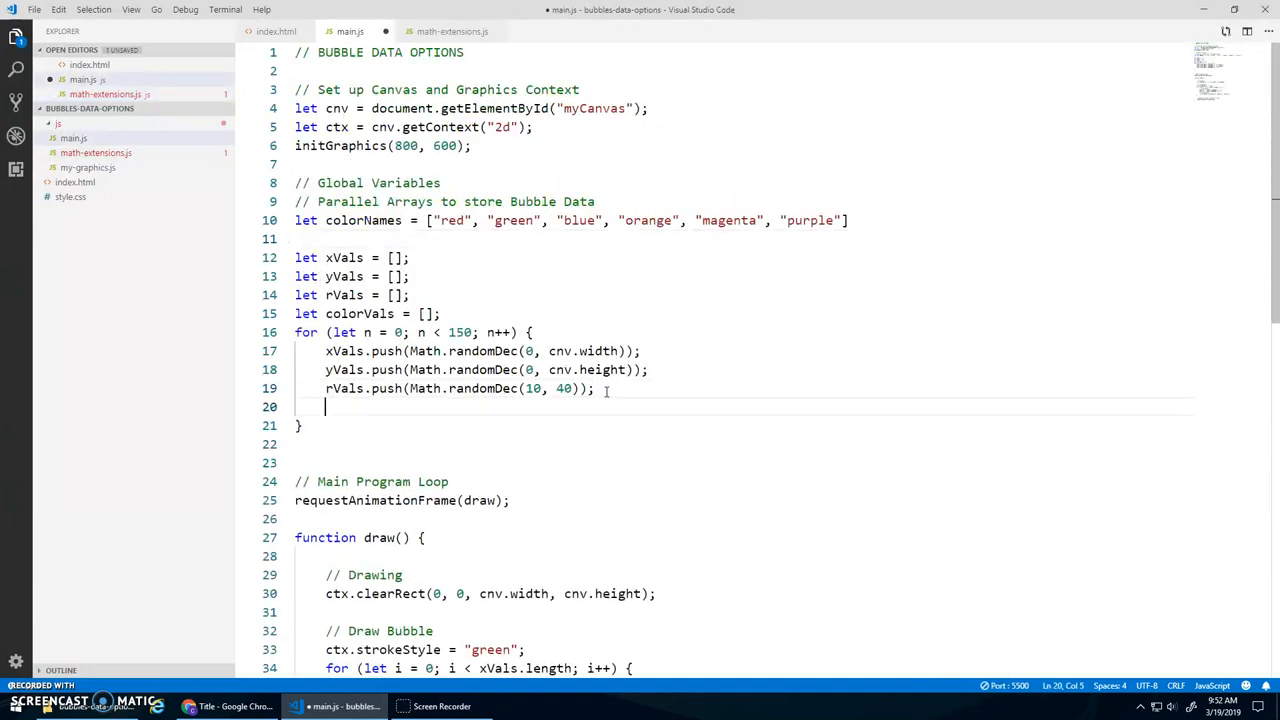
Push Math.randomElement(colorNames) into colorVals, stroke each bubble with colorVals[i], then test in Chrome.
text(colorVals.pus)
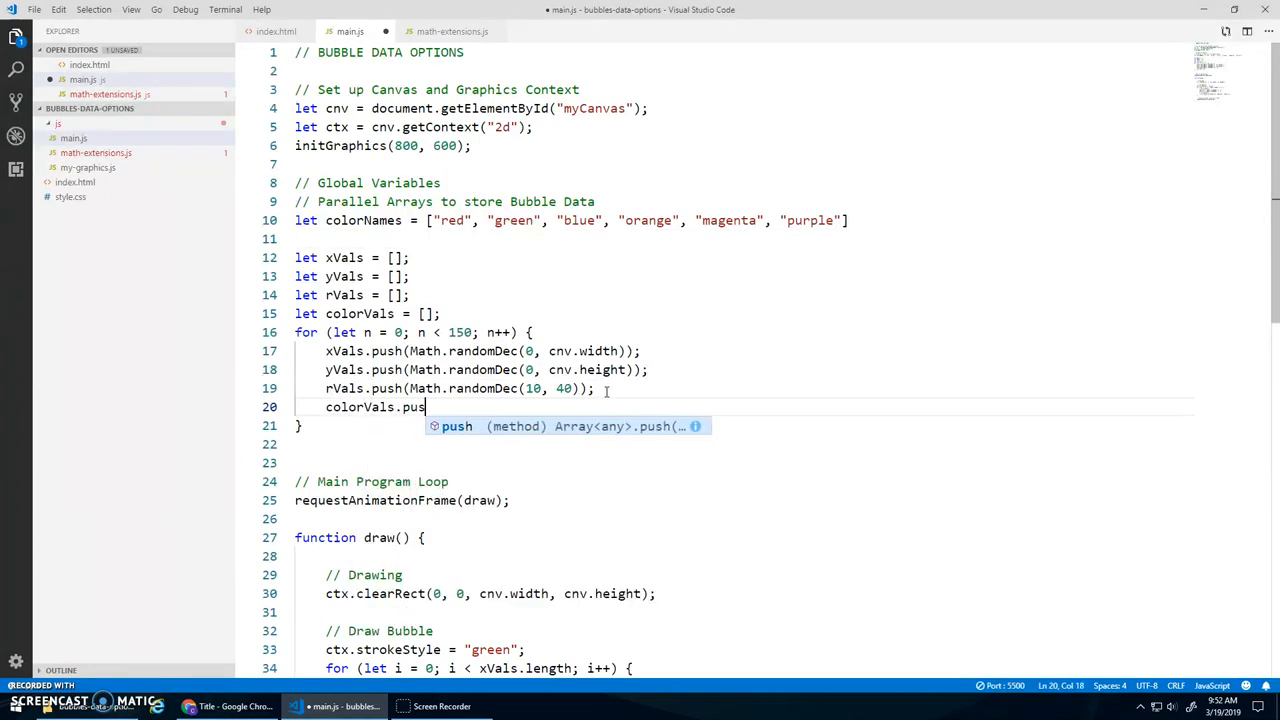
text((Math.randomElement());)
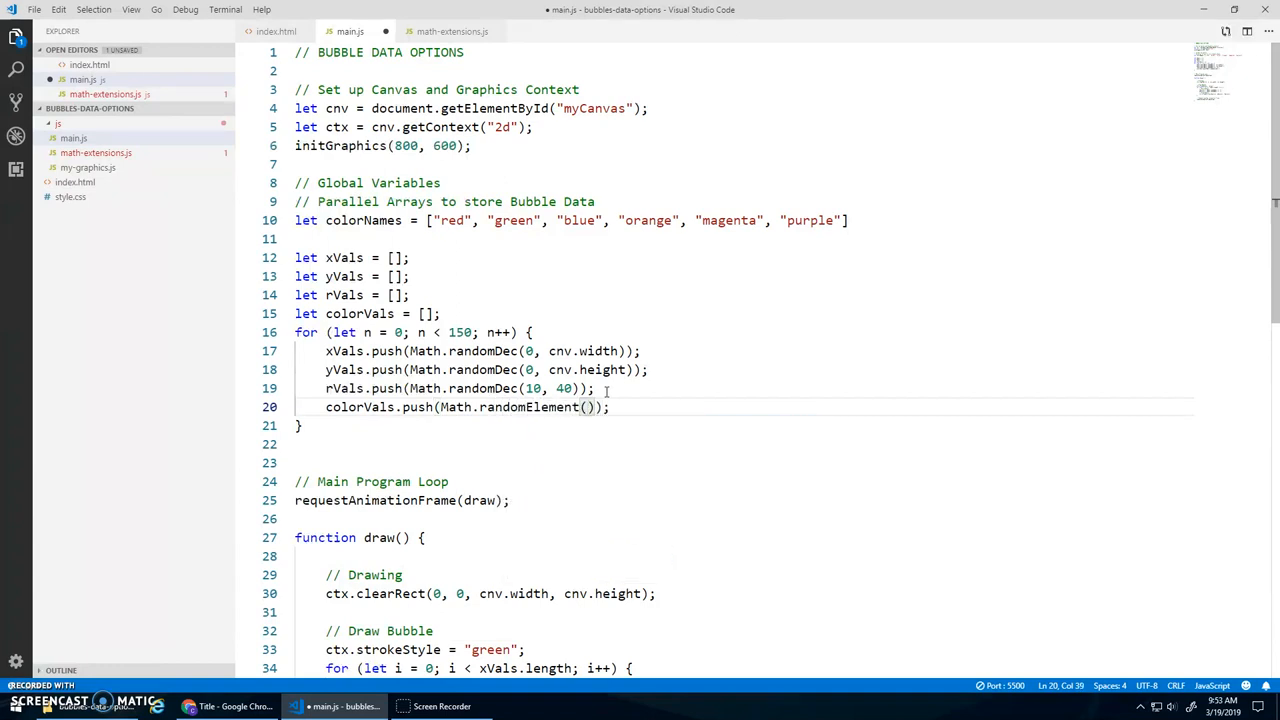
text(colorNames)
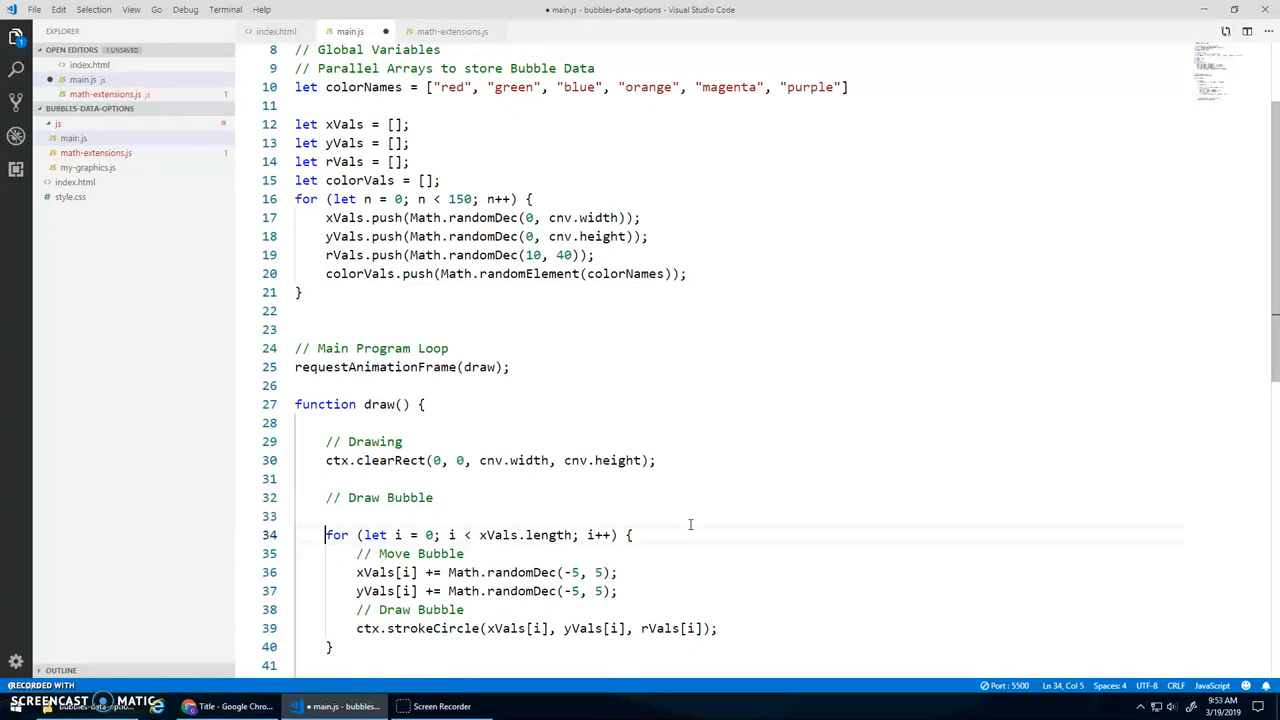
text(ctx.strokeStyle = "green";)
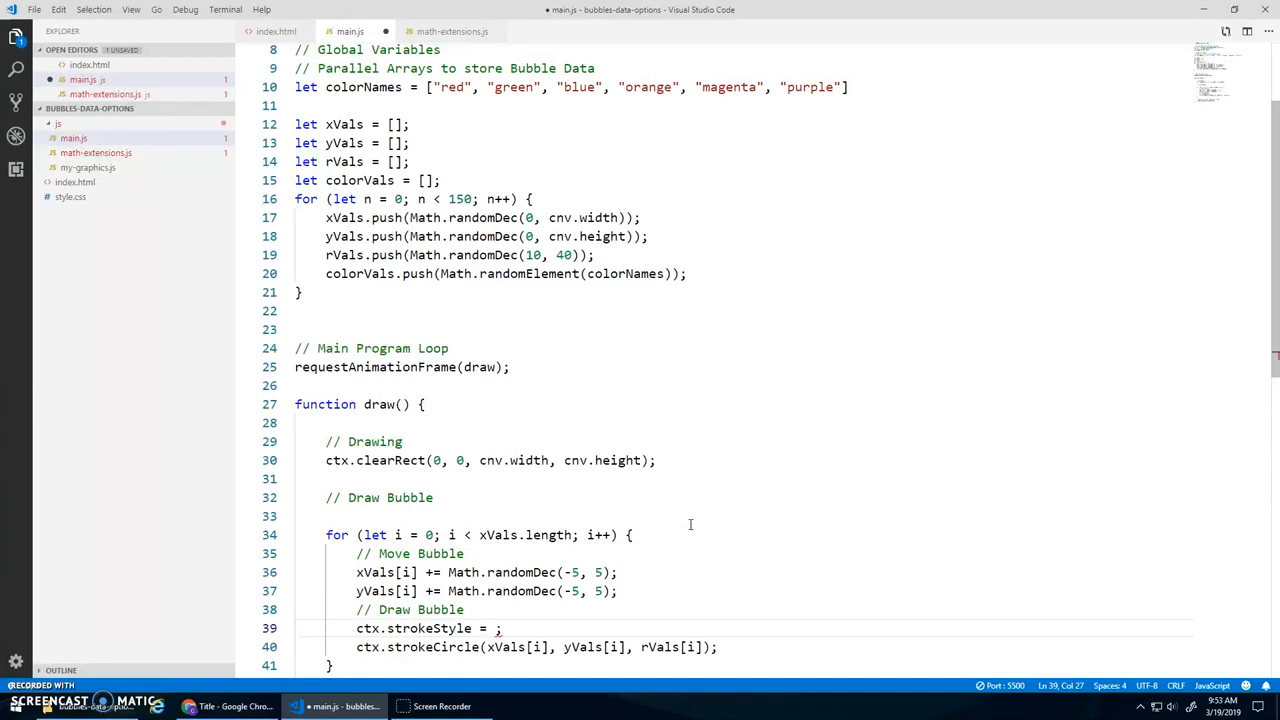
text(colorVals[)
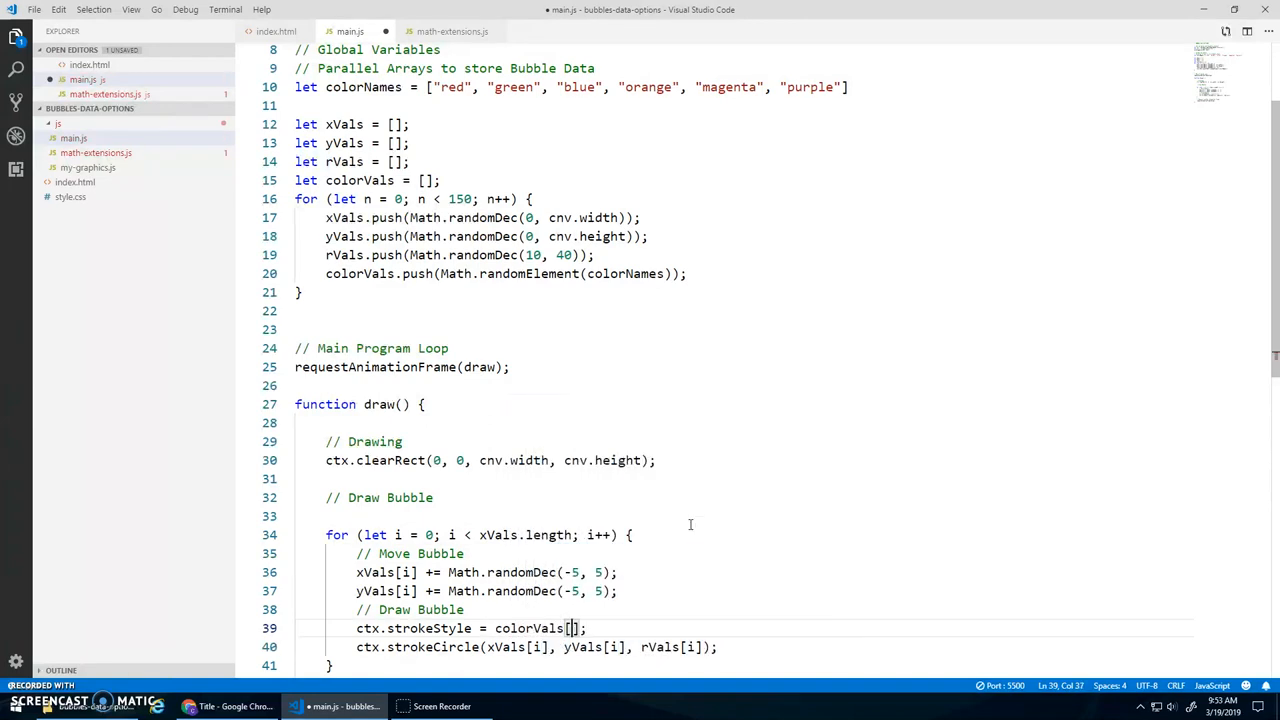
text(i)
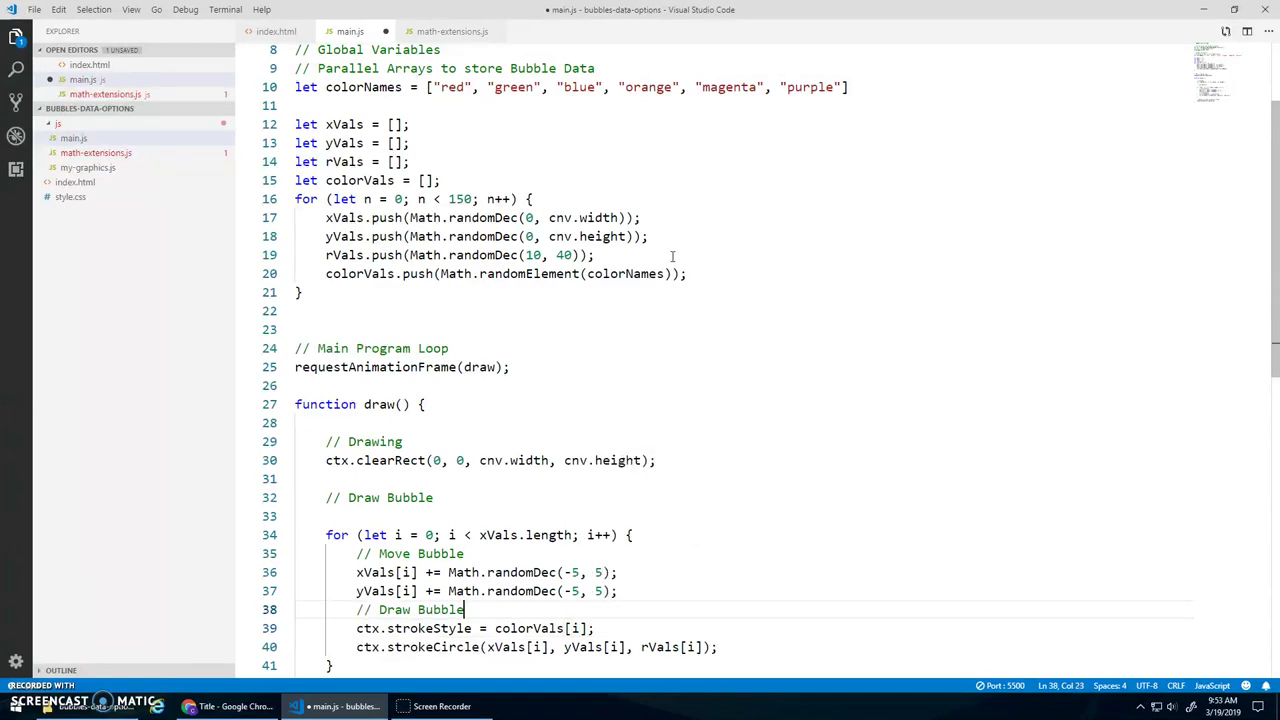
click(232, 706)
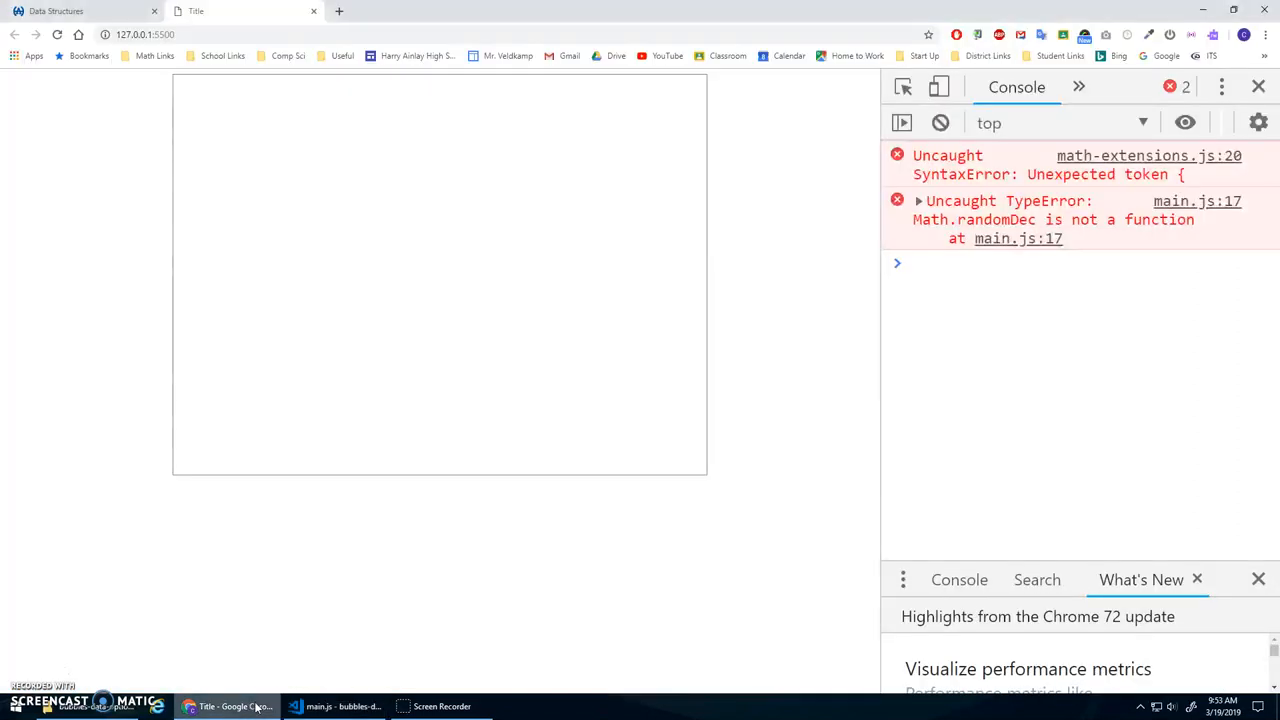
Rewrite the definition as Math.randomElement = function(anArray) and recheck the page in Chrome.
click(336, 707)
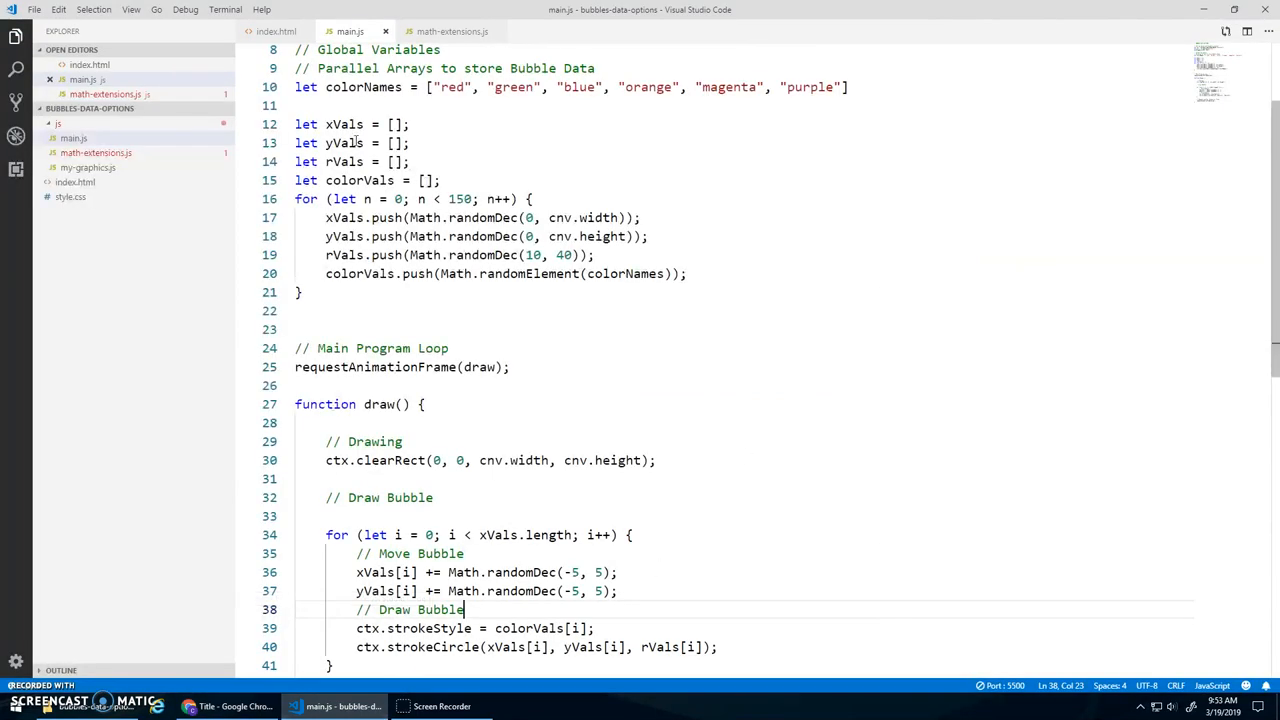
click(449, 31)
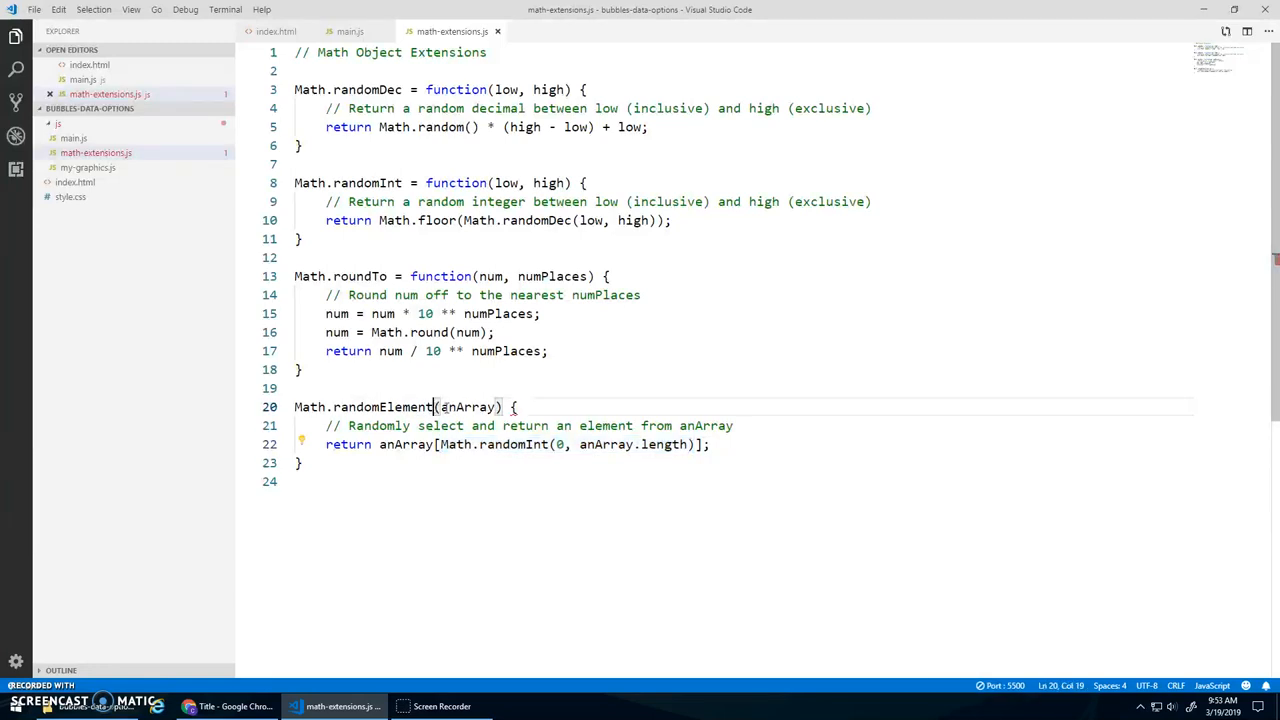
text(= function)
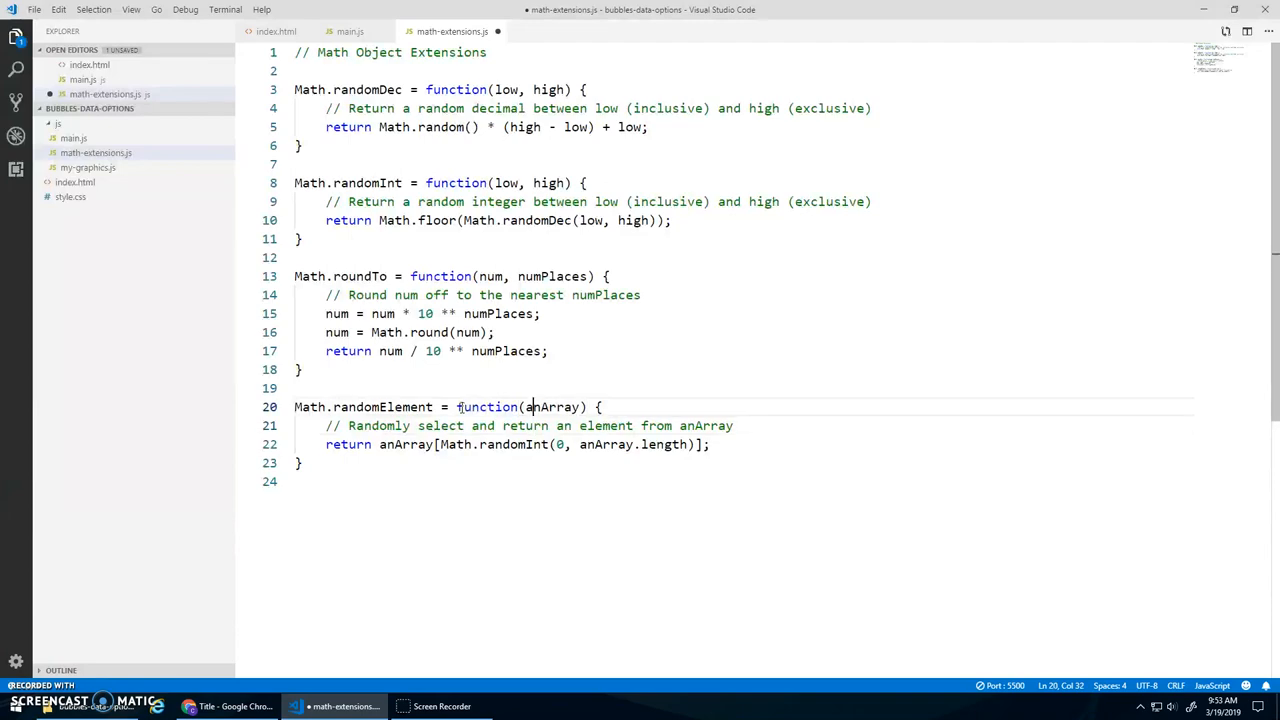
click(190, 705)
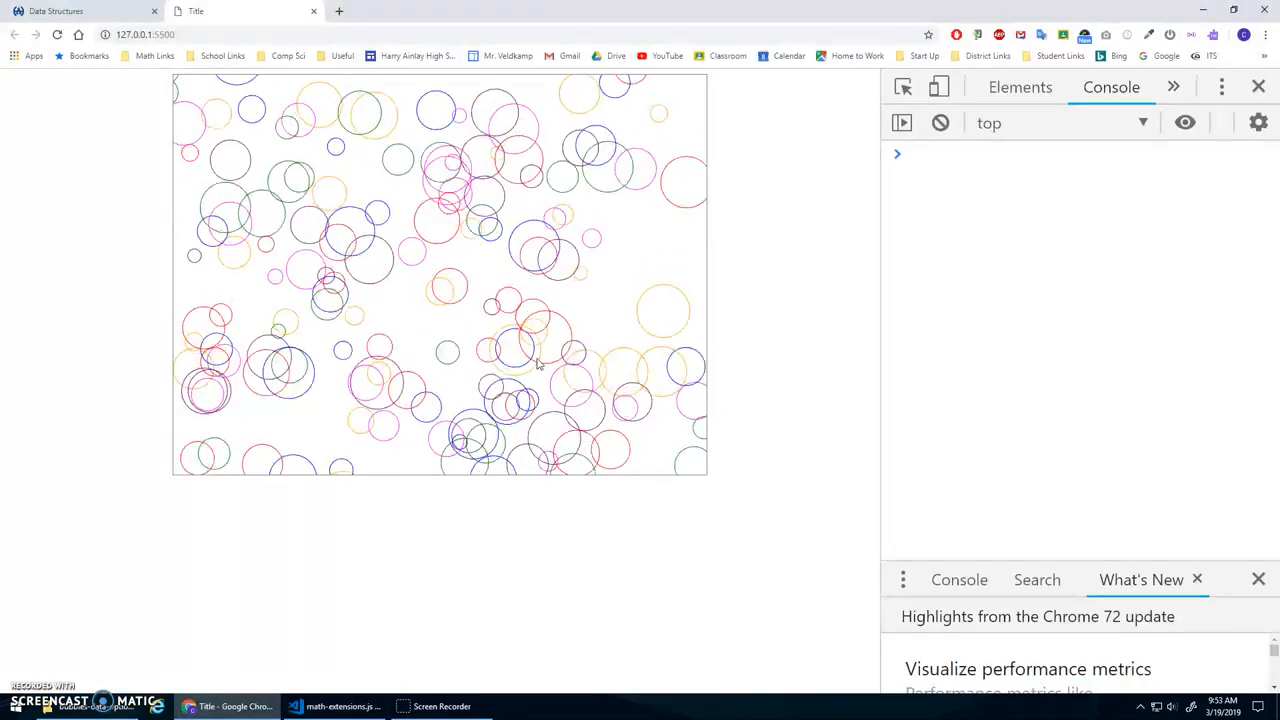
click(345, 706)
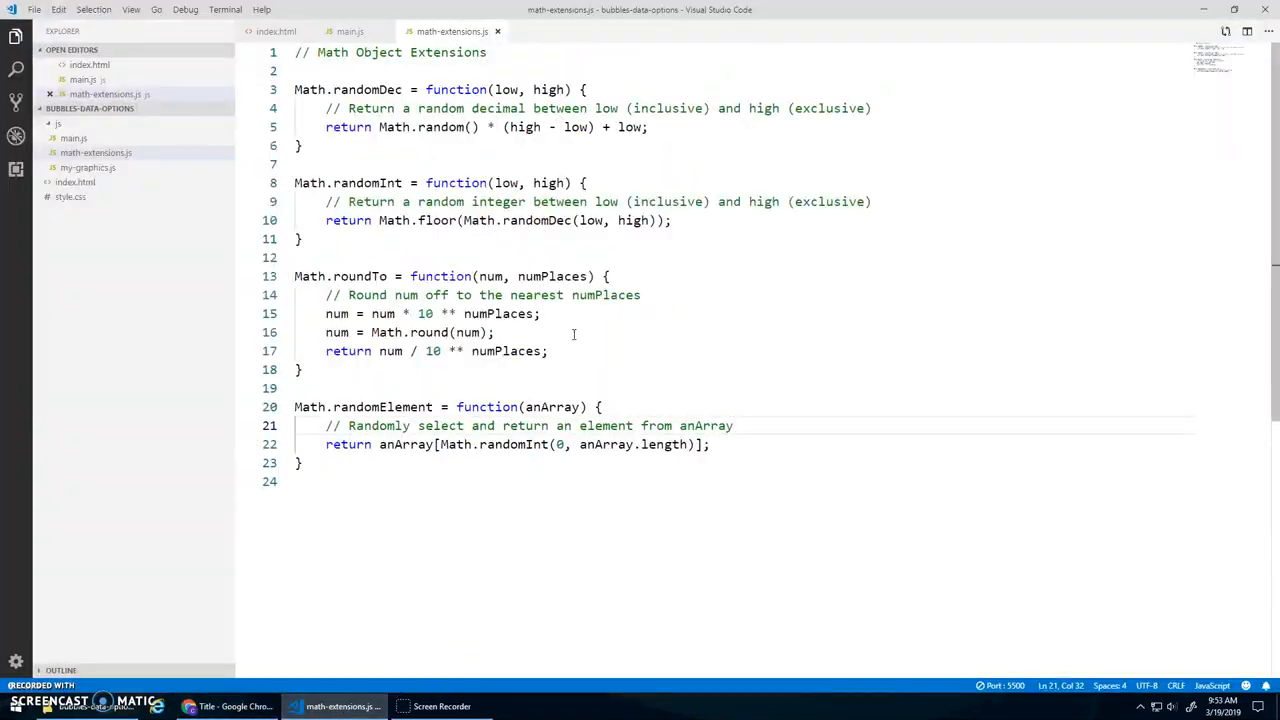
Reopen main.js, click below the setup loop, and scroll down toward draw().
click(350, 31)
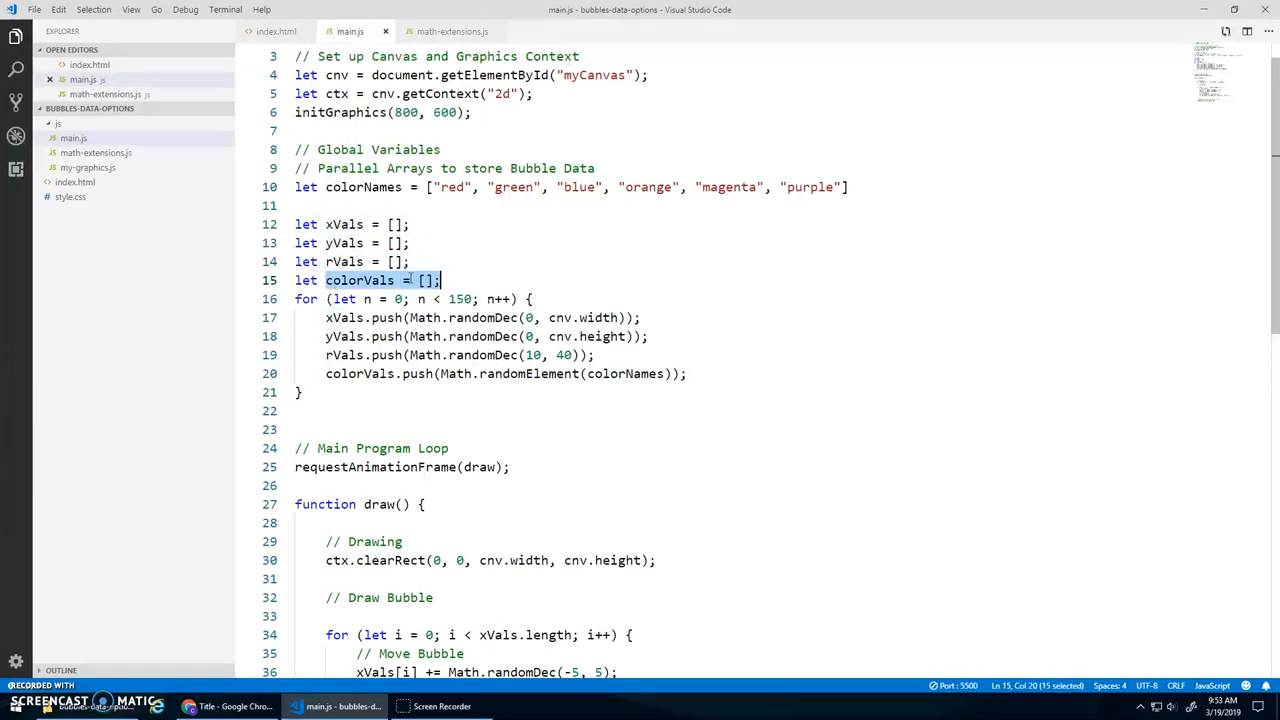
click(392, 224)
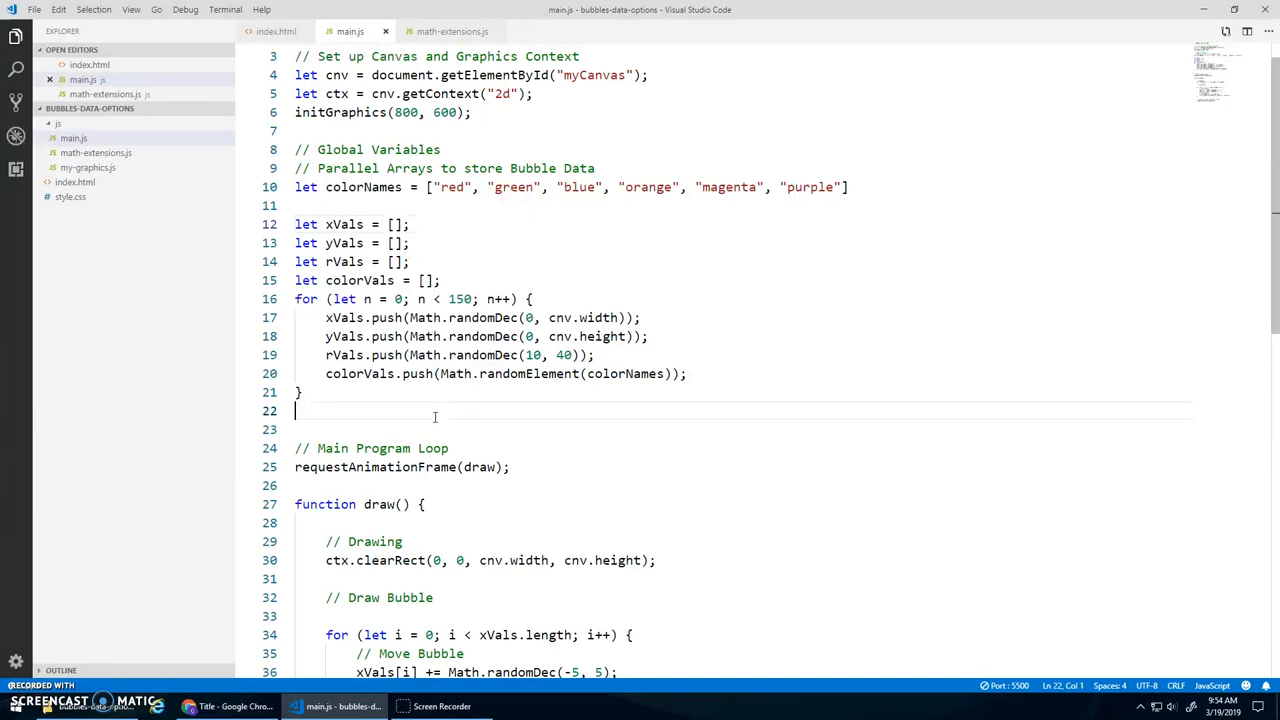
scroll(down, 3)
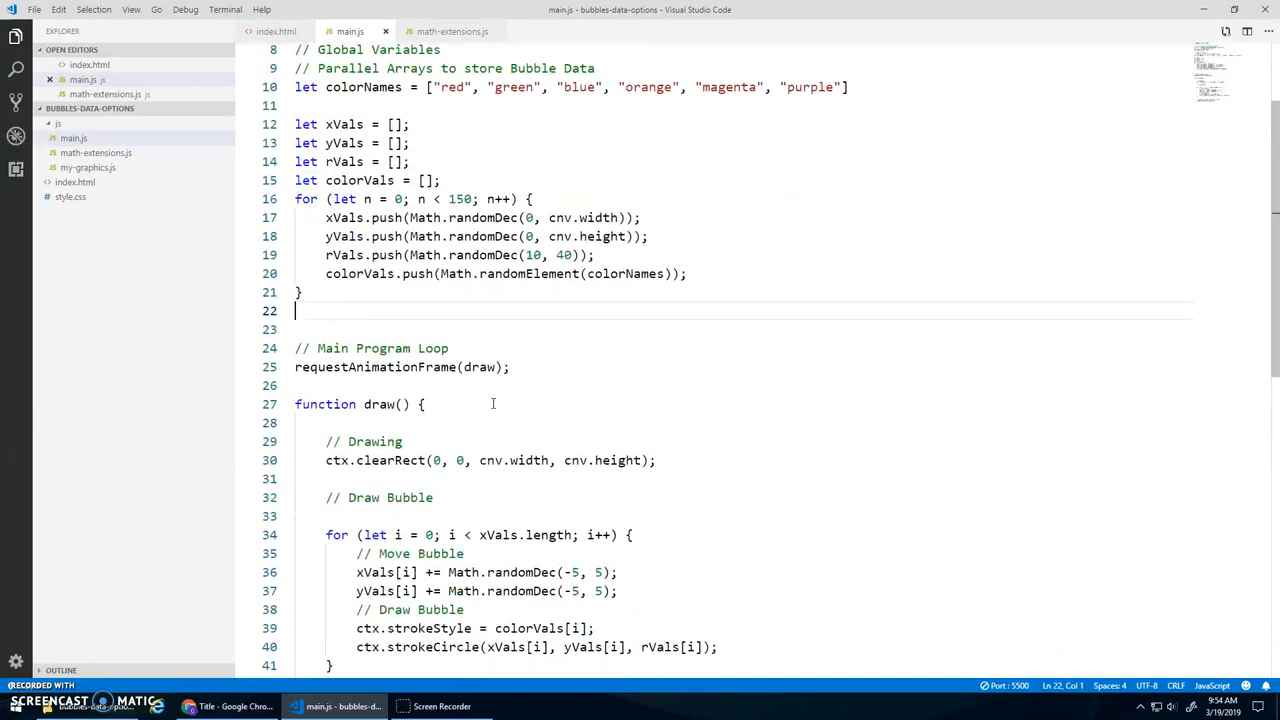